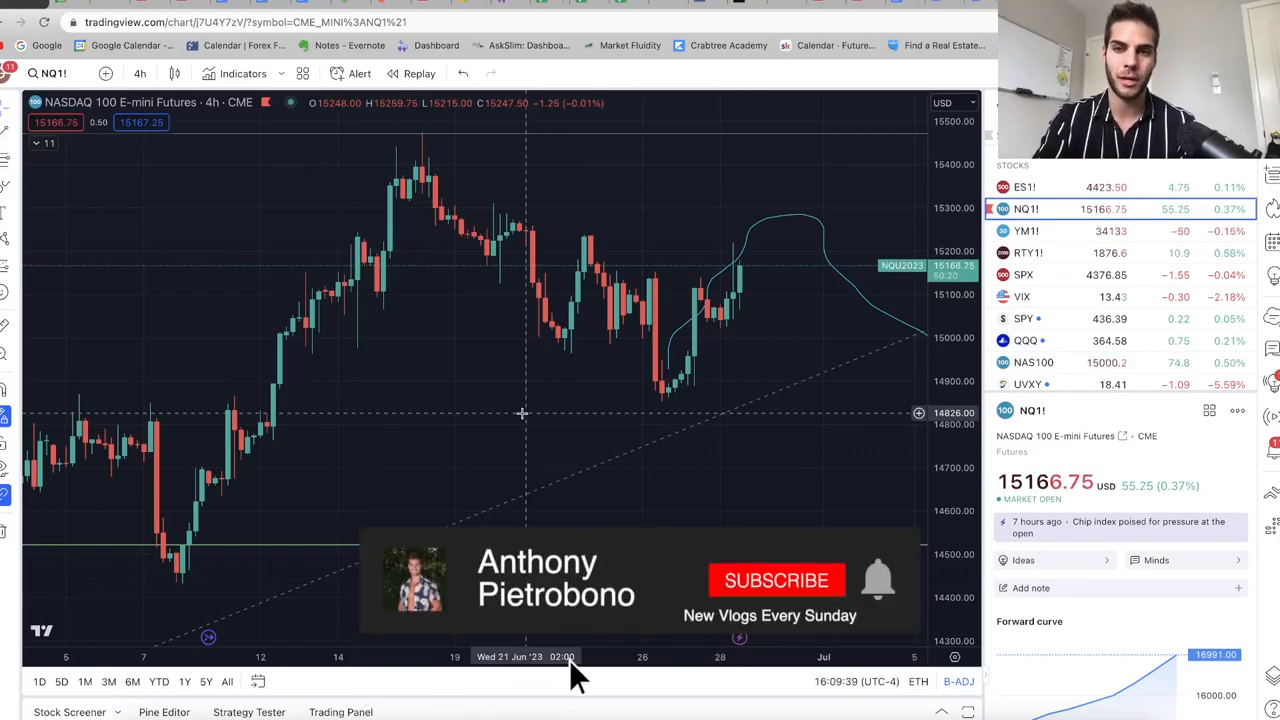
- Switch the NASDAQ 100 E-mini futures chart from 4-hour to 1-day candles
left_click(776, 580)
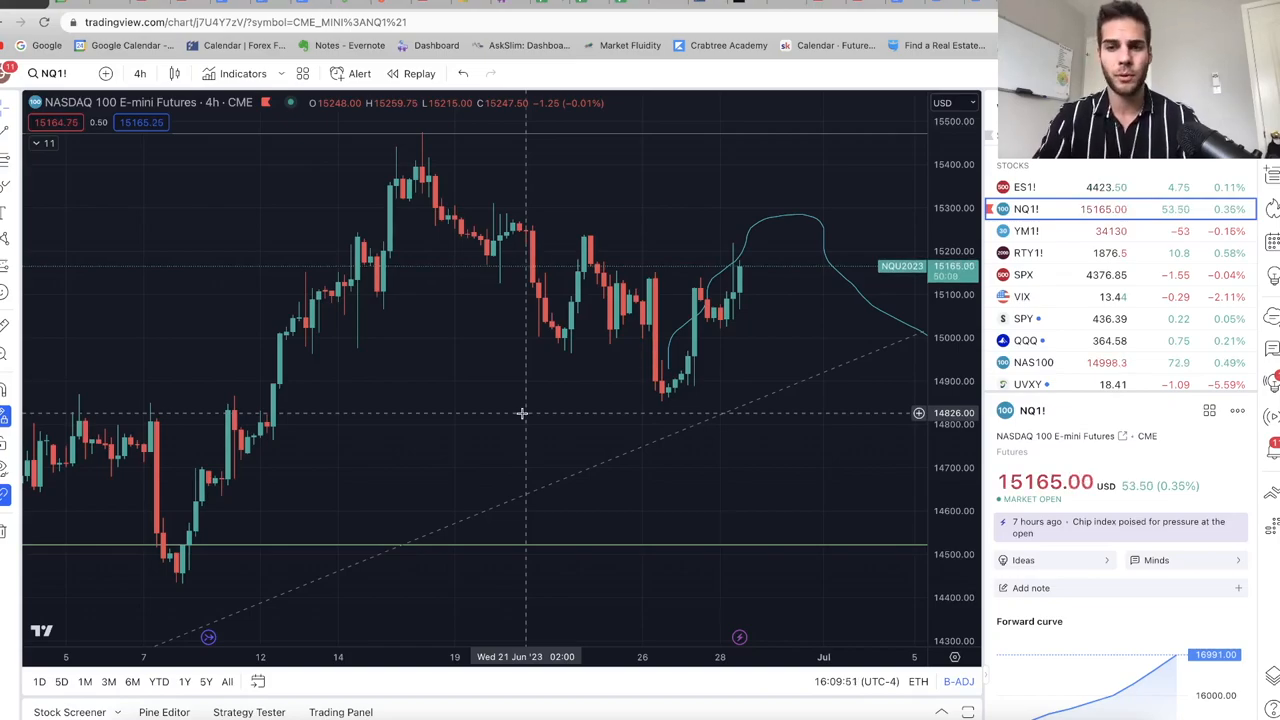
mouse_move(516, 475)
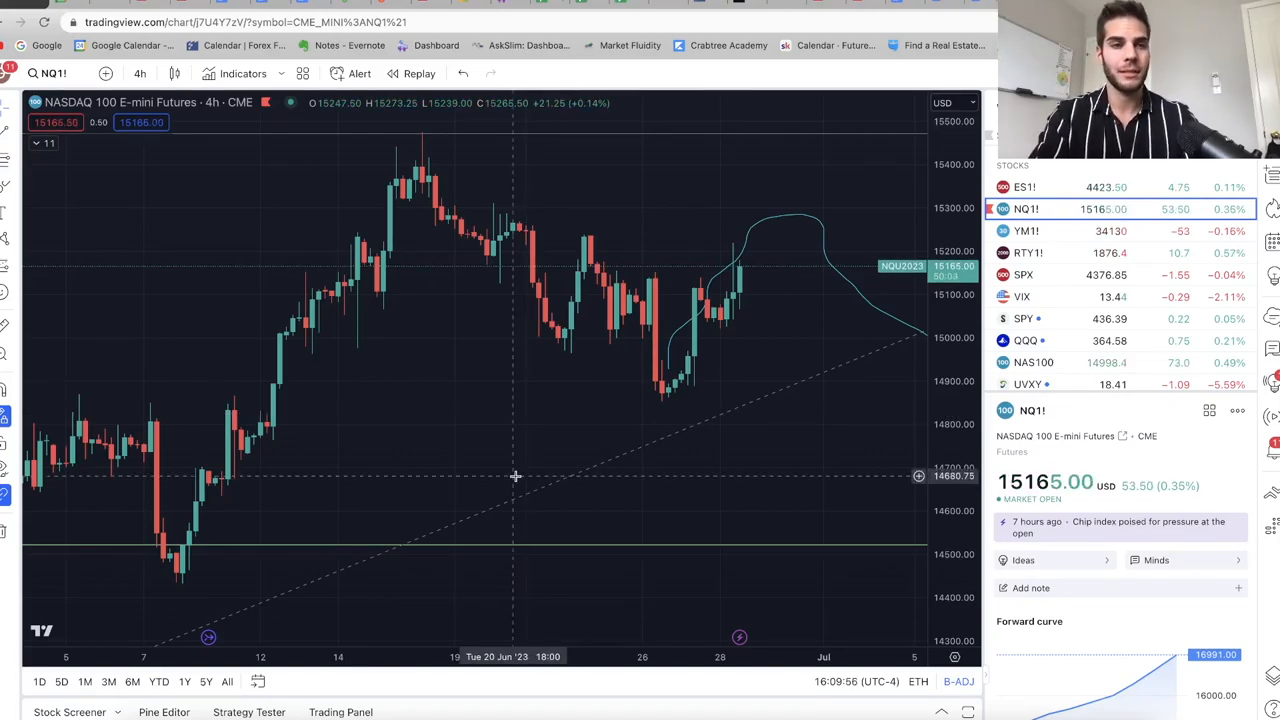
mouse_move(453, 388)
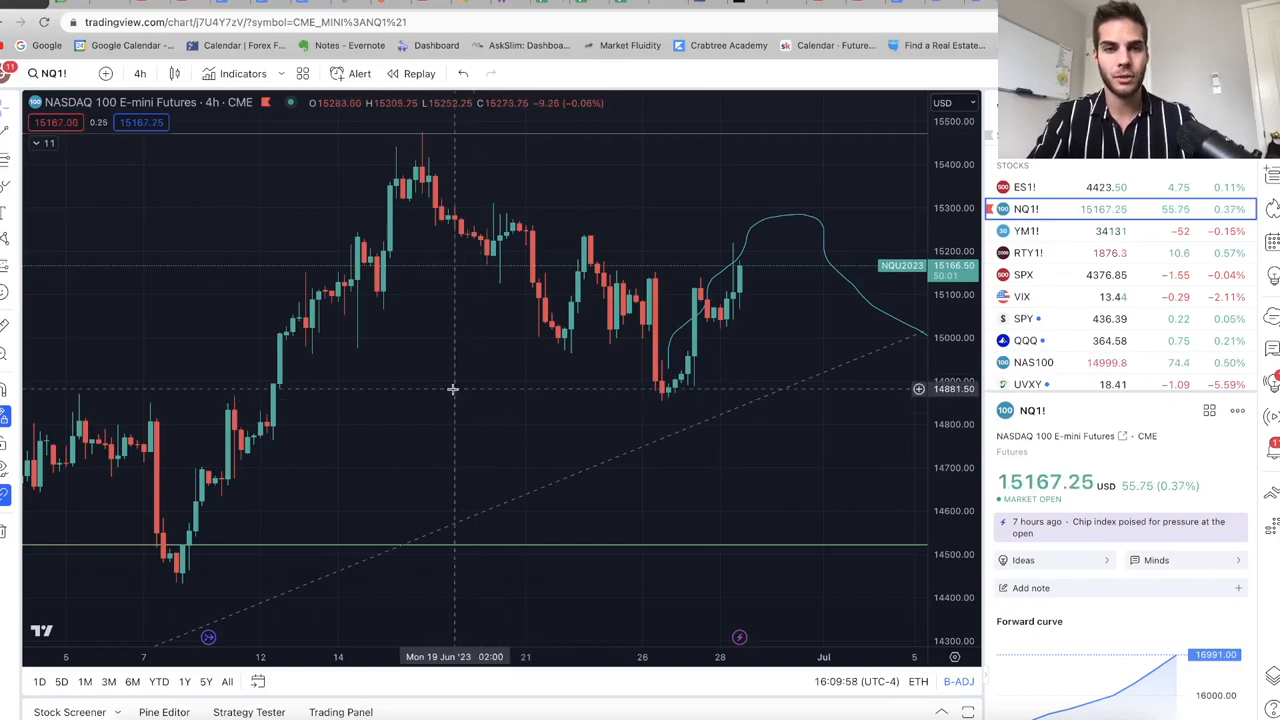
left_click(140, 73)
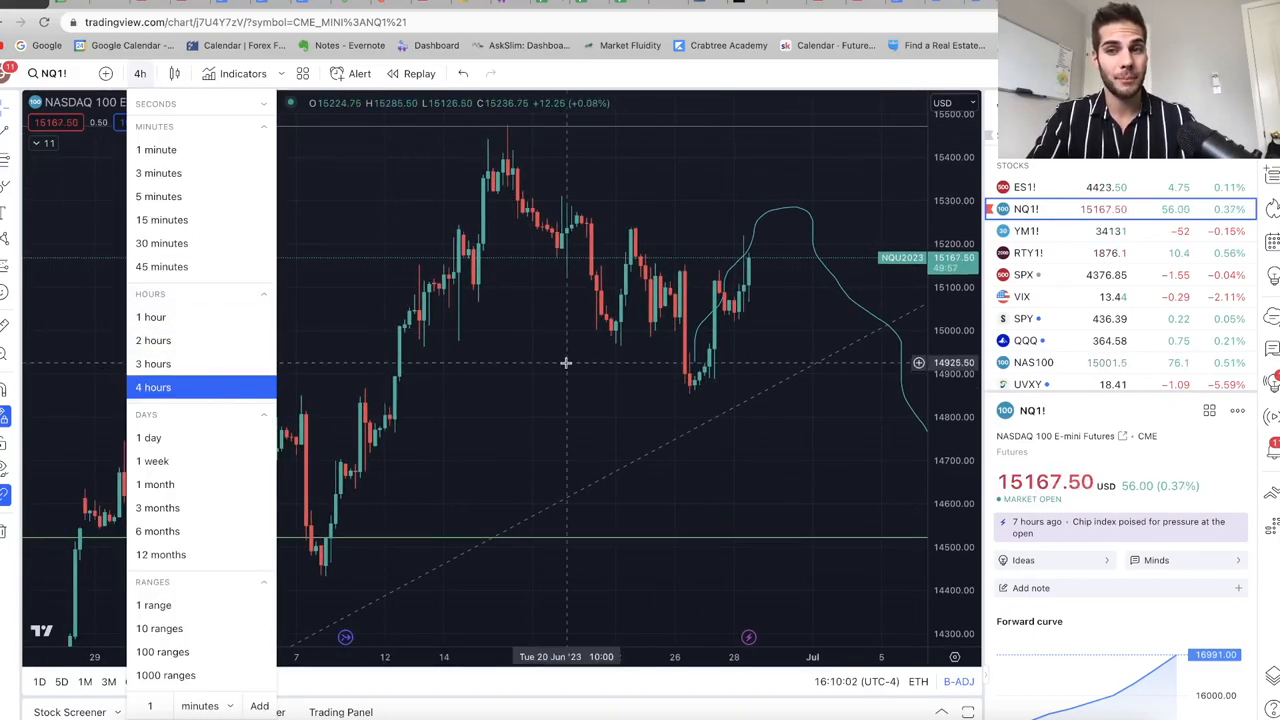
left_click(148, 437)
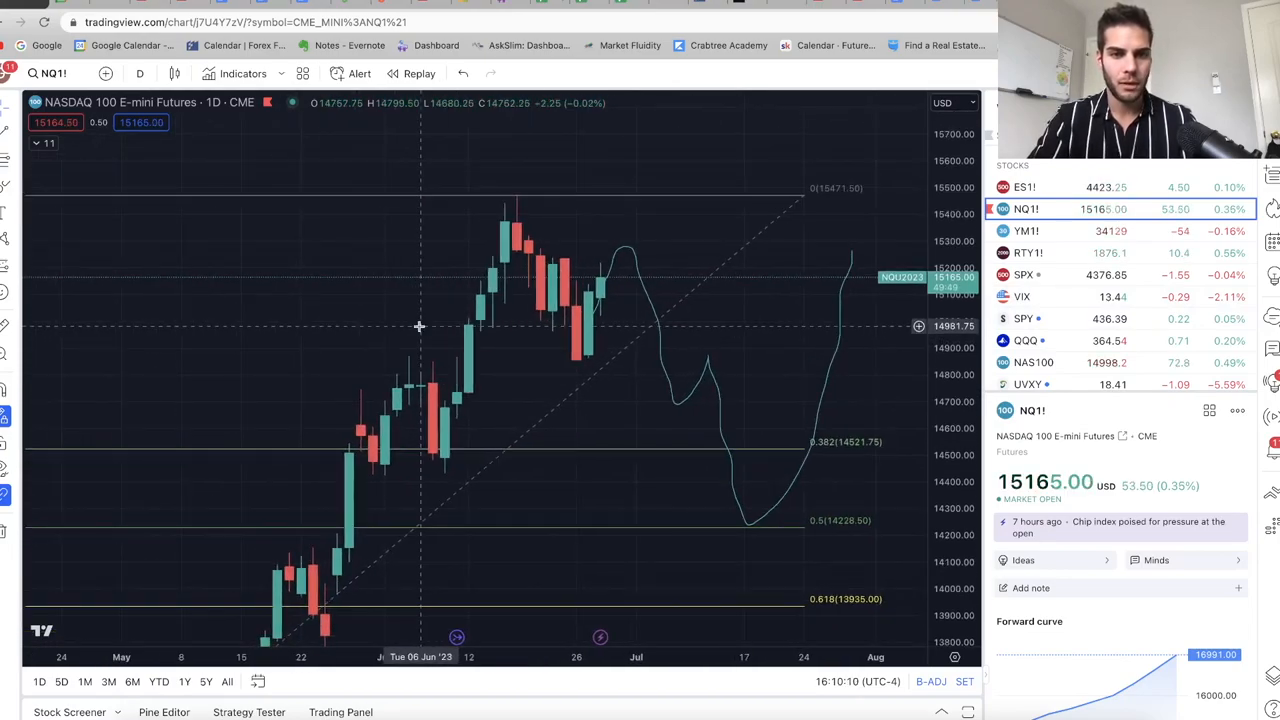
mouse_move(553, 335)
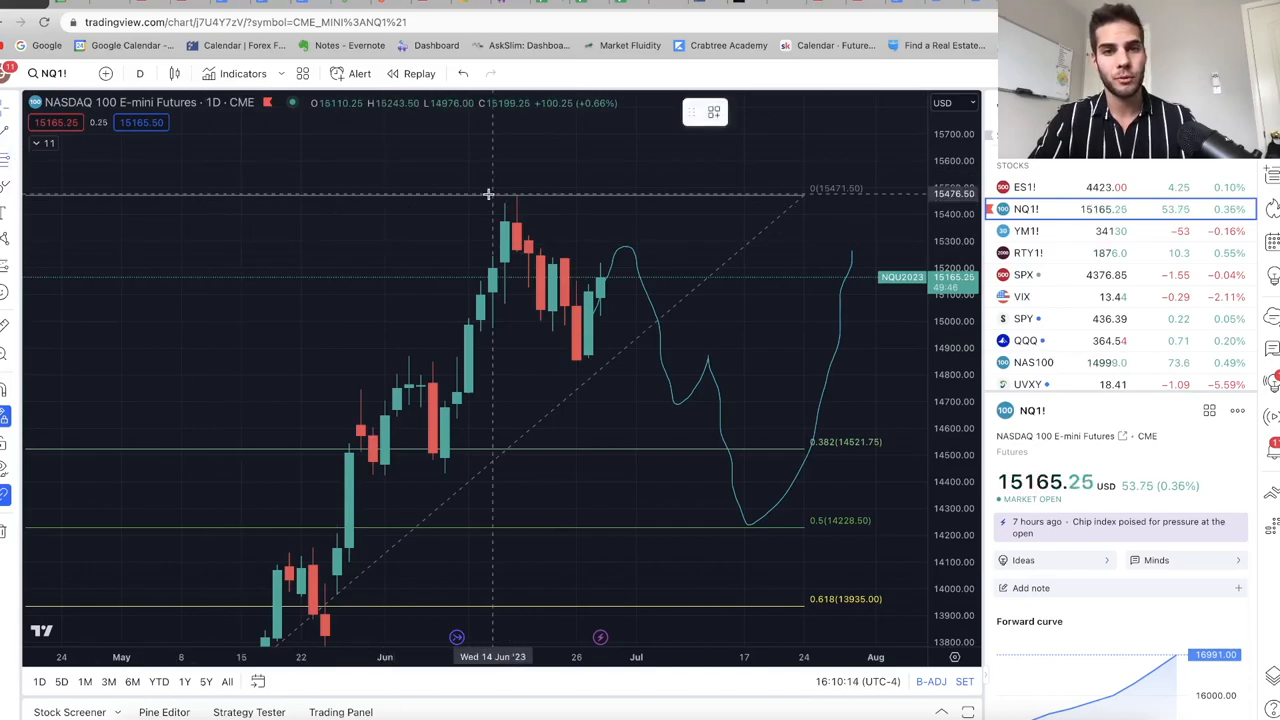
left_click_drag(490, 192, 600, 360)
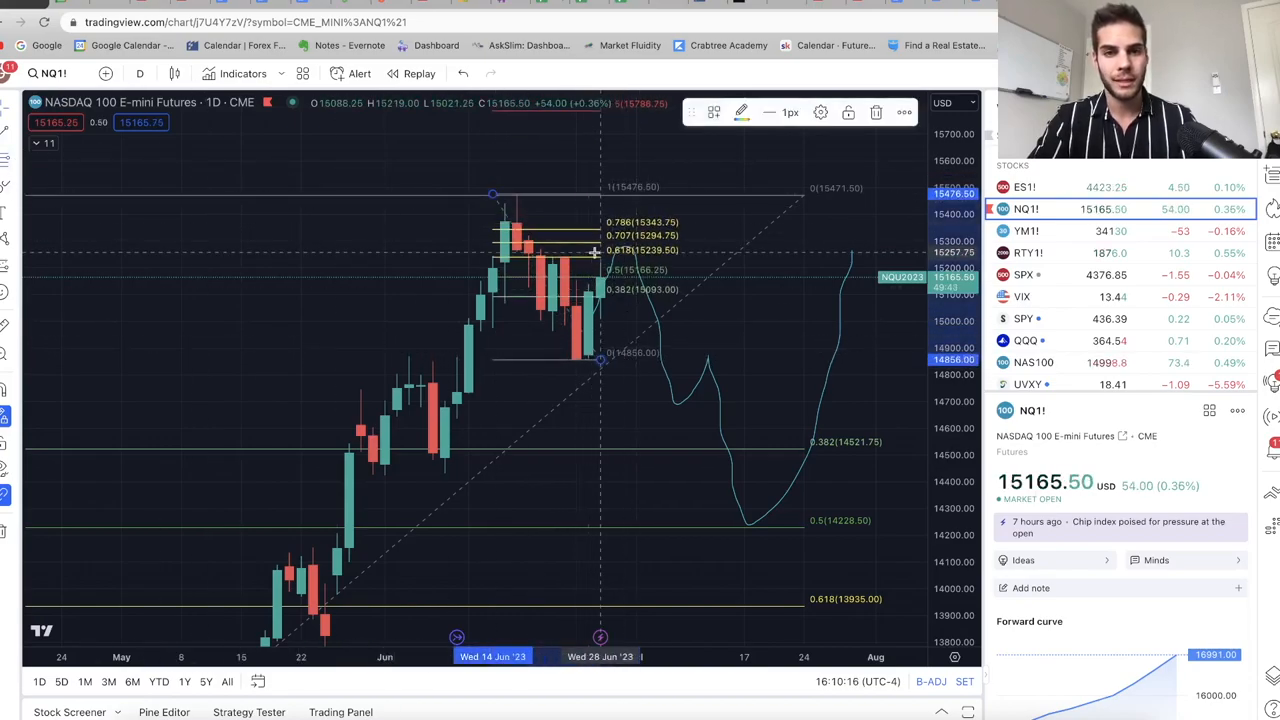
mouse_move(588, 277)
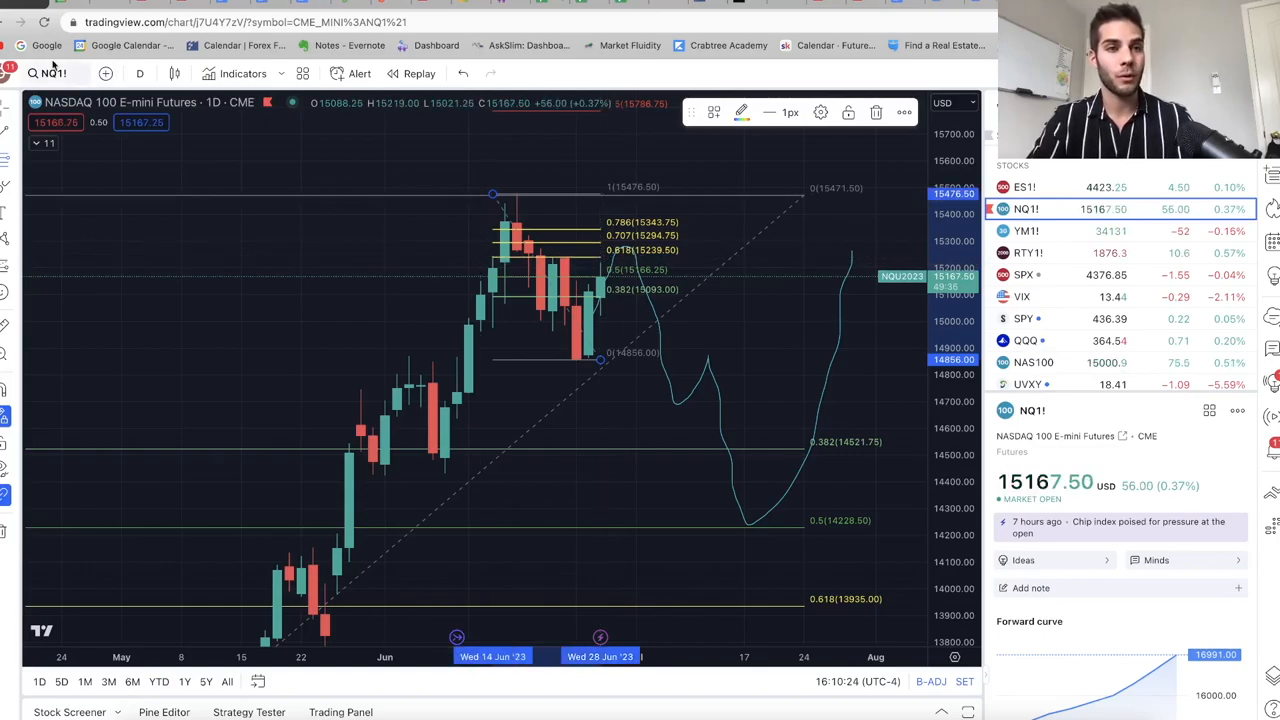
mouse_move(577, 260)
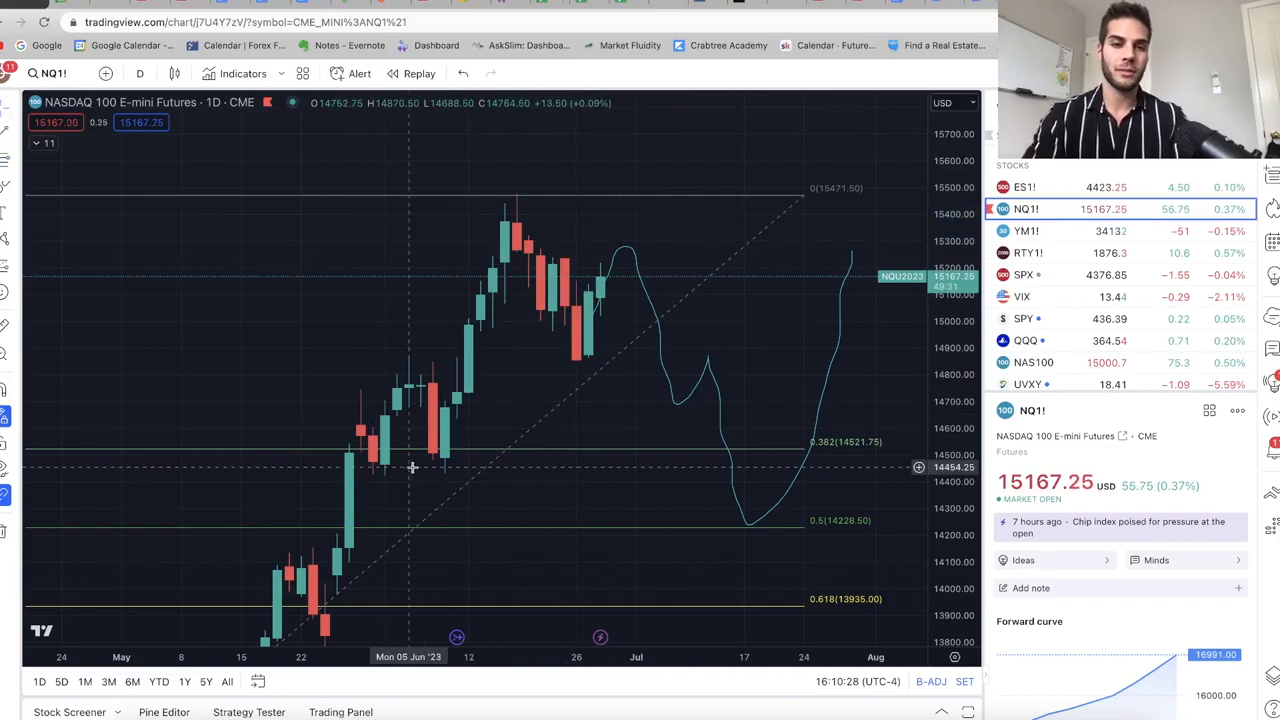
mouse_move(445, 480)
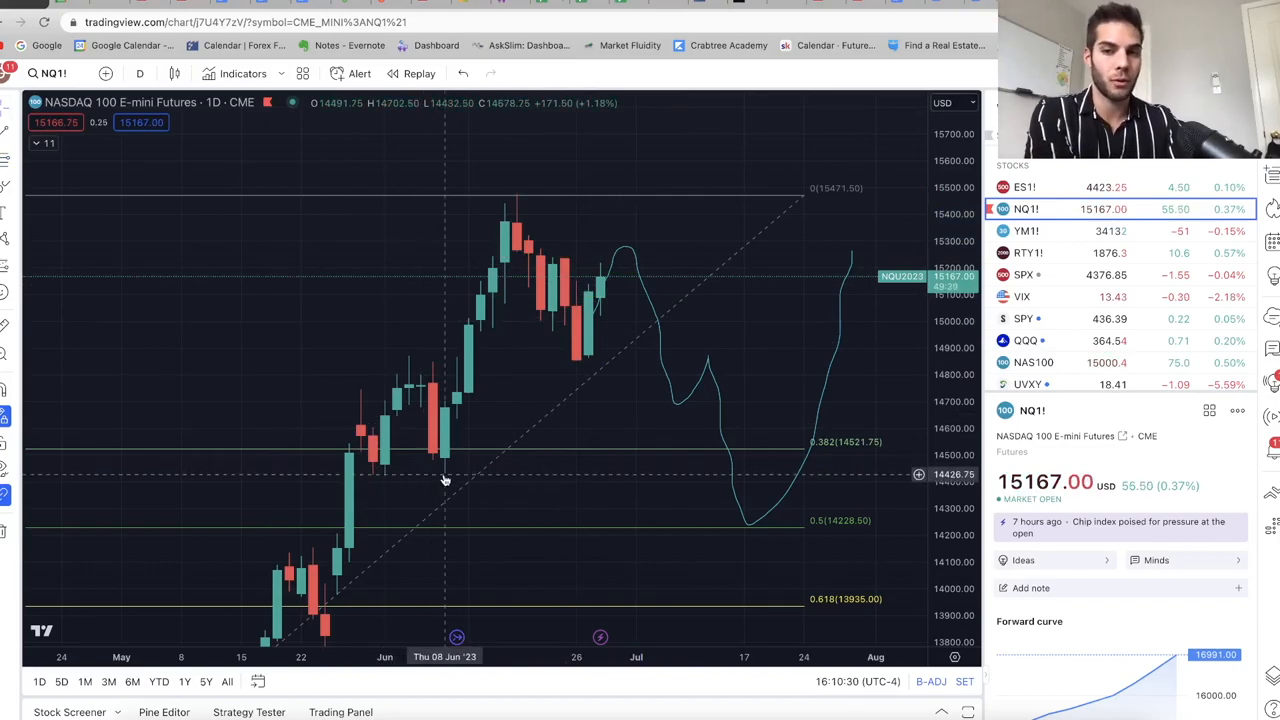
mouse_move(662, 280)
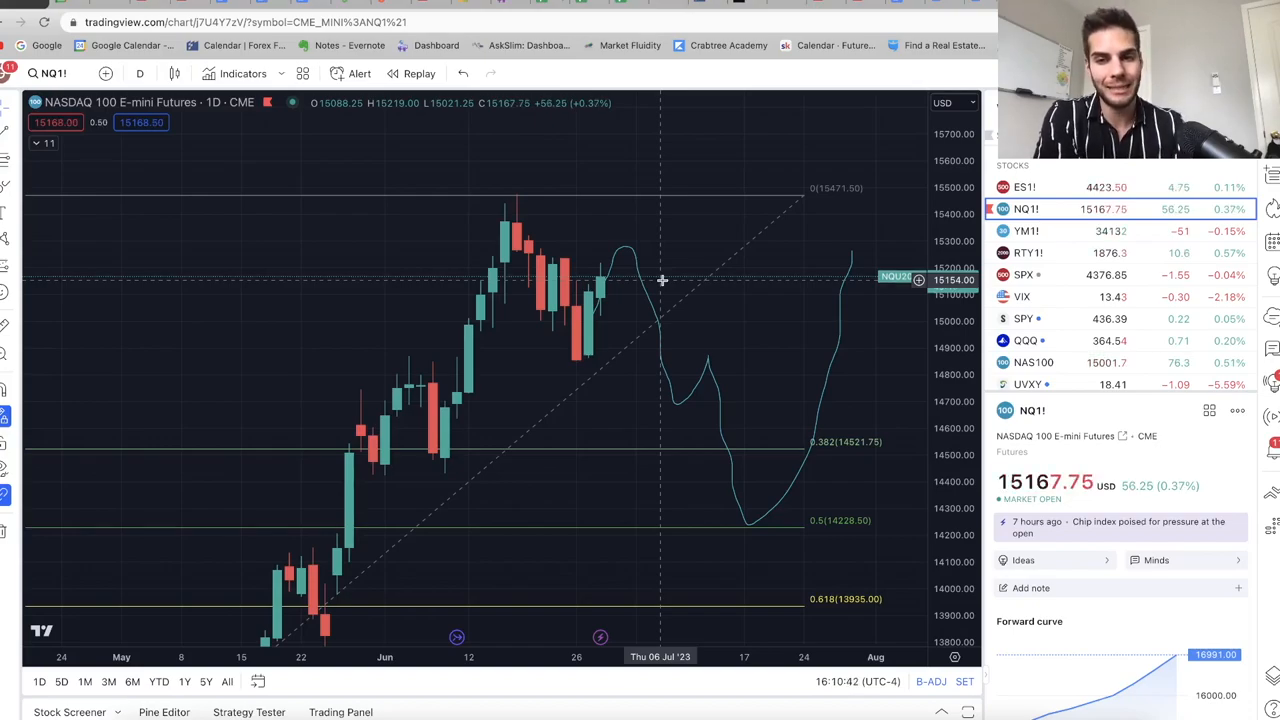
mouse_move(678, 407)
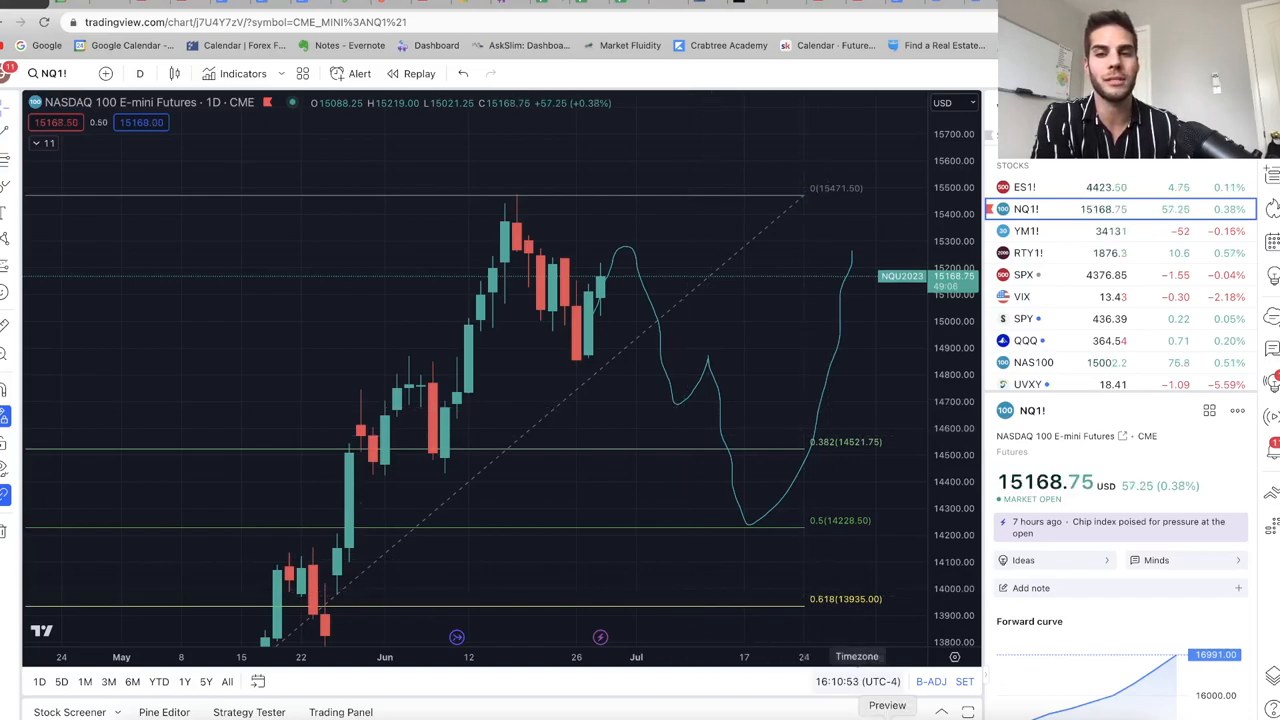
mouse_move(376, 476)
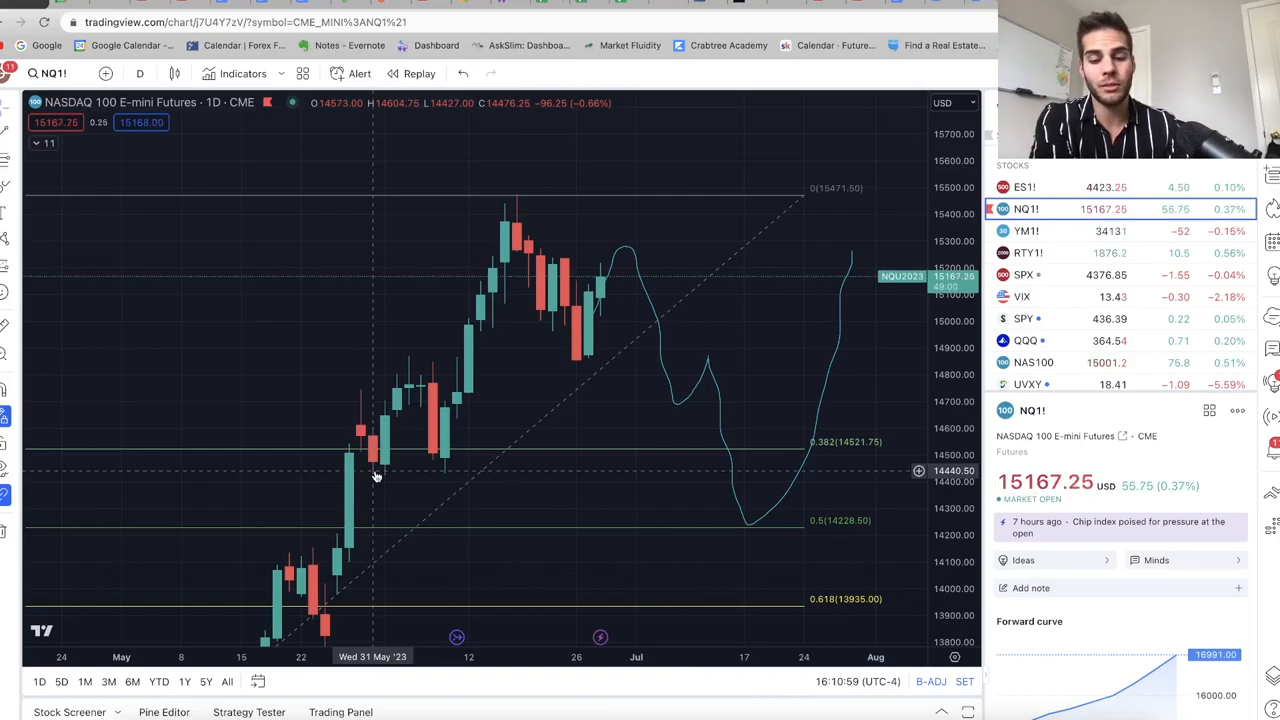
mouse_move(389, 504)
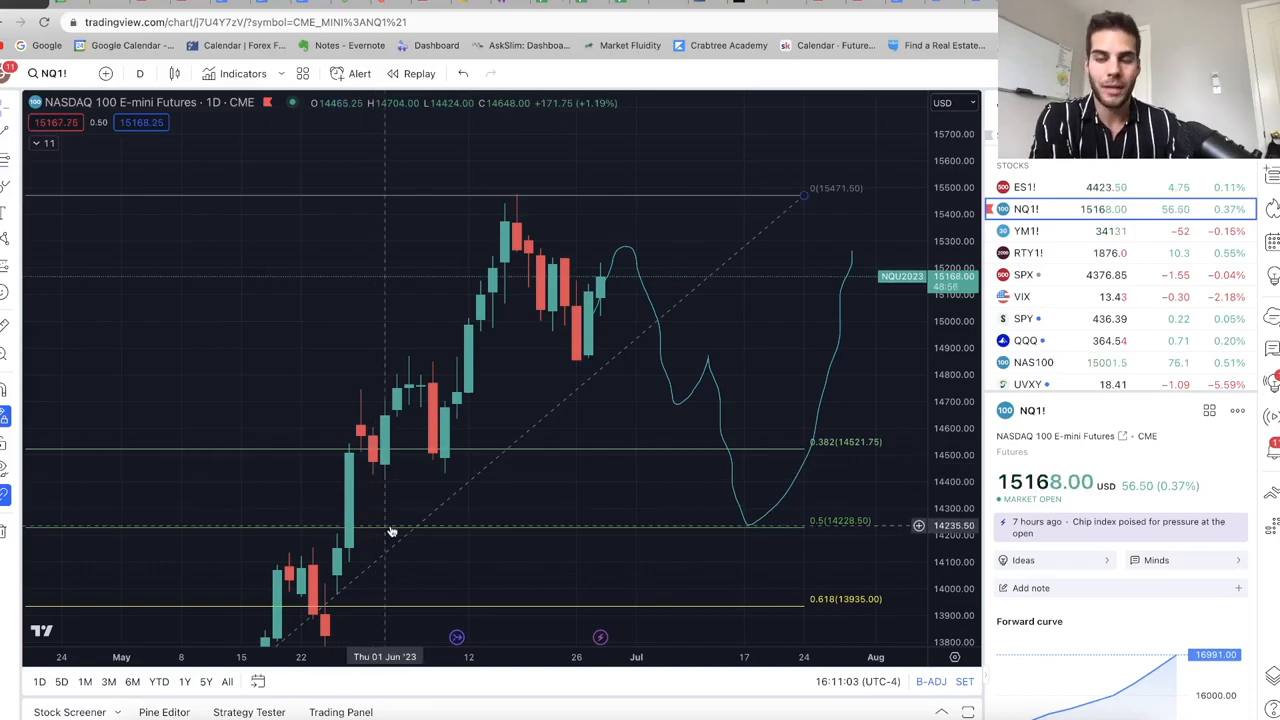
mouse_move(200, 340)
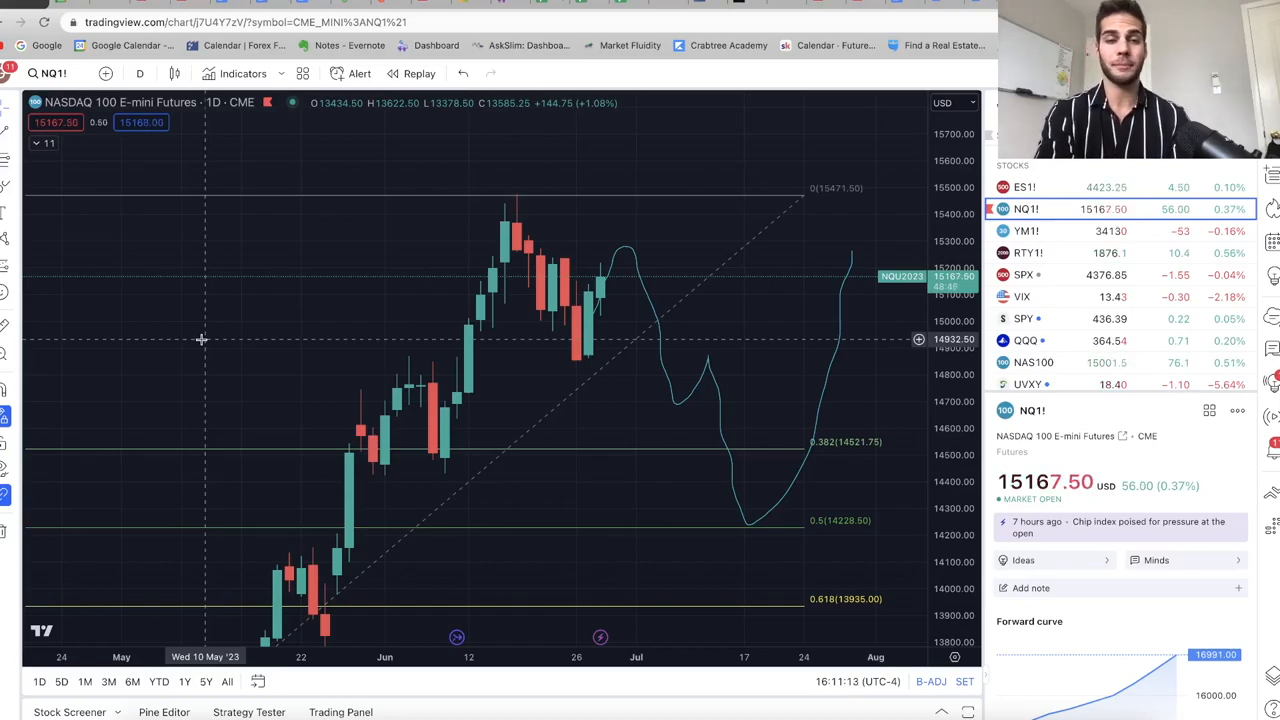
mouse_move(587, 288)
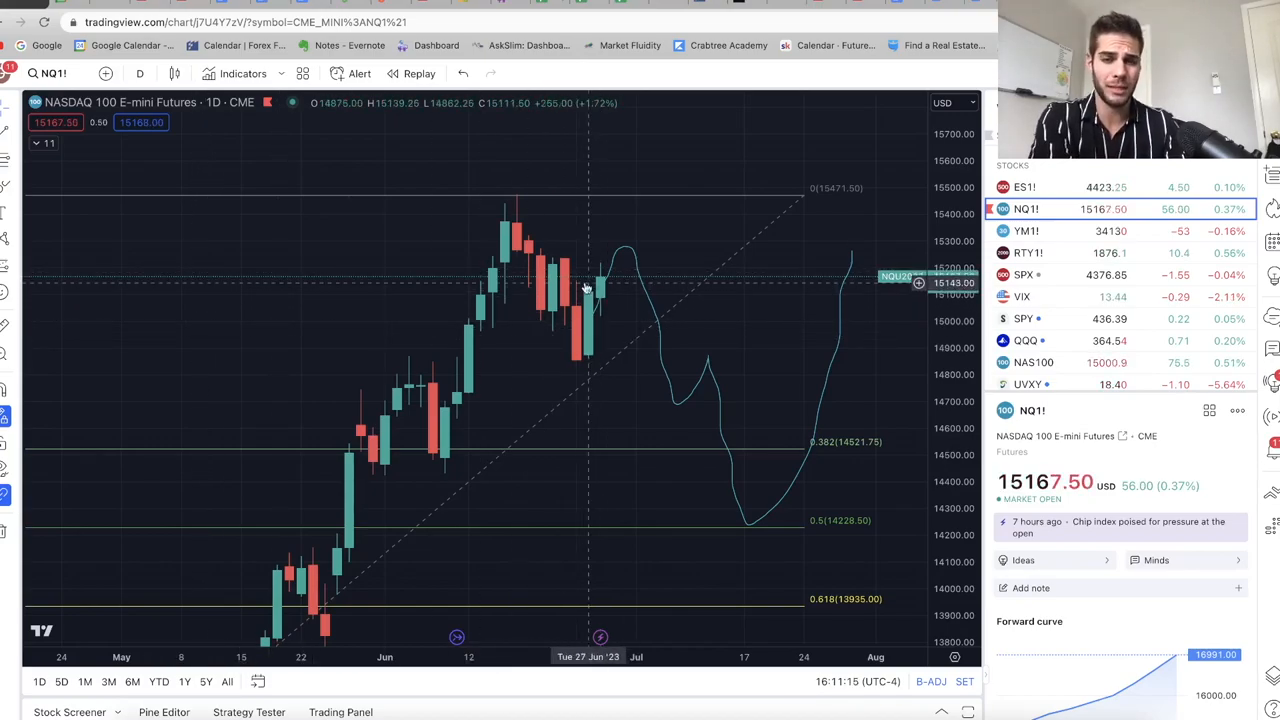
mouse_move(616, 243)
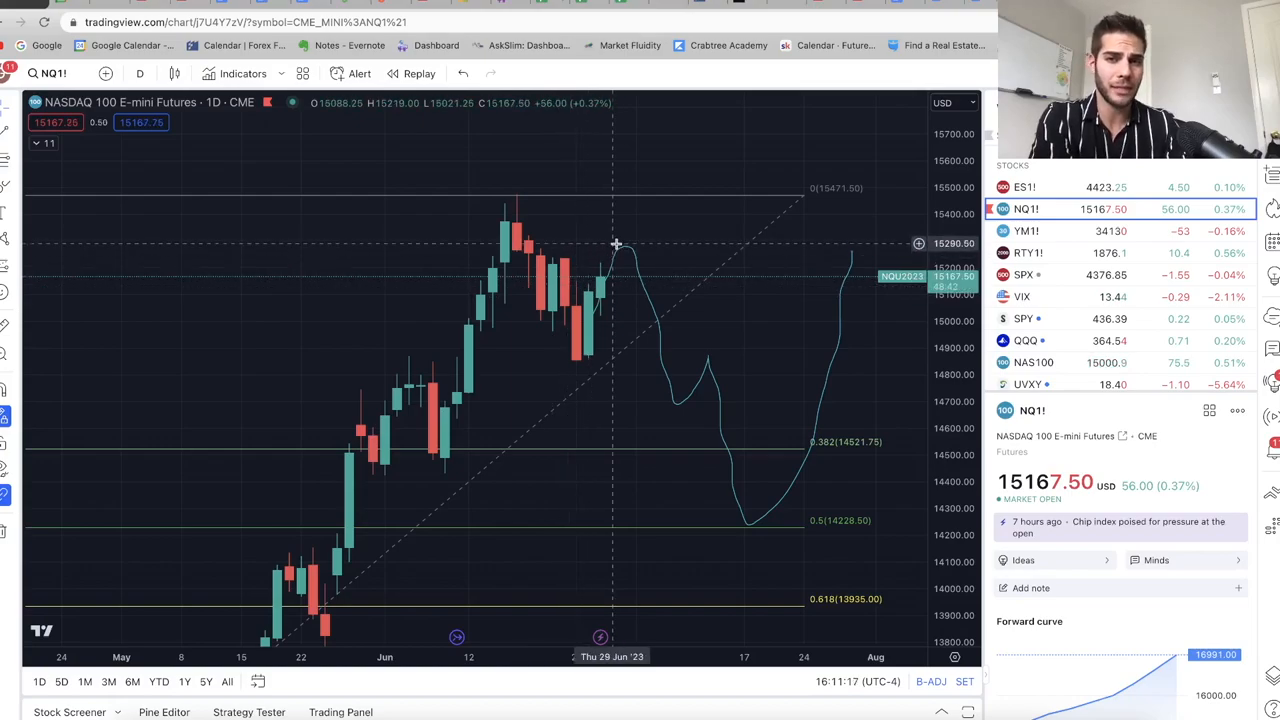
mouse_move(640, 223)
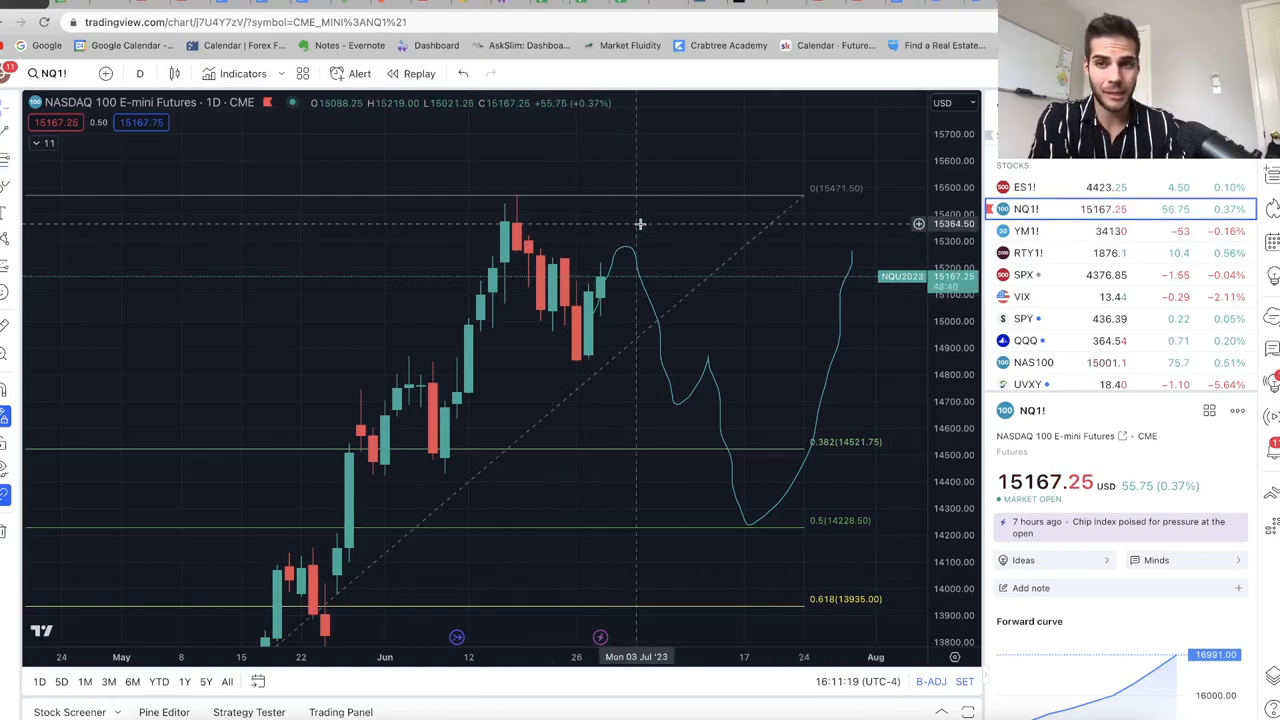
left_click(1024, 187)
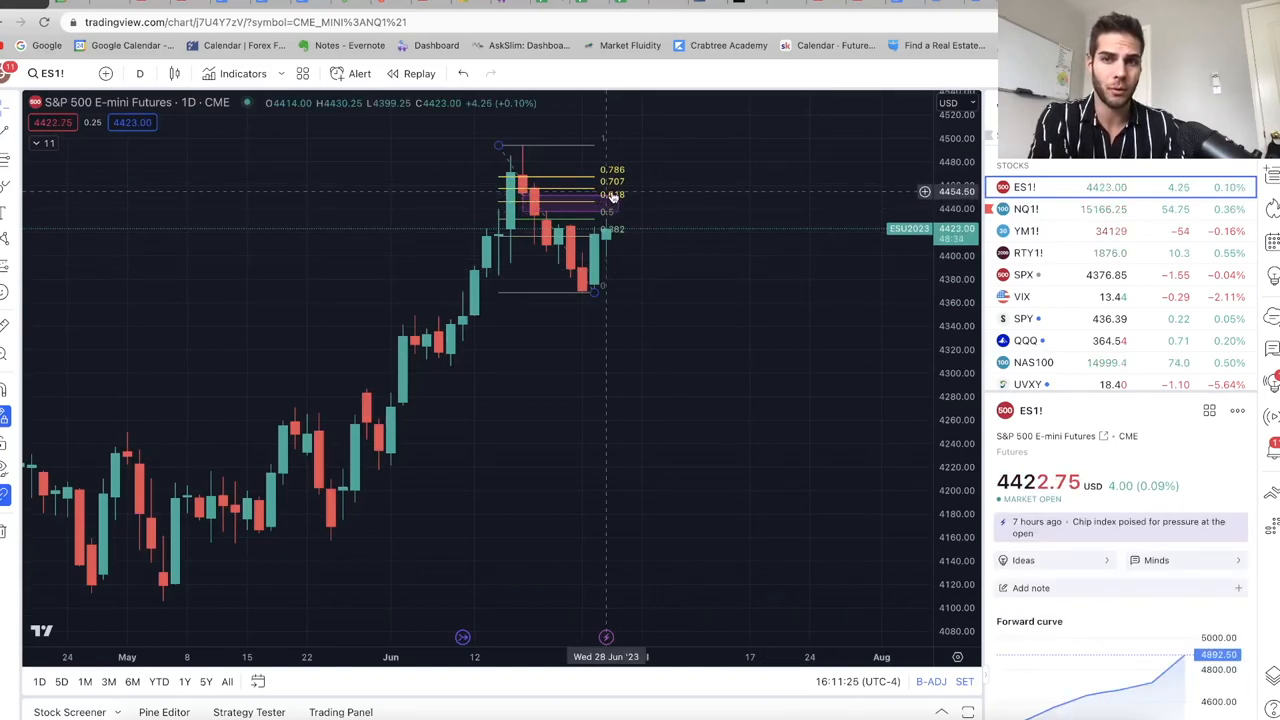
mouse_move(558, 235)
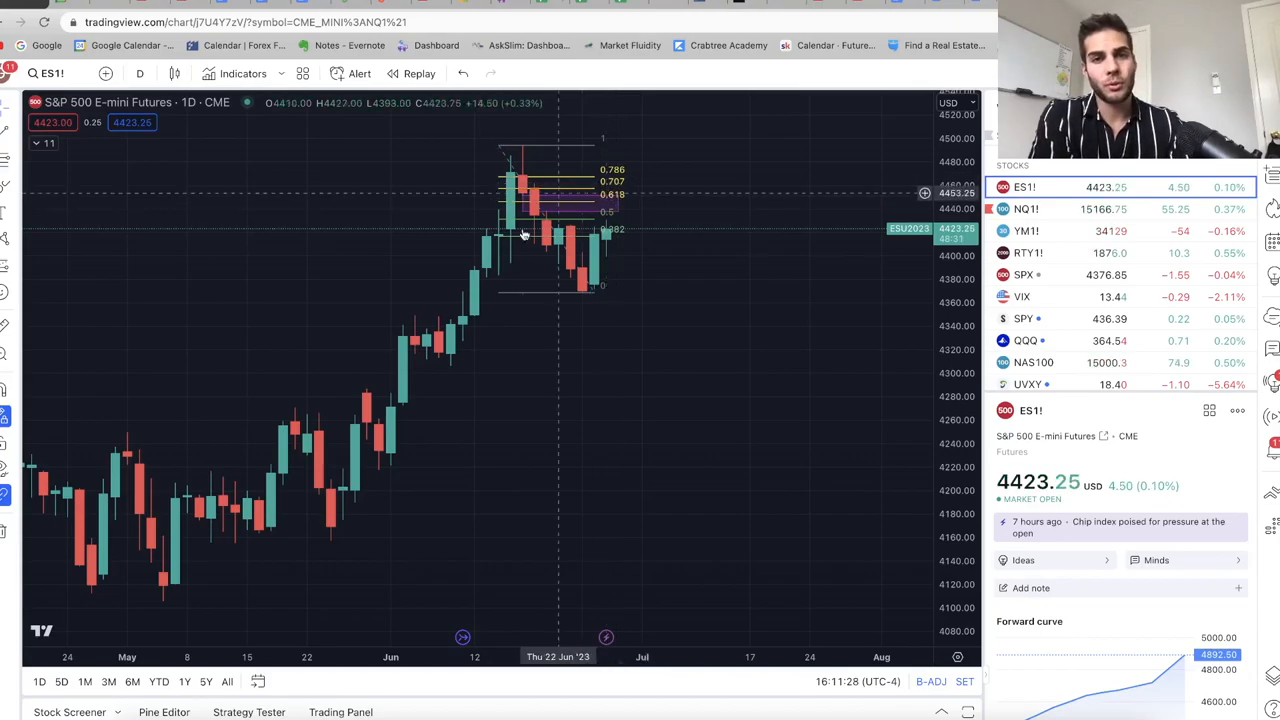
mouse_move(690, 209)
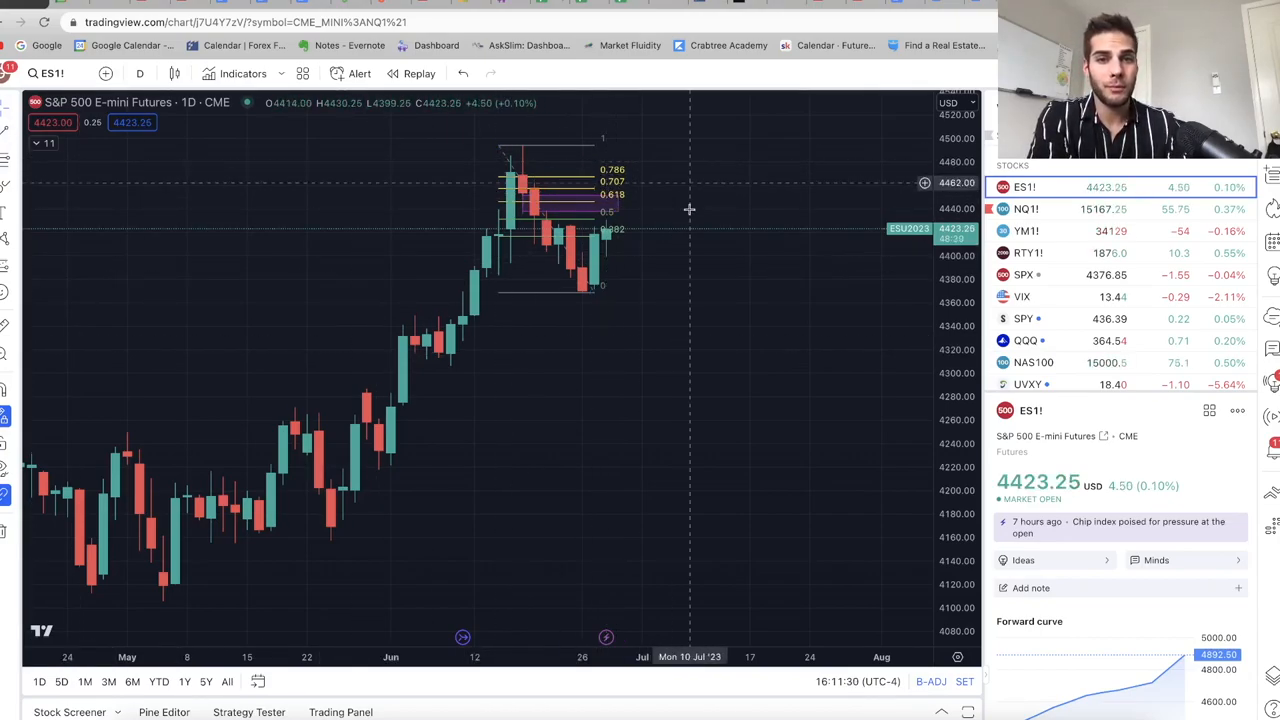
mouse_move(738, 305)
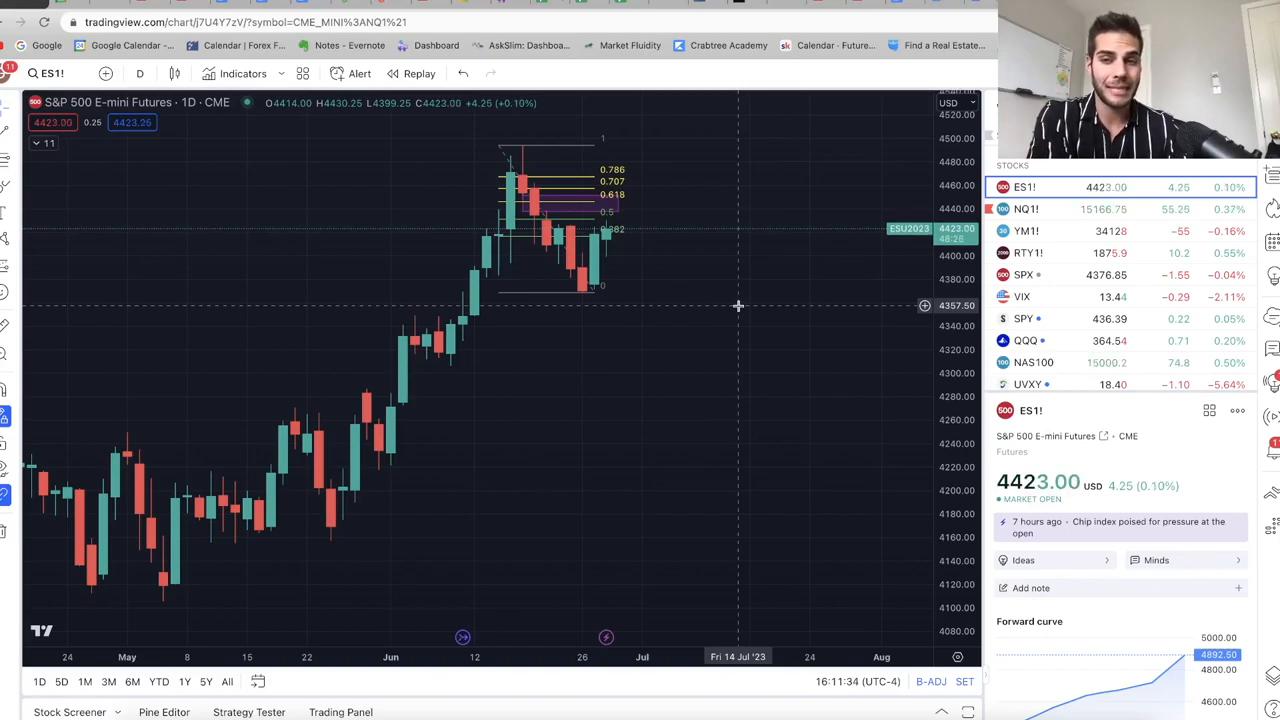
mouse_move(405, 248)
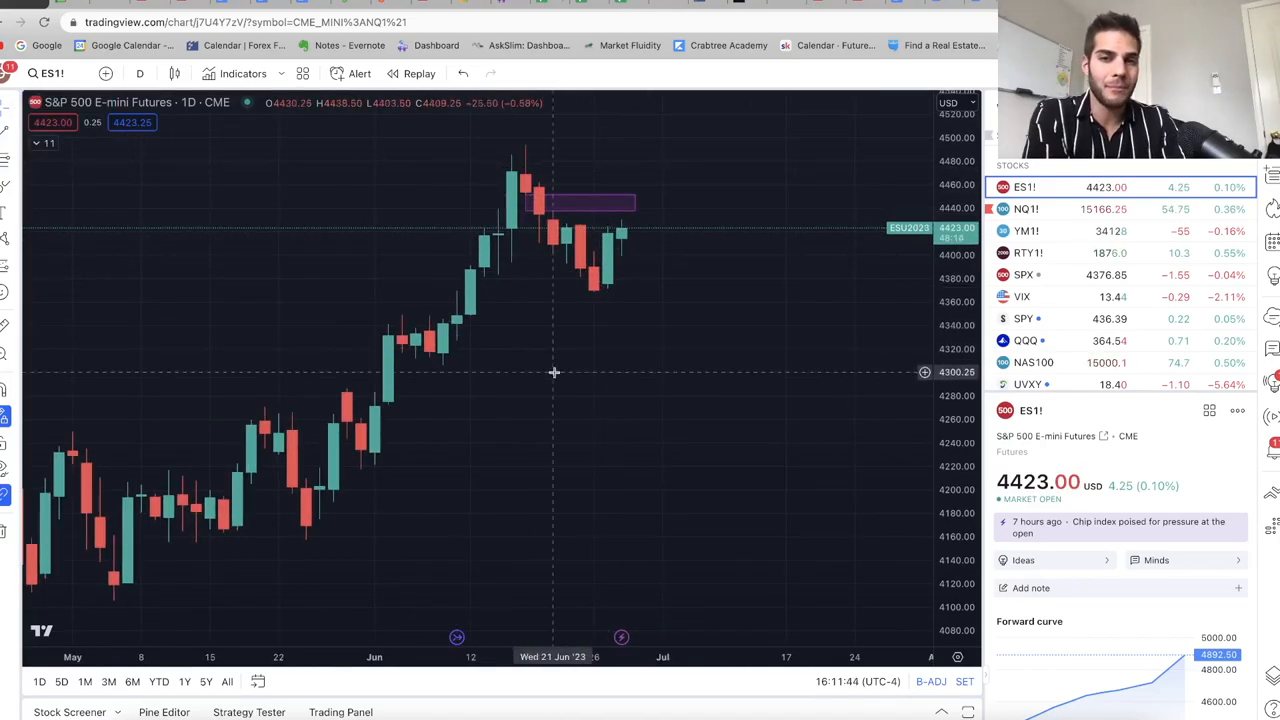
mouse_move(418, 412)
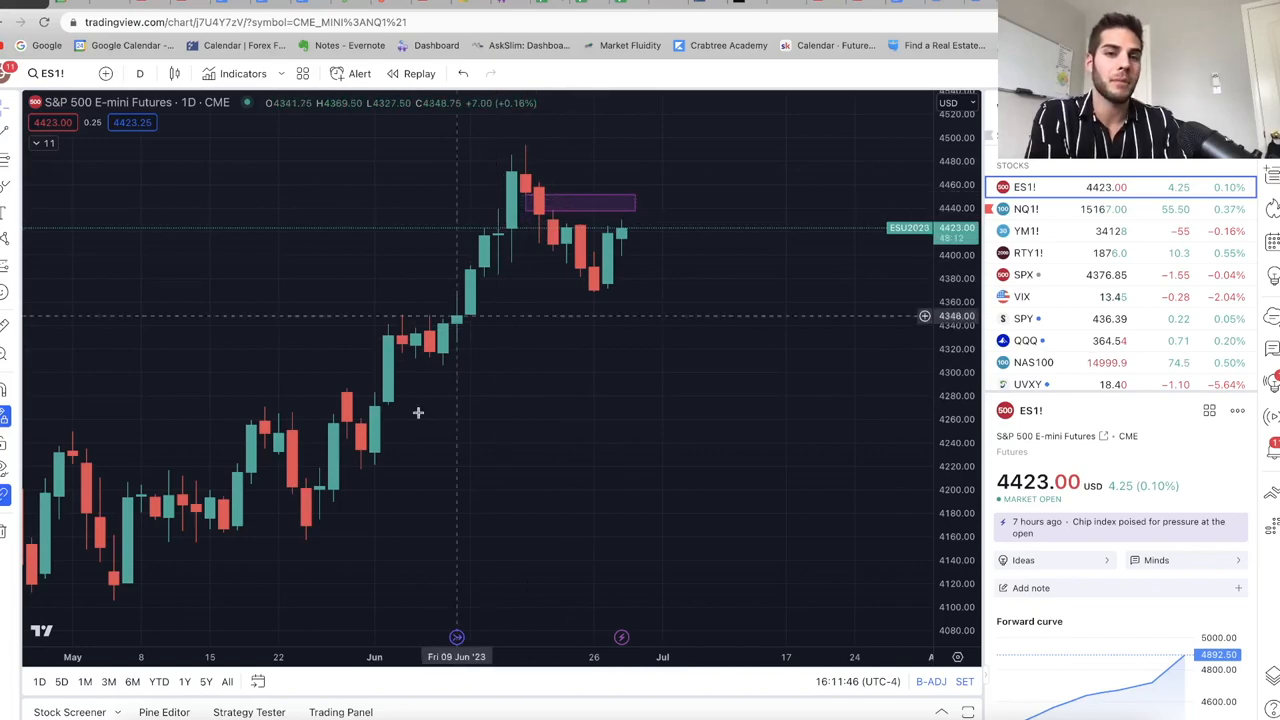
mouse_move(320, 437)
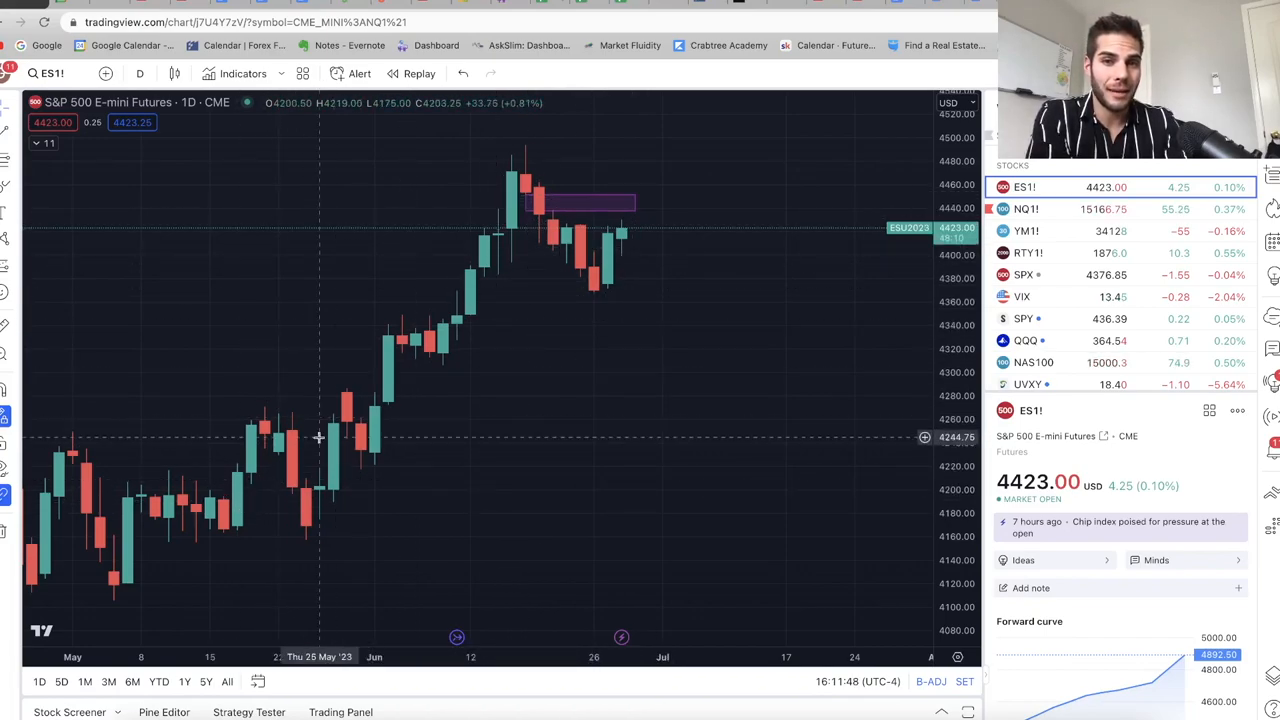
mouse_move(518, 347)
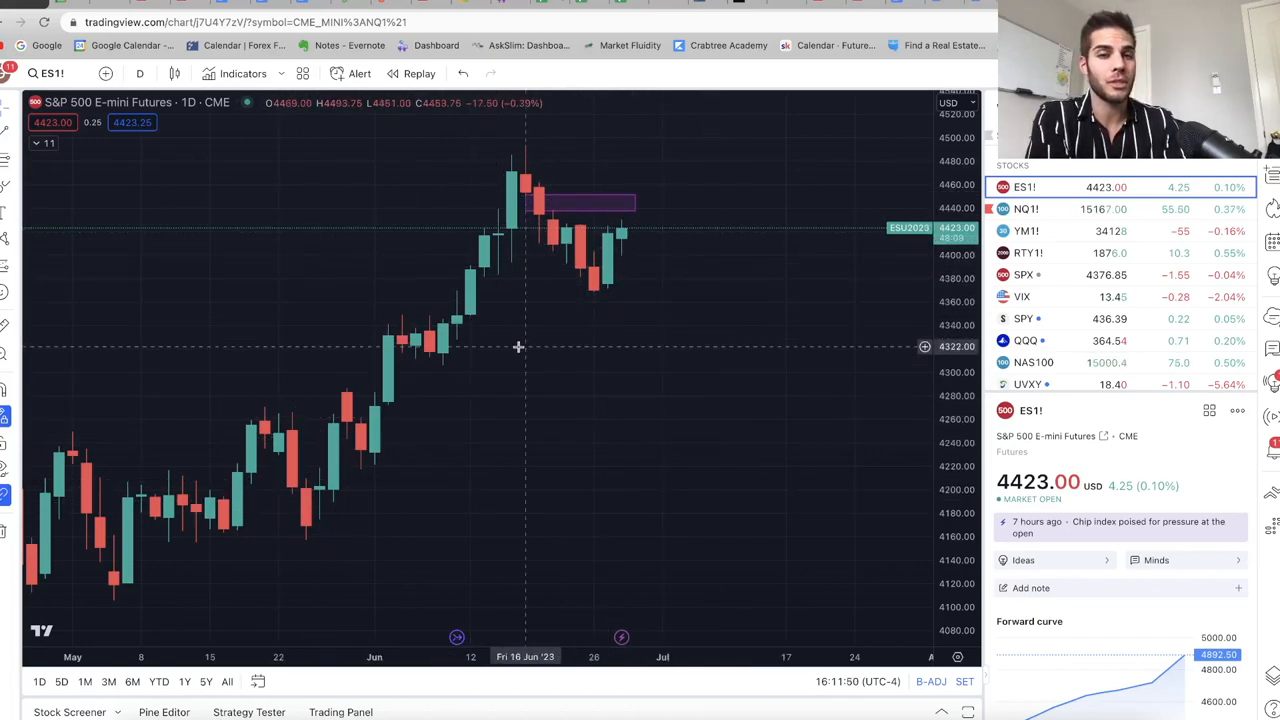
mouse_move(603, 285)
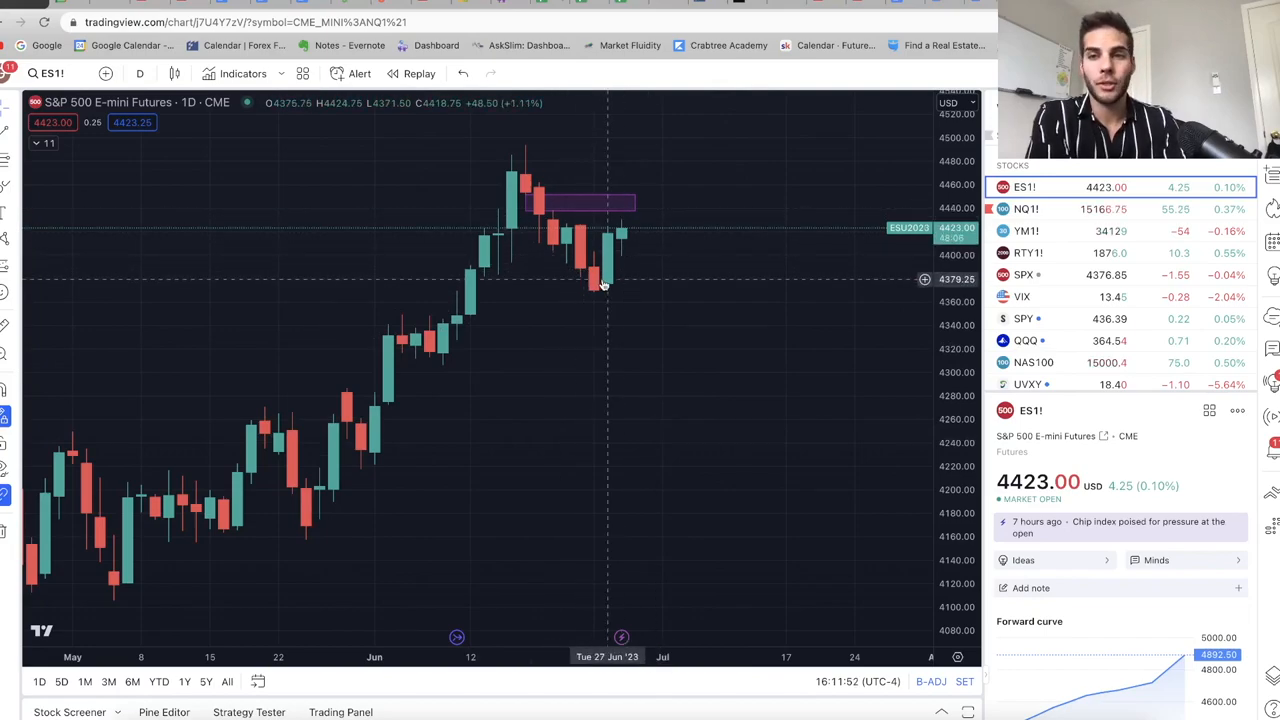
mouse_move(636, 244)
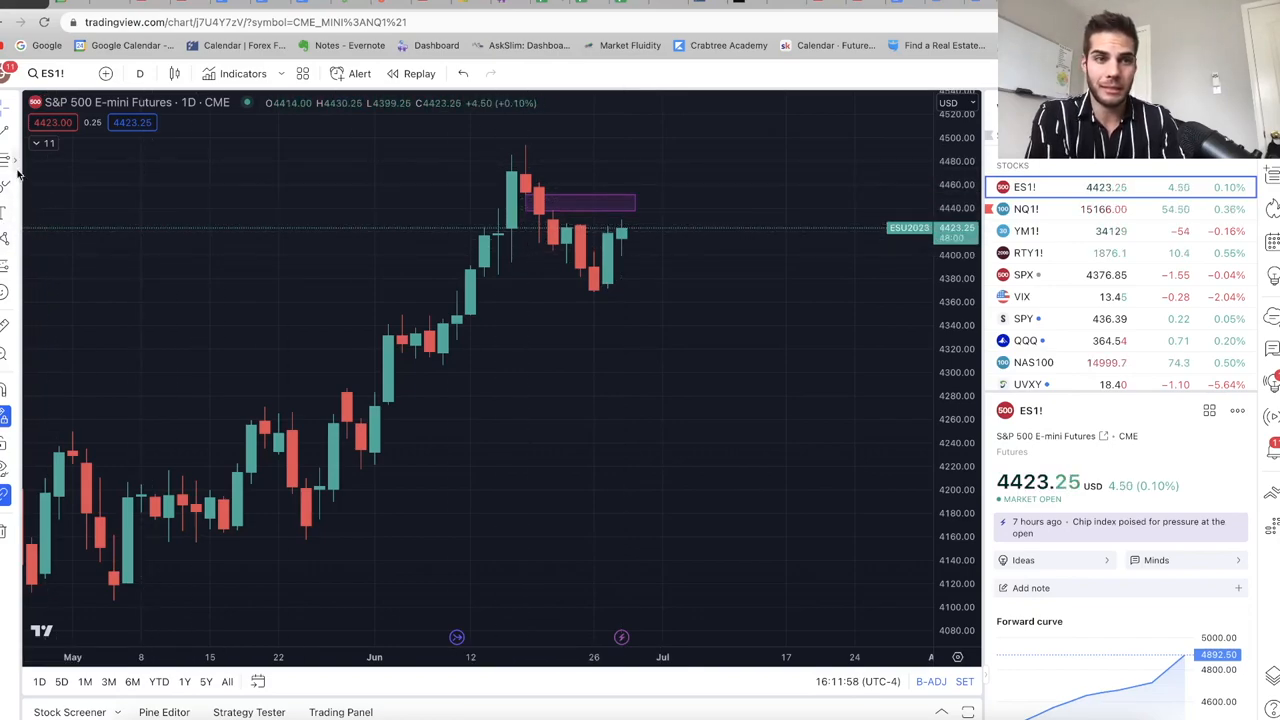
mouse_move(648, 234)
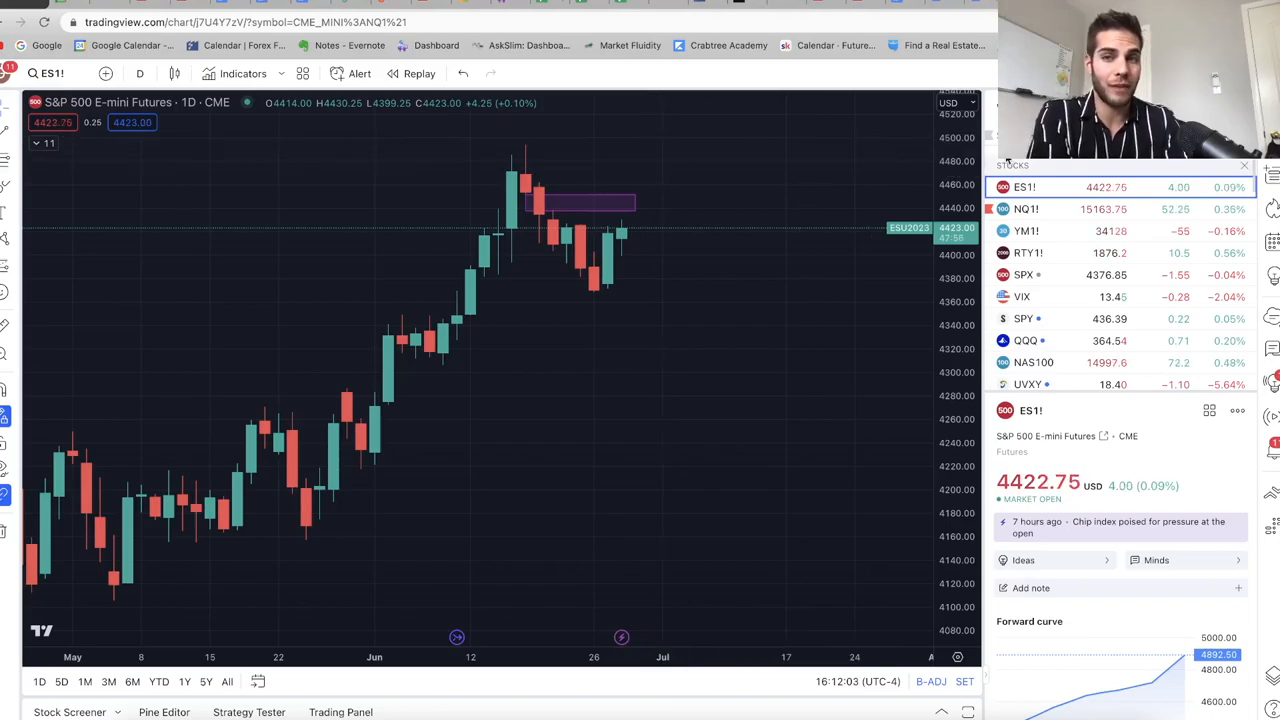
- Load the NQ1! weekly chart with its Fibonacci levels and projection path
left_click(1026, 208)
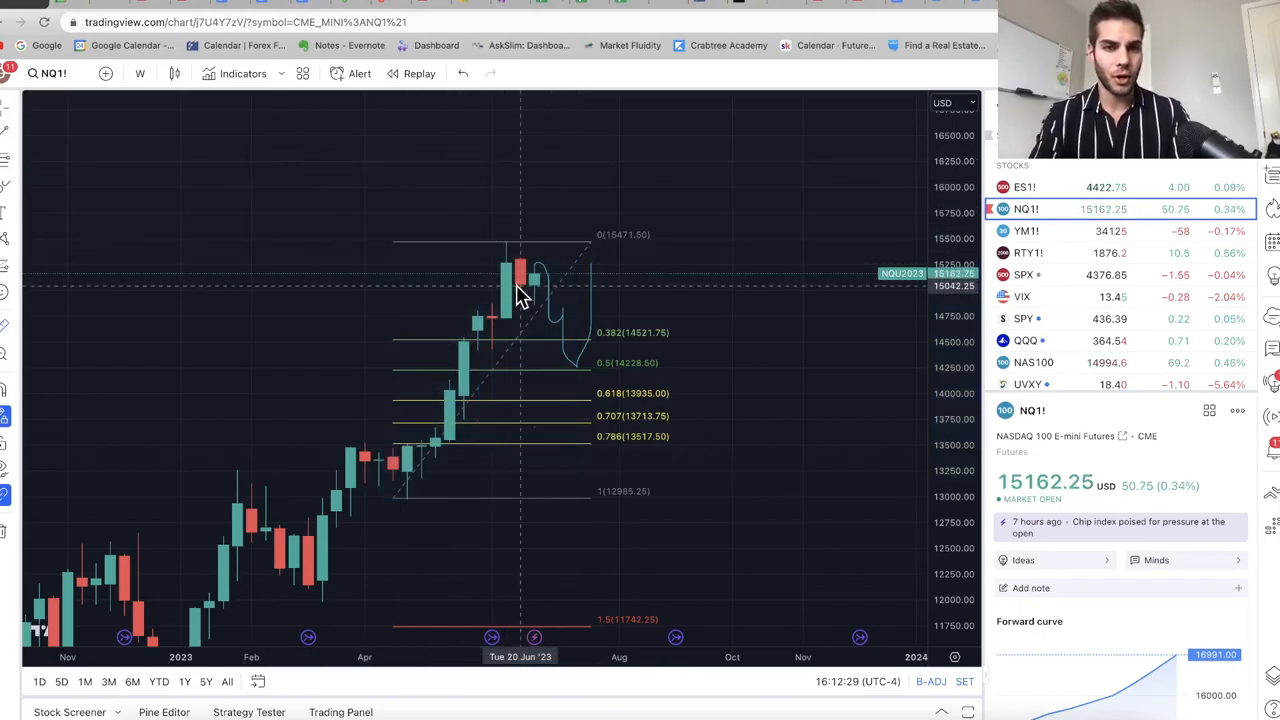
mouse_move(341, 622)
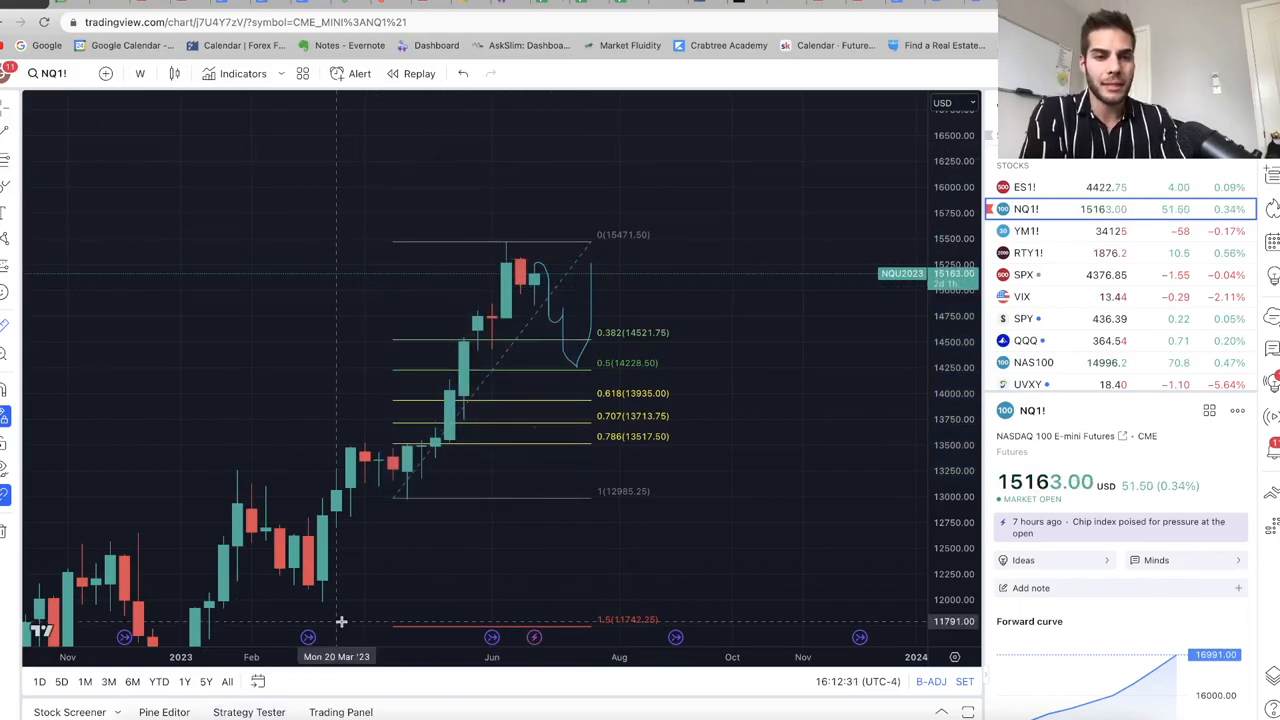
mouse_move(293, 575)
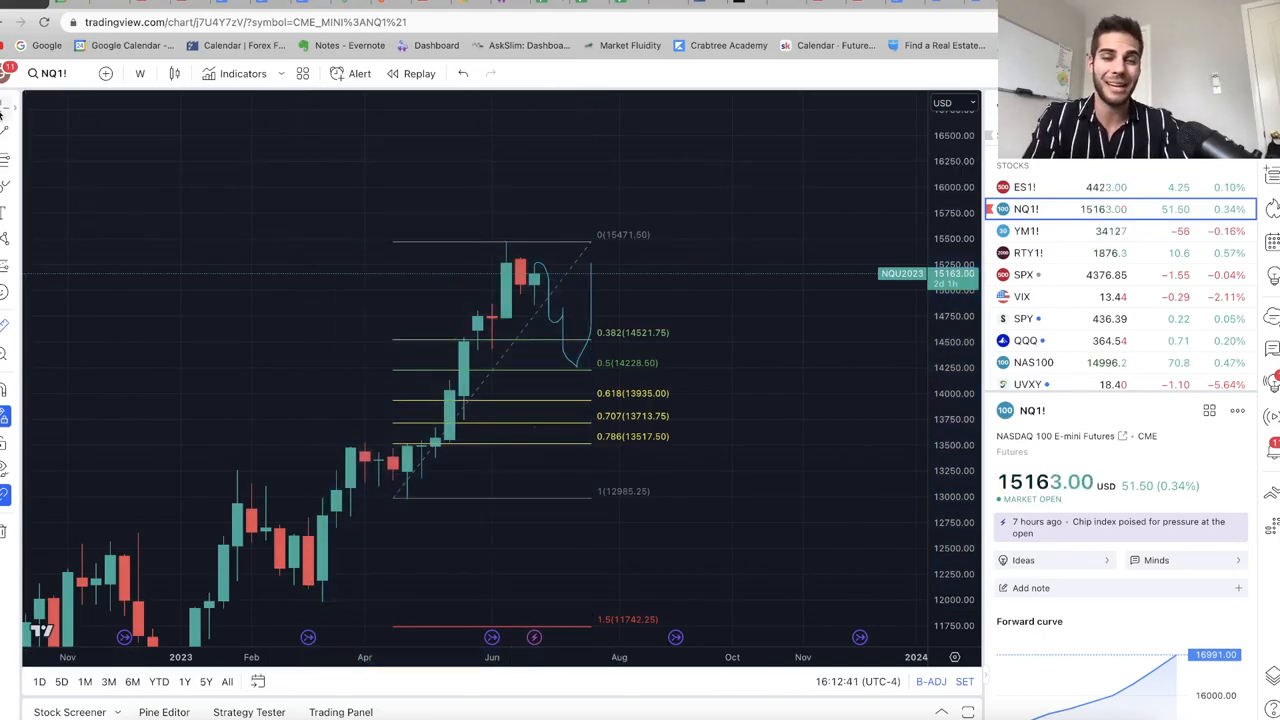
mouse_move(504, 524)
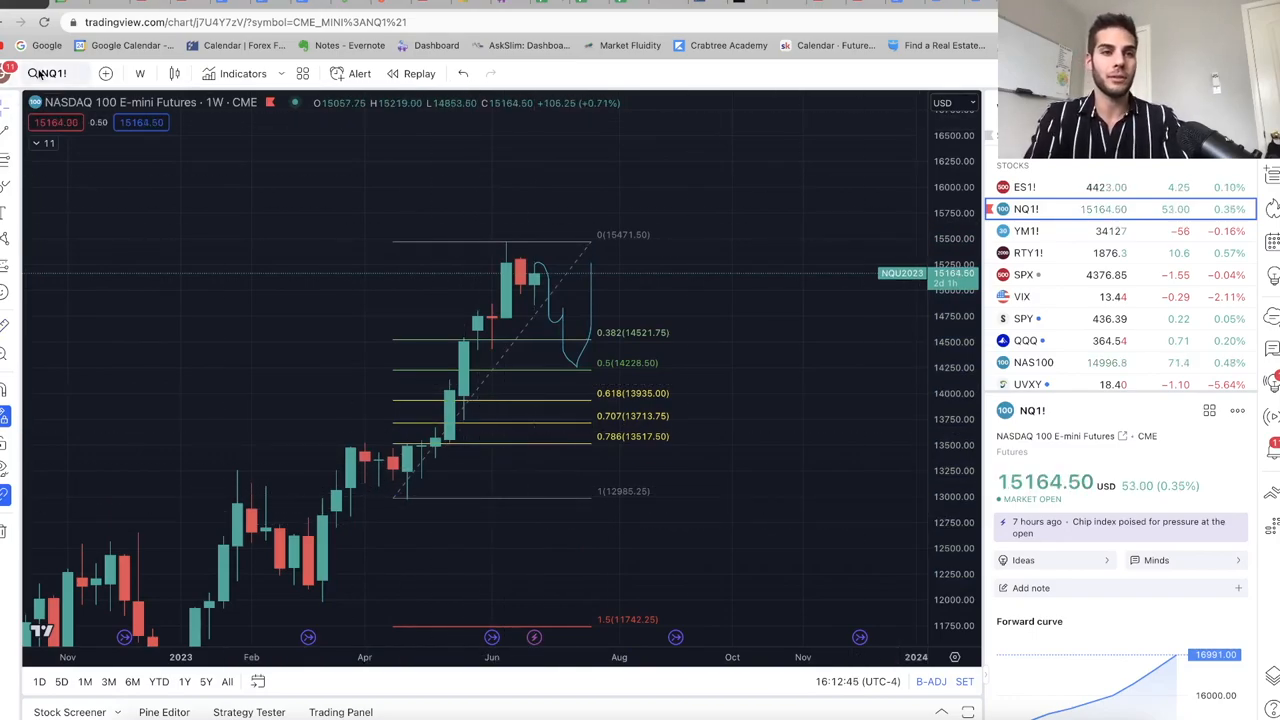
- Open the DXY U.S. Dollar Index daily chart
left_click(140, 73)
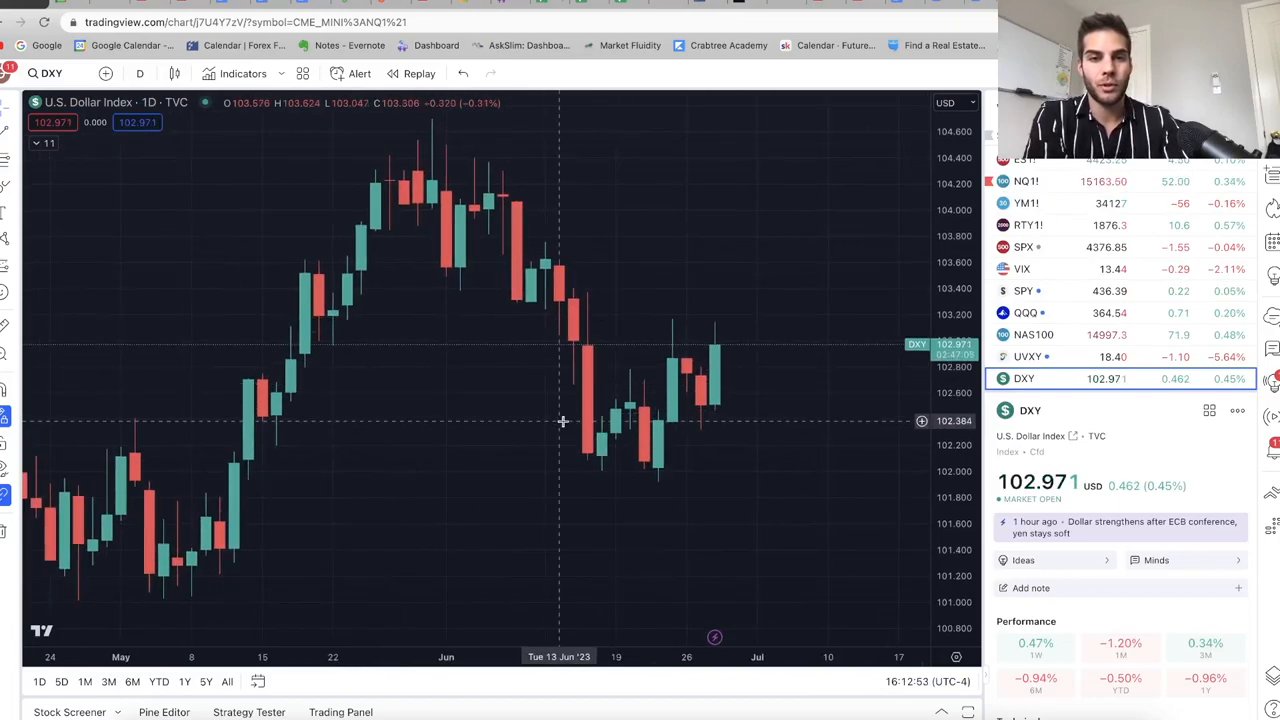
mouse_move(663, 470)
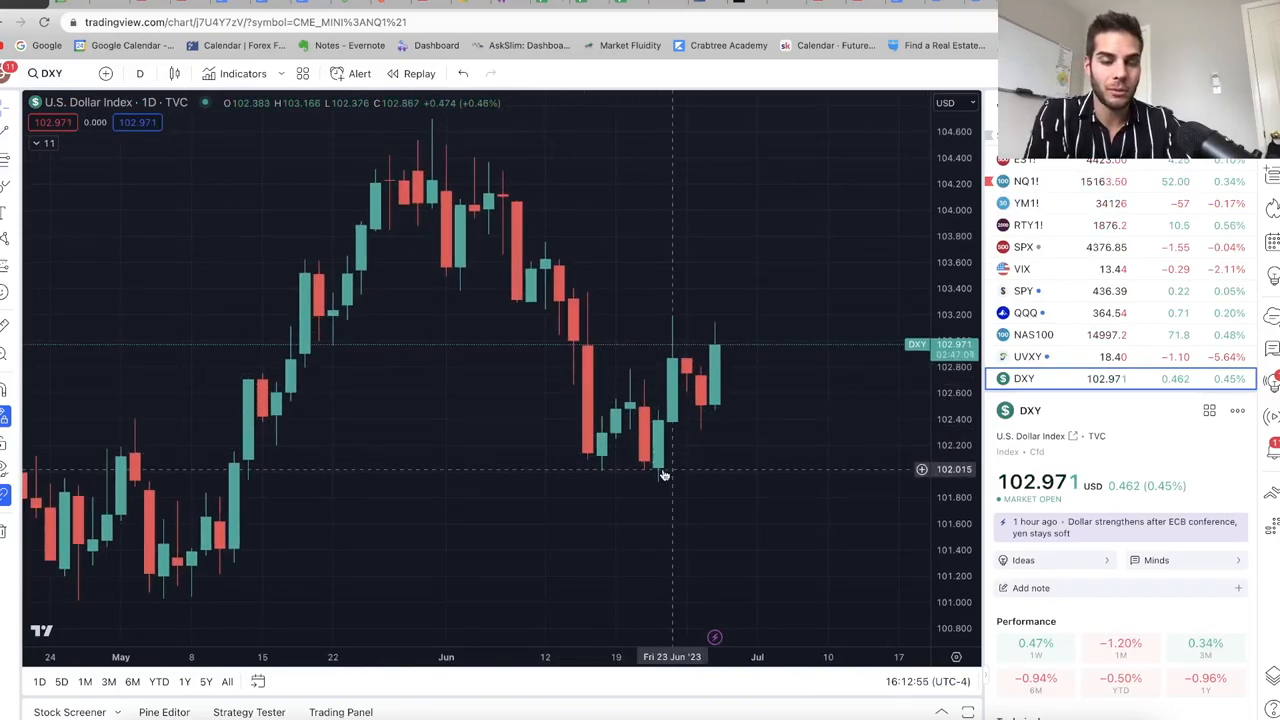
mouse_move(630, 380)
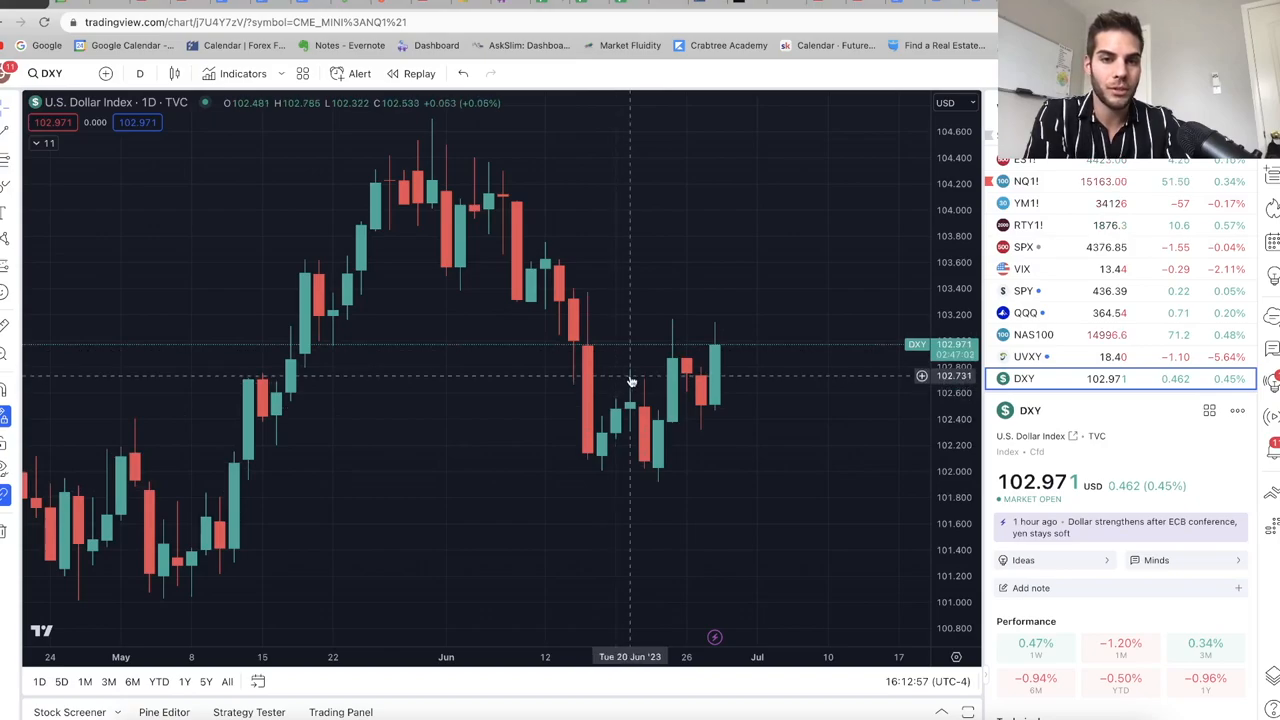
mouse_move(700, 415)
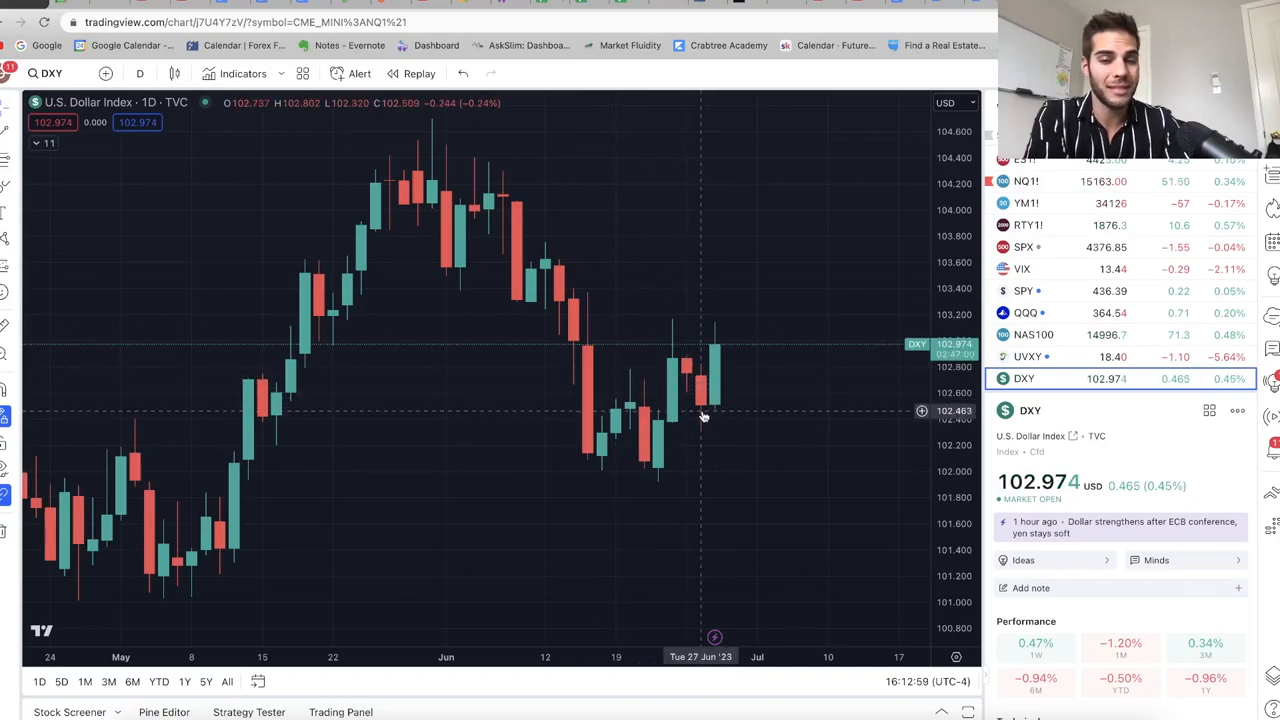
mouse_move(715, 363)
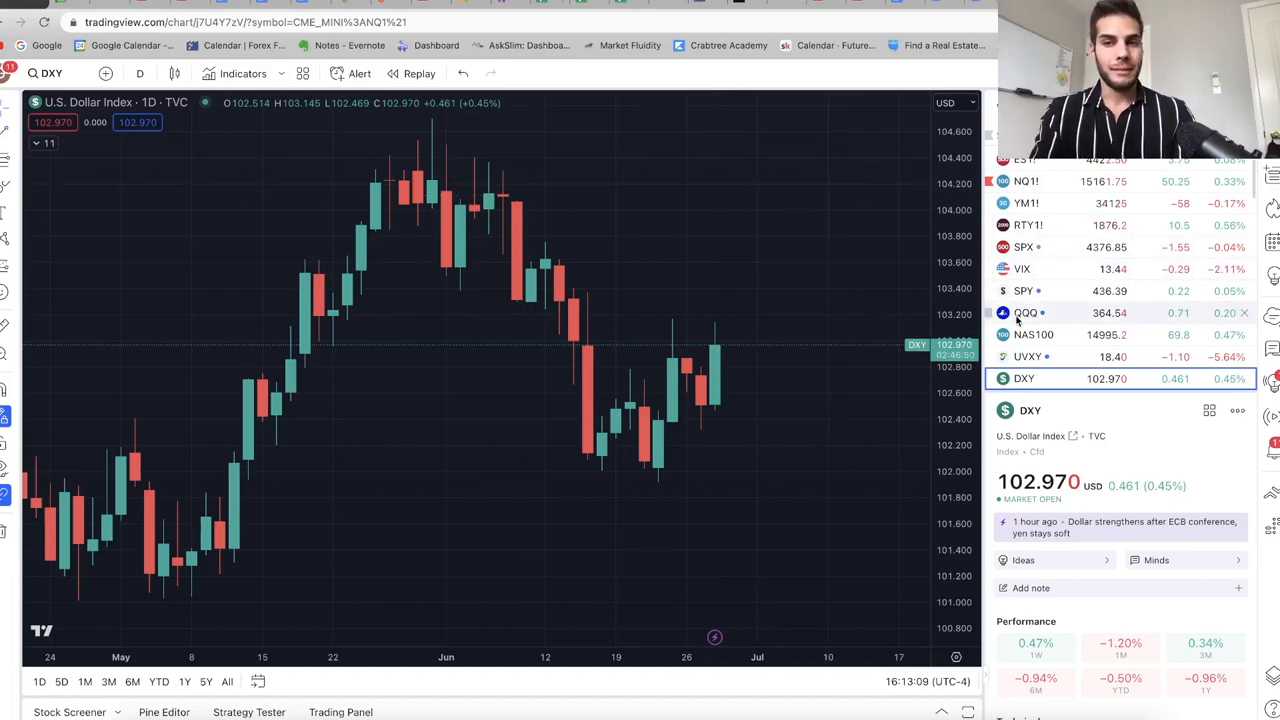
mouse_move(1025, 313)
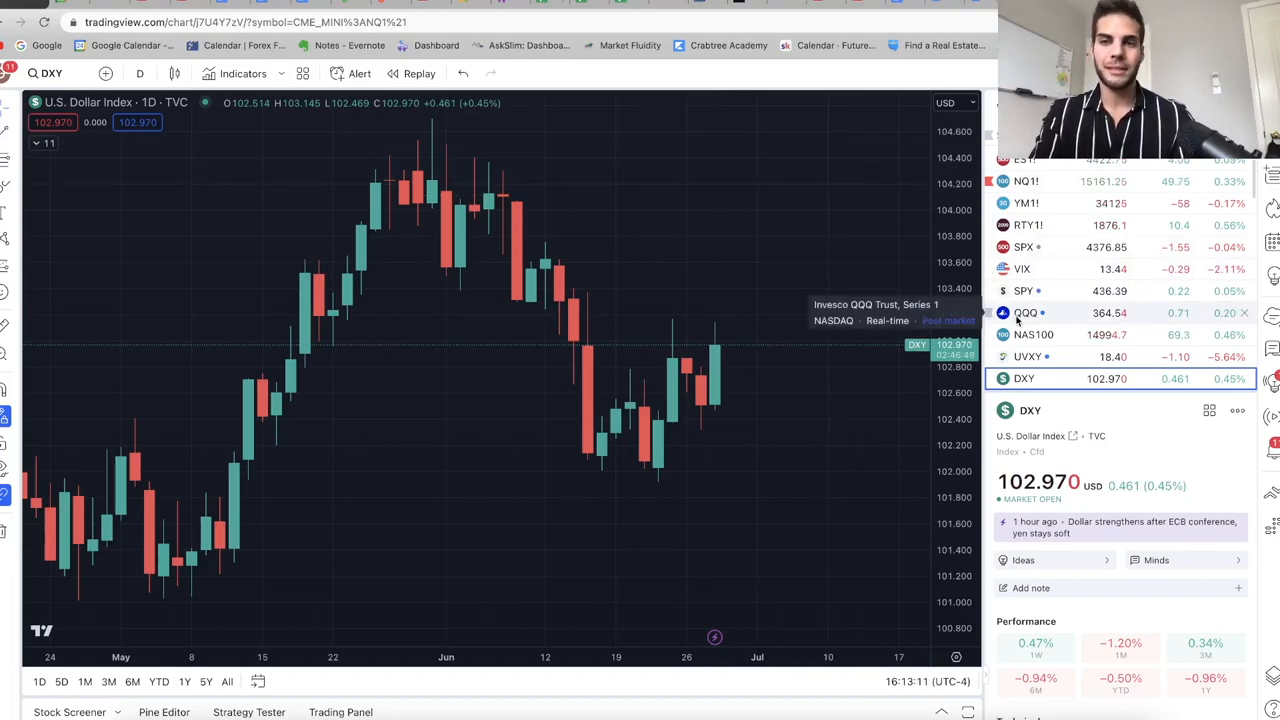
mouse_move(1040, 195)
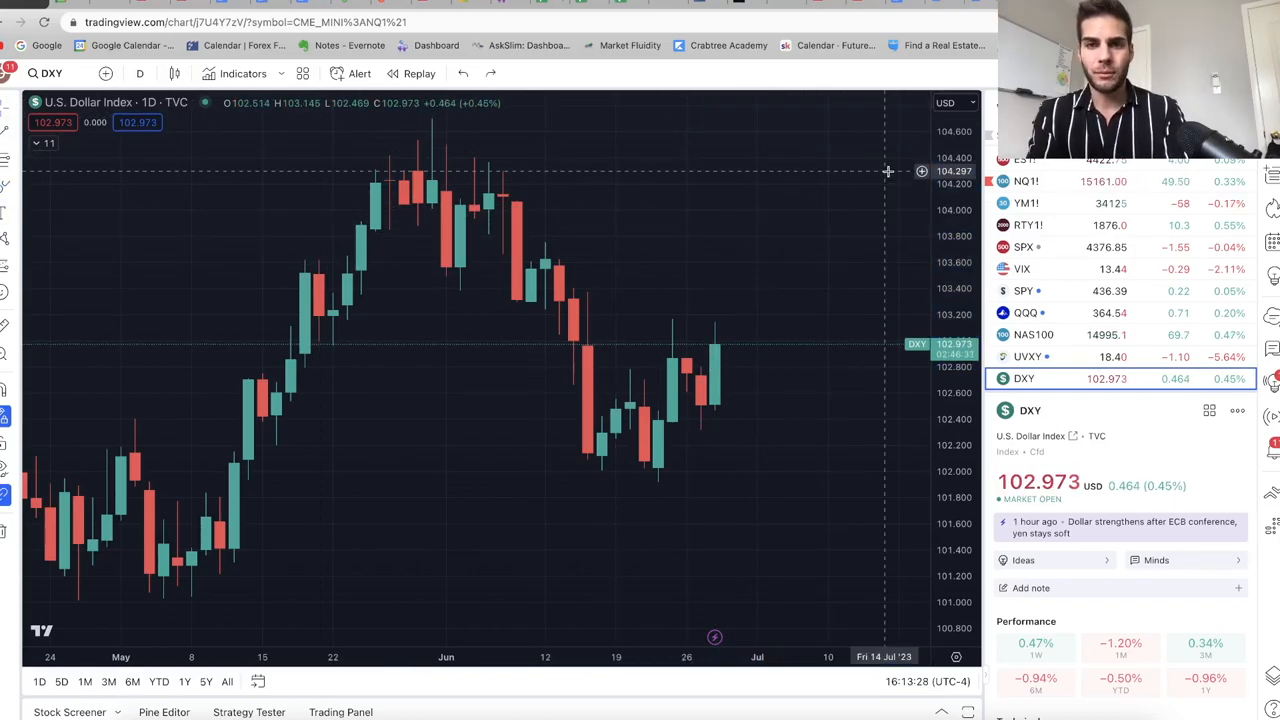
- Return to the NQ1! daily chart with its Fibonacci levels and projected path
left_click(1026, 181)
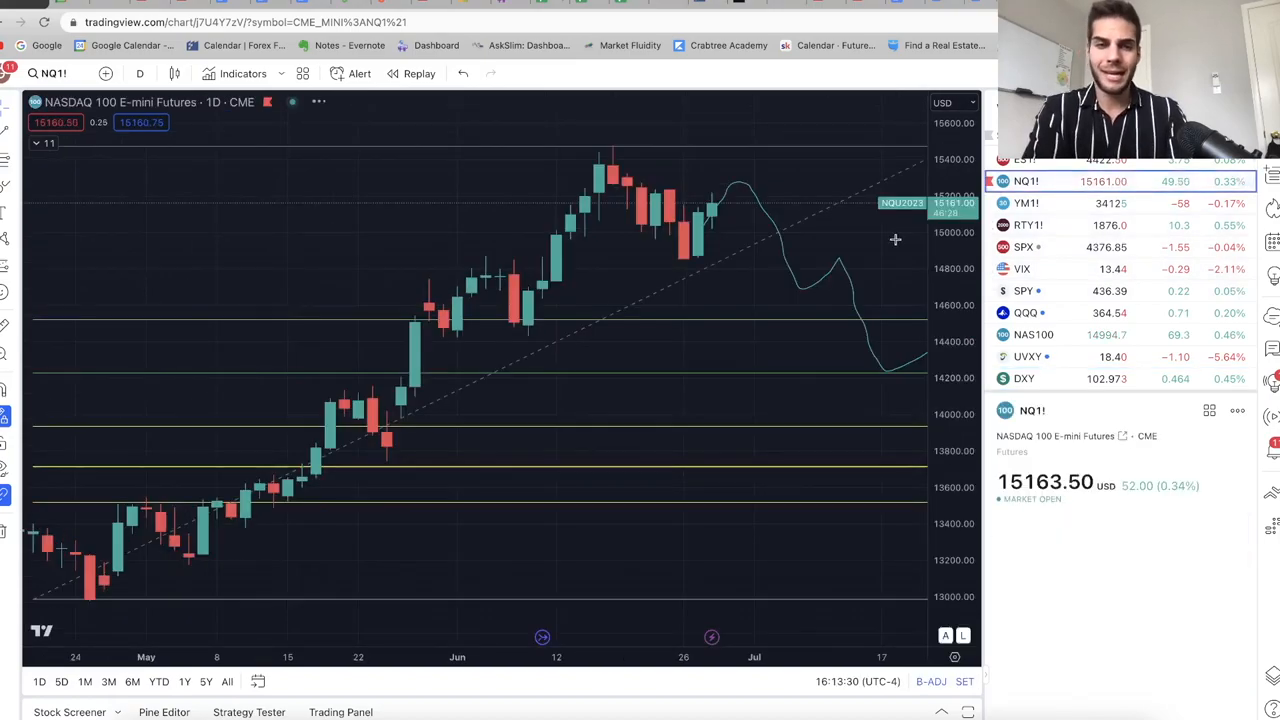
left_click(11, 107)
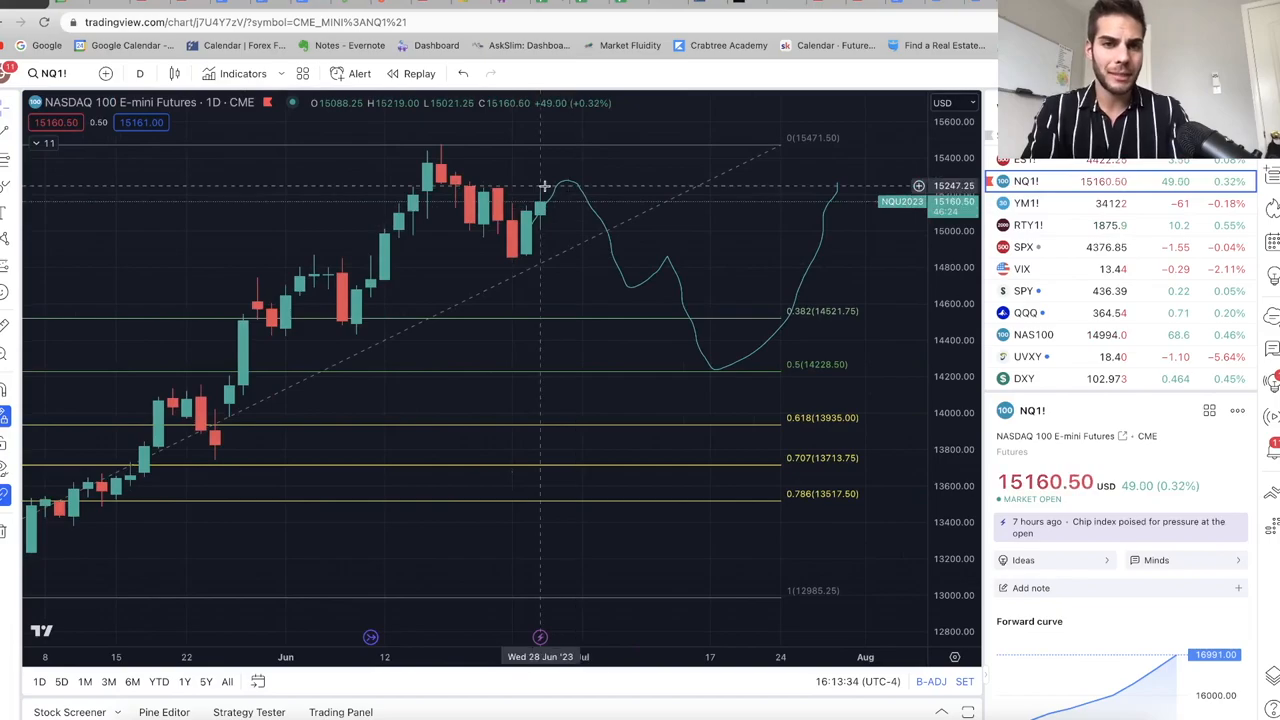
mouse_move(583, 195)
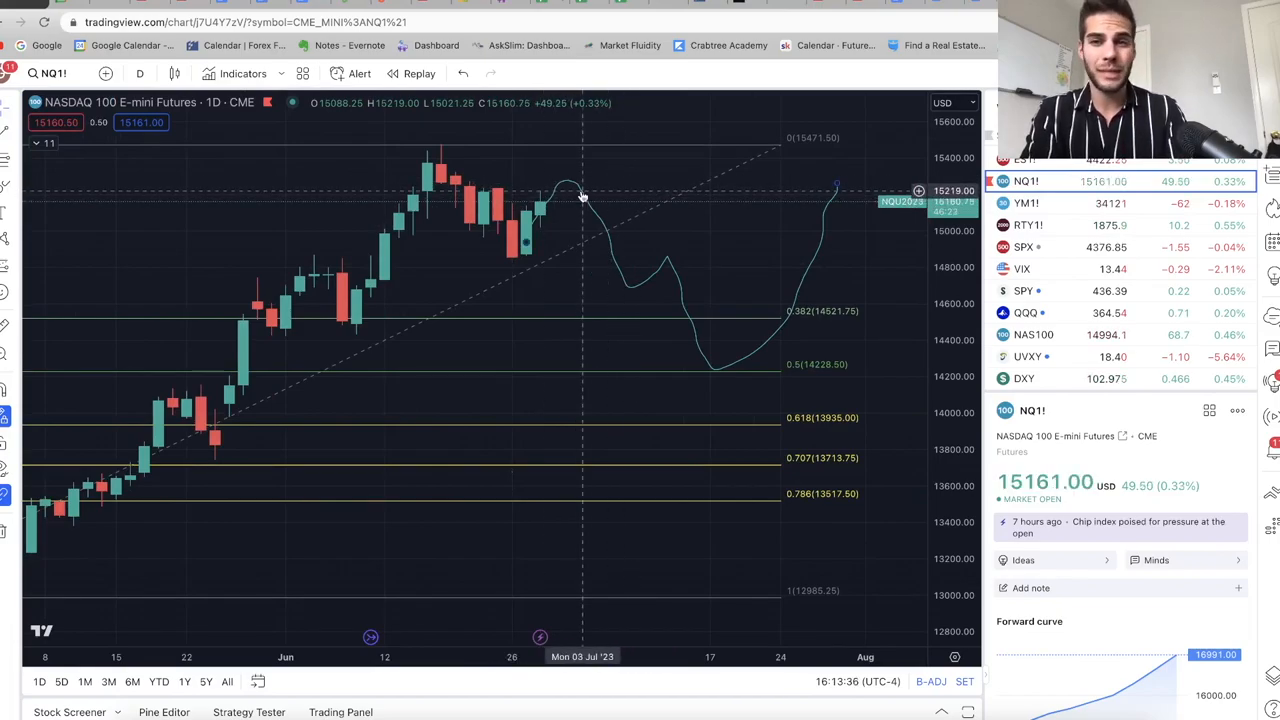
mouse_move(558, 180)
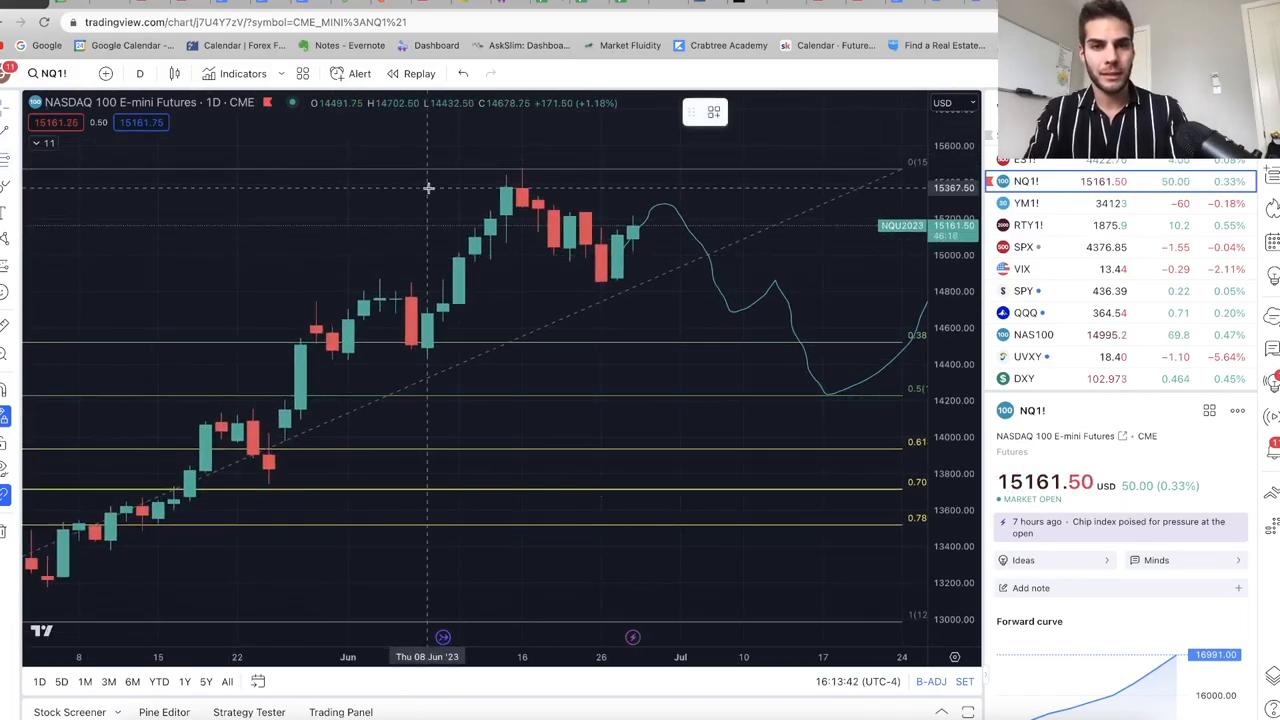
- Draw a Fibonacci retracement from the ~15472 high to the ~14842 low
left_click_drag(475, 170, 675, 285)
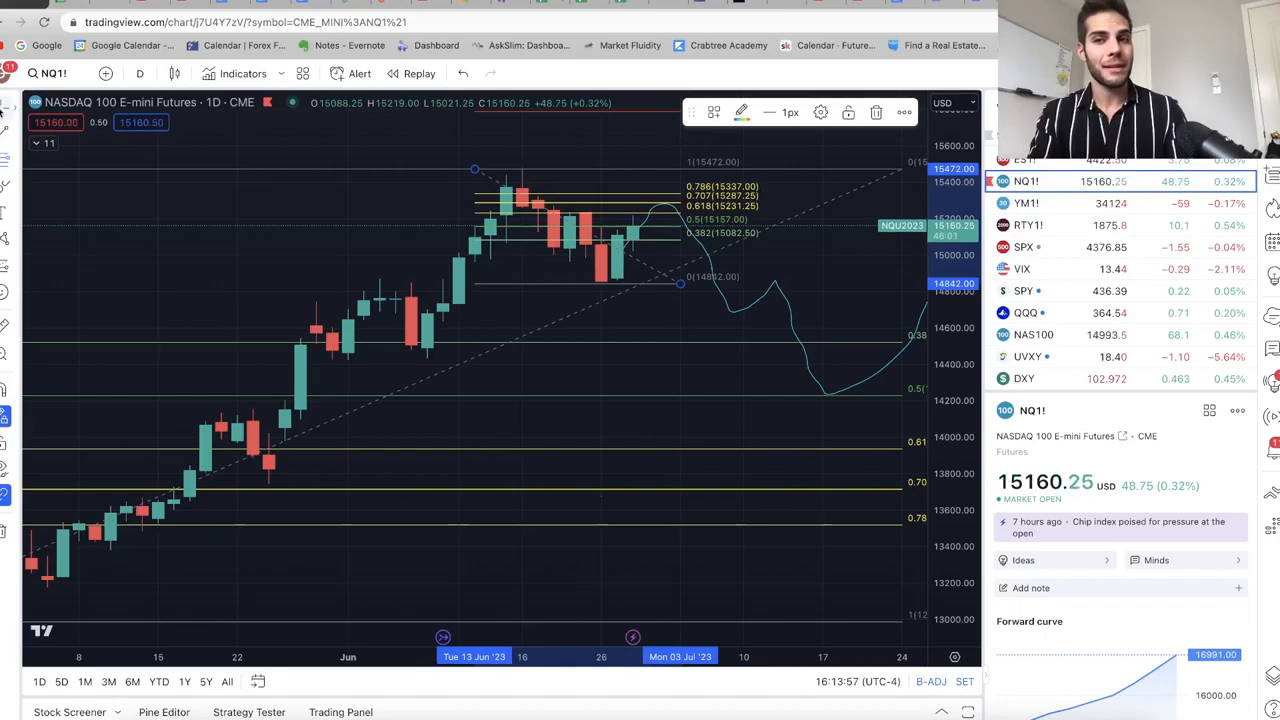
mouse_move(600, 205)
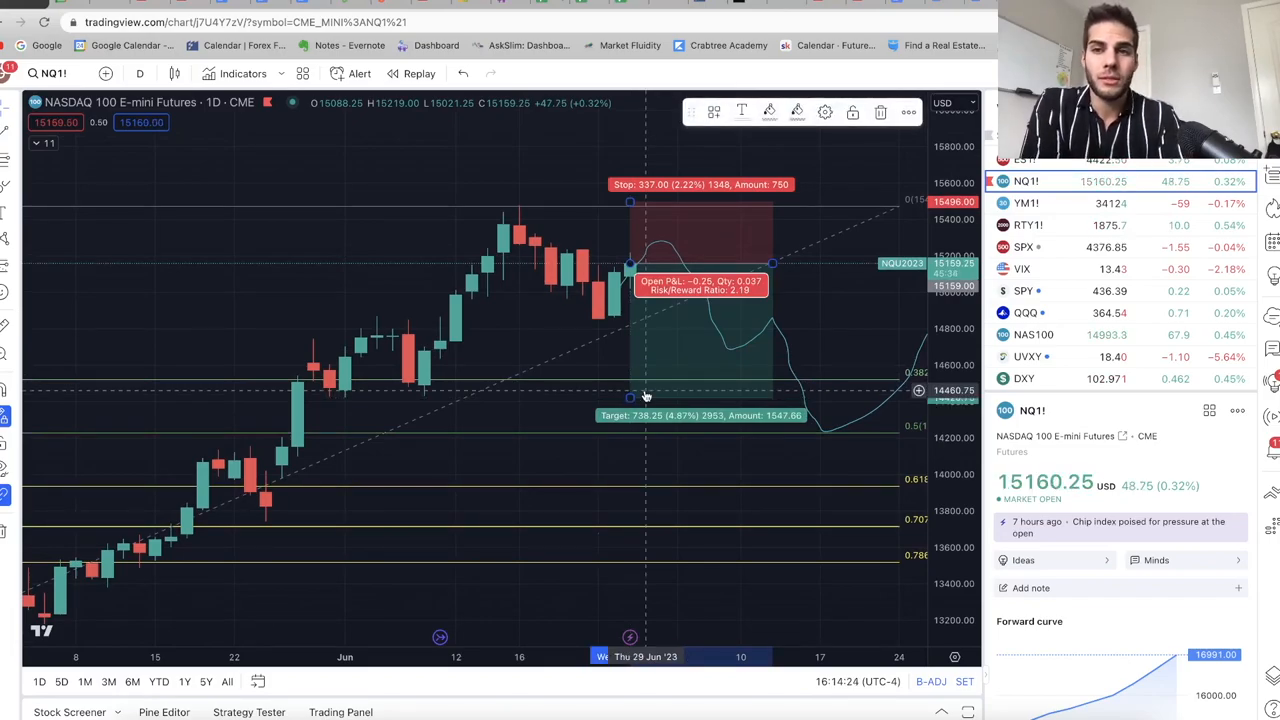
mouse_move(660, 290)
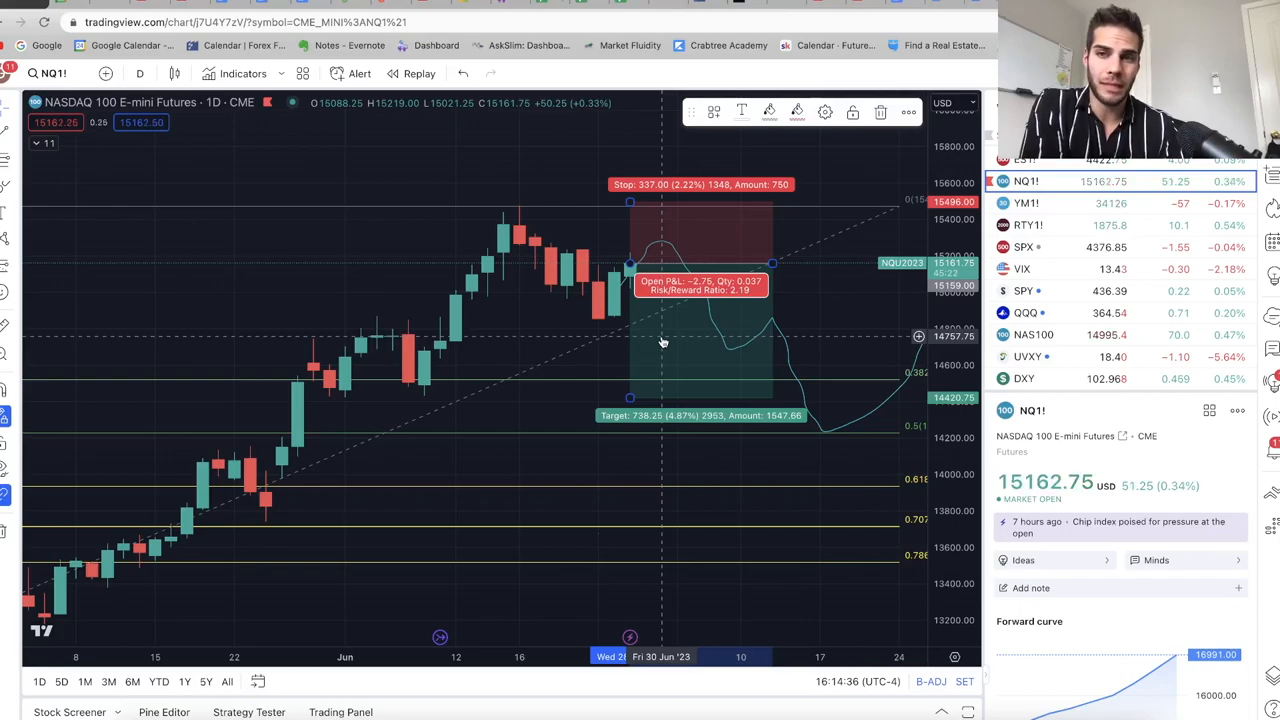
mouse_move(580, 315)
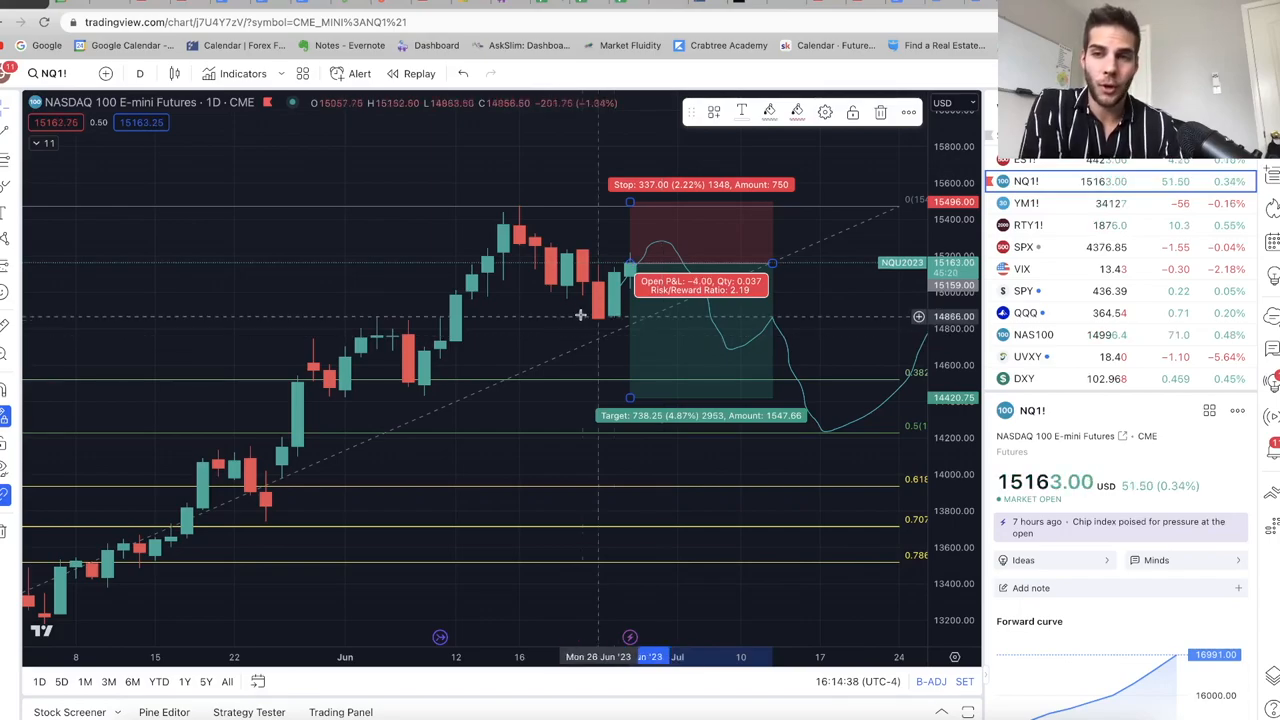
mouse_move(687, 241)
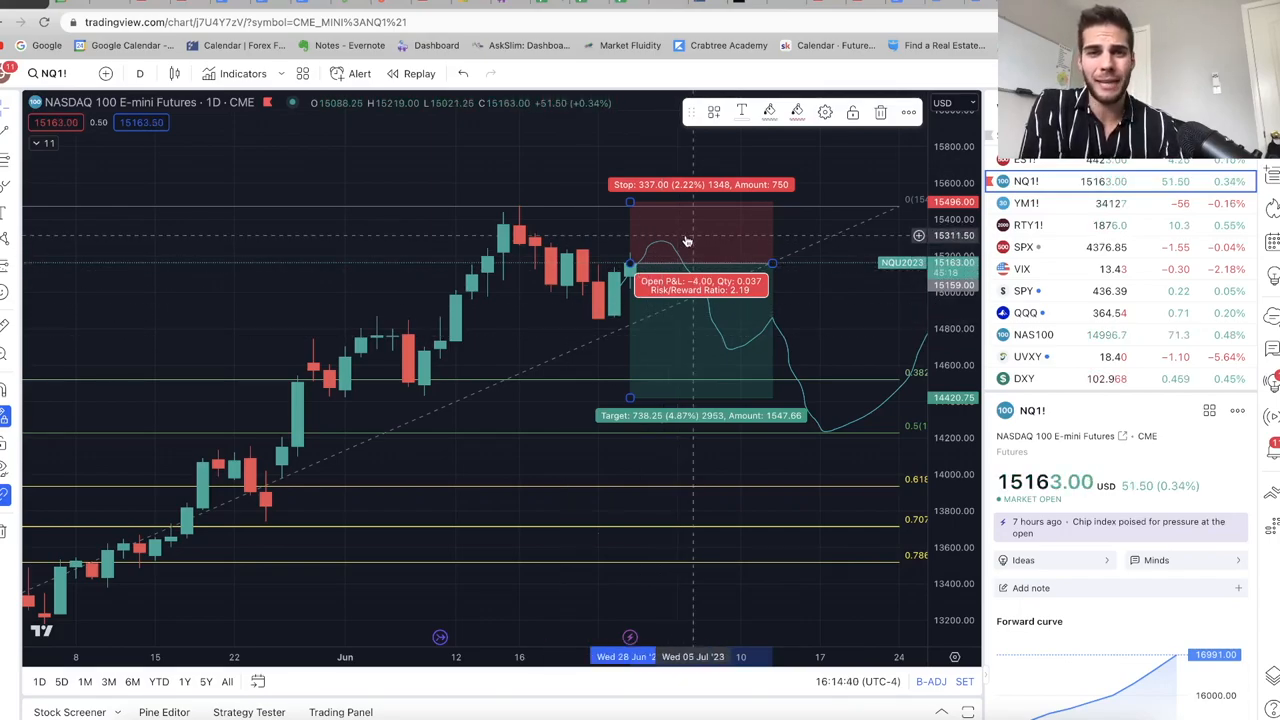
mouse_move(680, 324)
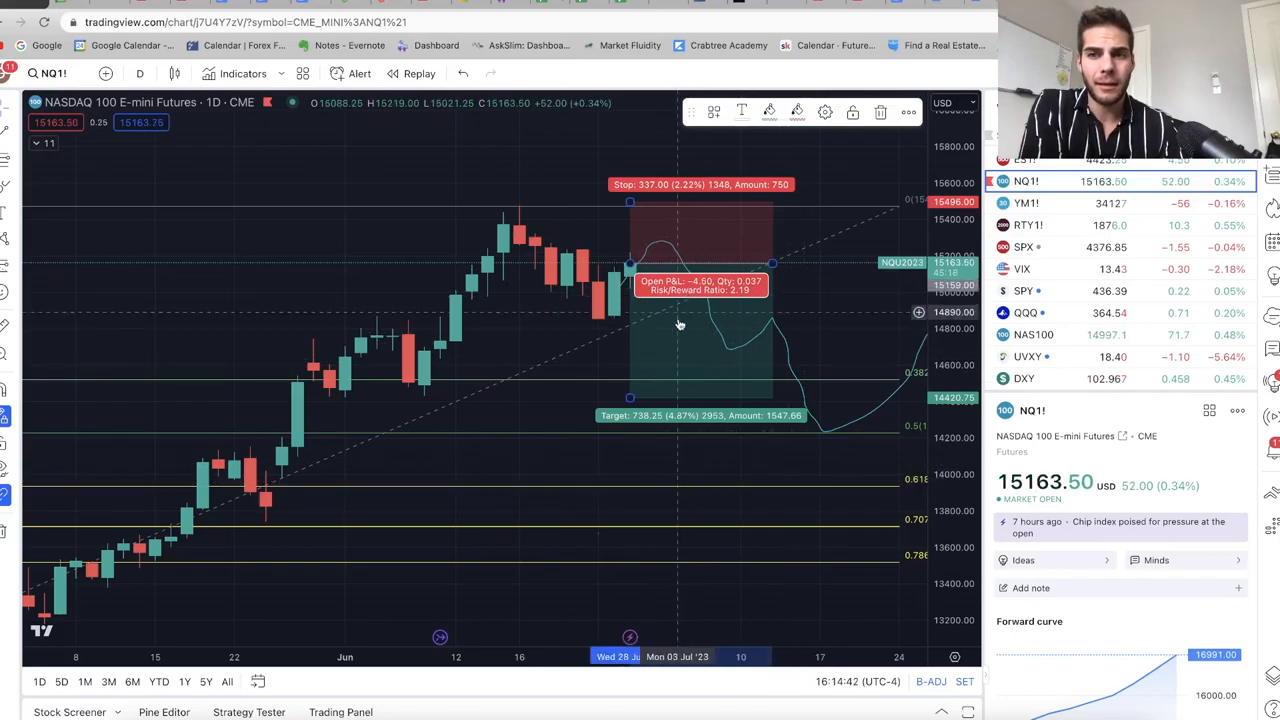
mouse_move(714, 258)
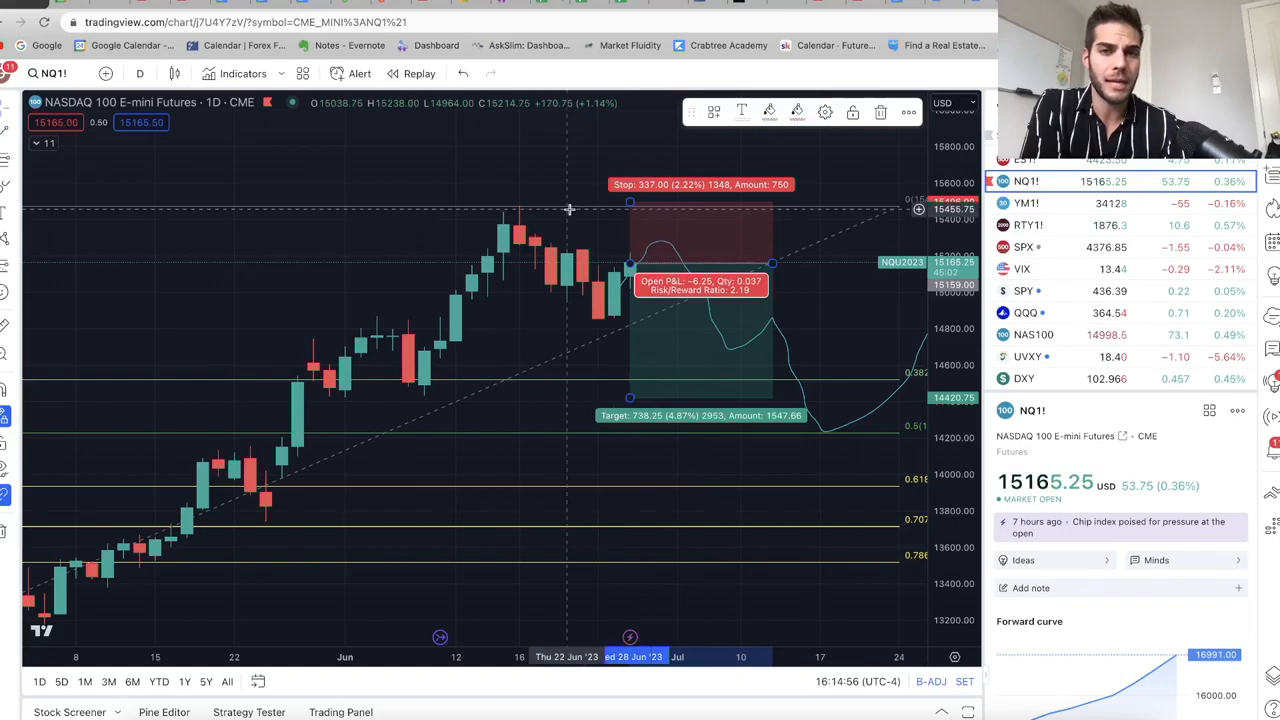
mouse_move(725, 255)
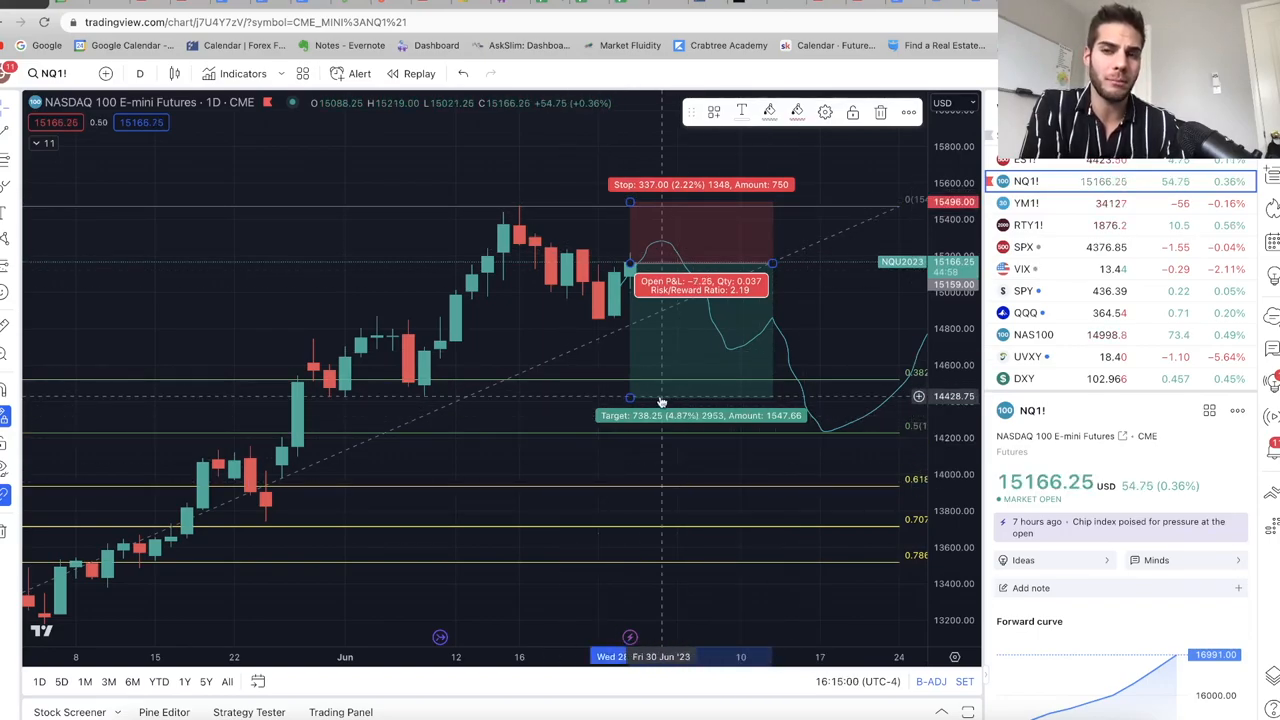
- Open the VIX volatility index chart from the watchlist
left_click(1022, 268)
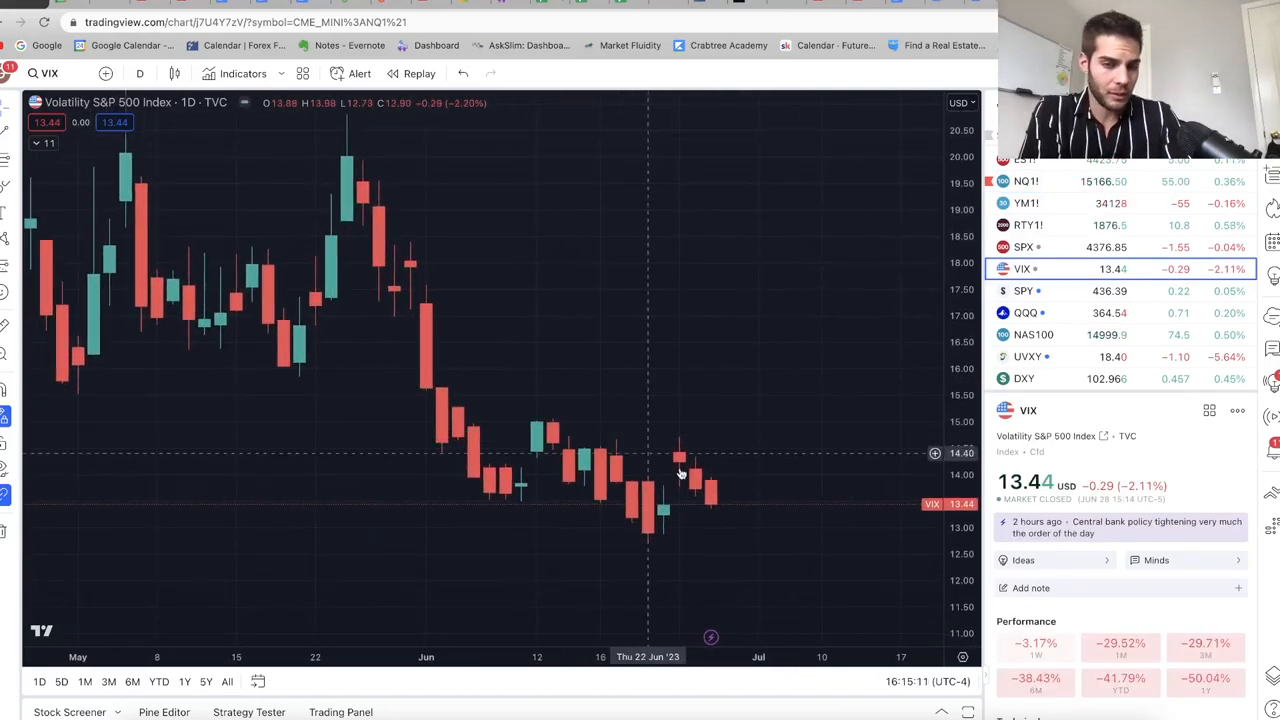
mouse_move(630, 515)
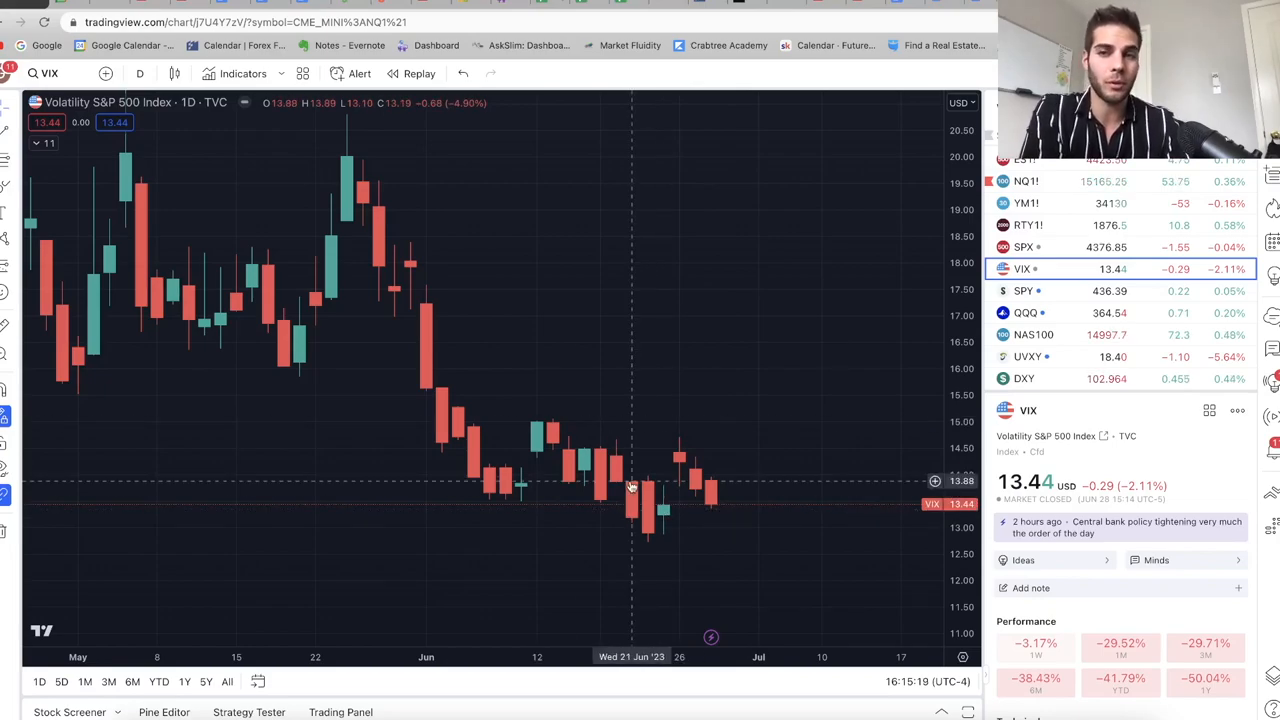
mouse_move(632, 518)
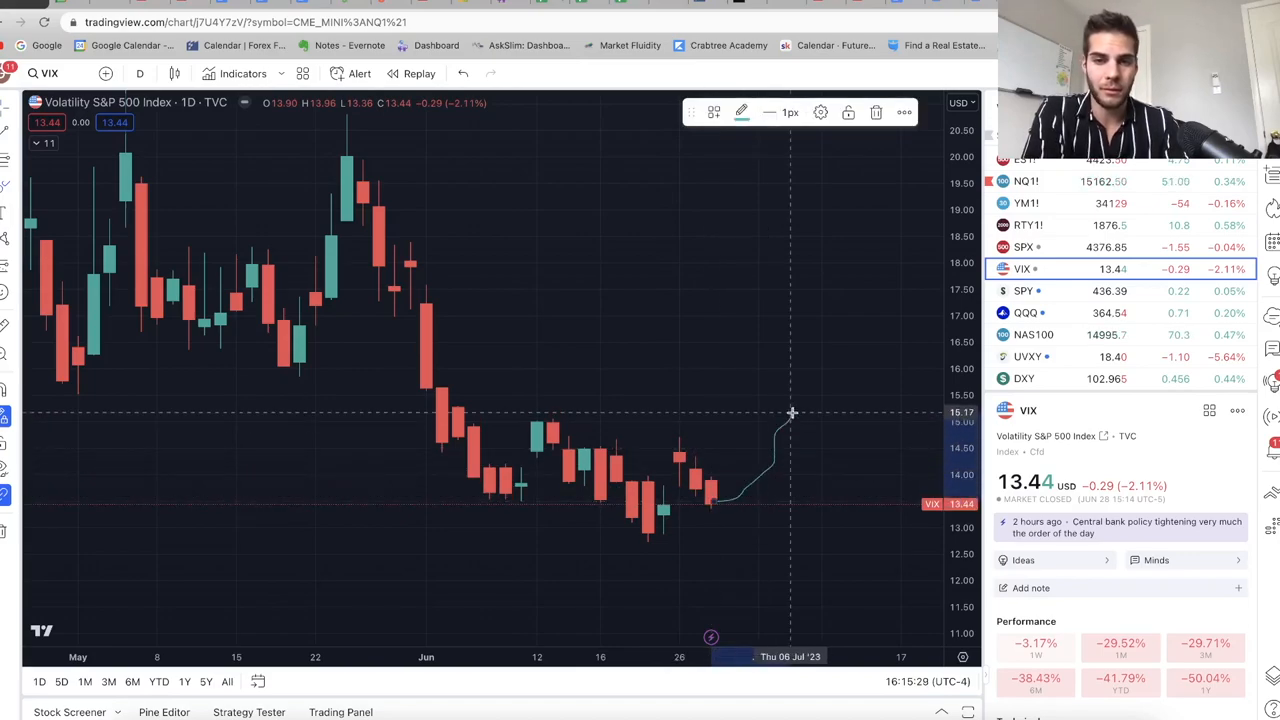
mouse_move(311, 226)
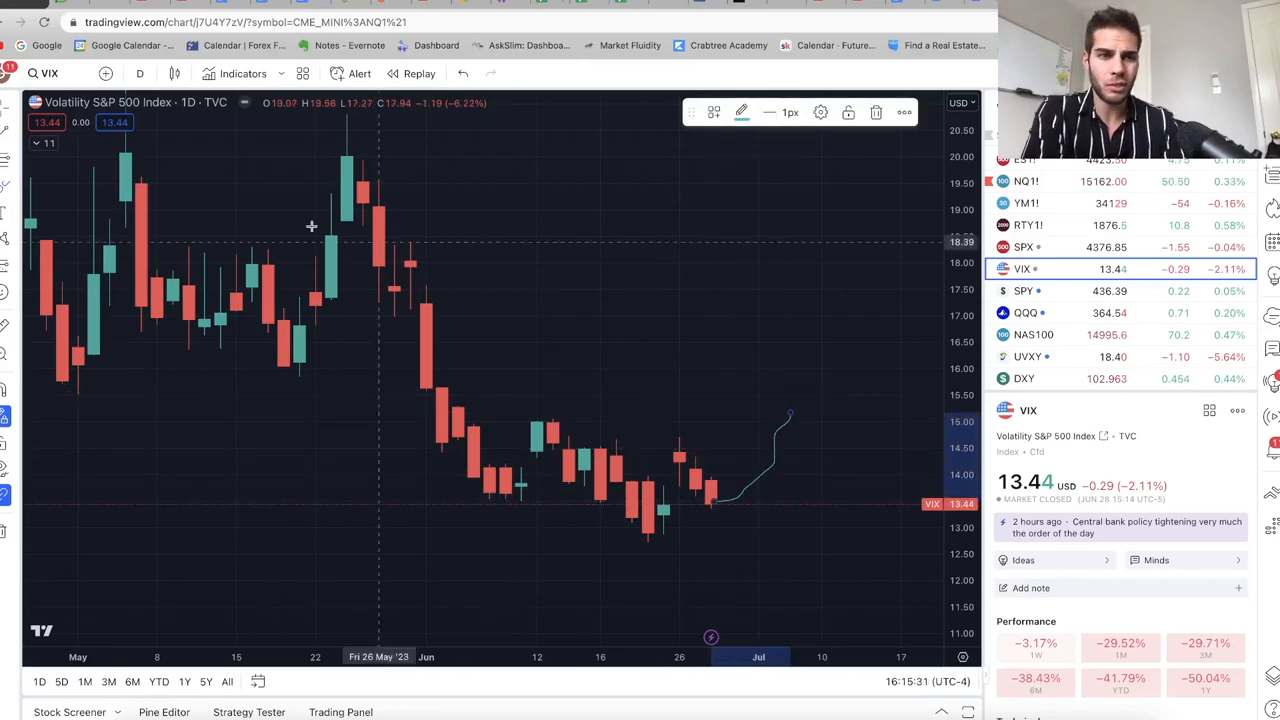
mouse_move(587, 434)
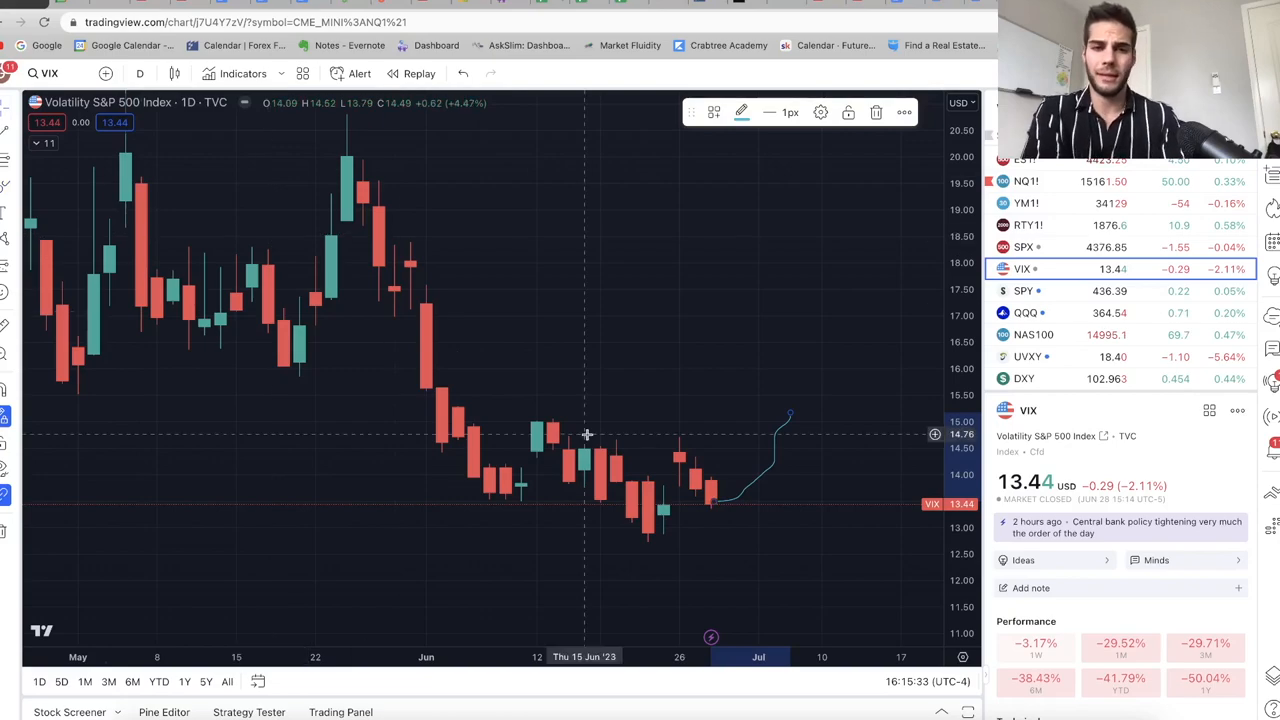
mouse_move(546, 513)
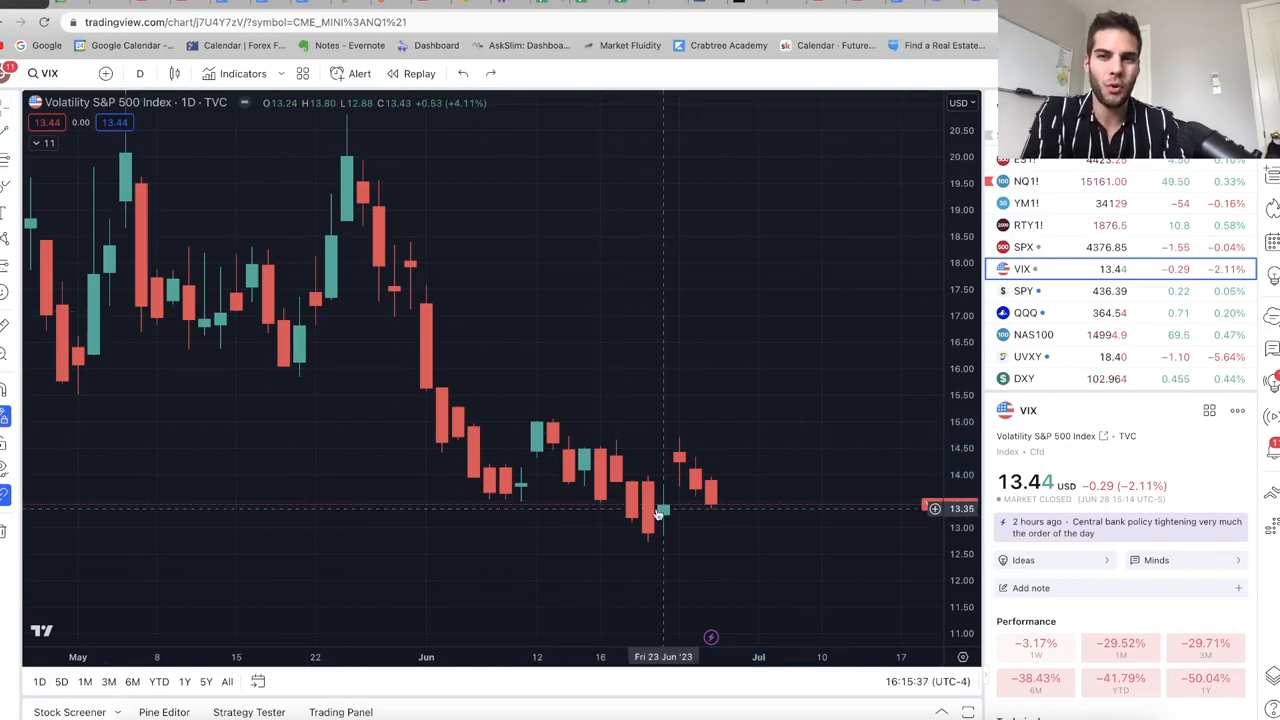
mouse_move(1053, 410)
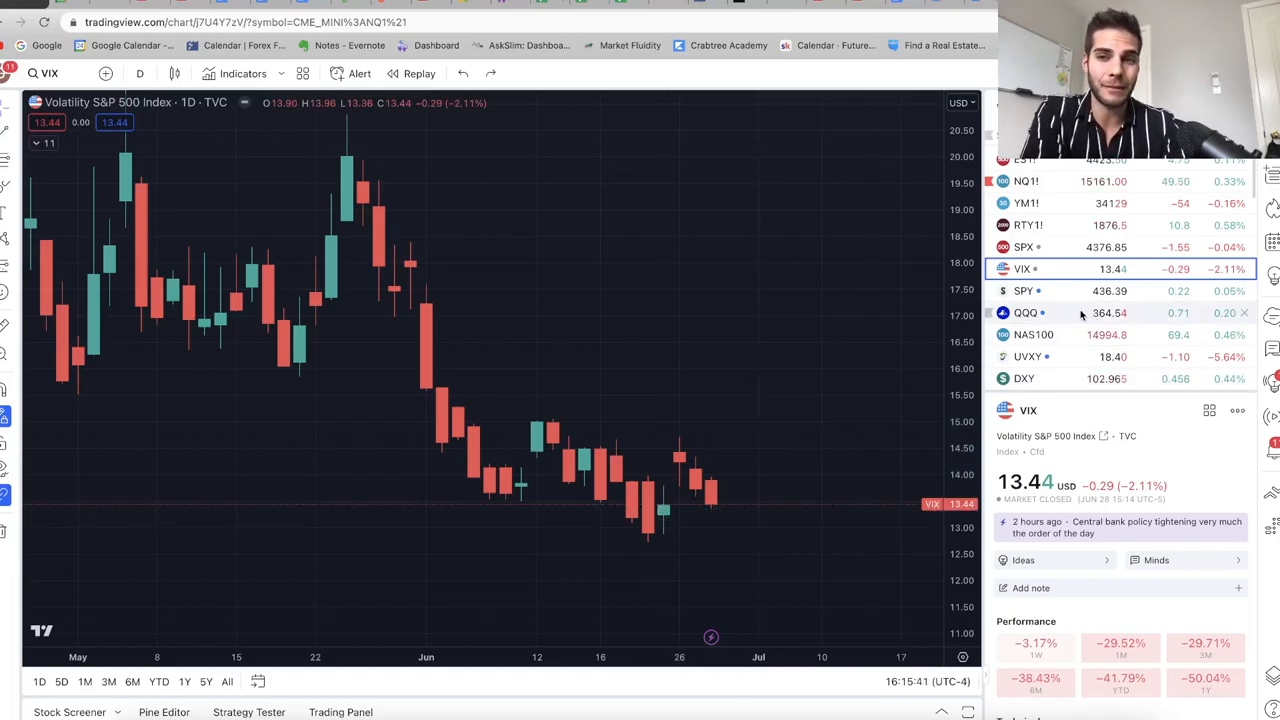
mouse_move(1066, 298)
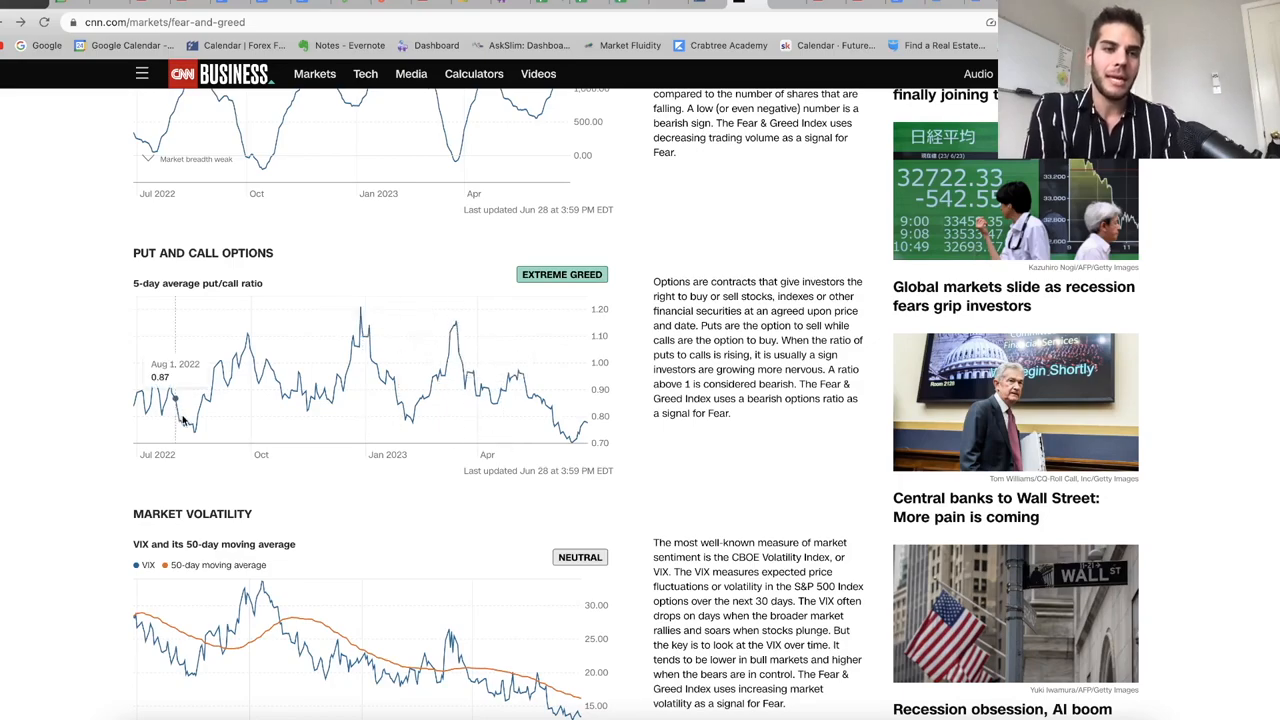
mouse_move(195, 425)
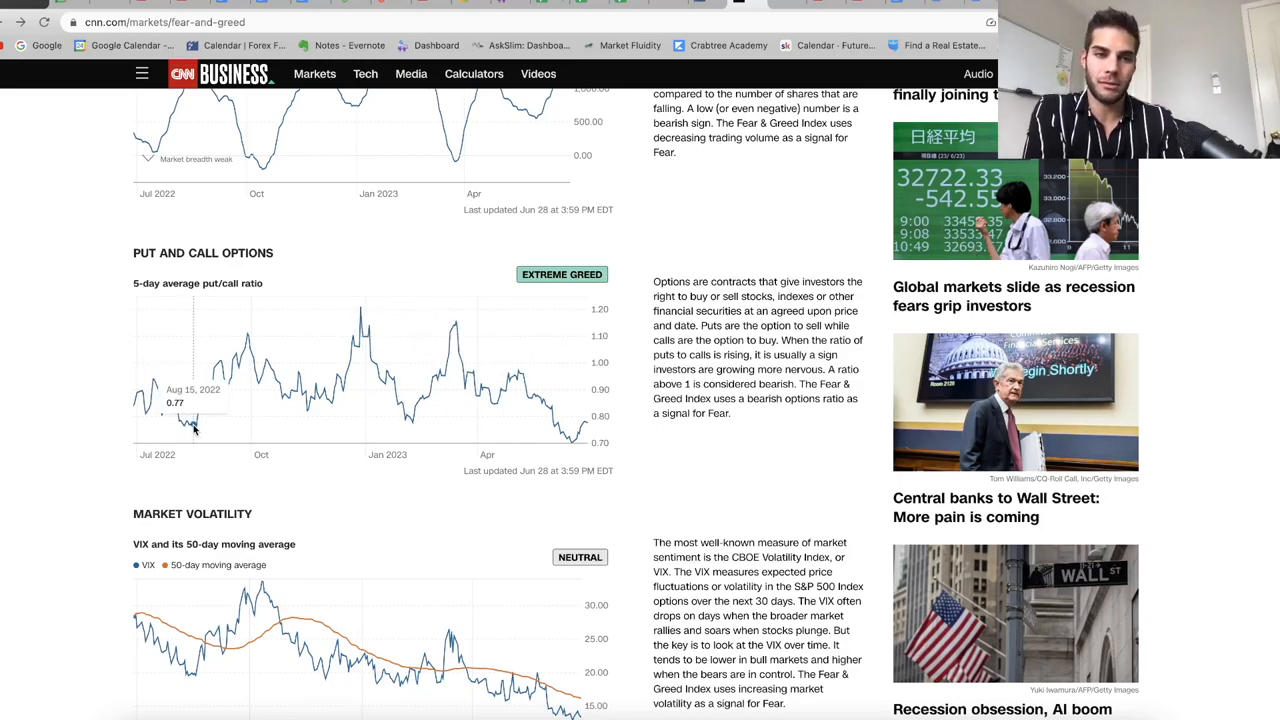
mouse_move(195, 425)
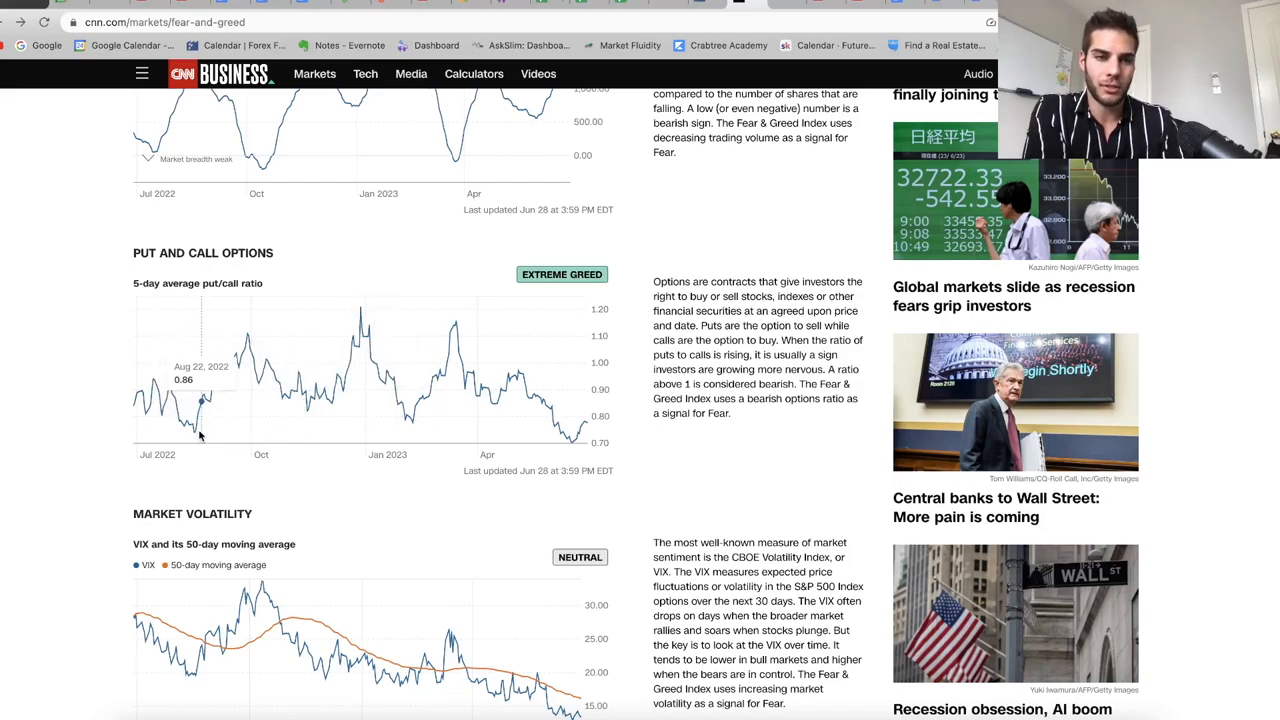
mouse_move(407, 418)
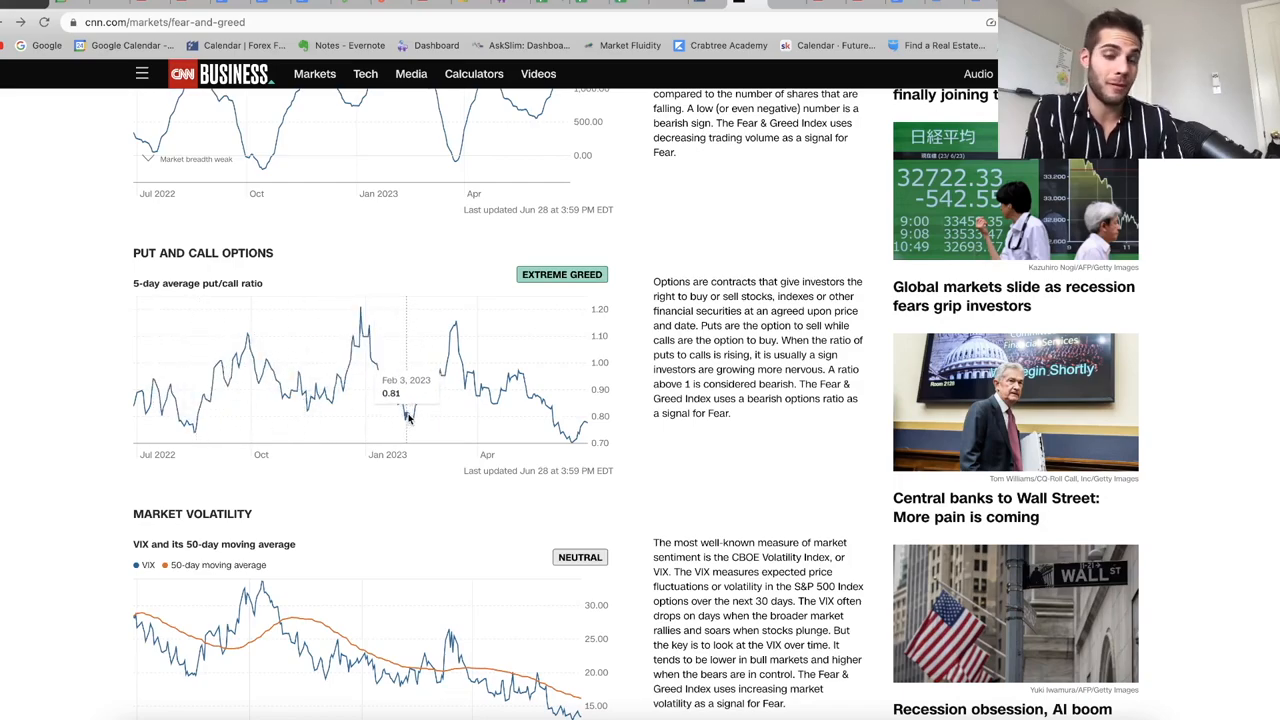
mouse_move(570, 440)
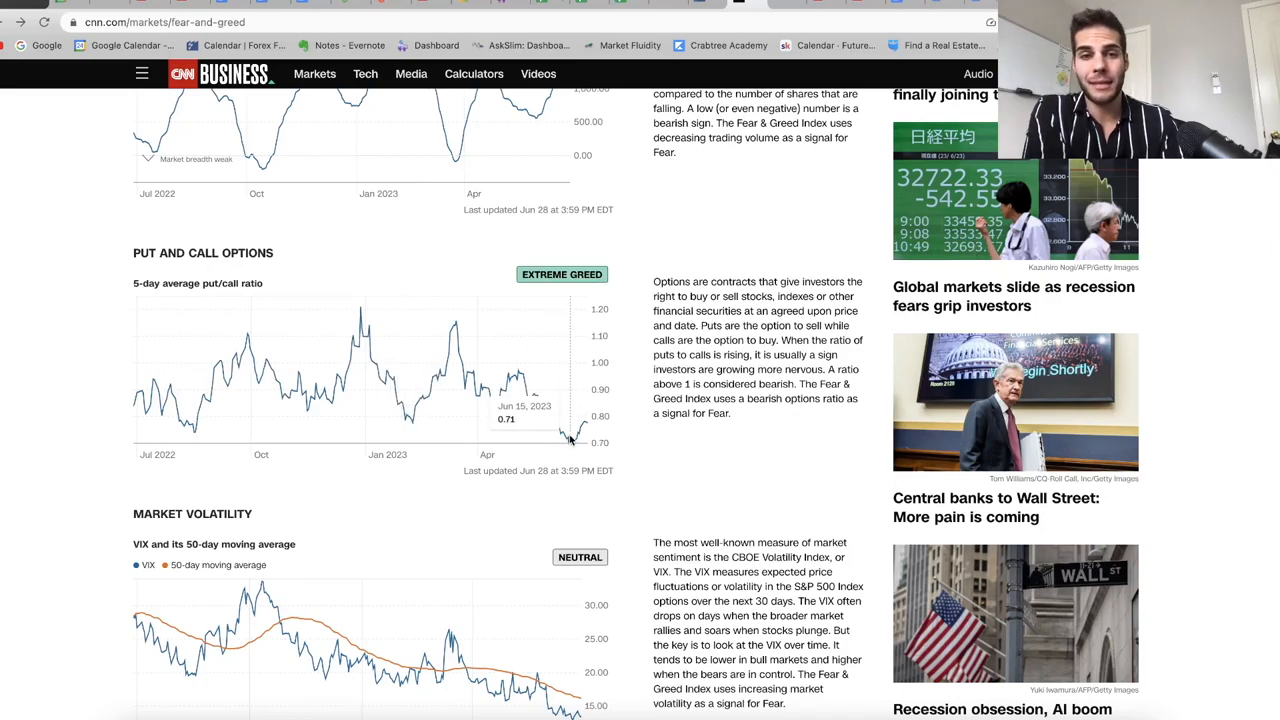
mouse_move(572, 442)
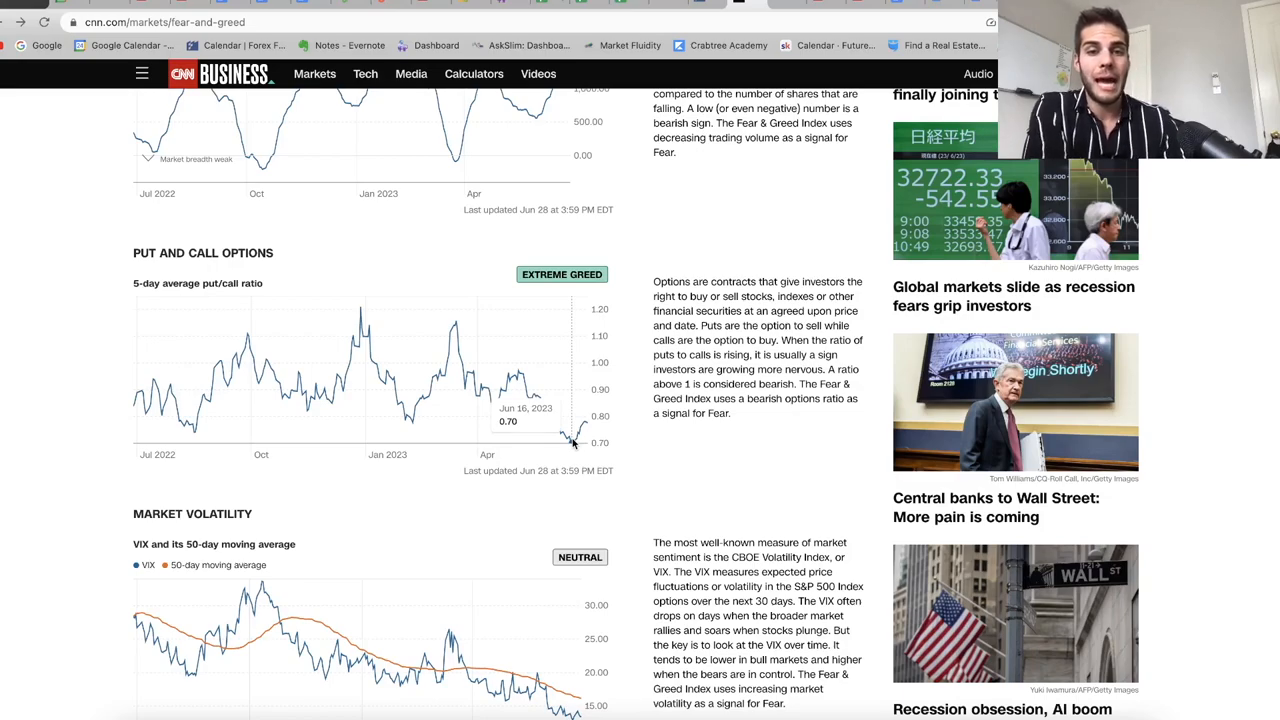
mouse_move(585, 415)
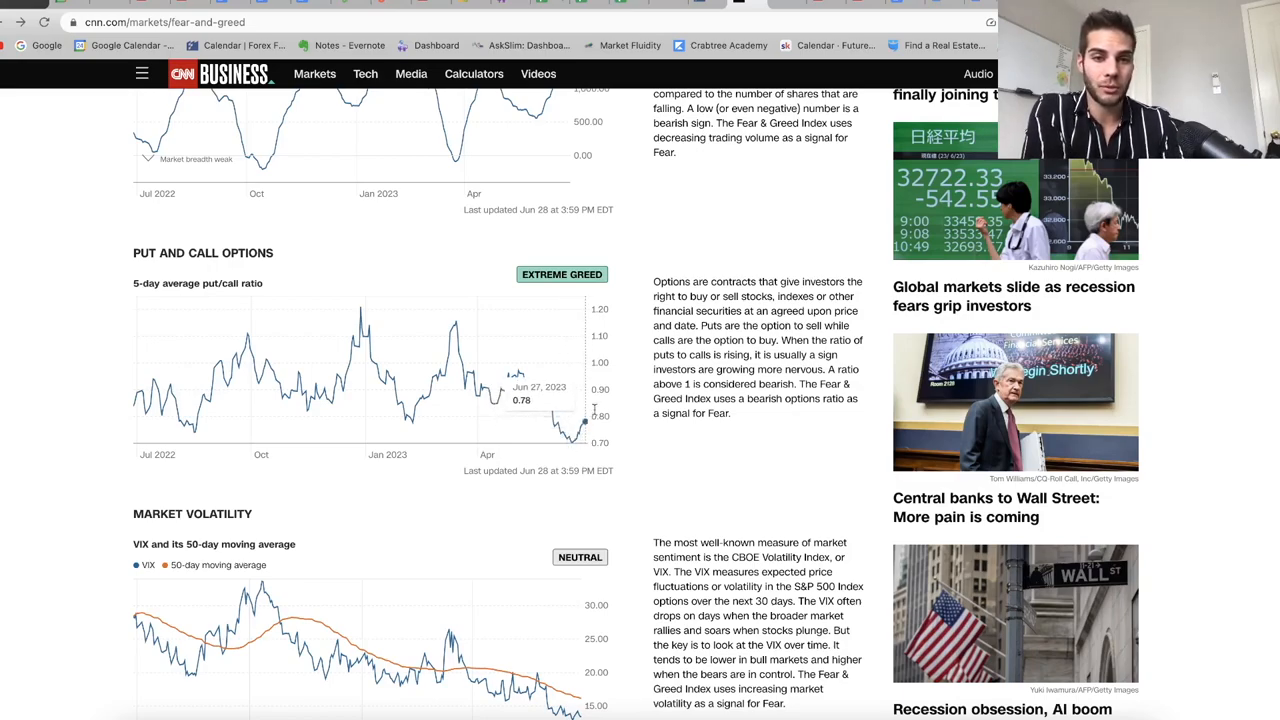
mouse_move(592, 358)
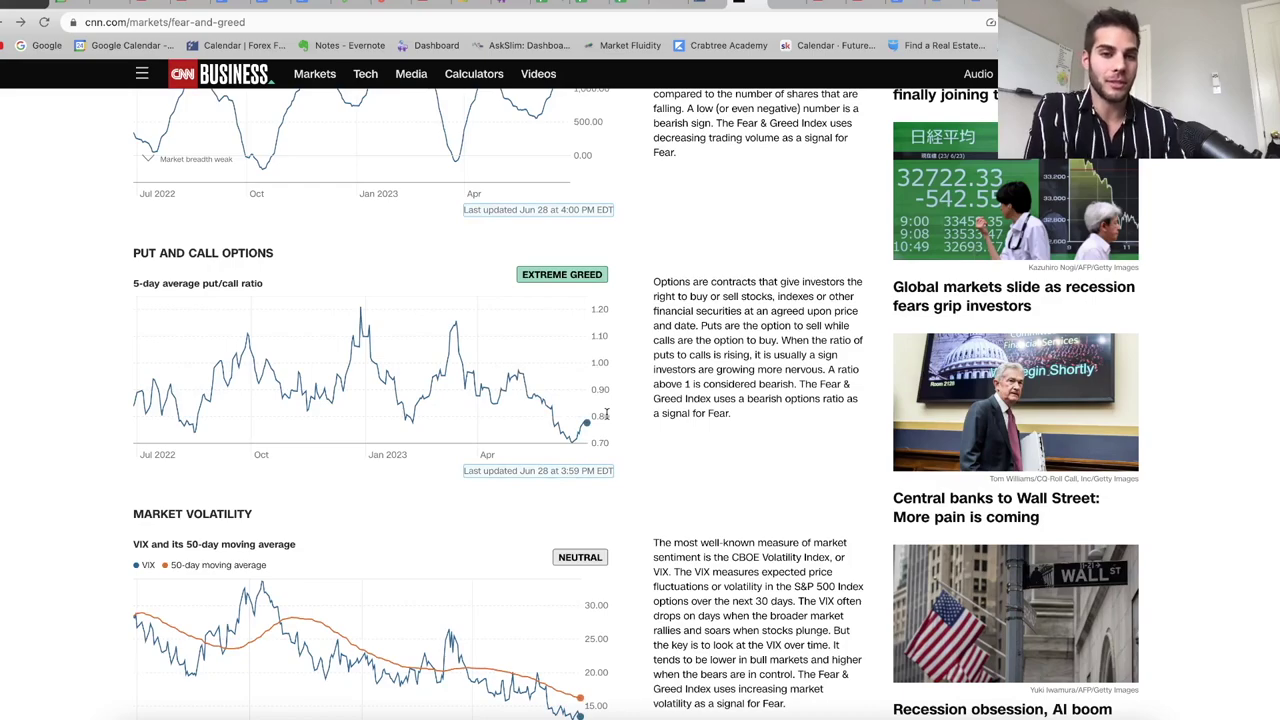
mouse_move(600, 360)
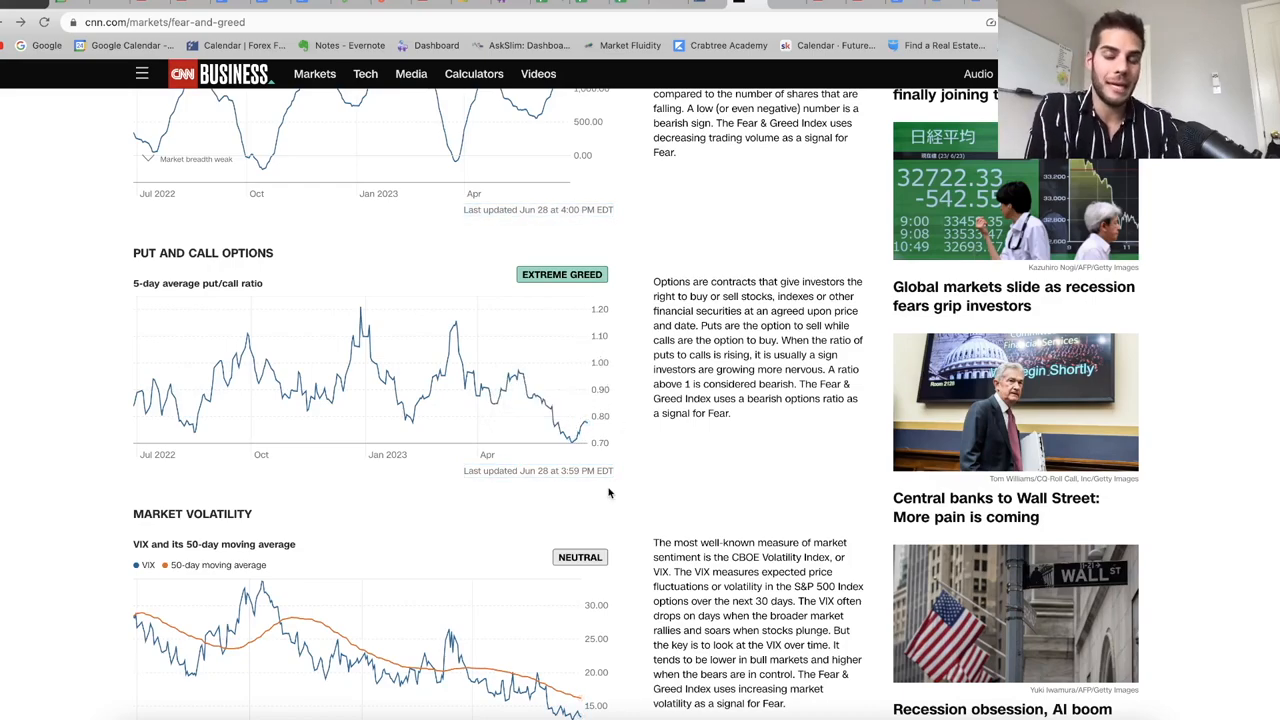
mouse_move(474, 375)
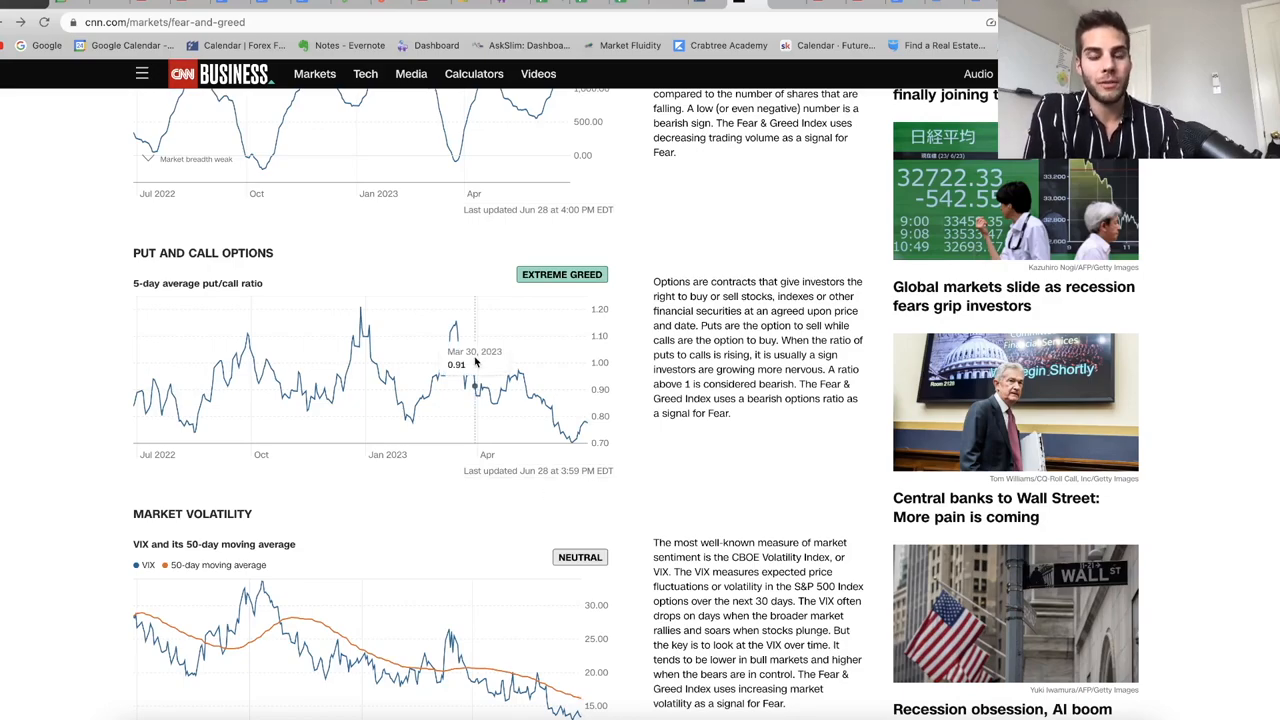
mouse_move(549, 430)
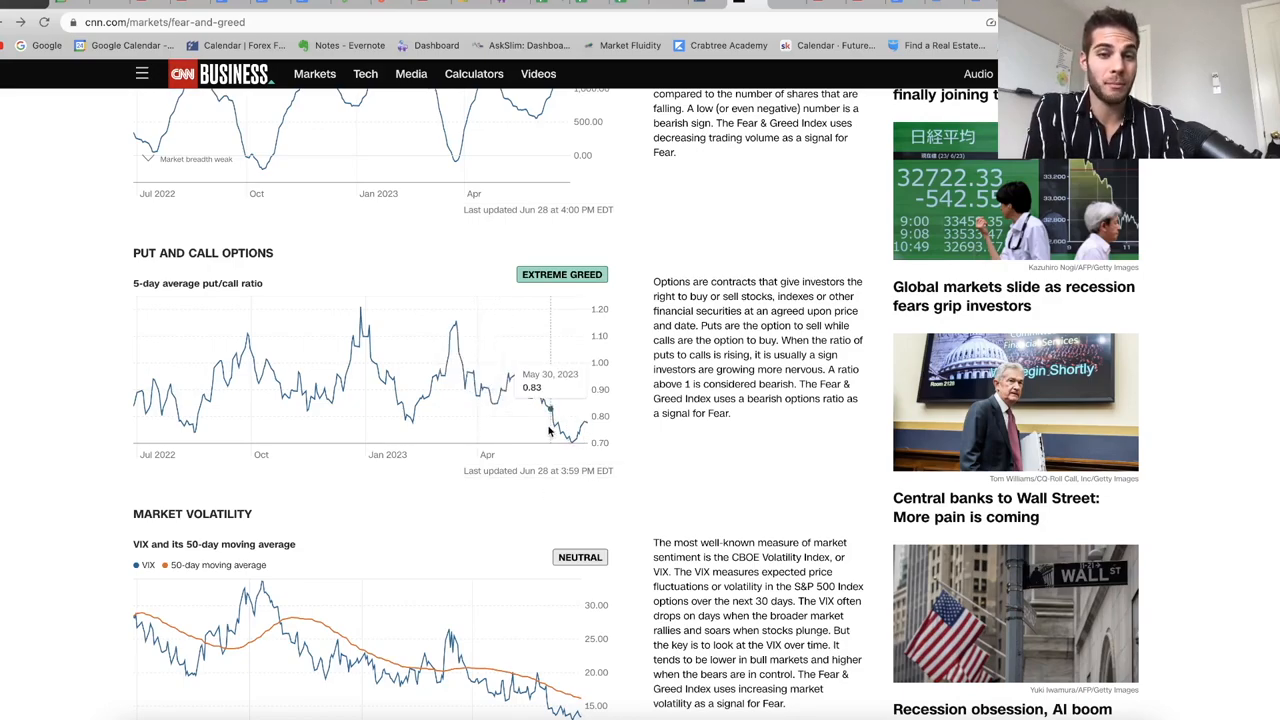
mouse_move(560, 430)
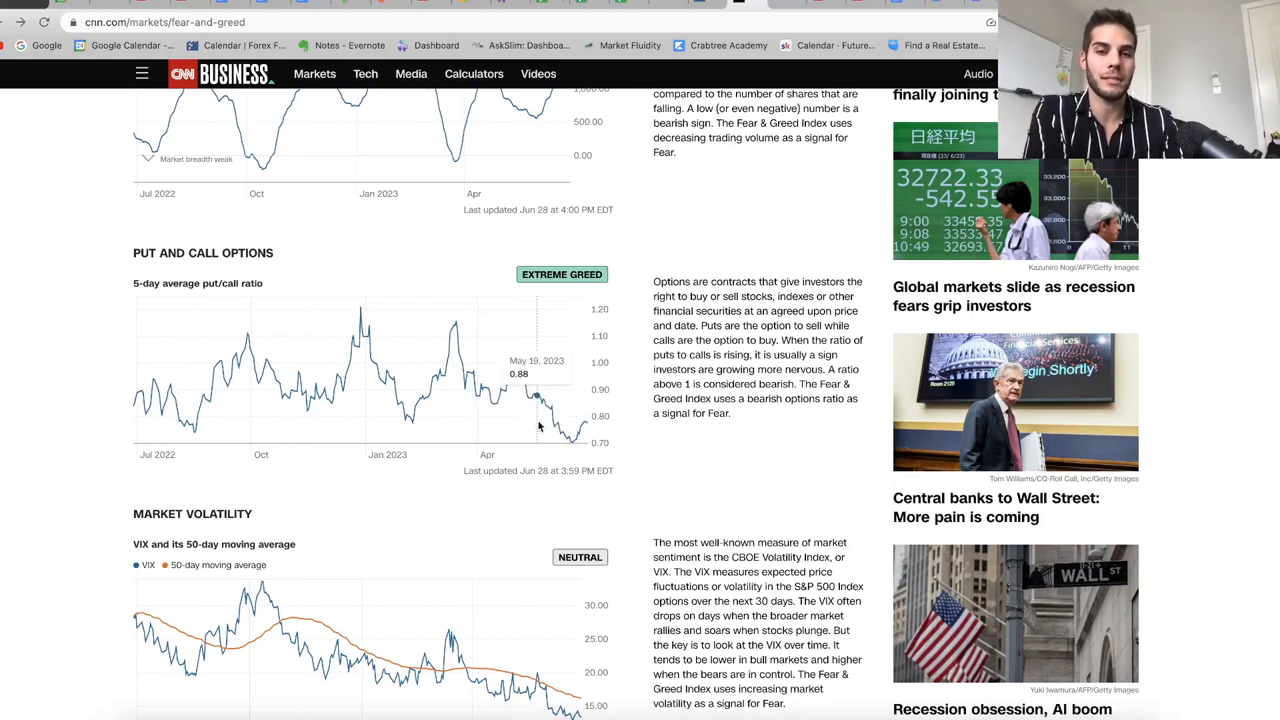
mouse_move(578, 420)
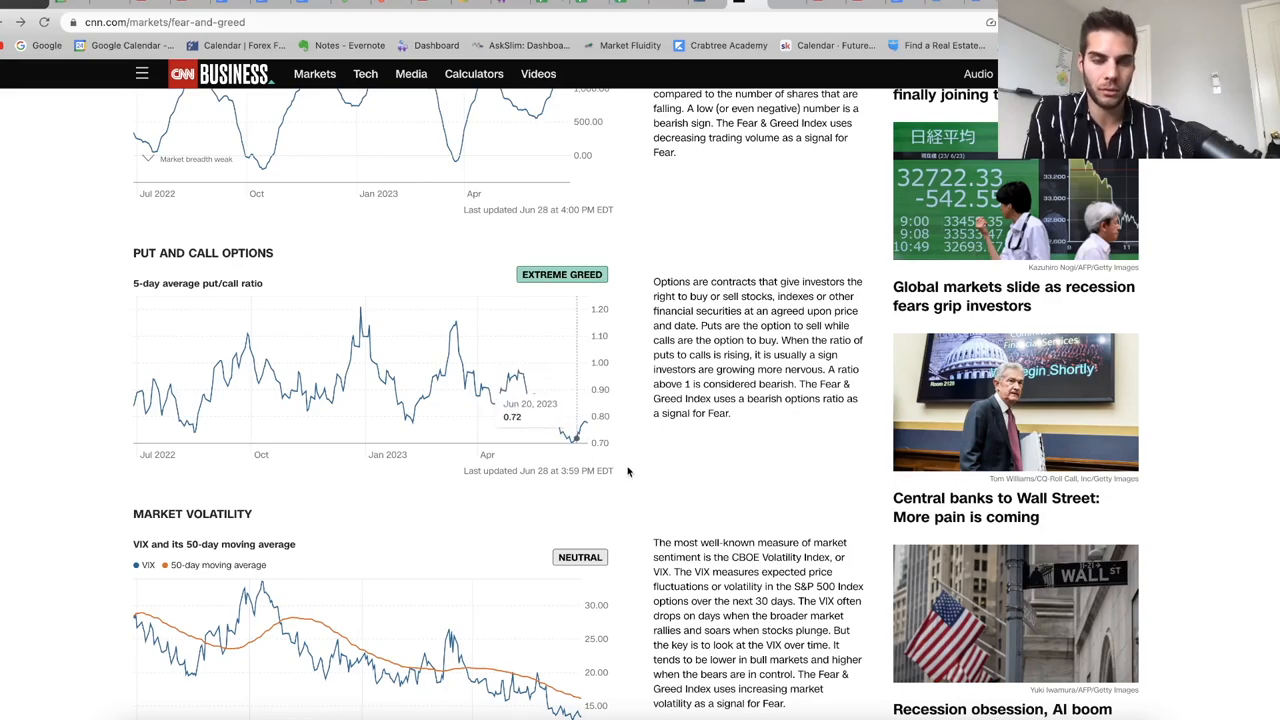
mouse_move(170, 410)
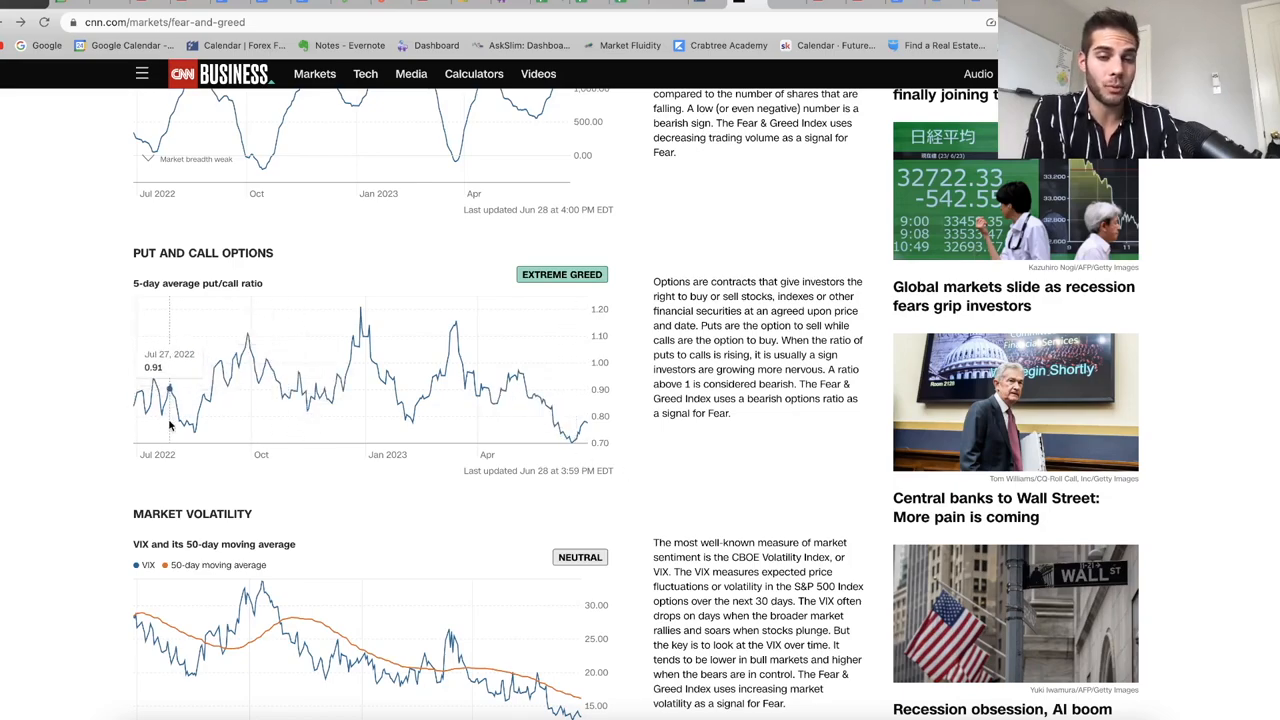
mouse_move(188, 425)
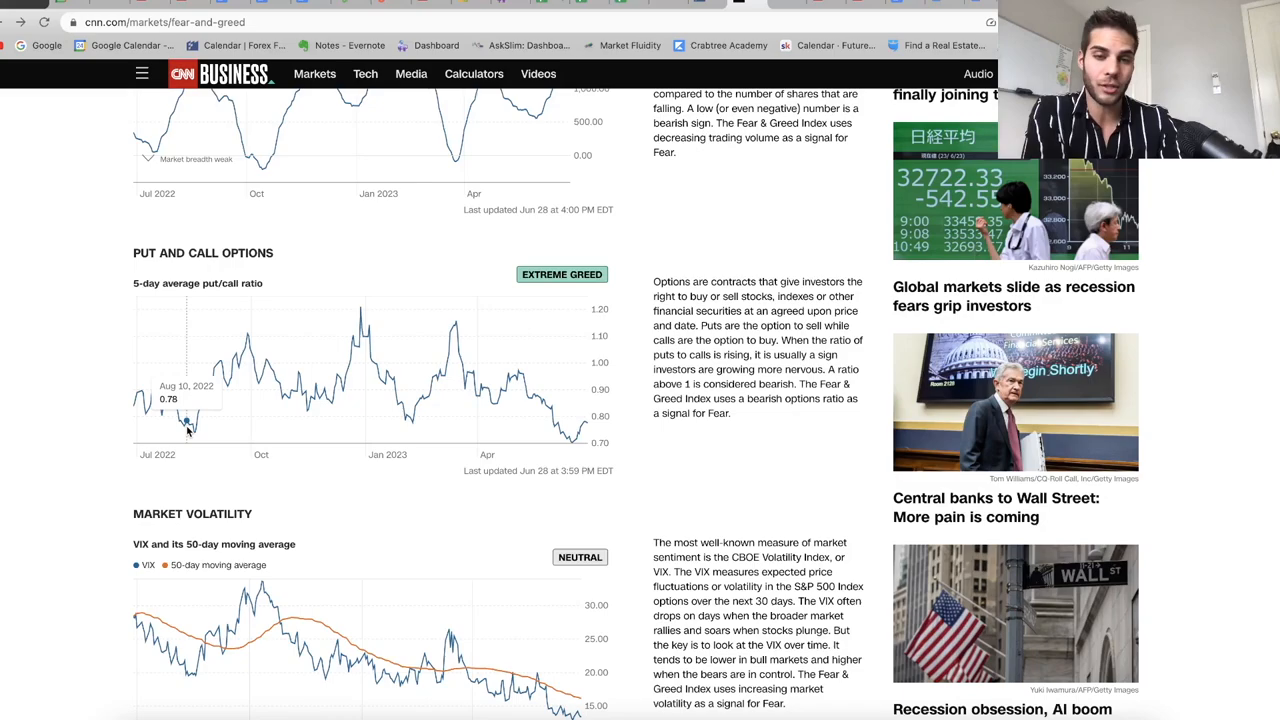
mouse_move(185, 415)
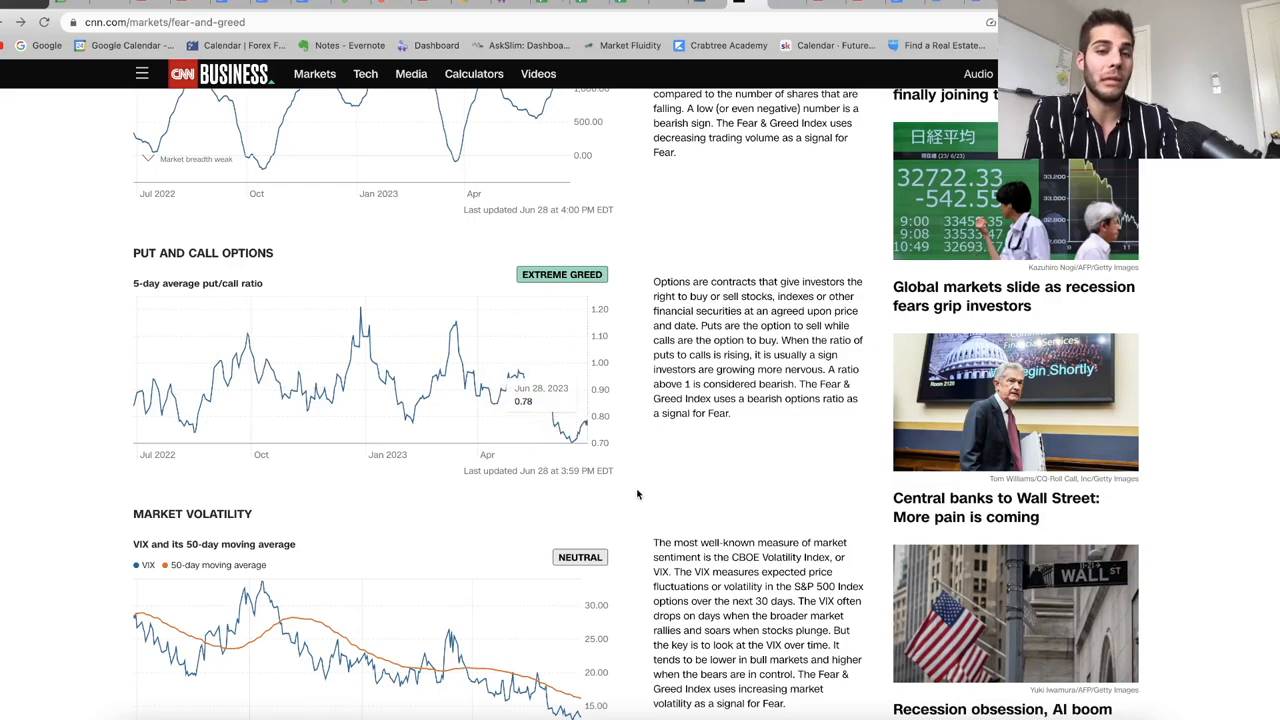
mouse_move(560, 430)
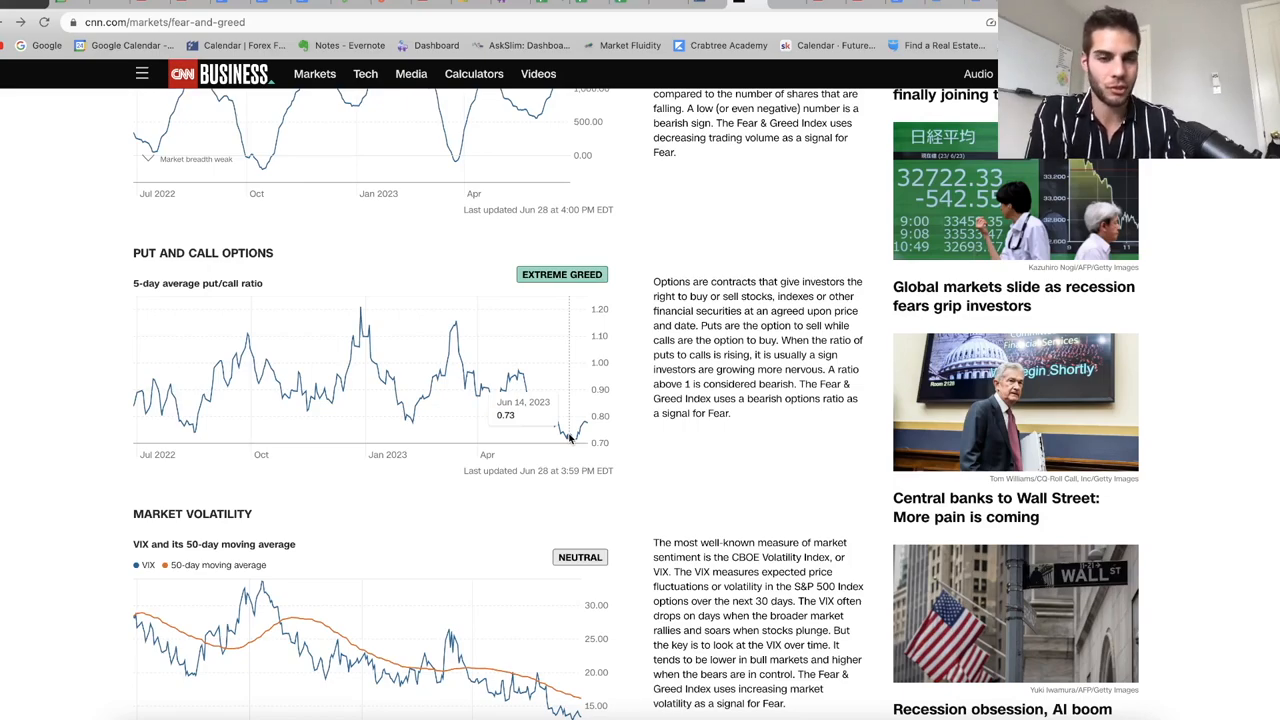
mouse_move(597, 437)
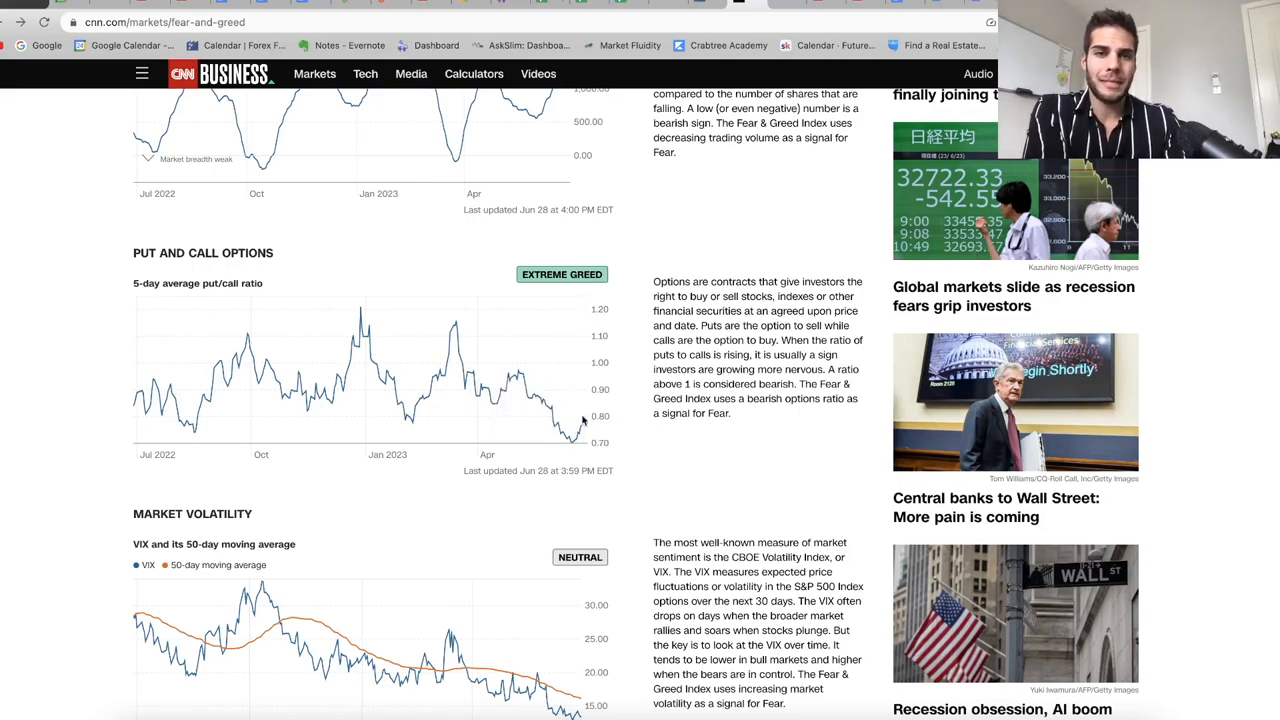
mouse_move(580, 425)
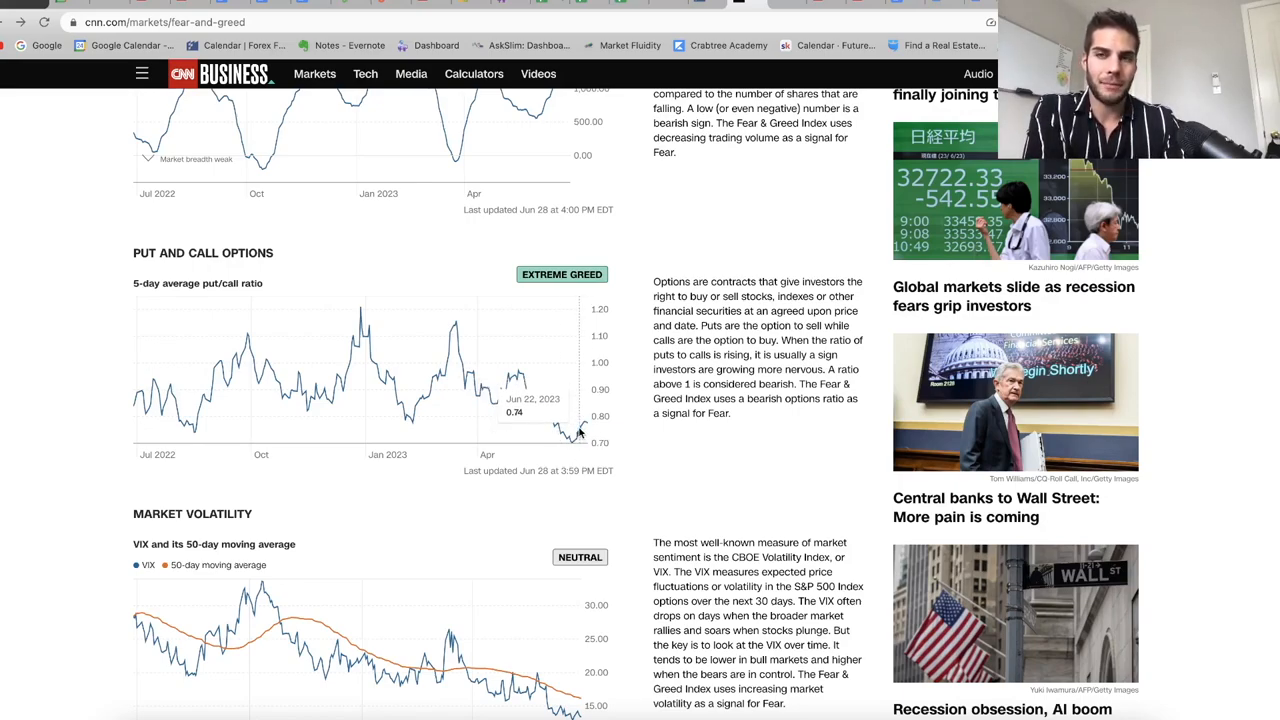
mouse_move(570, 430)
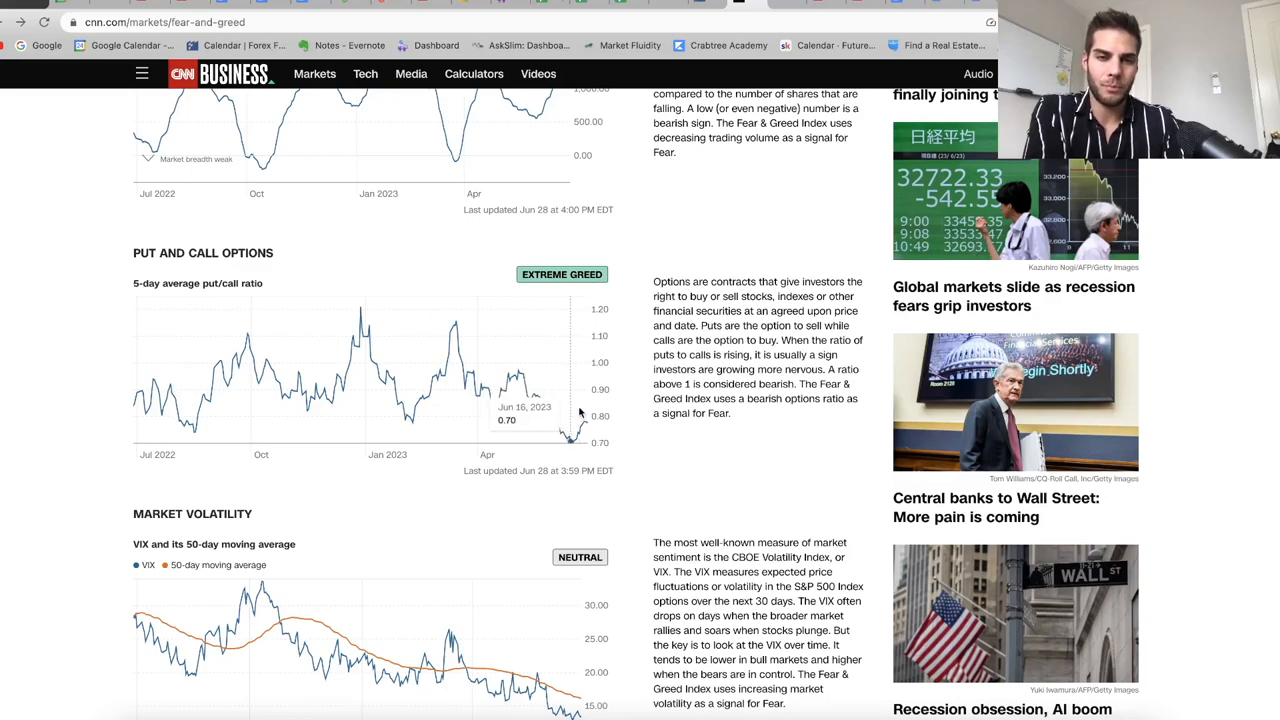
mouse_move(575, 420)
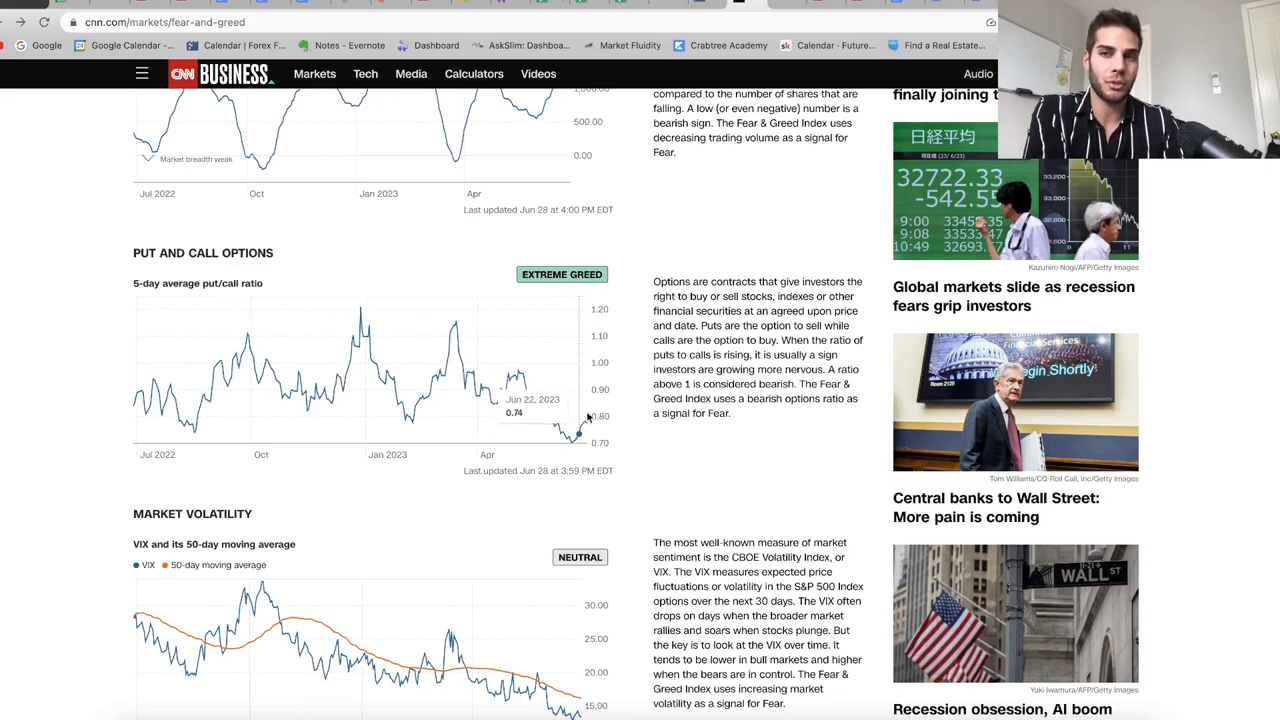
mouse_move(575, 440)
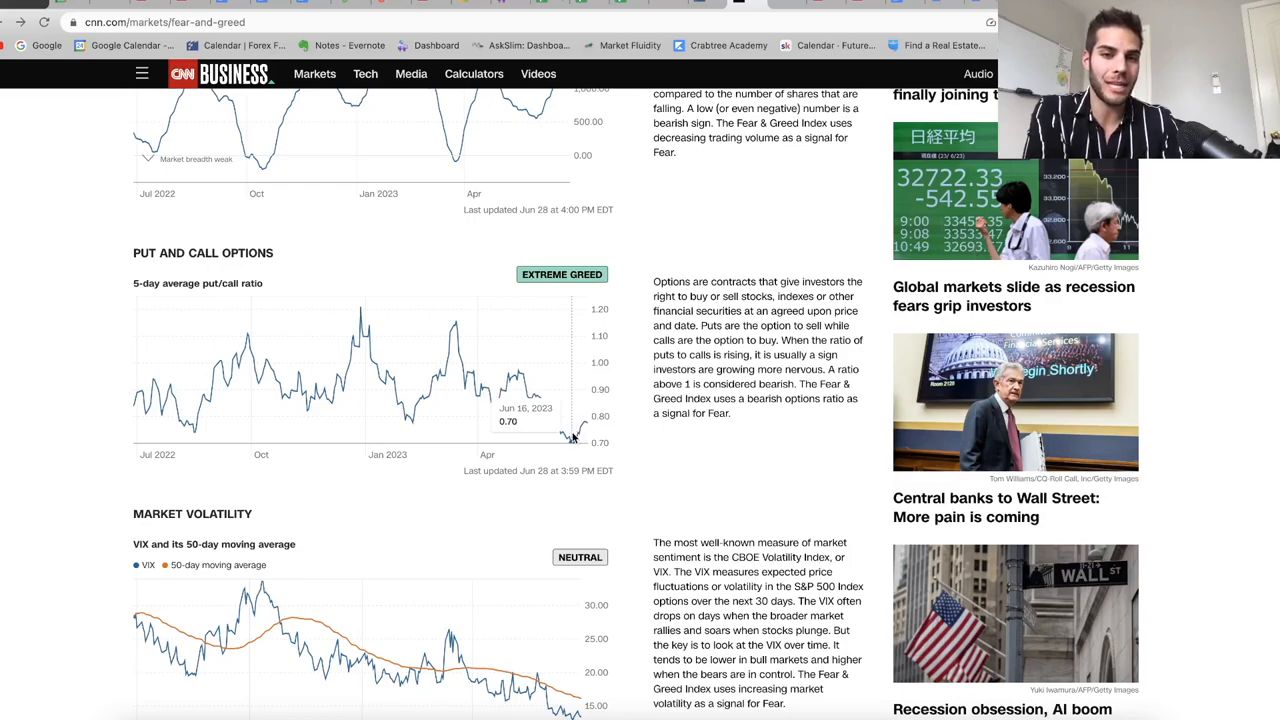
mouse_move(588, 425)
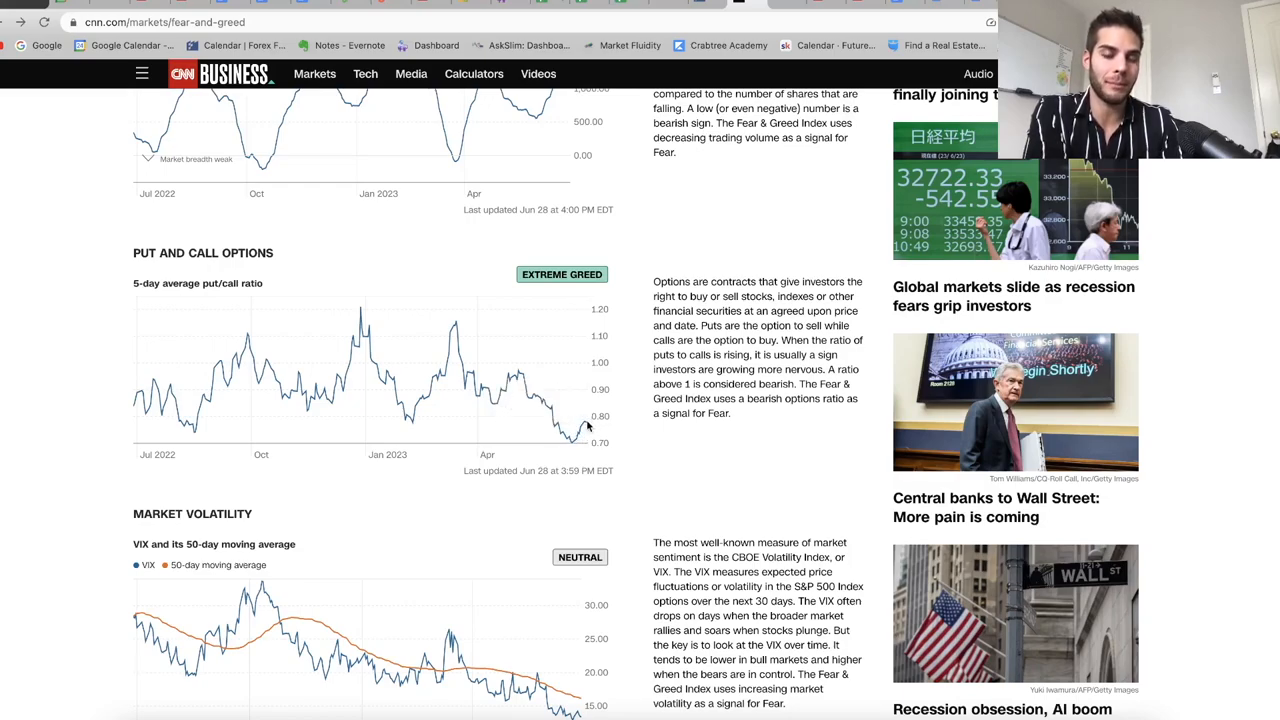
mouse_move(593, 432)
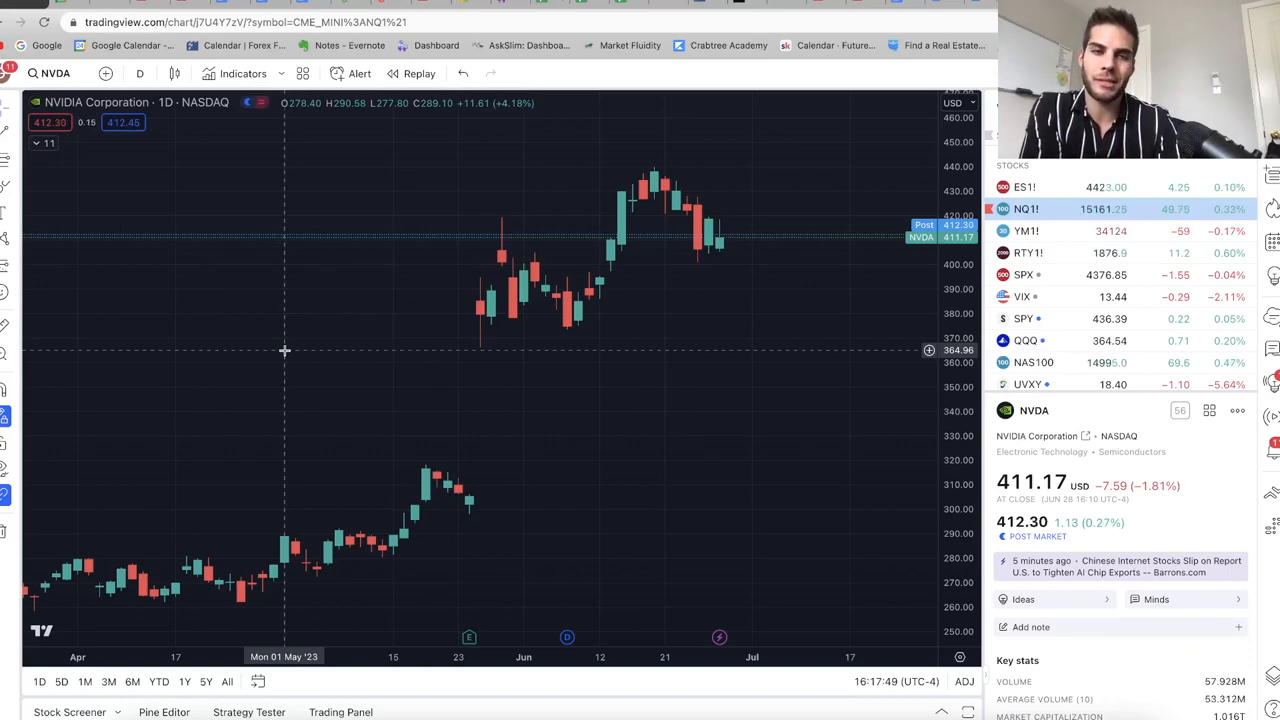
mouse_move(516, 351)
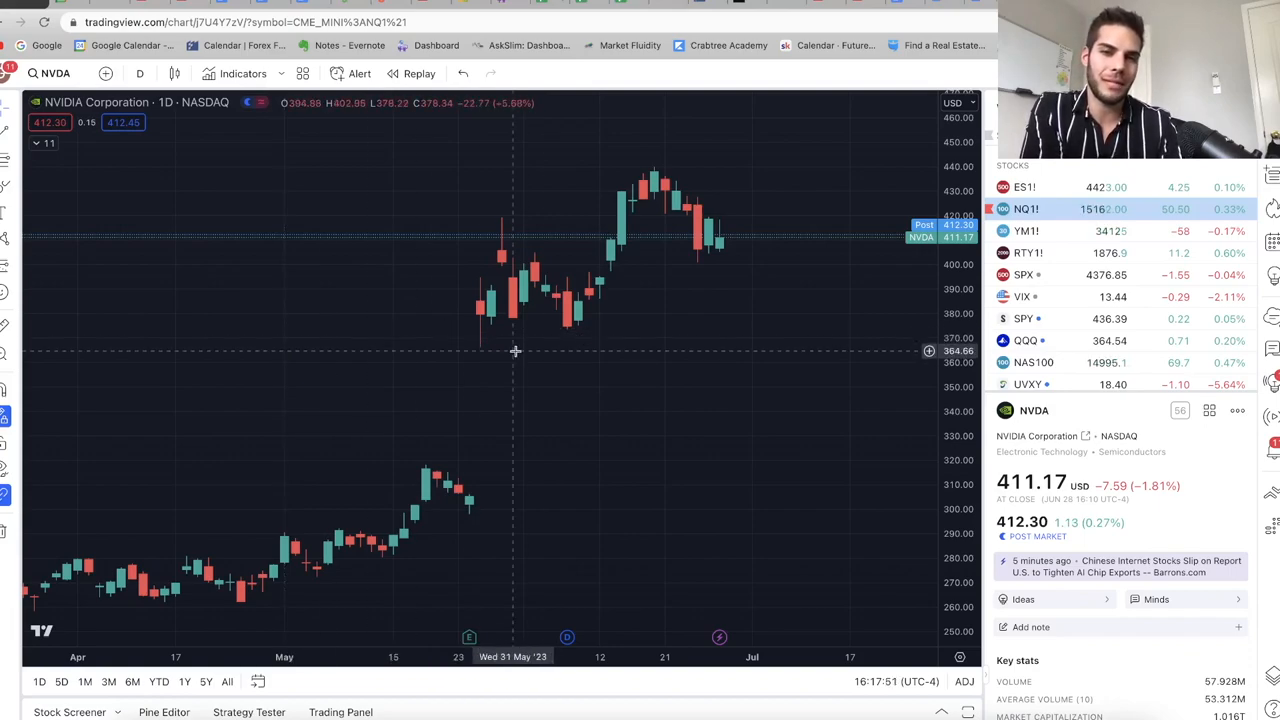
mouse_move(583, 332)
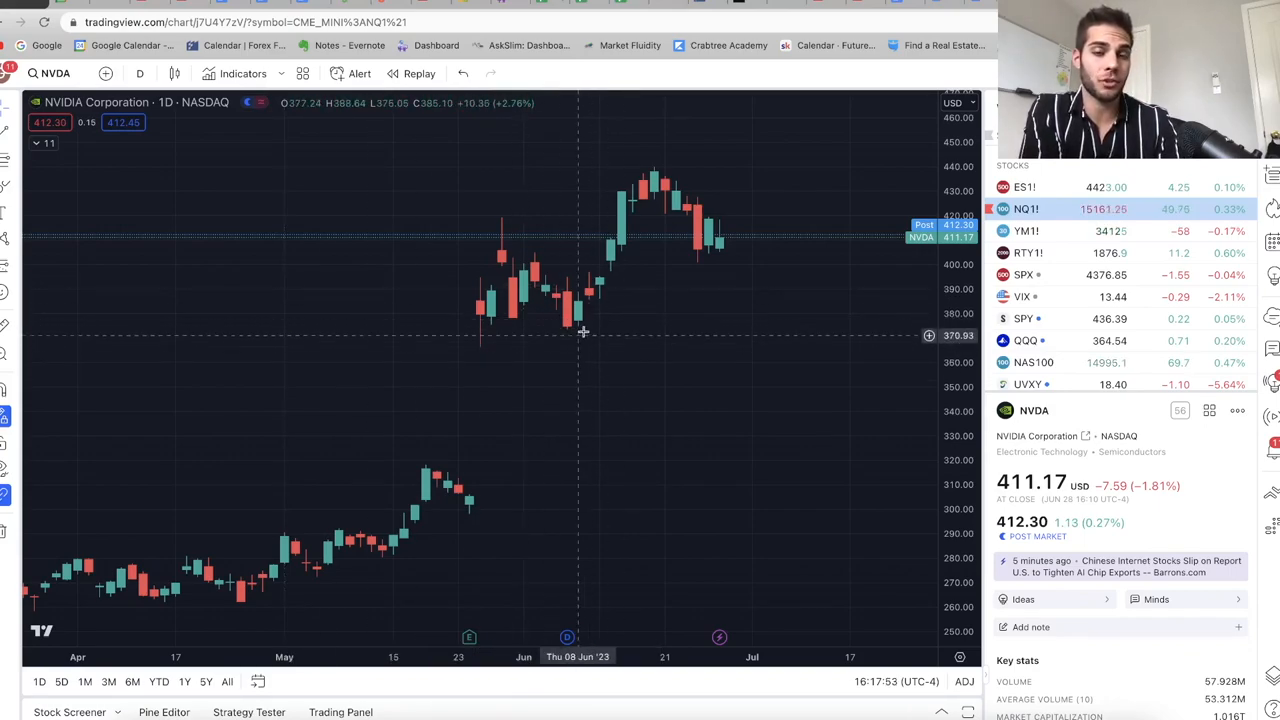
mouse_move(587, 256)
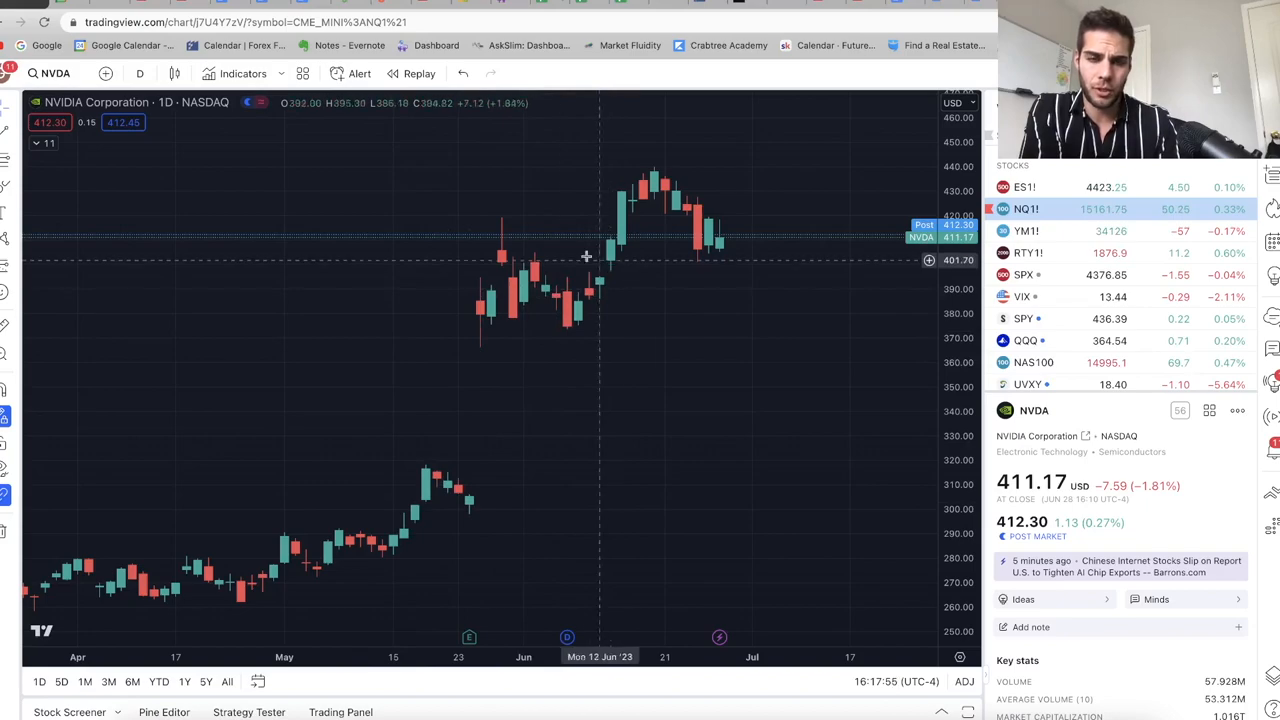
mouse_move(700, 246)
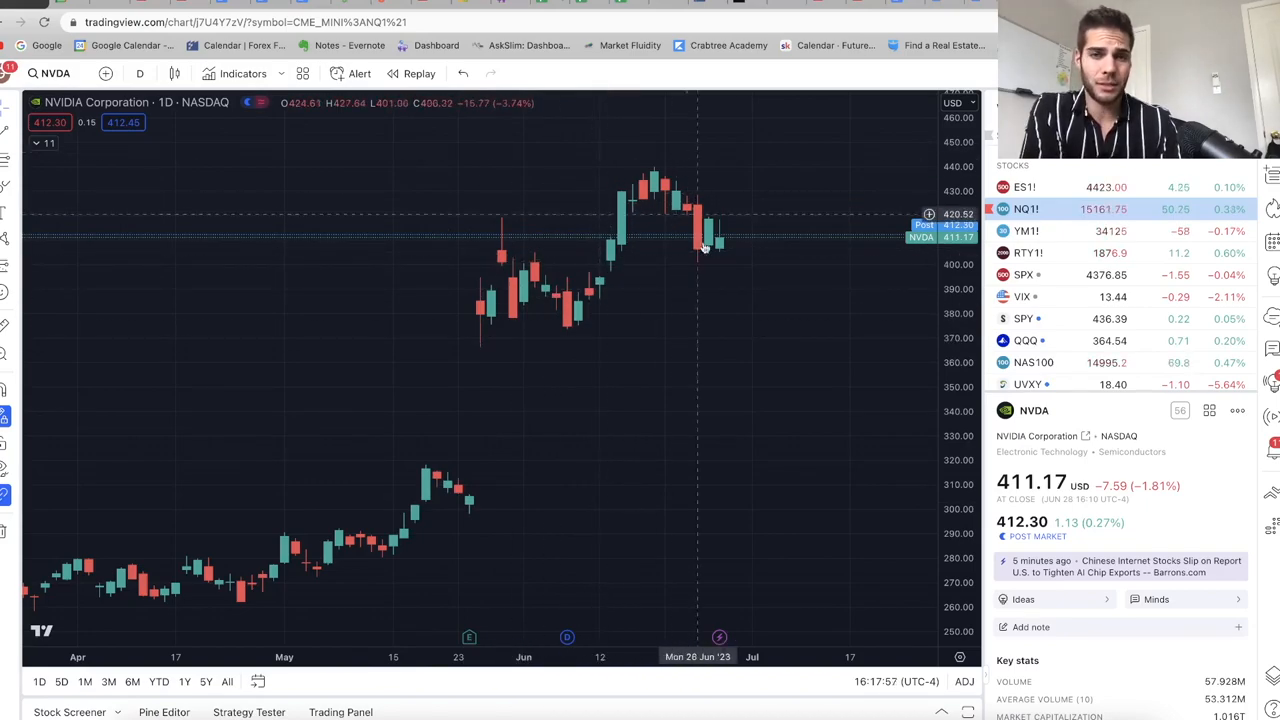
mouse_move(567, 332)
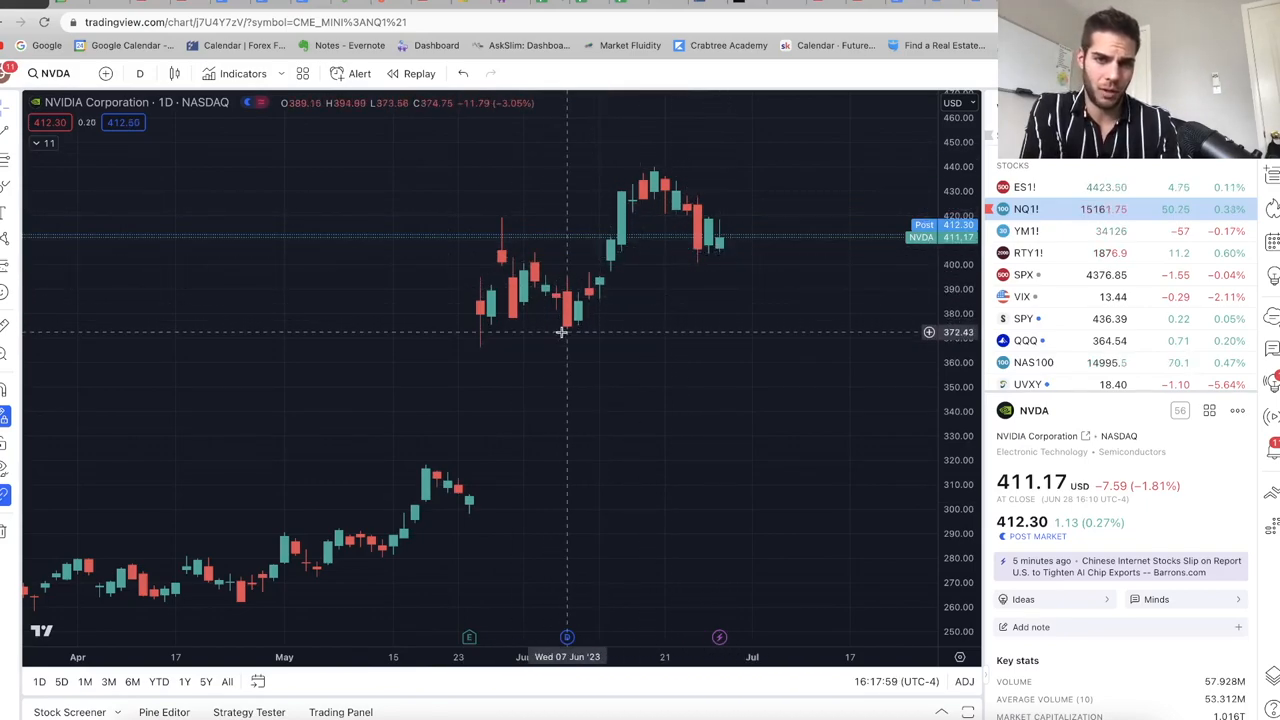
mouse_move(562, 320)
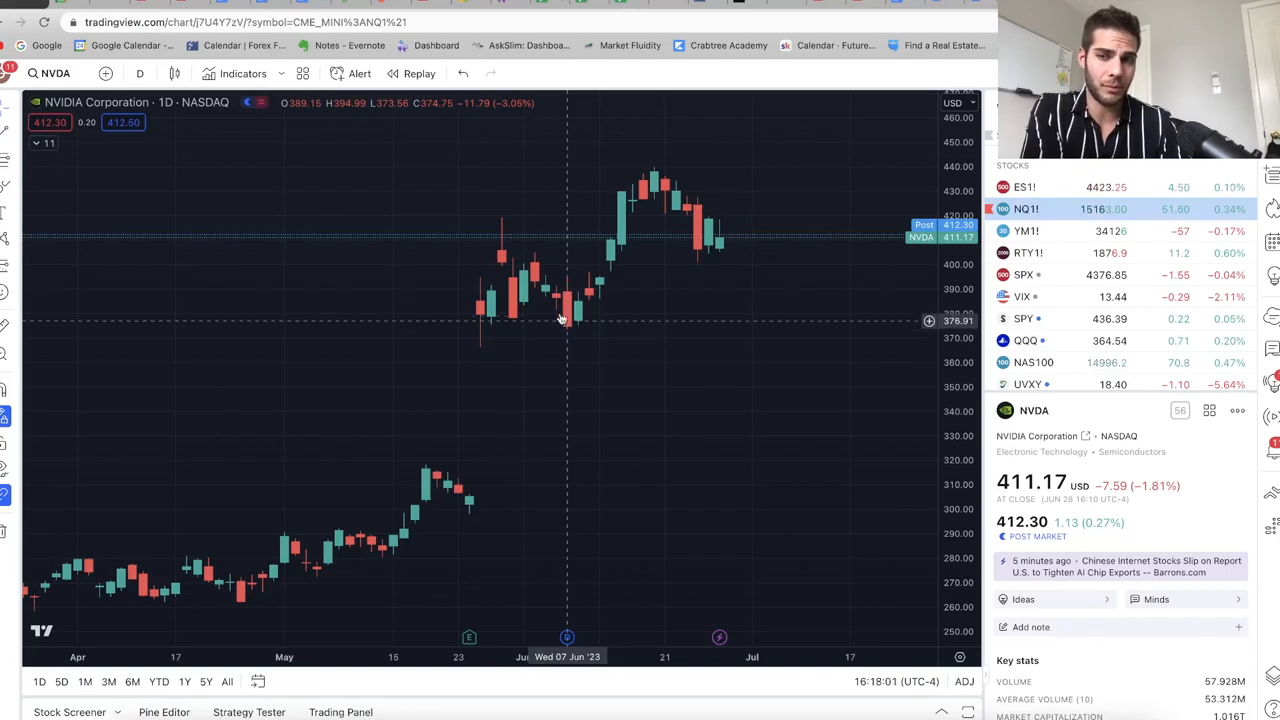
- Move from AMZN to the weekly SPX chart with its HYG comparison line
left_click(1028, 357)
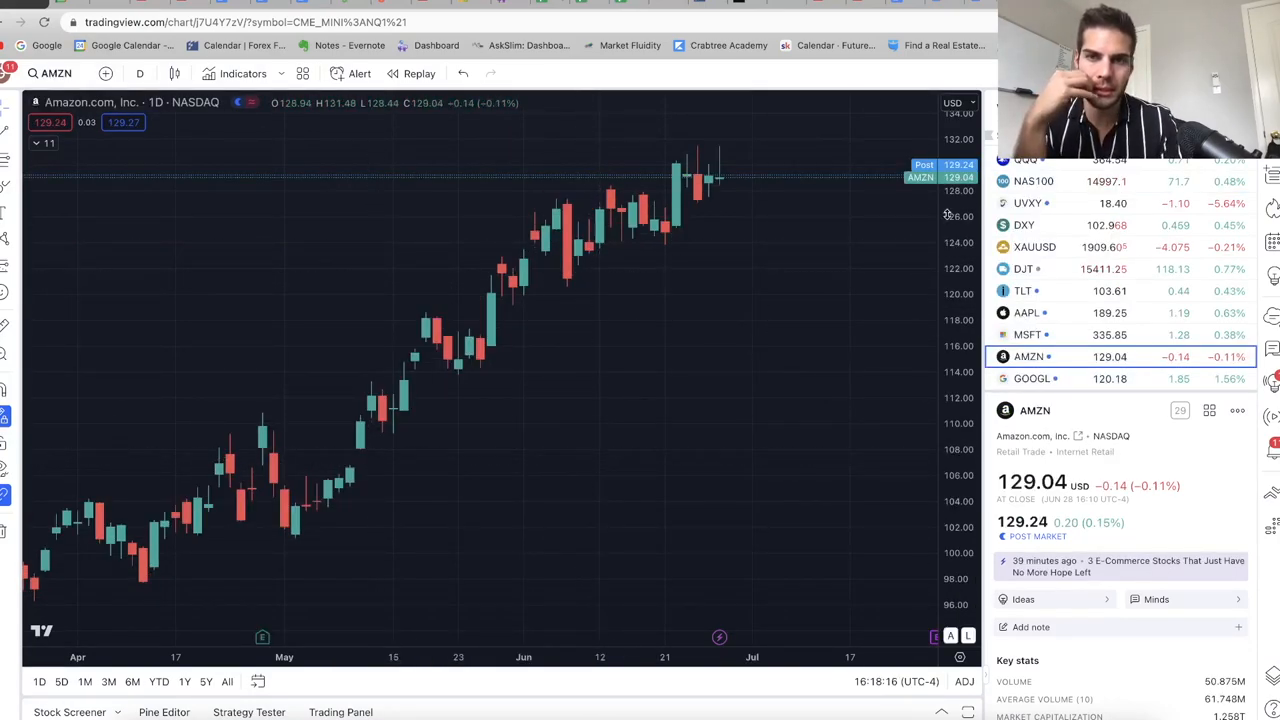
mouse_move(883, 126)
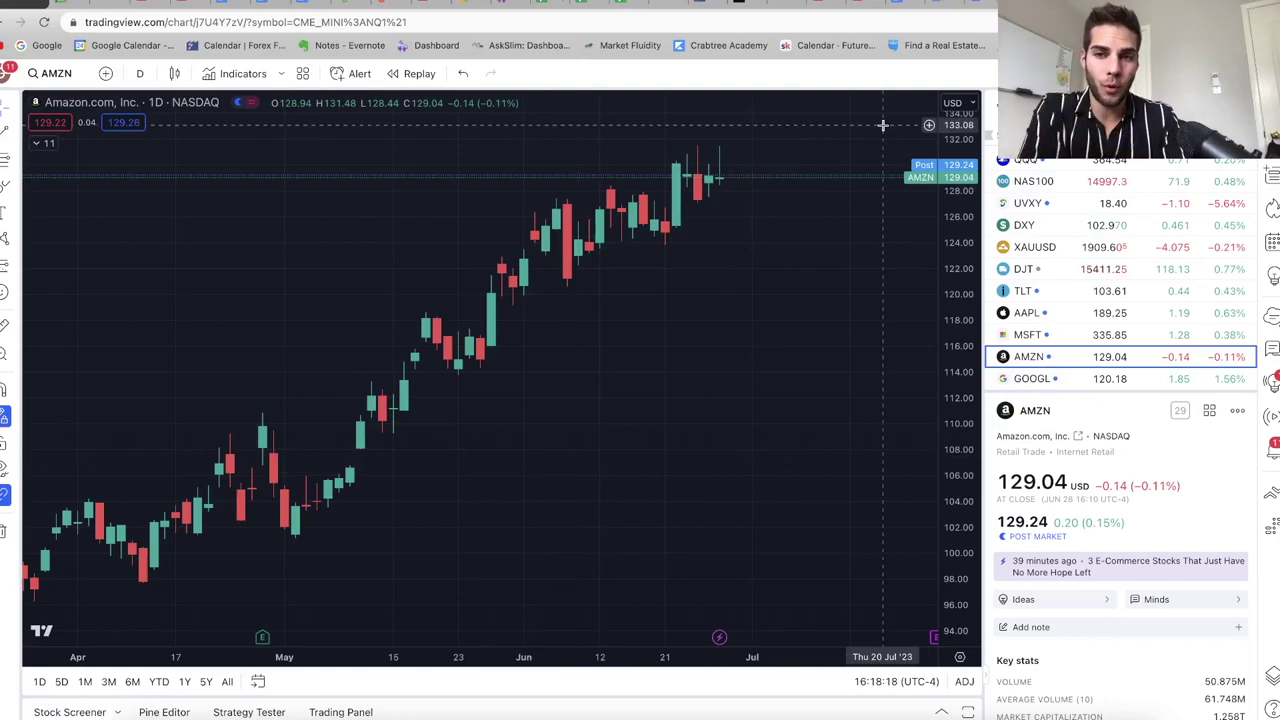
mouse_move(1100, 258)
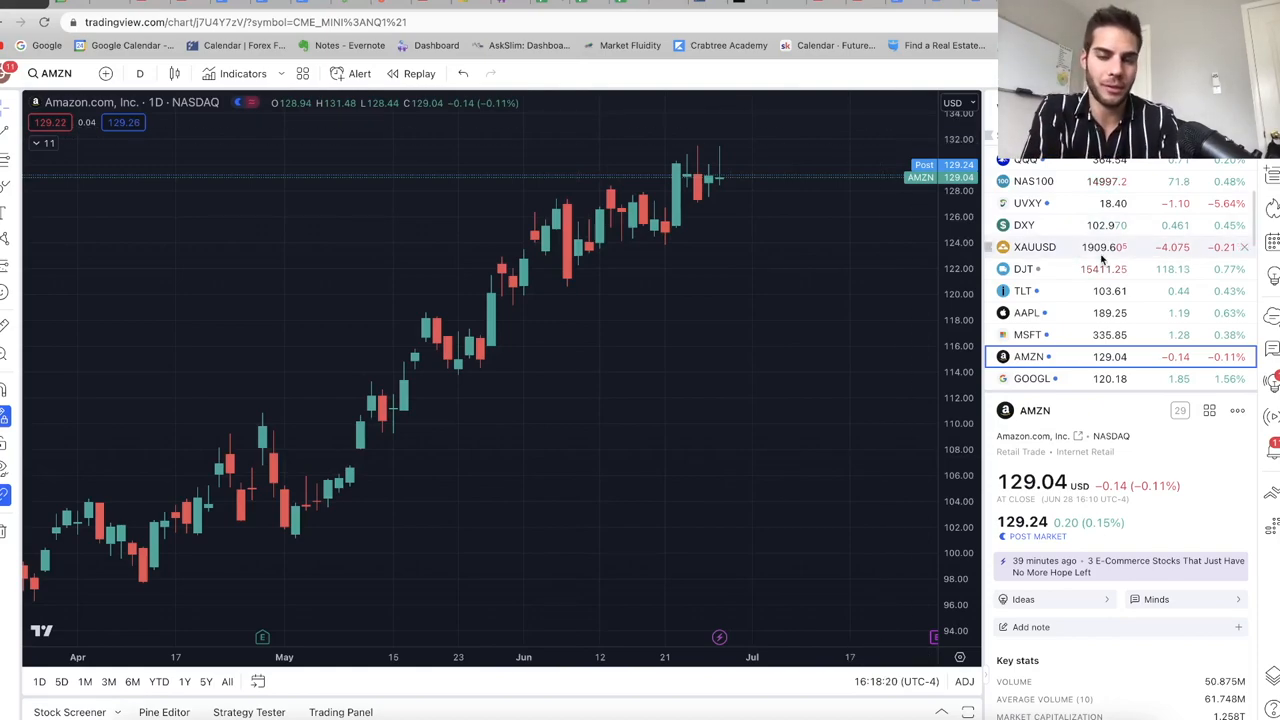
mouse_move(1034, 247)
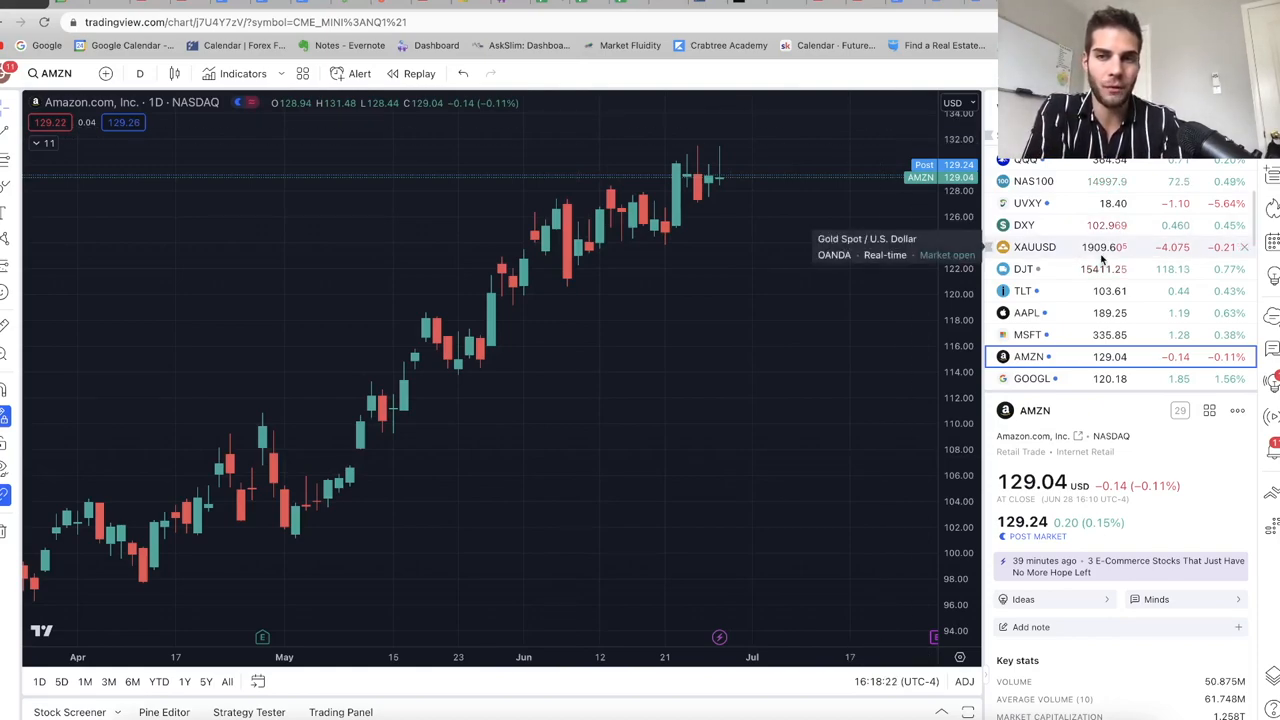
scroll("up", 3)
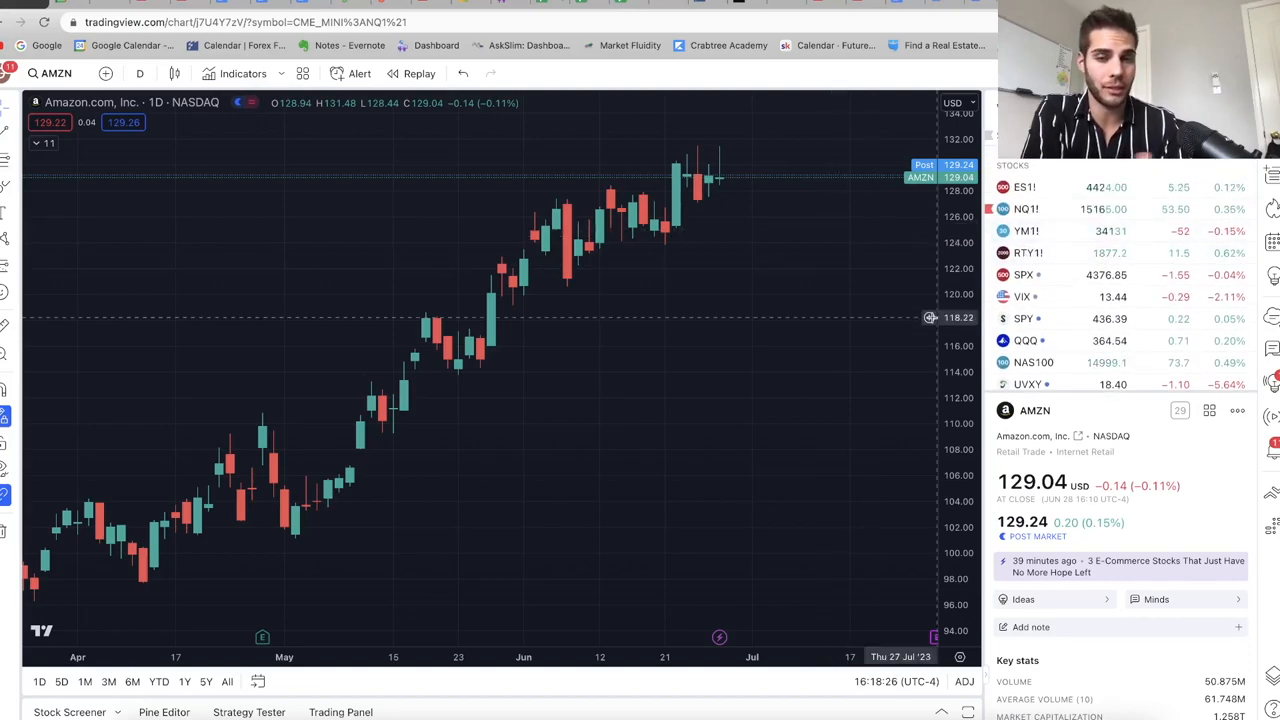
left_click(1024, 275)
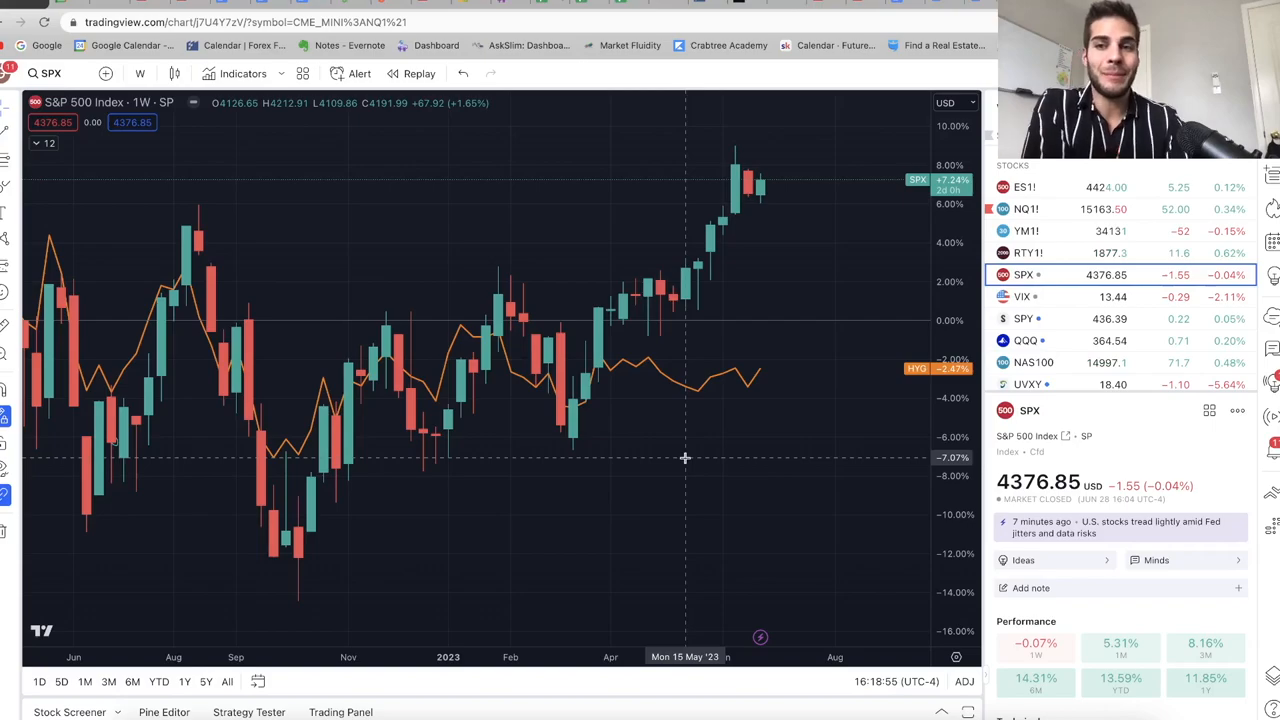
mouse_move(768, 400)
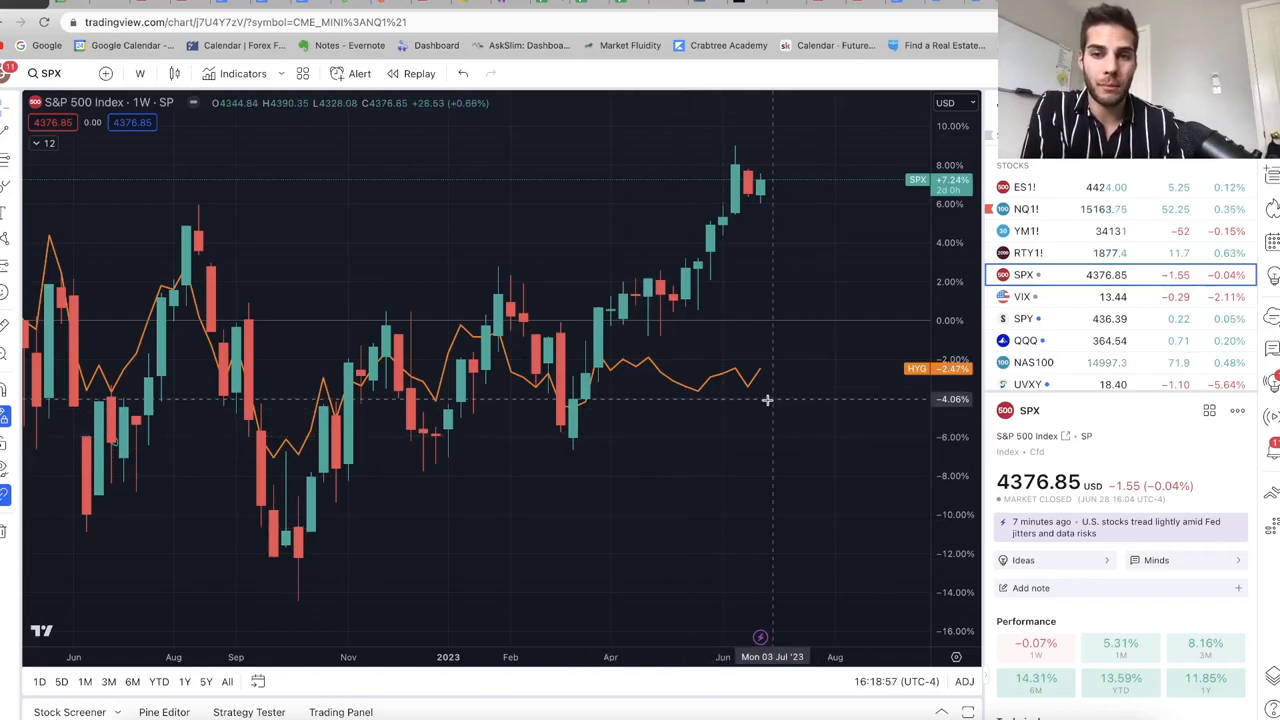
mouse_move(650, 387)
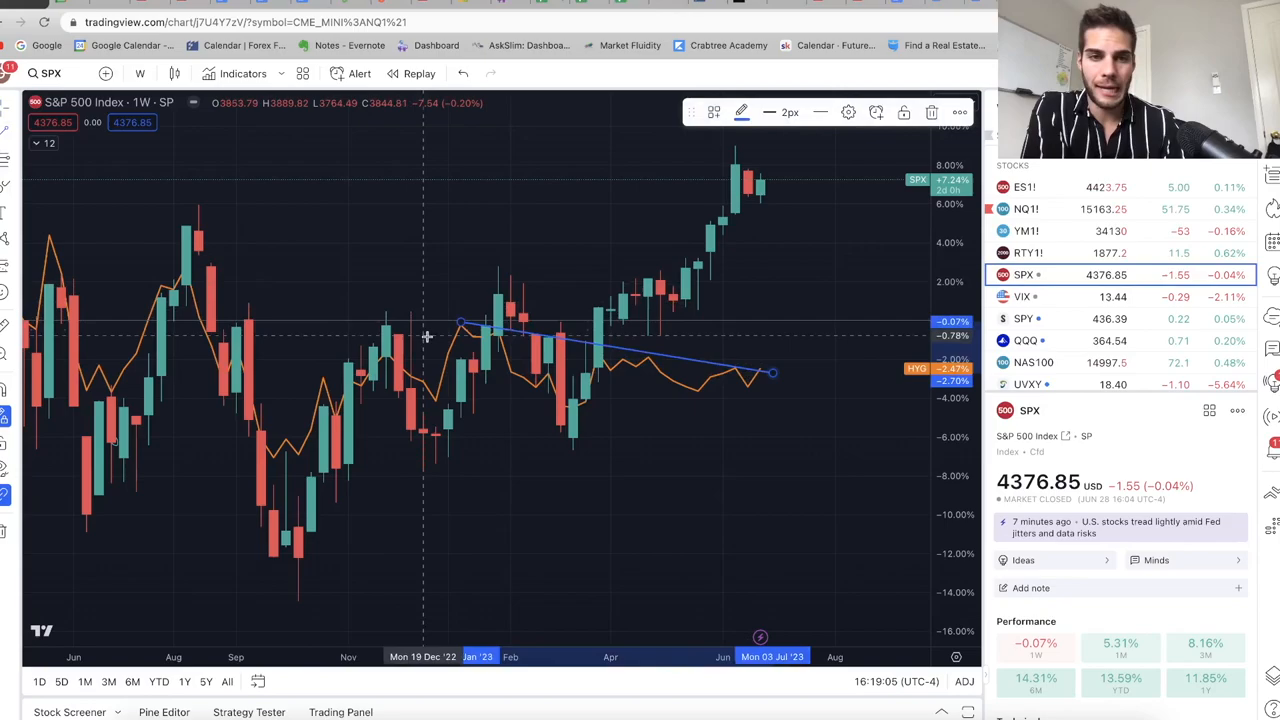
mouse_move(695, 180)
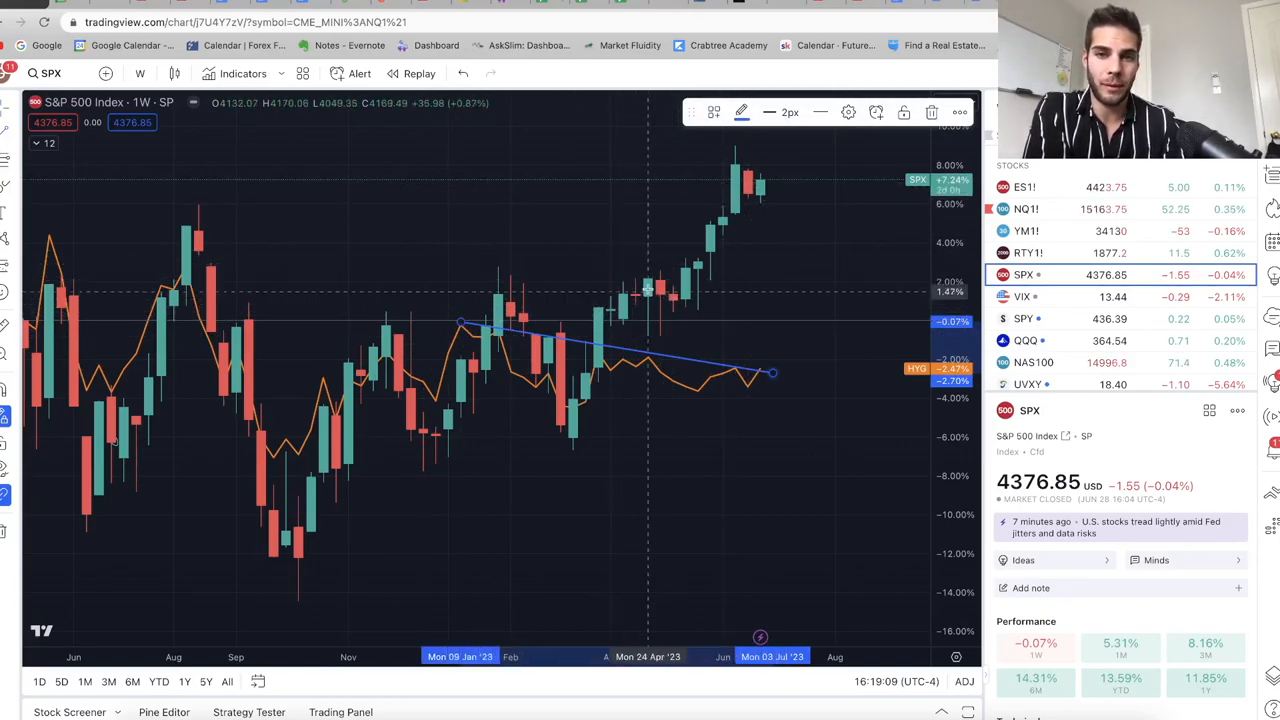
mouse_move(658, 295)
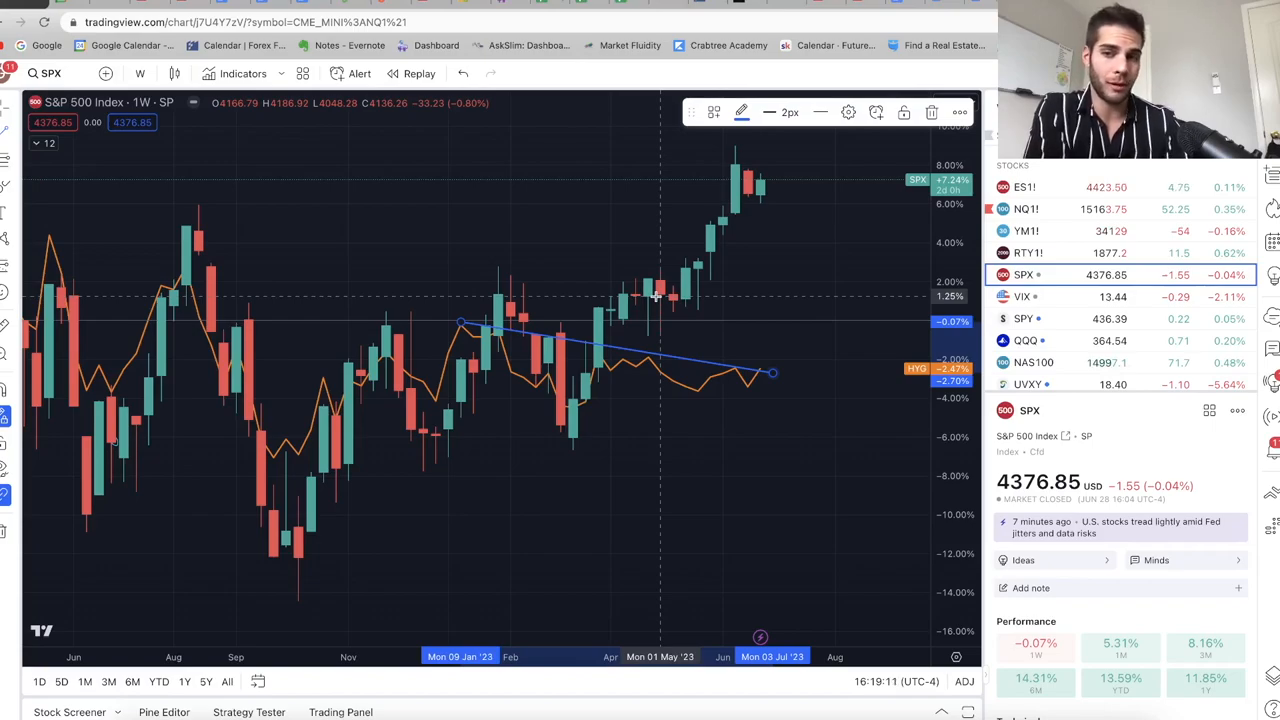
mouse_move(665, 273)
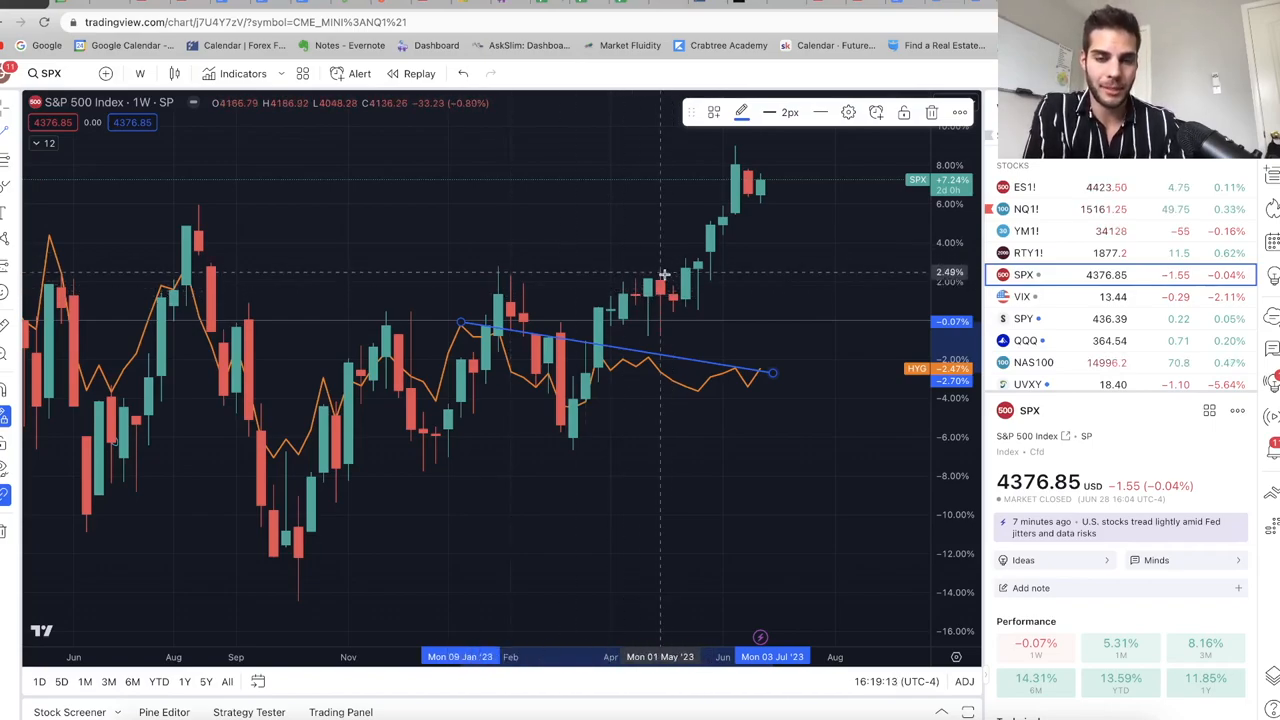
mouse_move(735, 363)
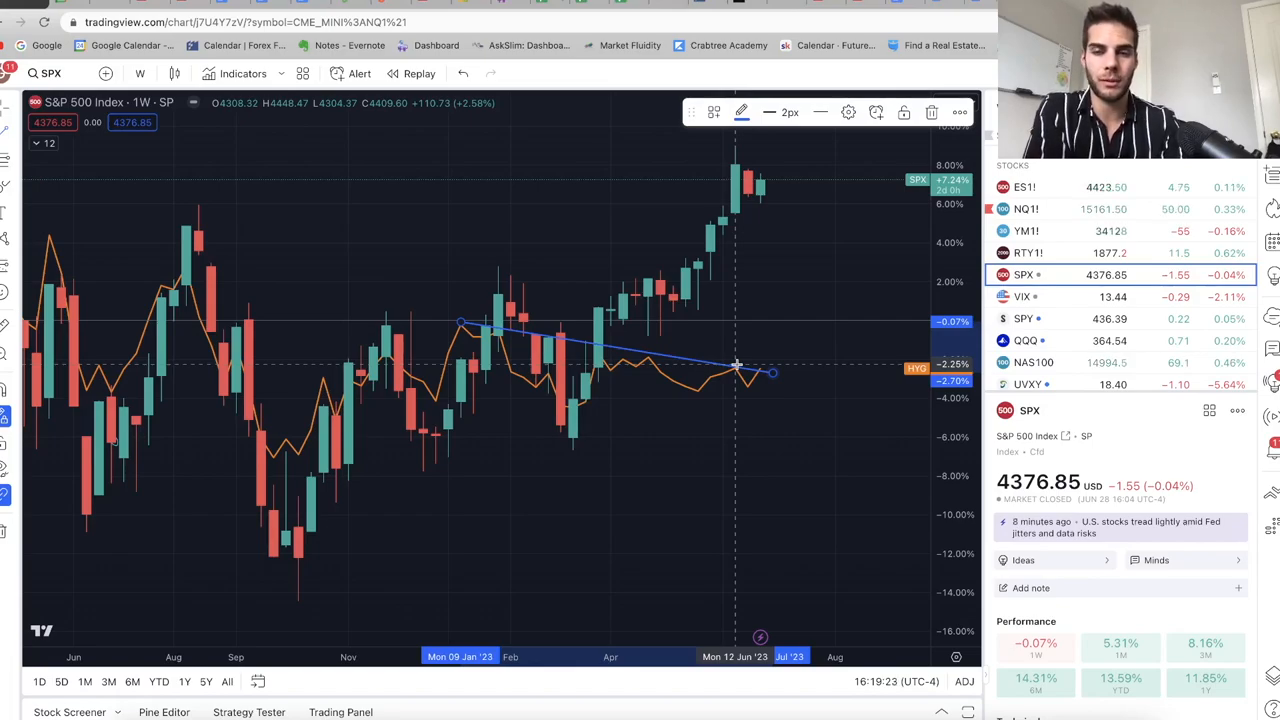
mouse_move(839, 407)
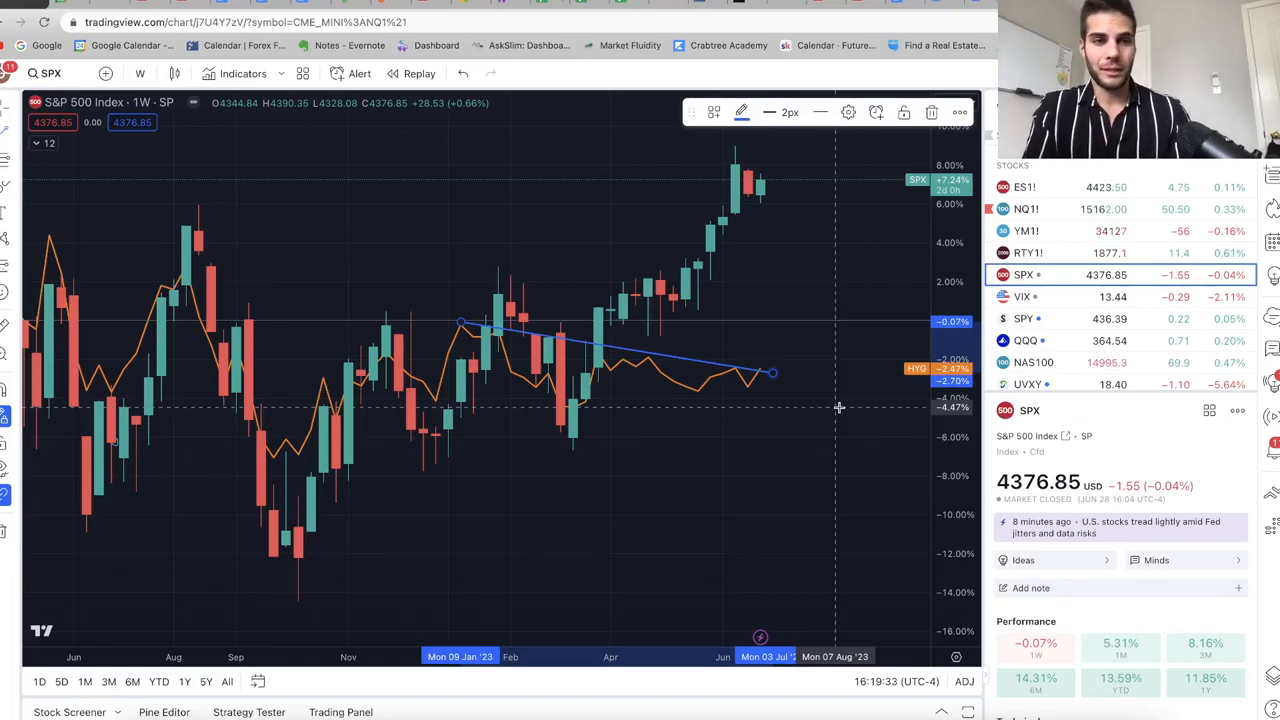
mouse_move(689, 355)
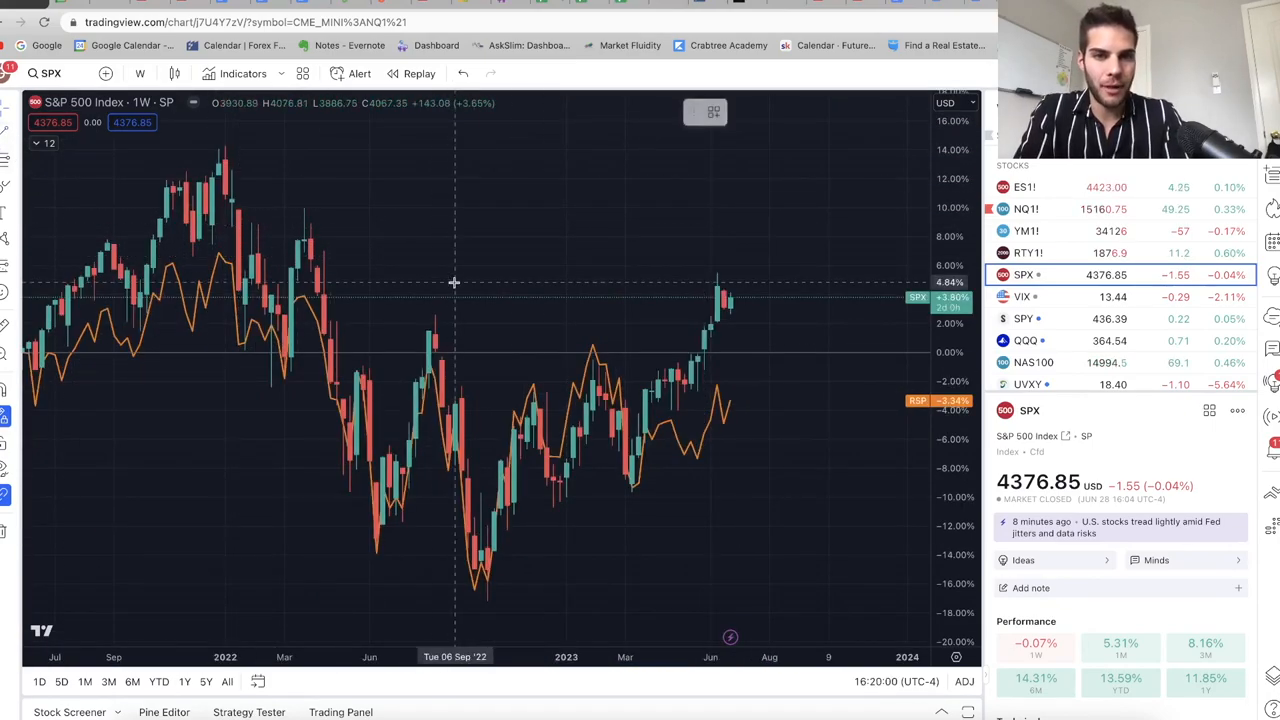
- Draw a descending trend line across the RSP comparison line's 2023 decline
left_click_drag(593, 343, 730, 447)
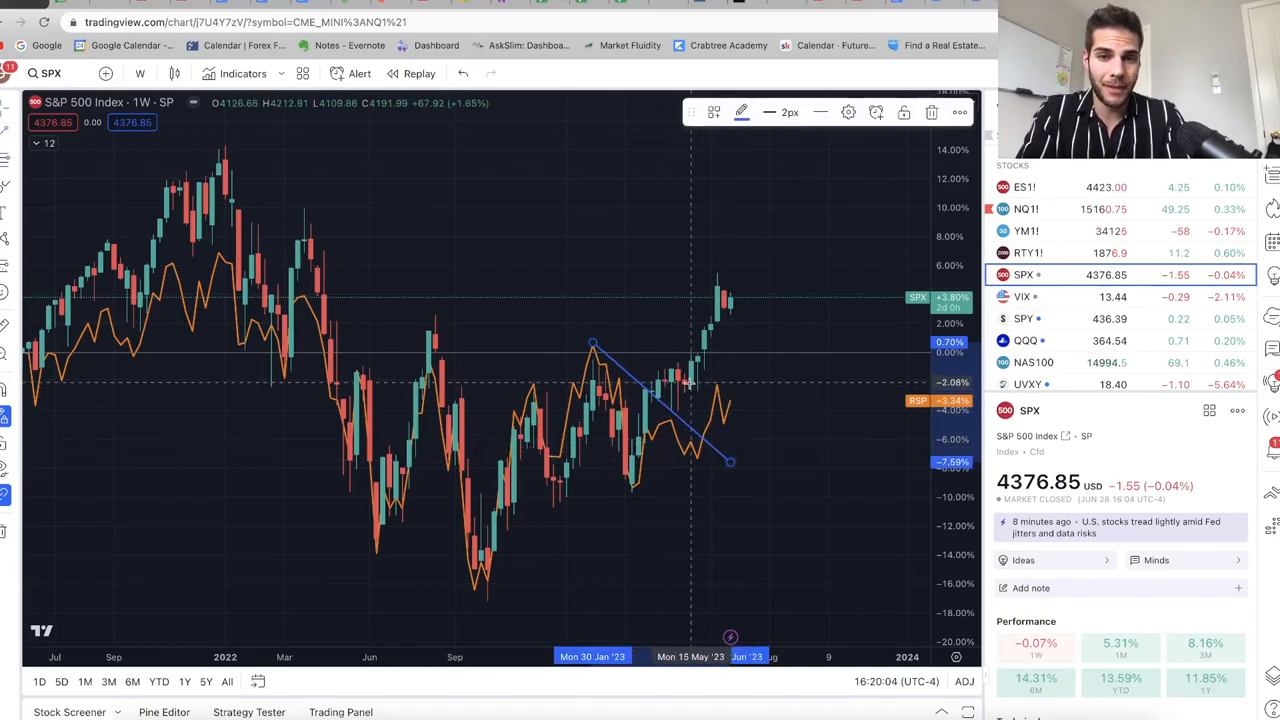
mouse_move(703, 435)
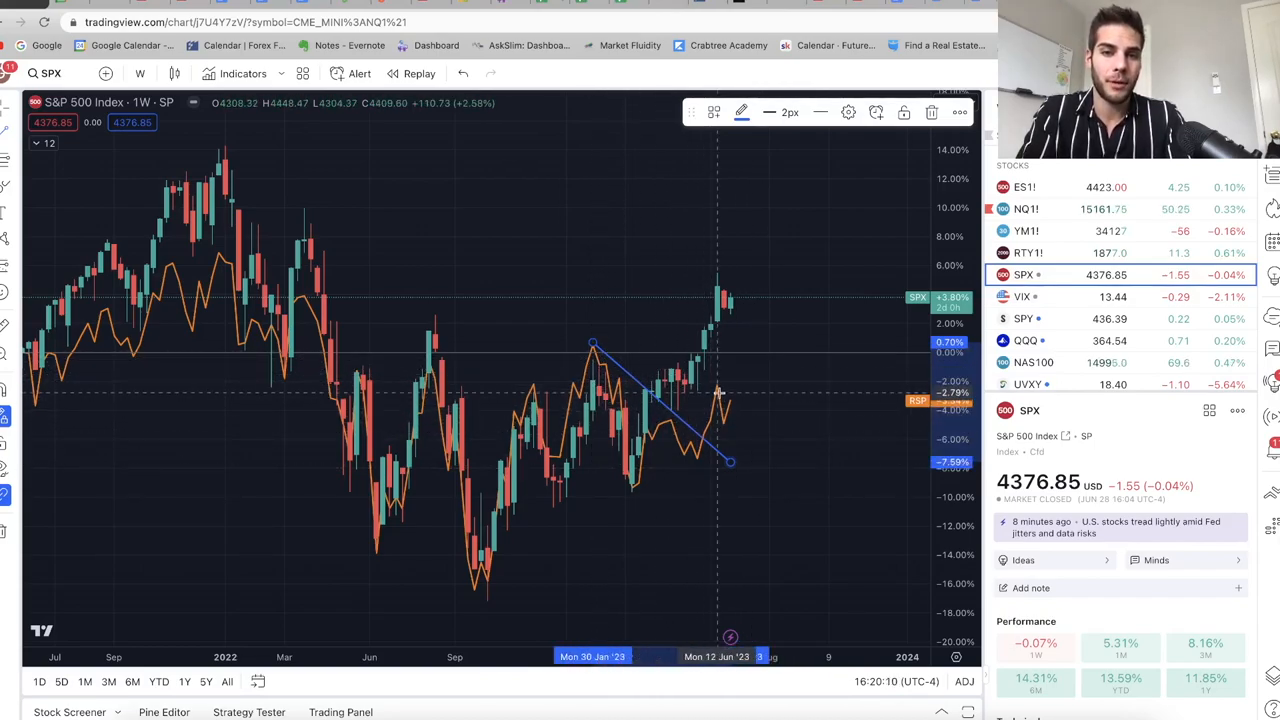
mouse_move(715, 315)
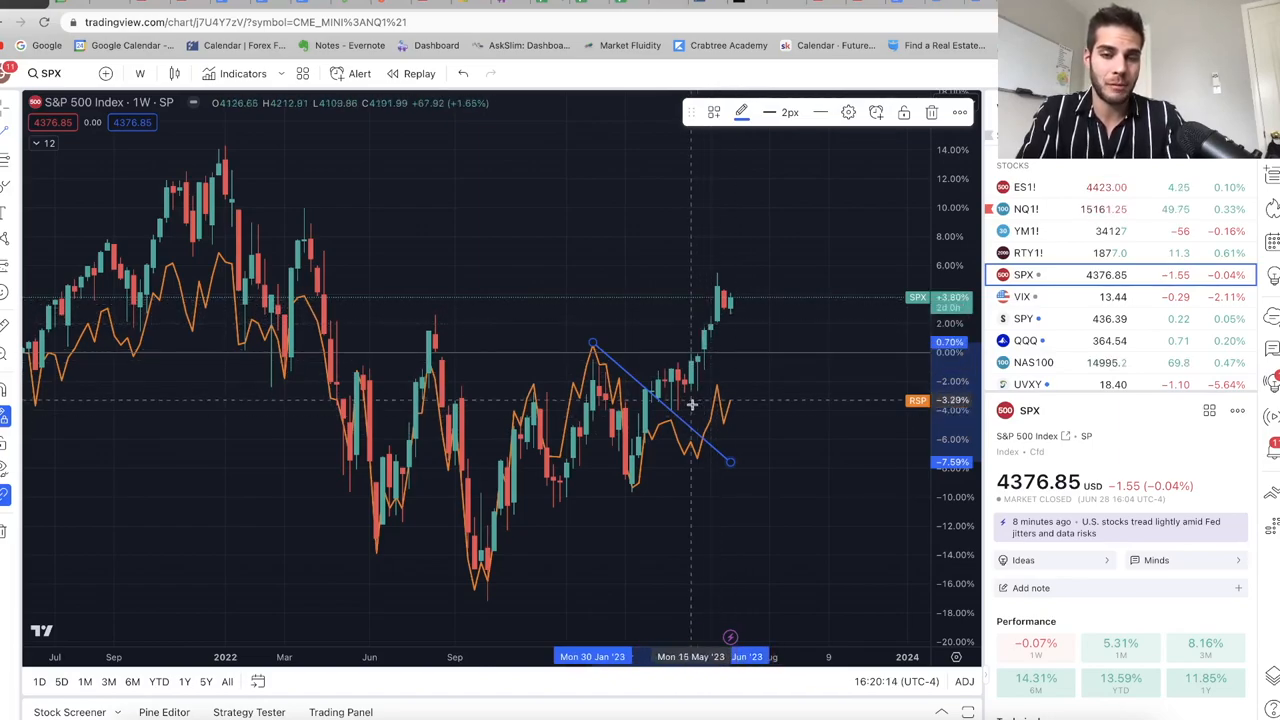
mouse_move(372, 243)
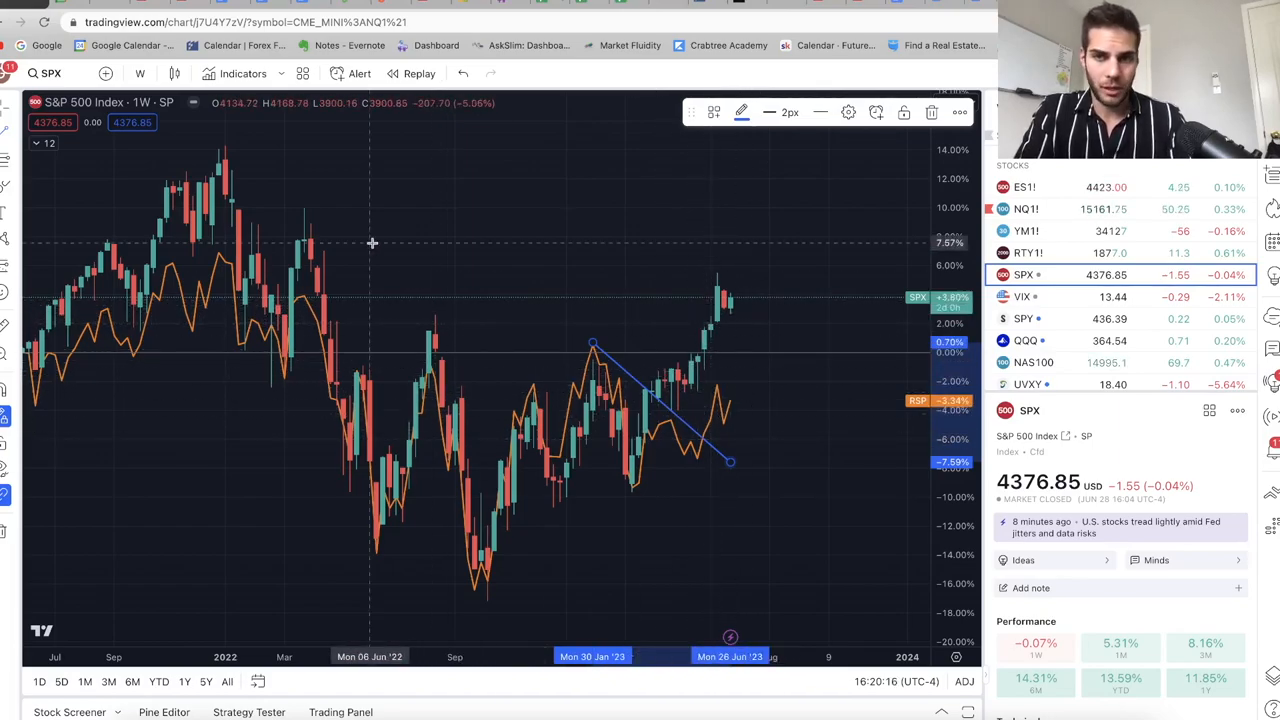
mouse_move(610, 343)
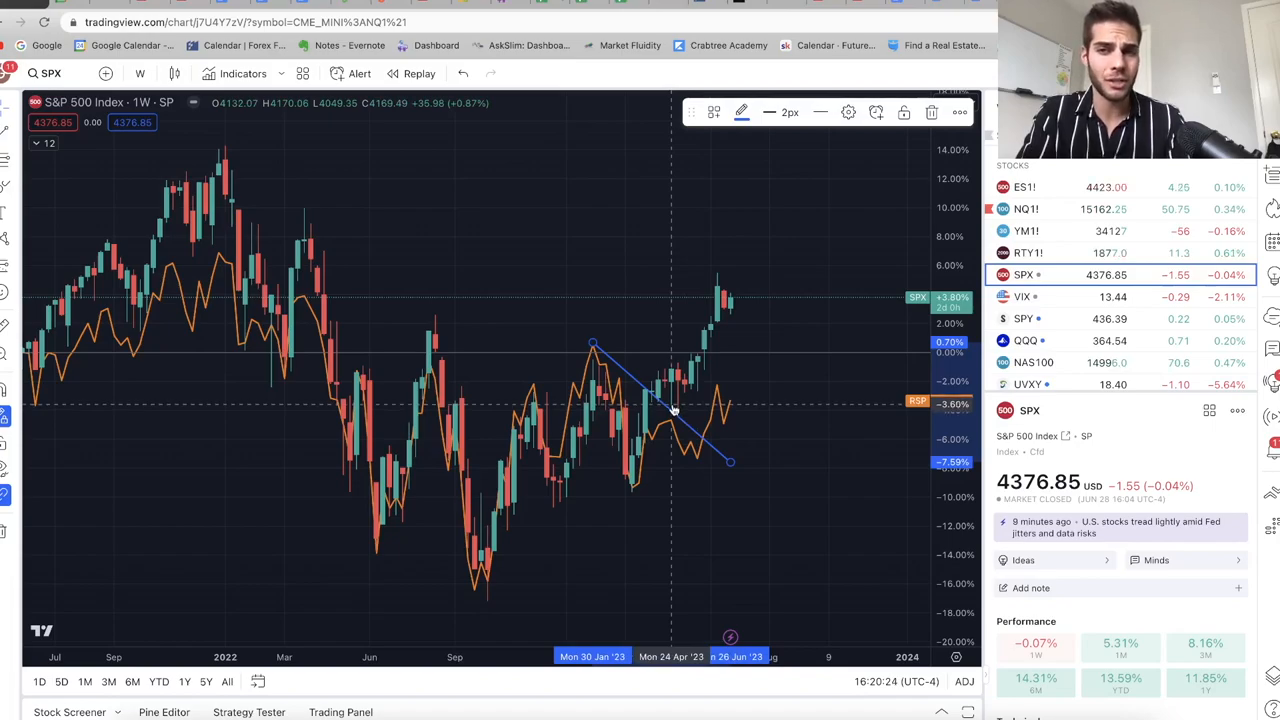
mouse_move(685, 418)
type("NDQ/RTY")
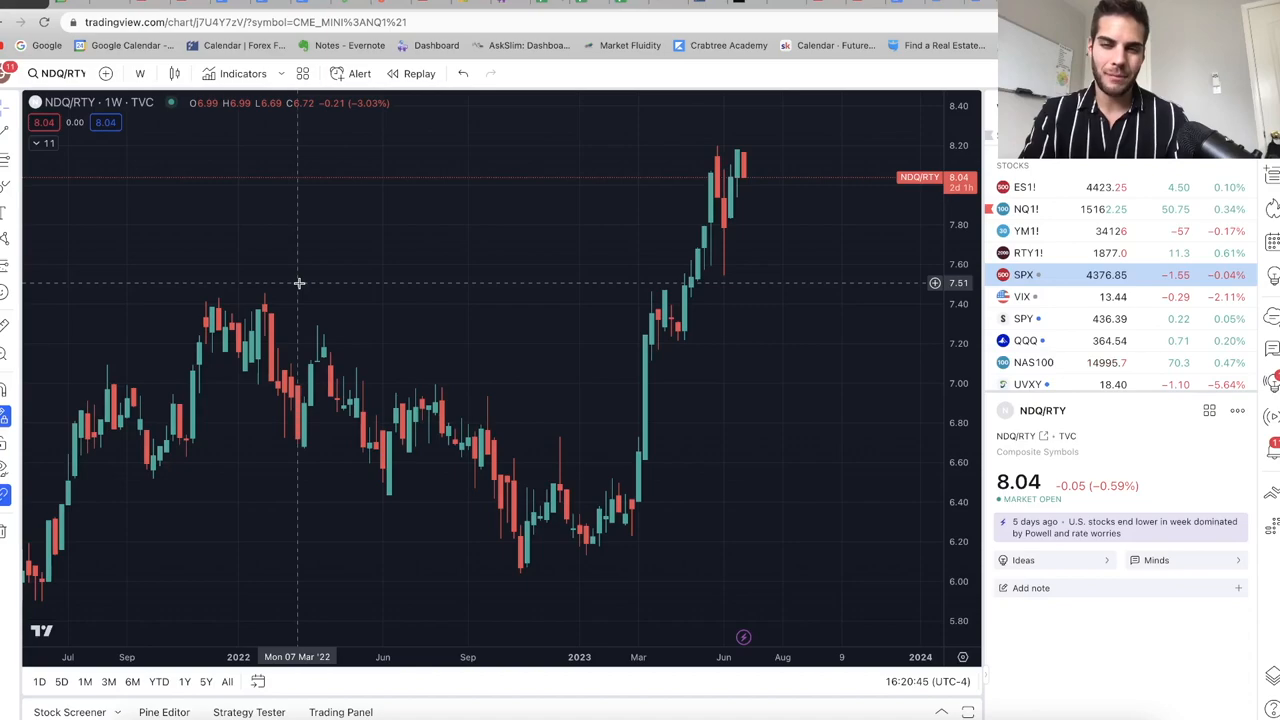
mouse_move(593, 328)
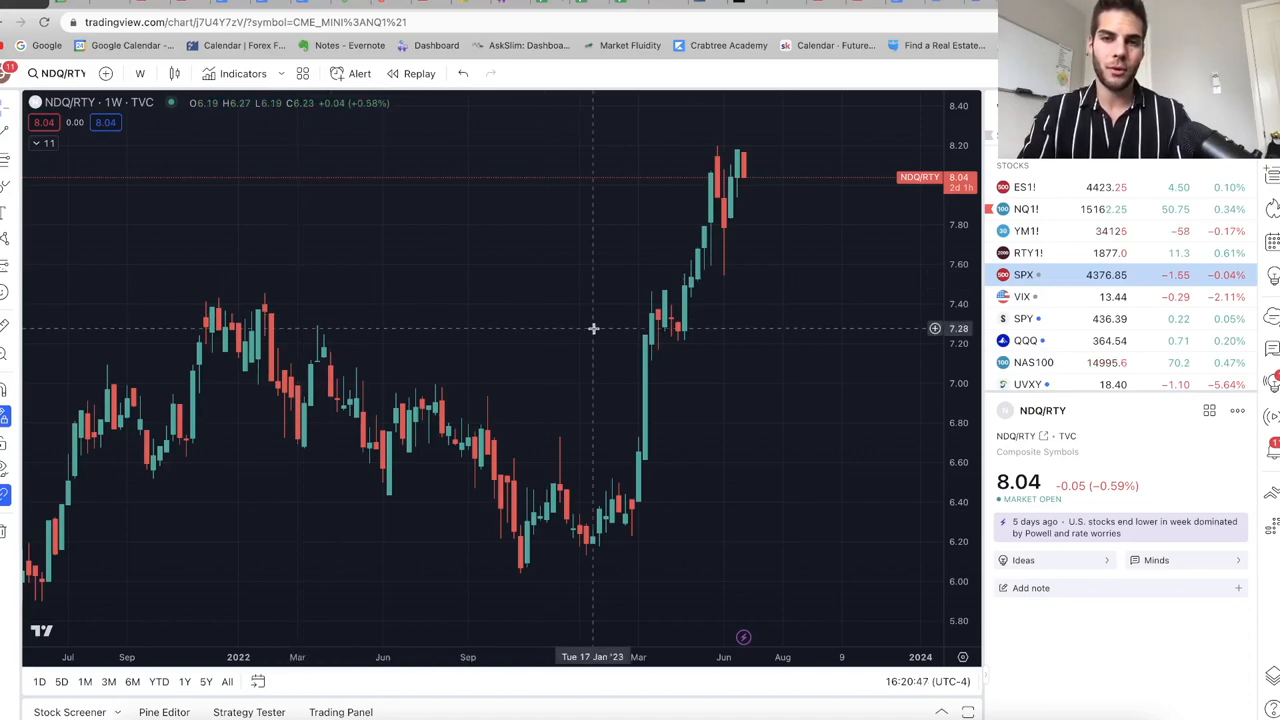
mouse_move(755, 160)
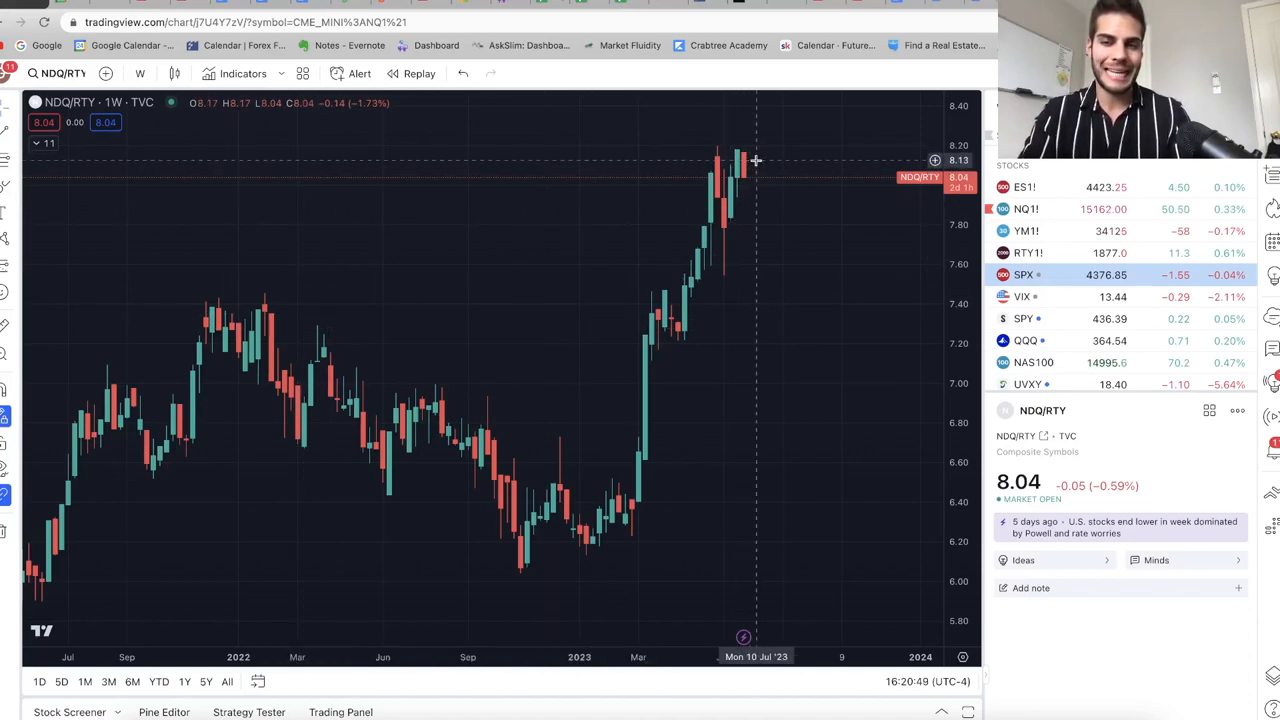
mouse_move(744, 180)
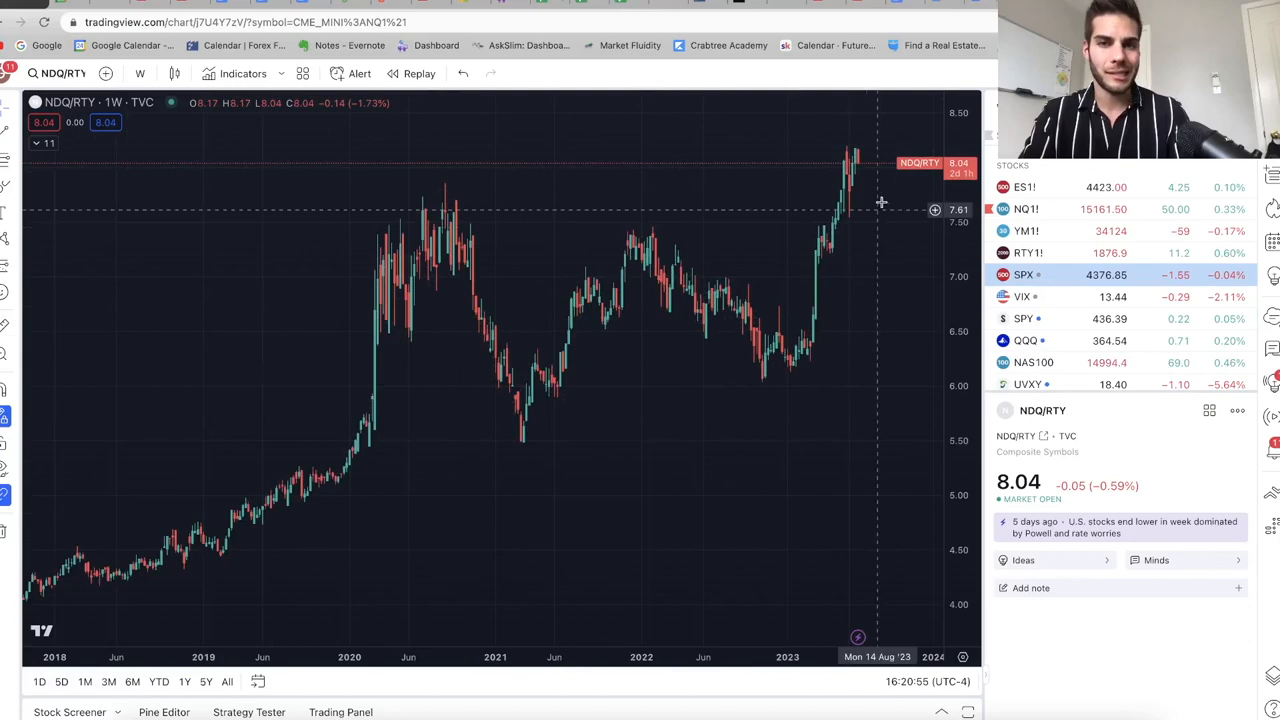
mouse_move(705, 268)
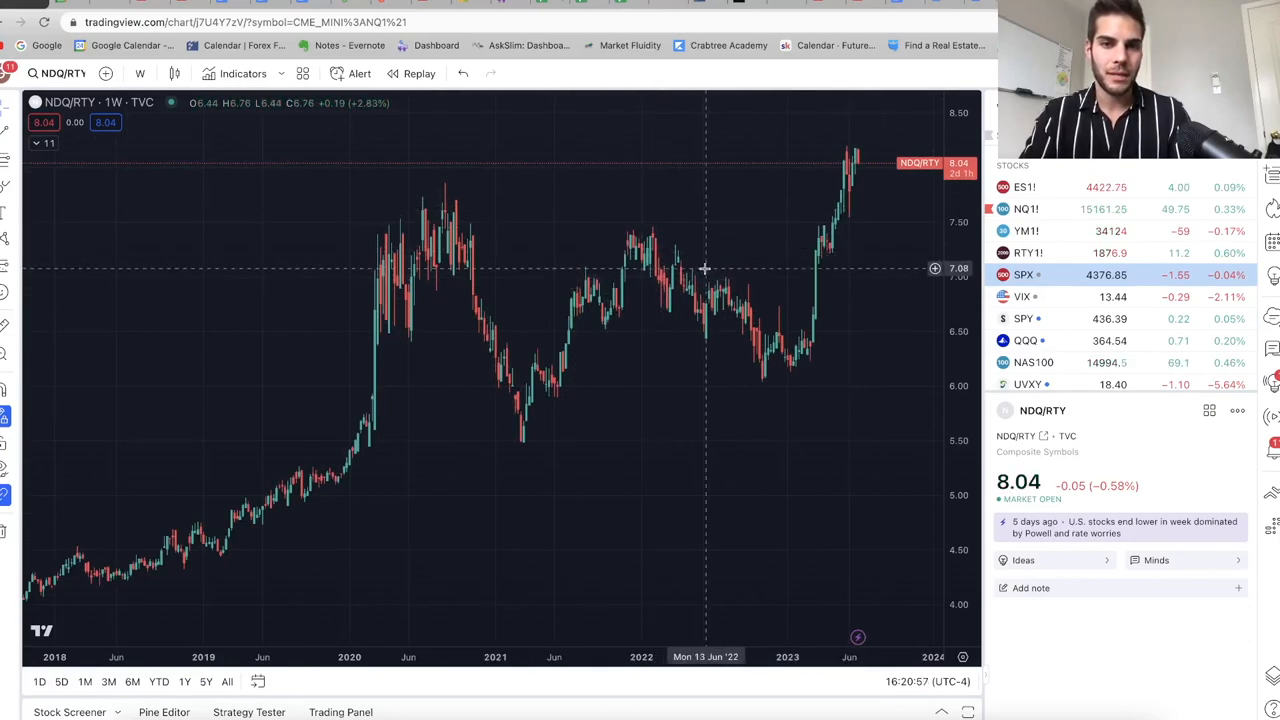
mouse_move(580, 248)
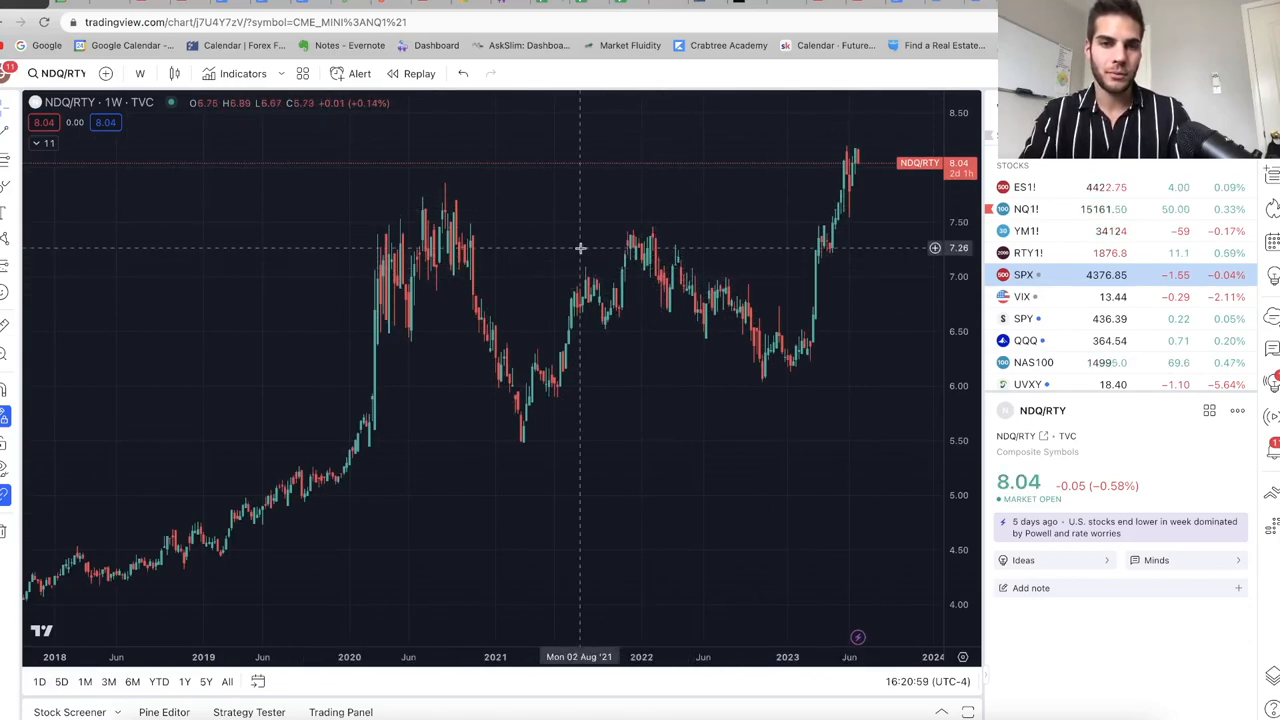
mouse_move(641, 243)
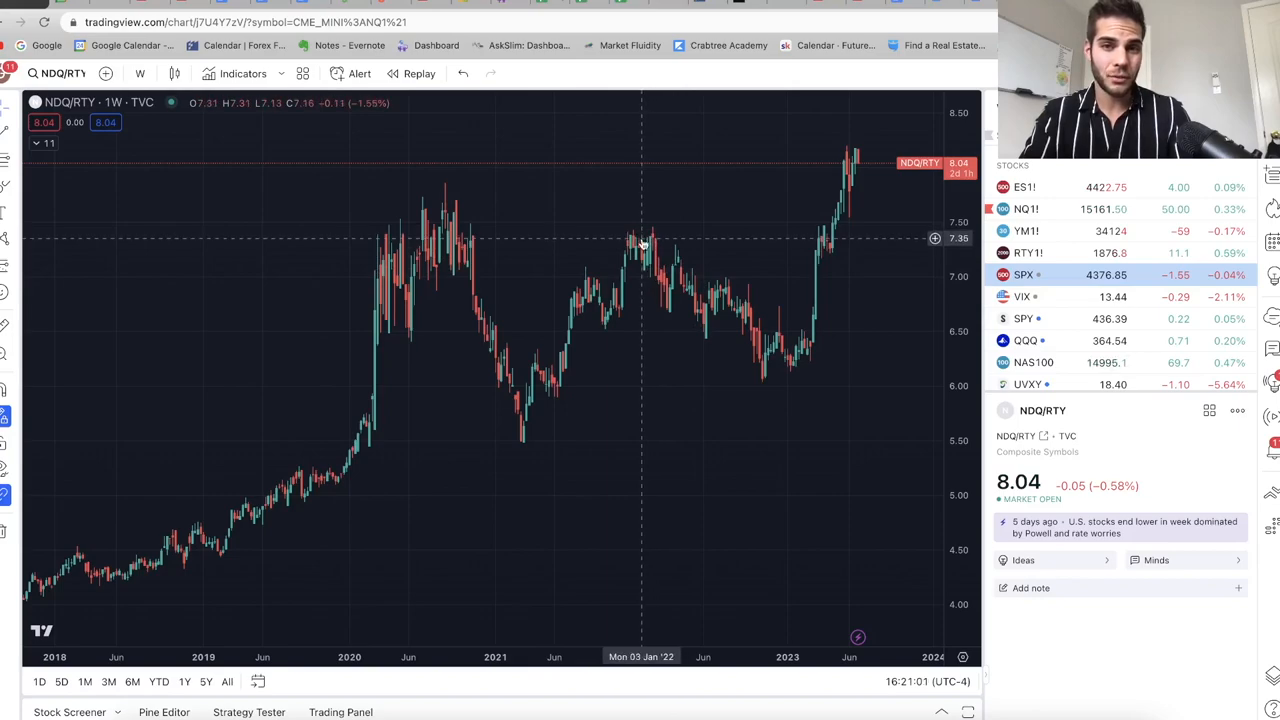
mouse_move(415, 223)
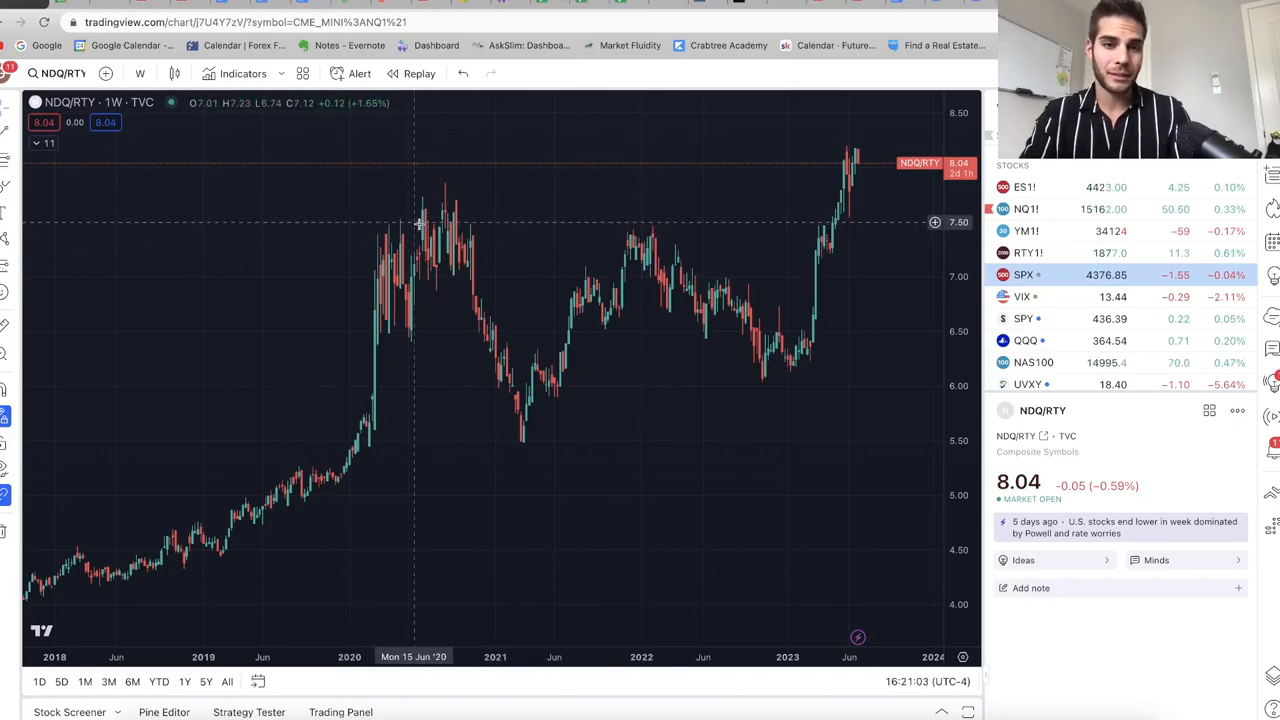
mouse_move(436, 230)
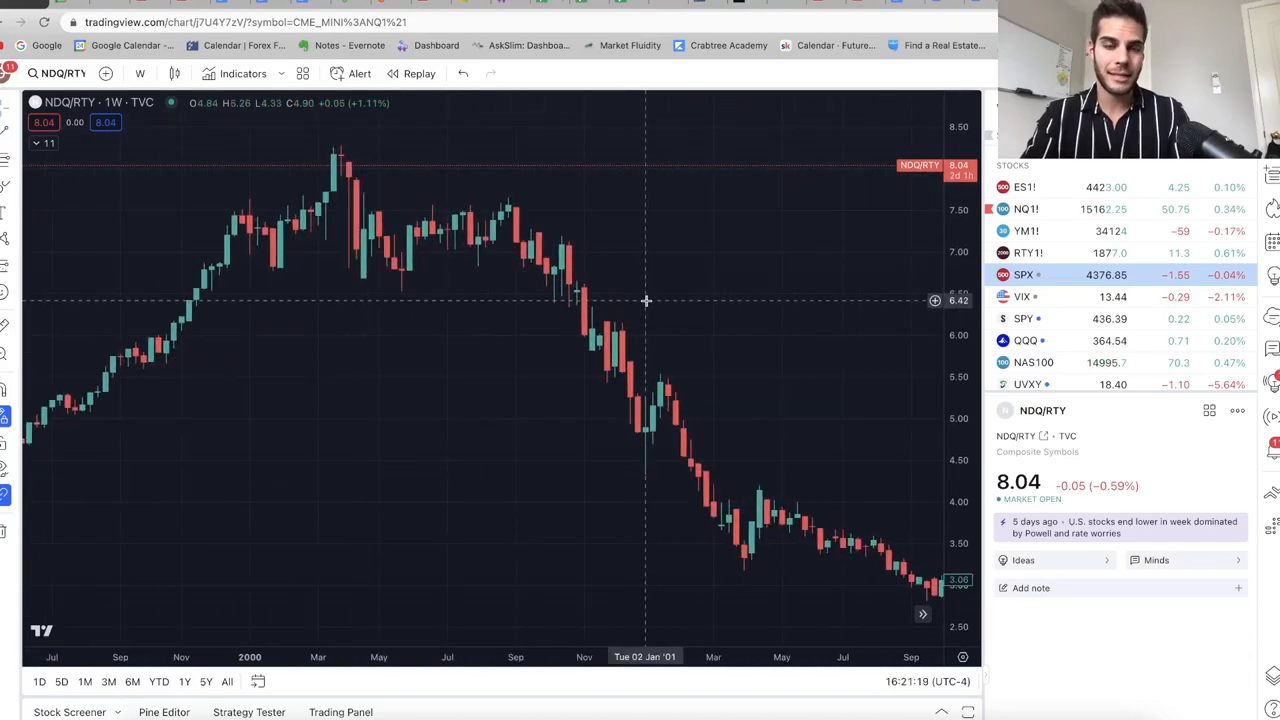
mouse_move(340, 160)
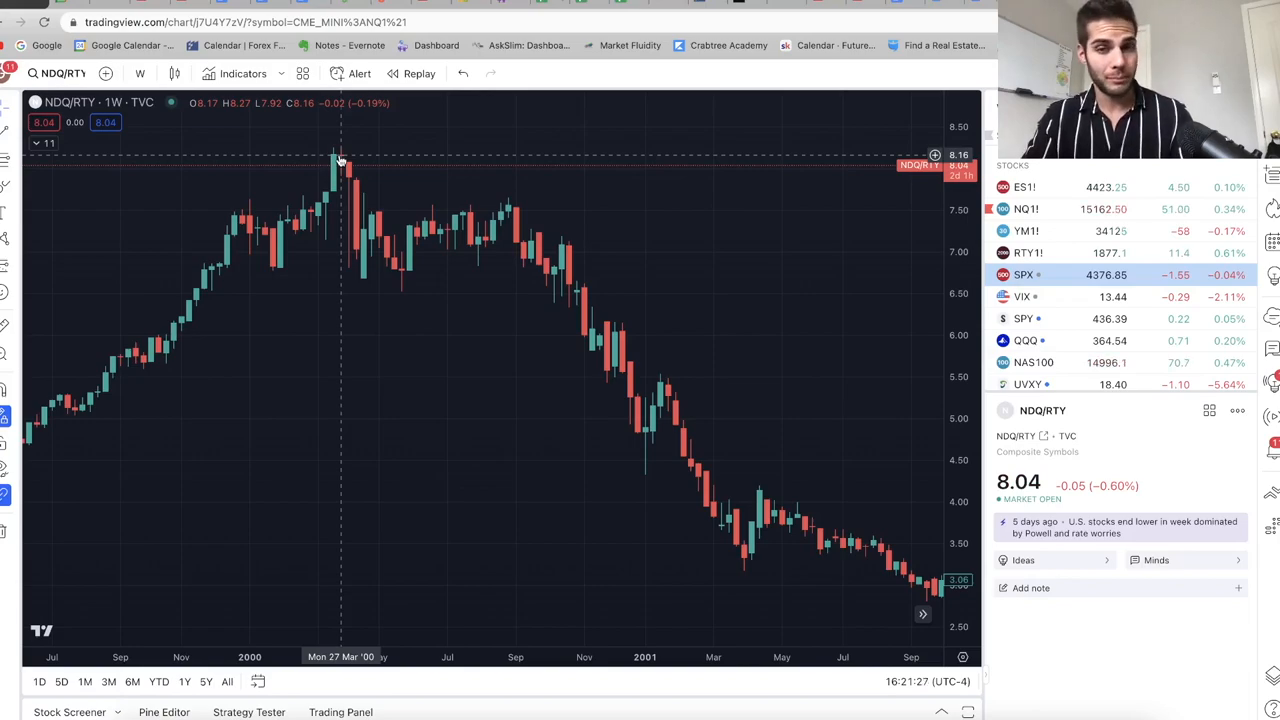
mouse_move(356, 157)
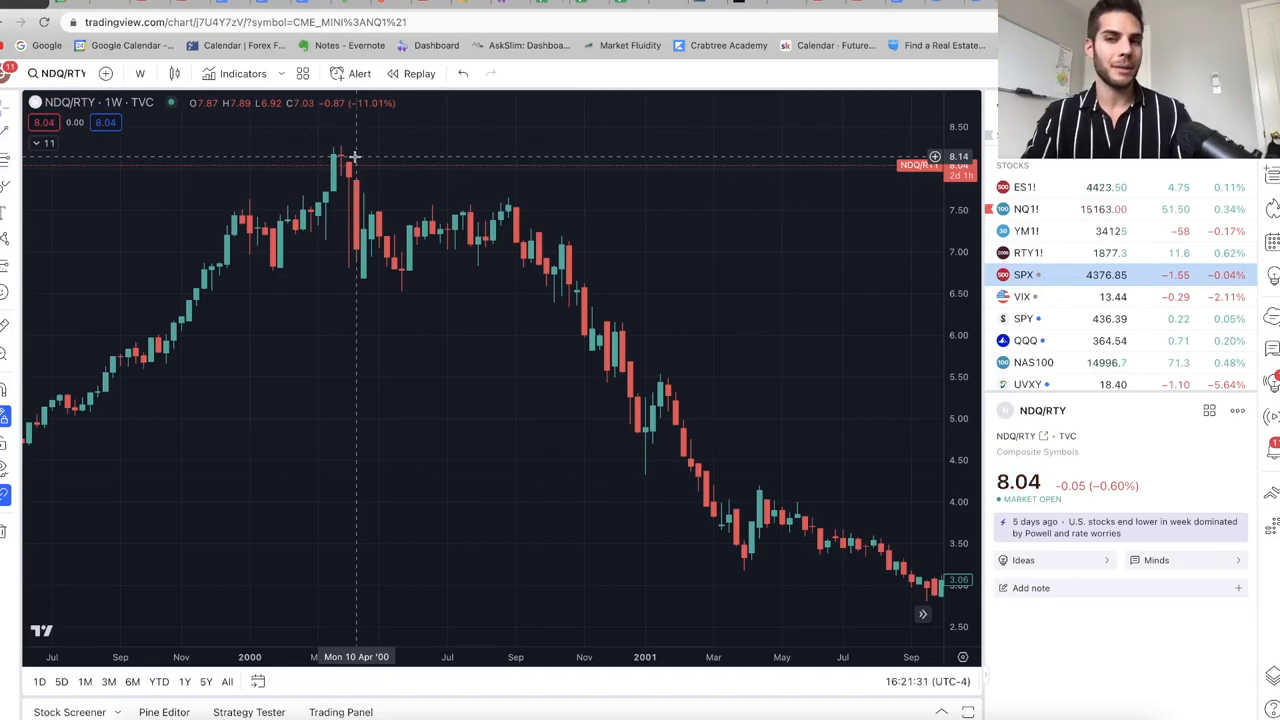
mouse_move(815, 234)
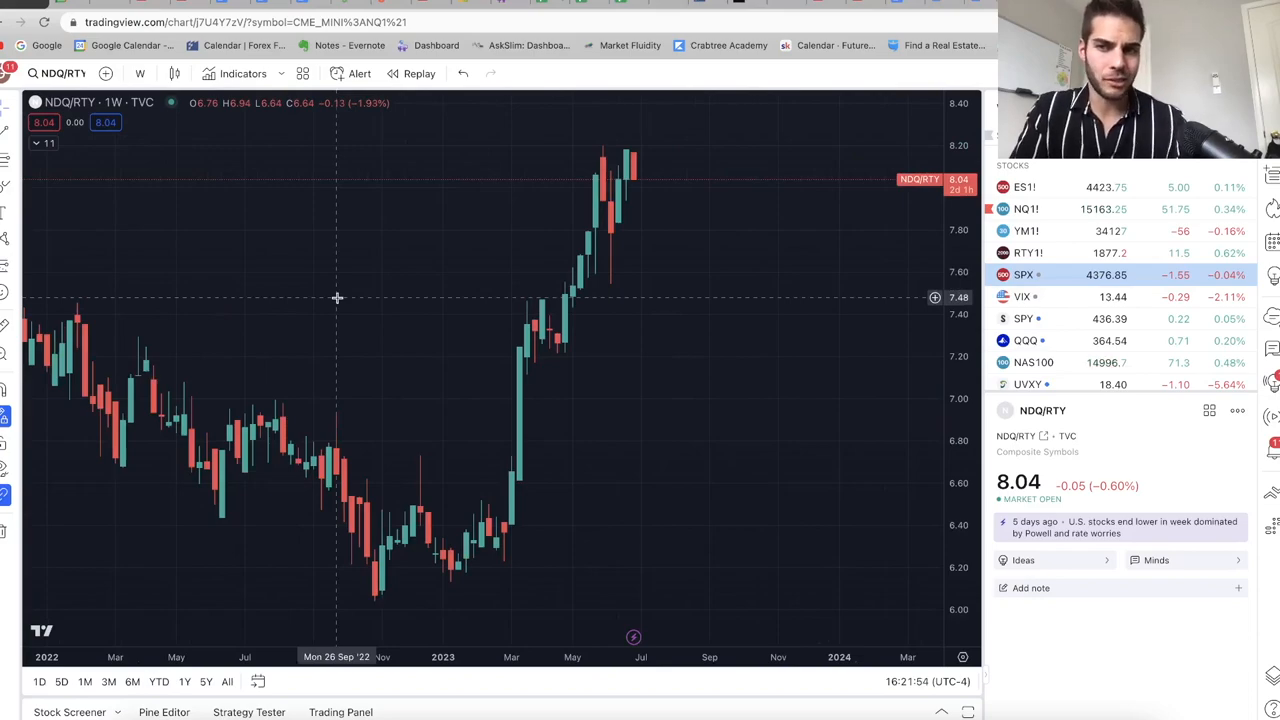
mouse_move(919, 268)
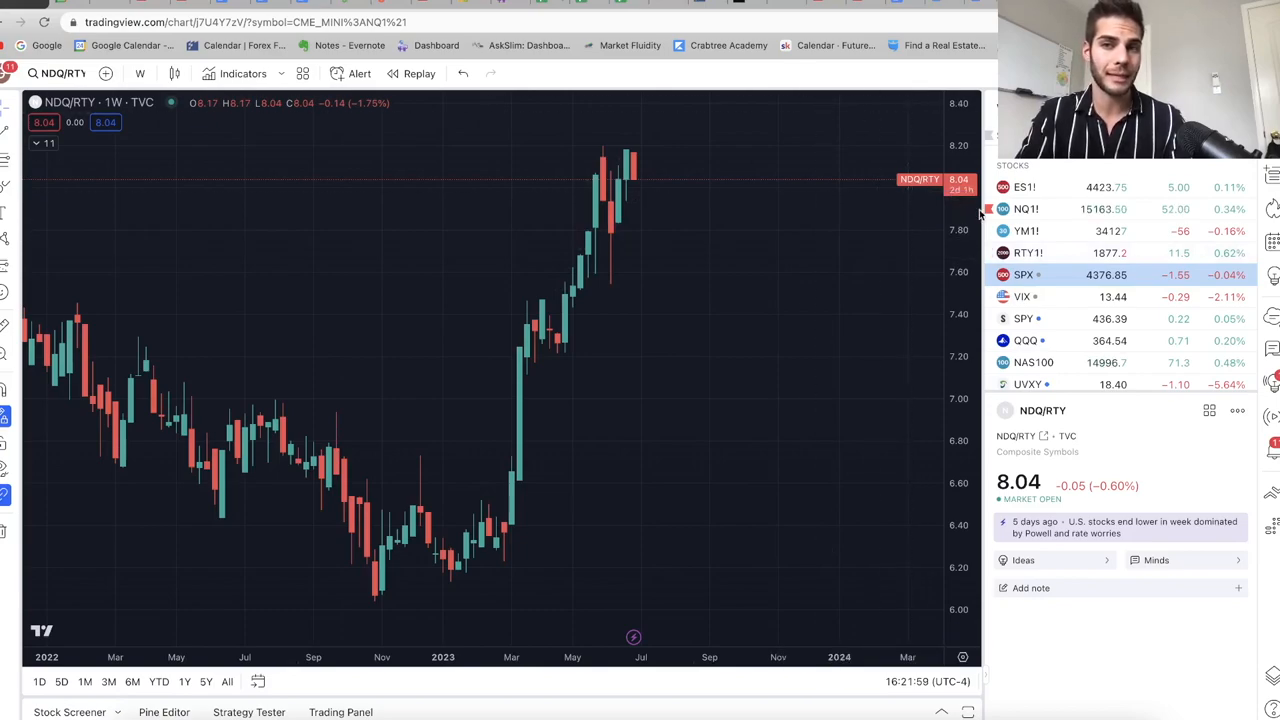
mouse_move(830, 244)
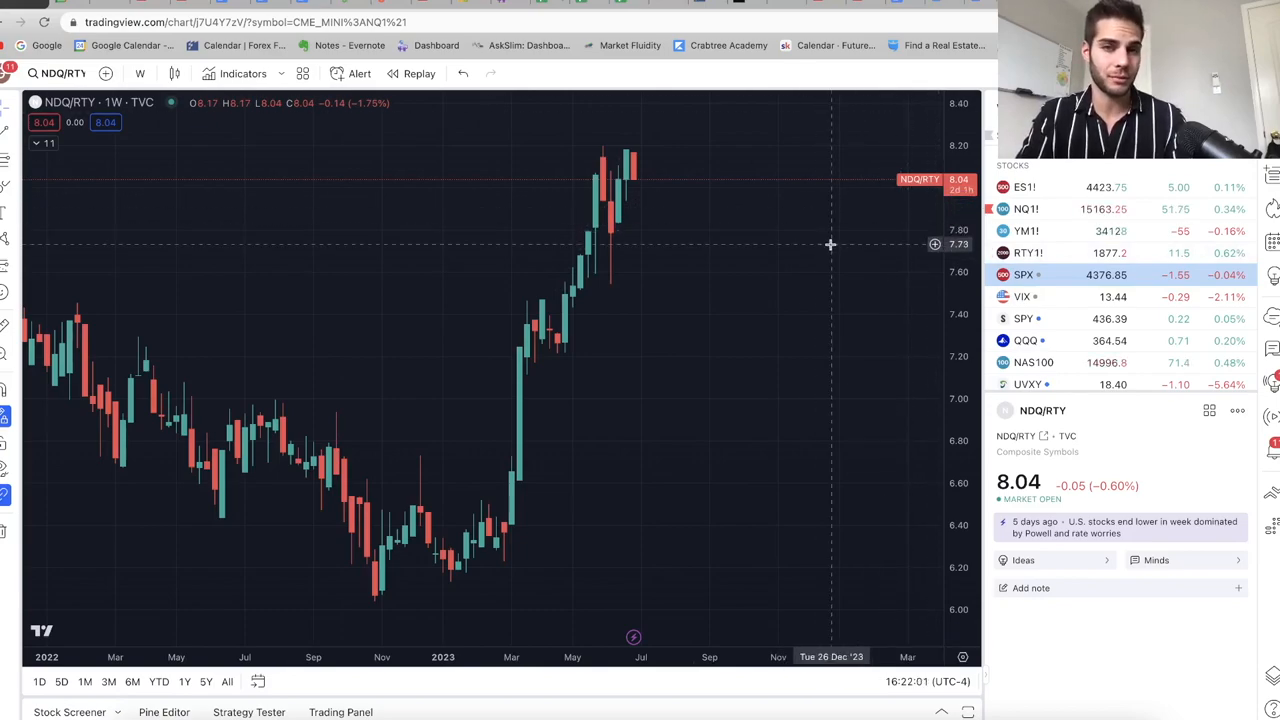
mouse_move(625, 170)
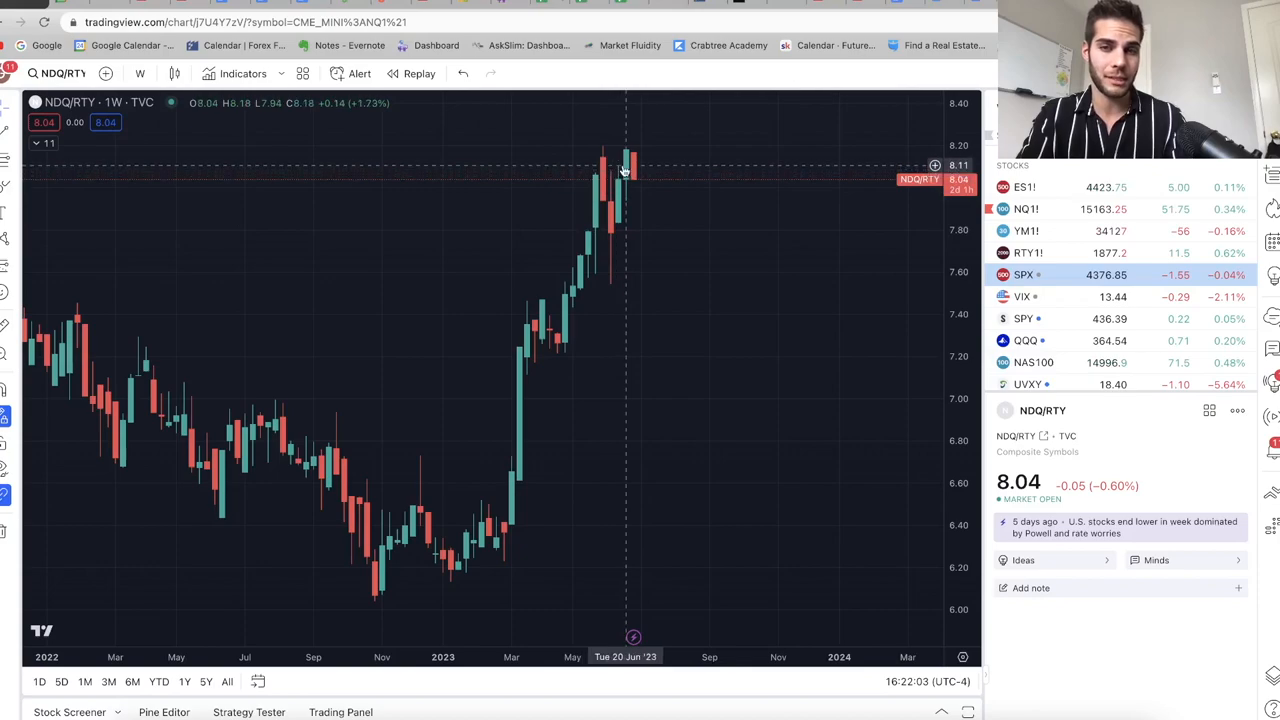
mouse_move(642, 145)
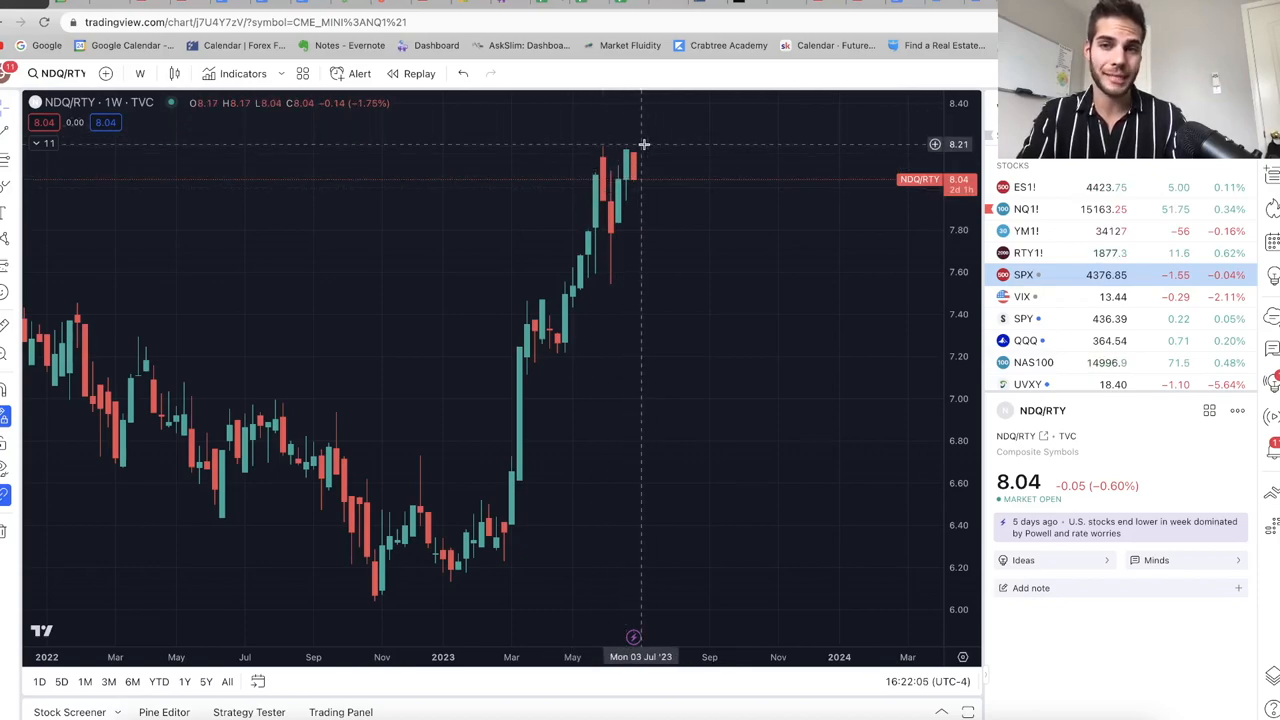
mouse_move(645, 158)
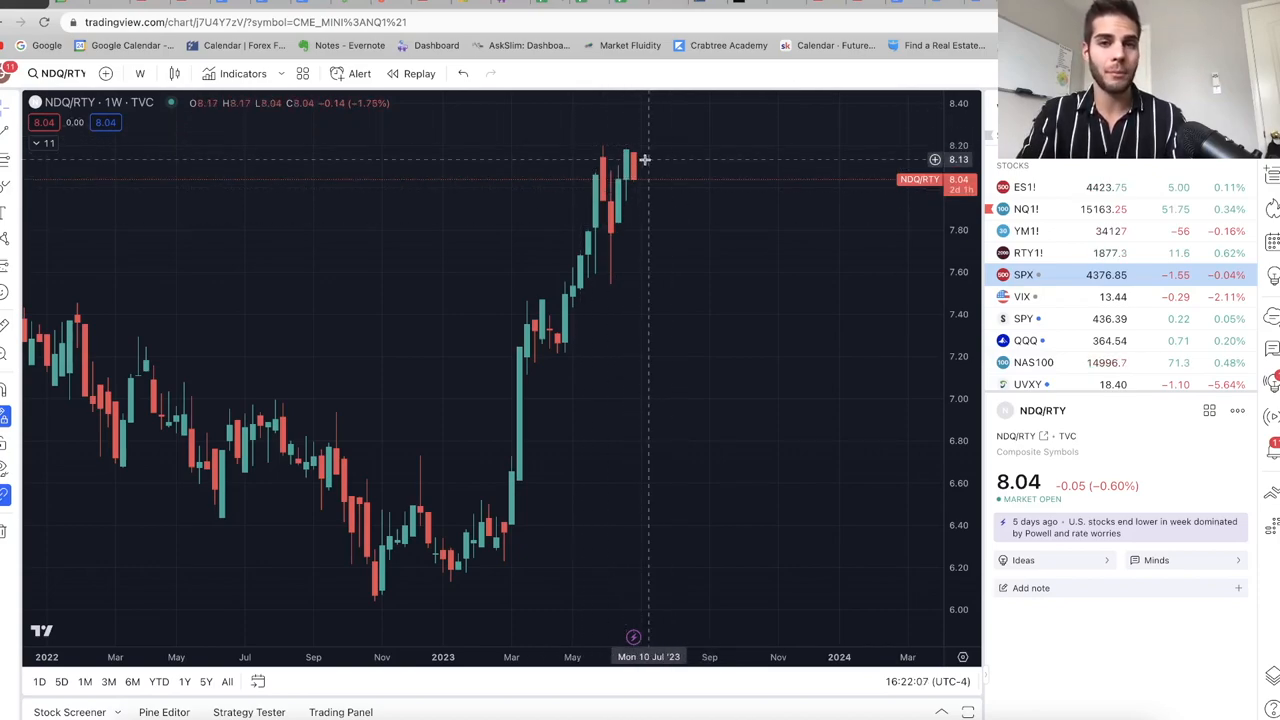
mouse_move(424, 418)
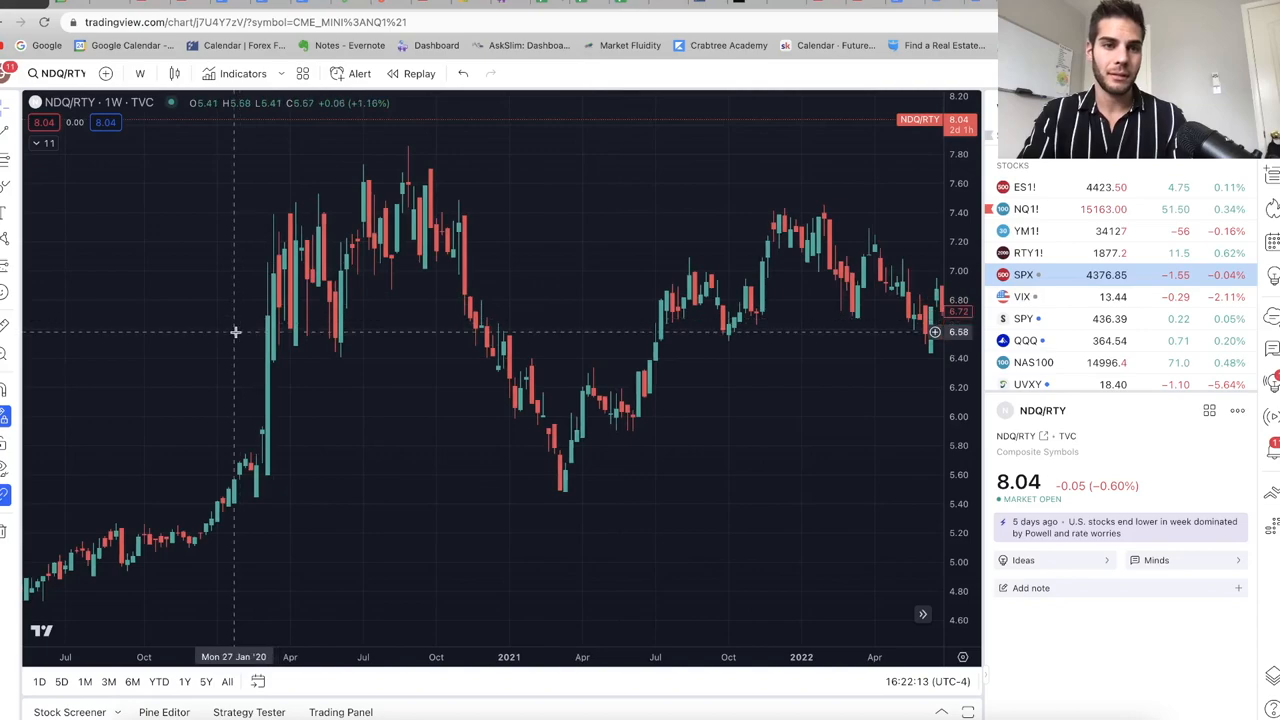
mouse_move(270, 241)
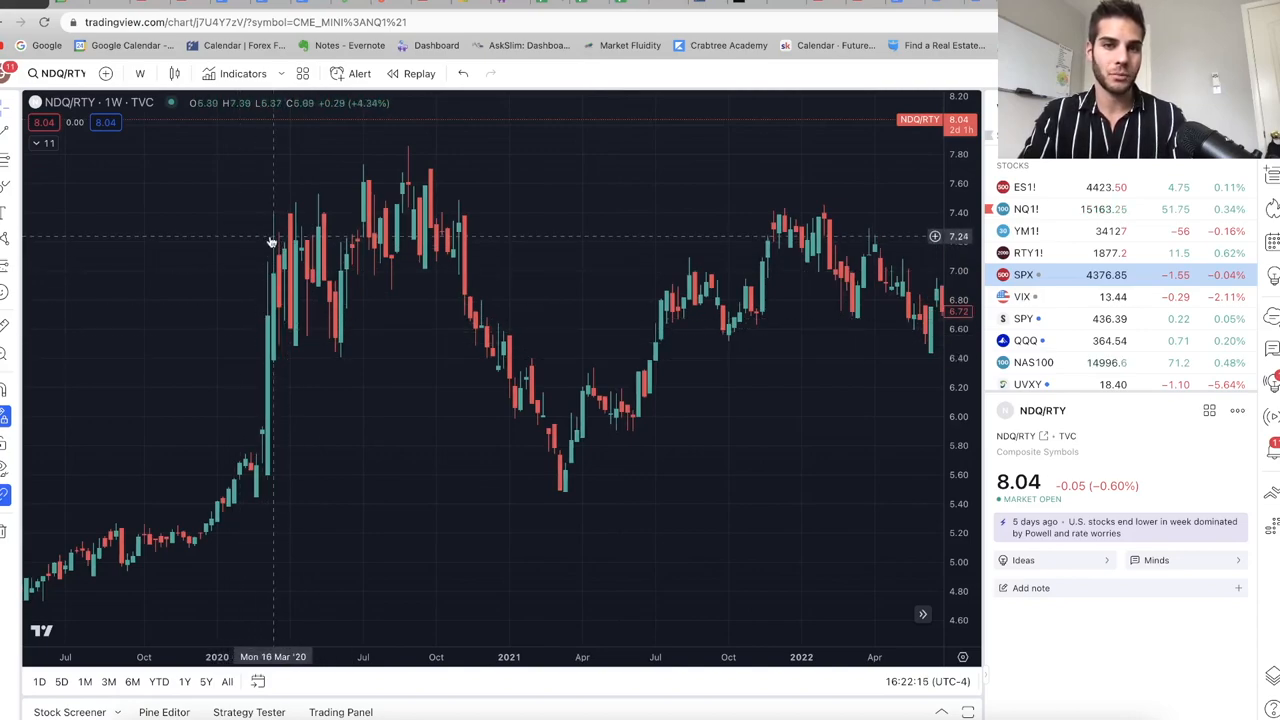
mouse_move(414, 234)
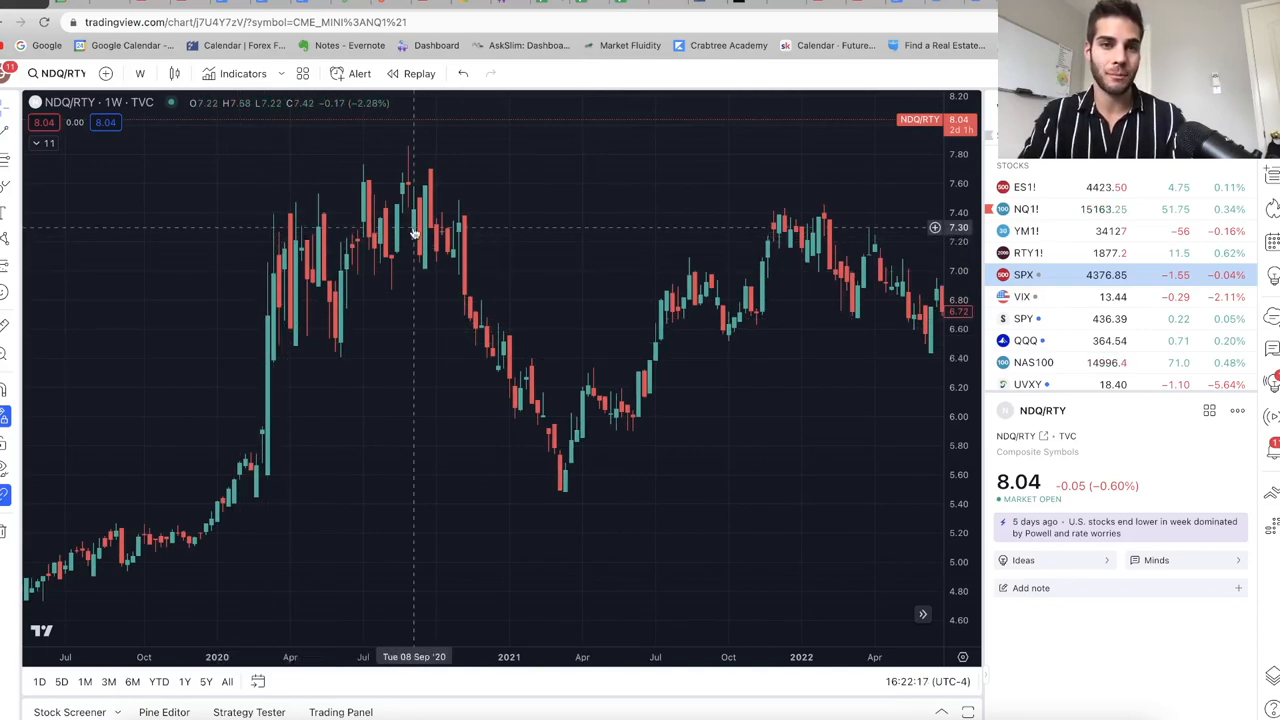
mouse_move(493, 236)
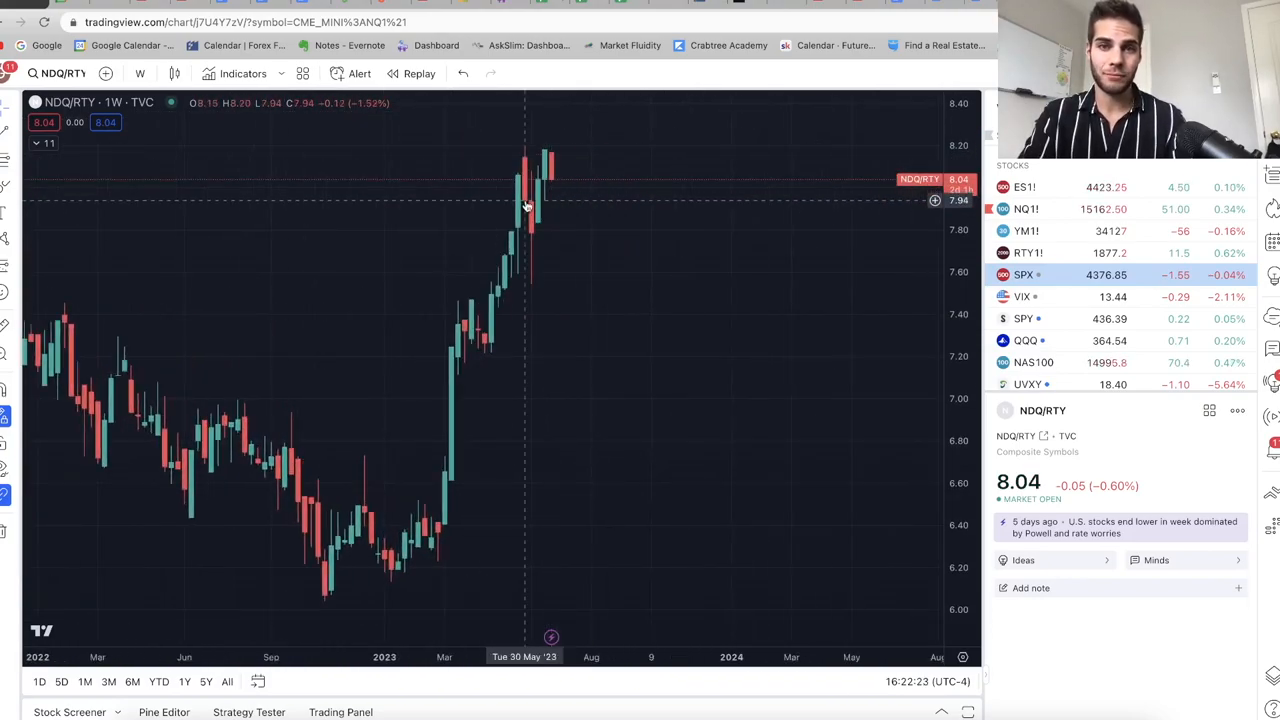
mouse_move(685, 211)
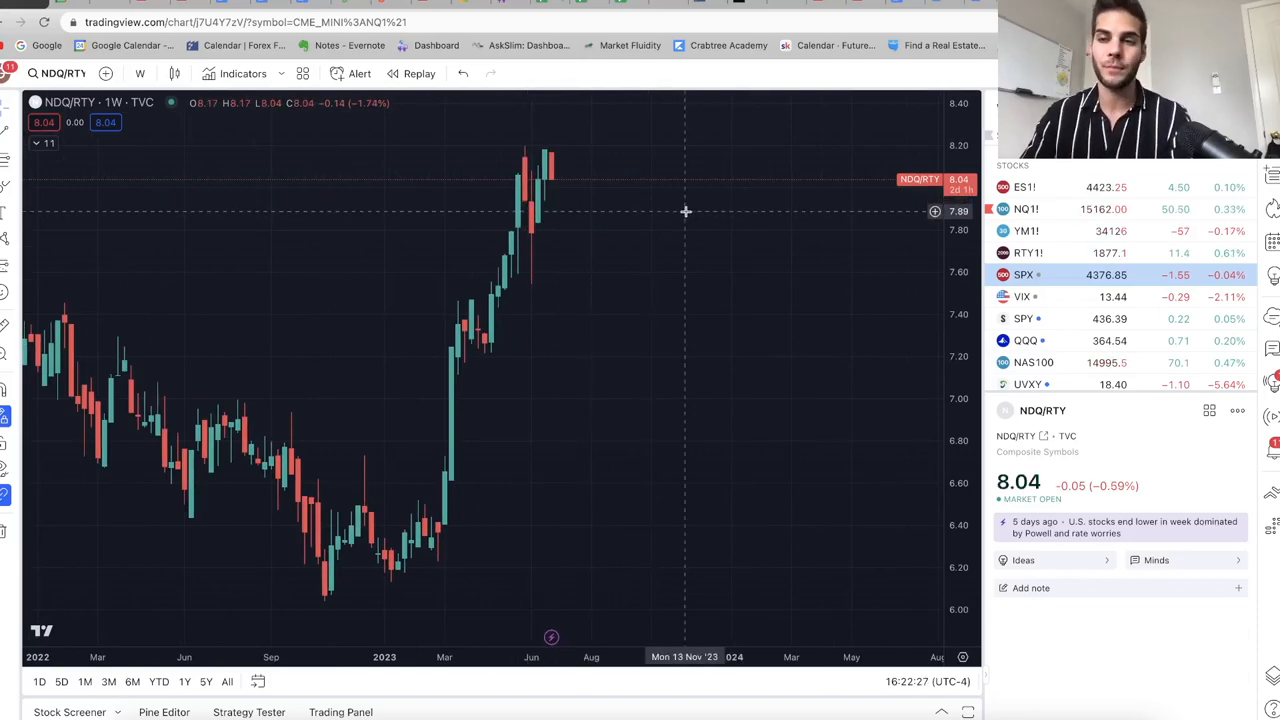
mouse_move(740, 324)
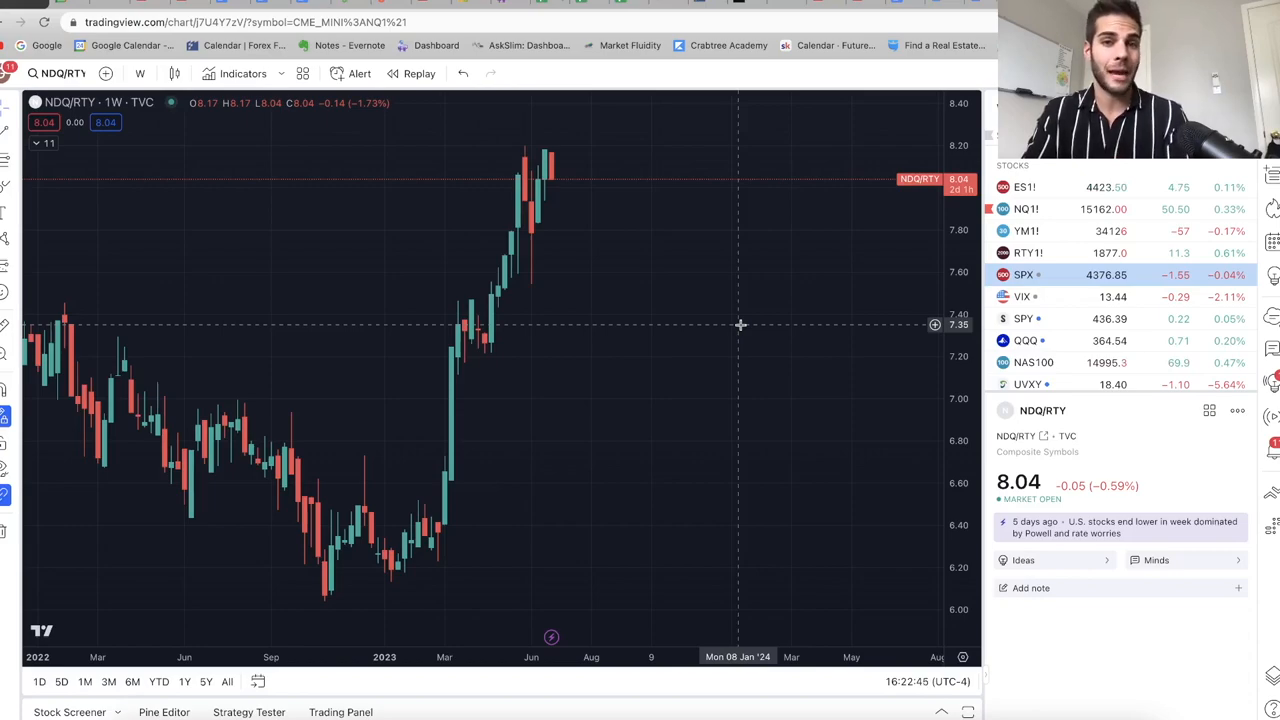
mouse_move(693, 324)
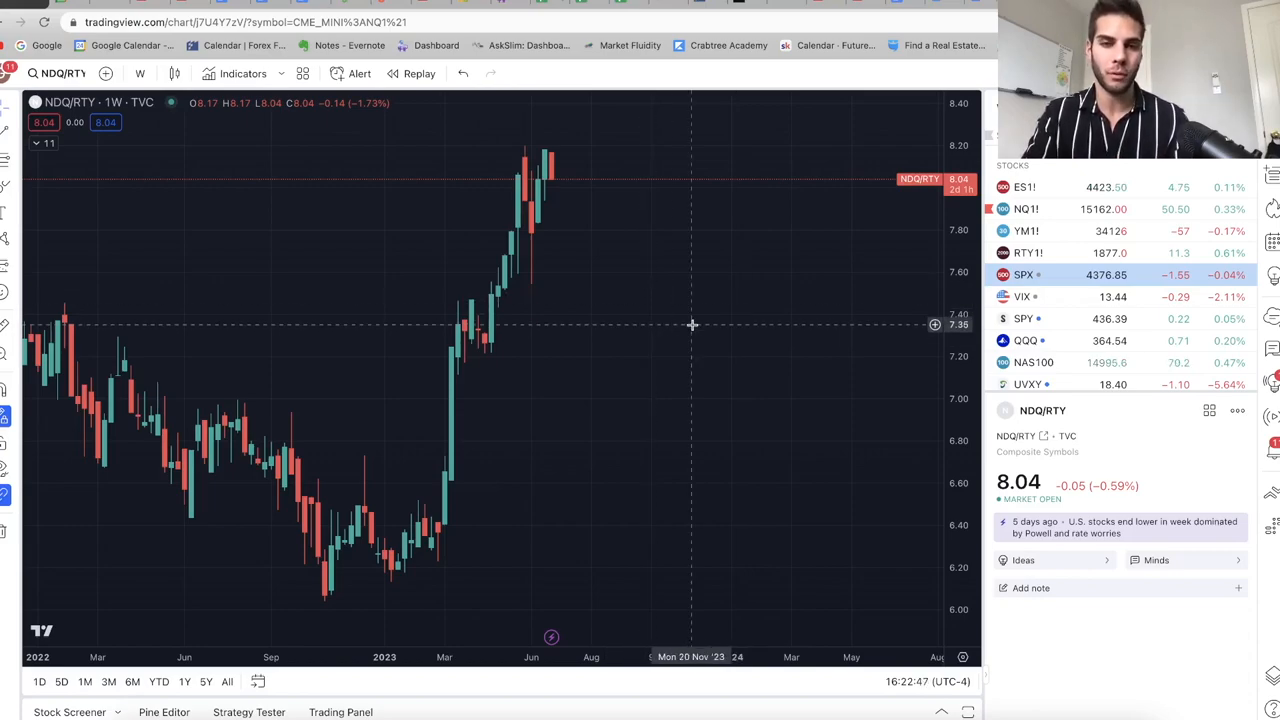
mouse_move(642, 330)
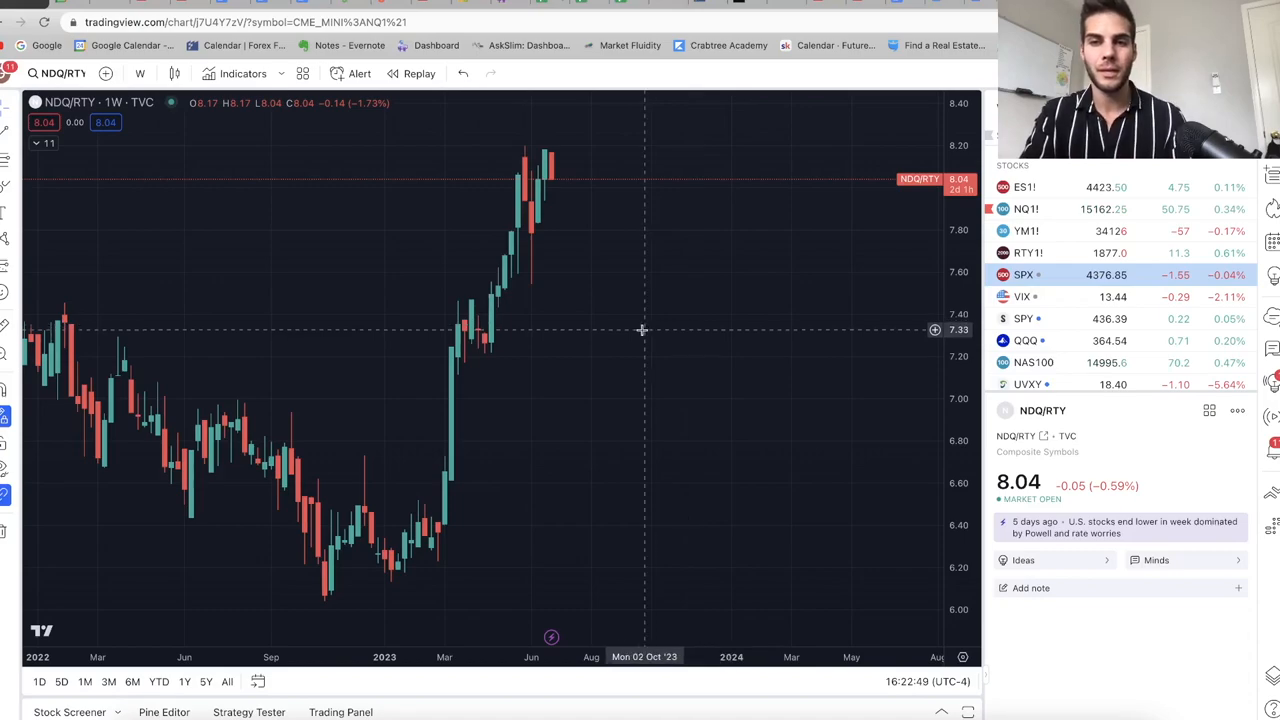
- Scroll the weekly NDQ/RTY chart back to review its June 2023 rally
scroll("left", 3)
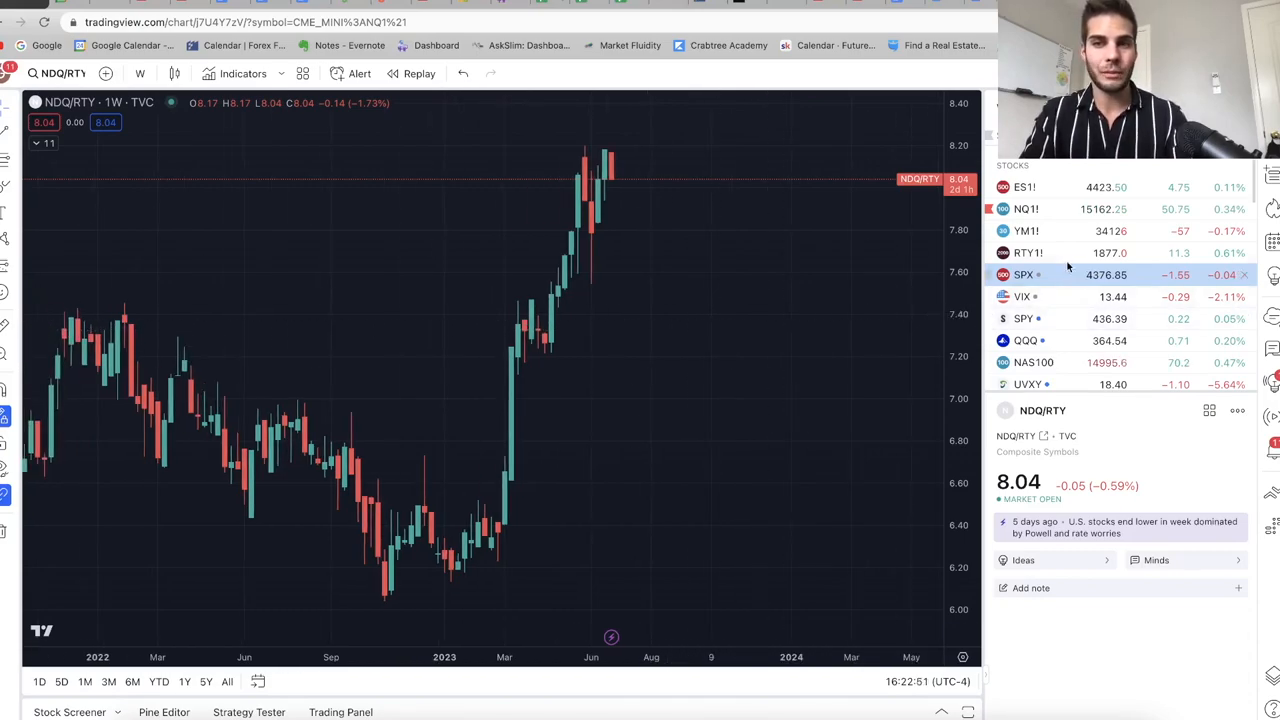
mouse_move(1057, 253)
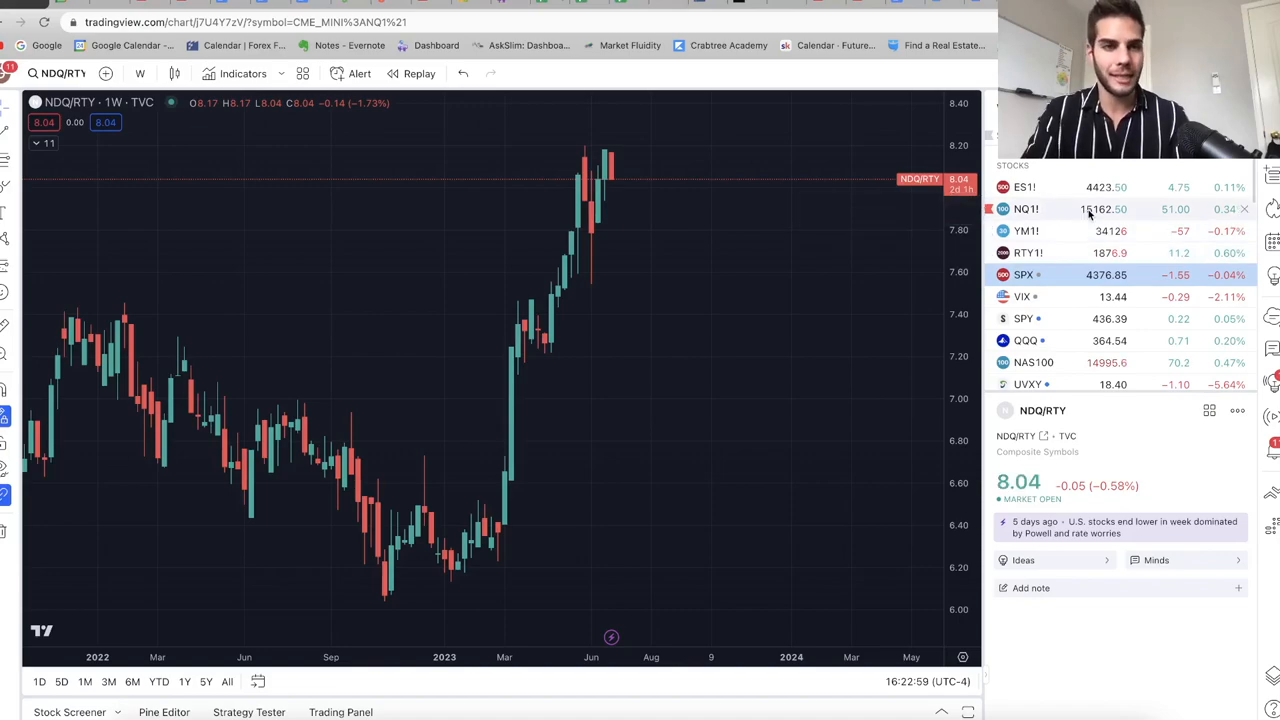
- Load ES1! 3m and raise the long trade's target to 4413 (R/R 2.11)
left_click(1024, 187)
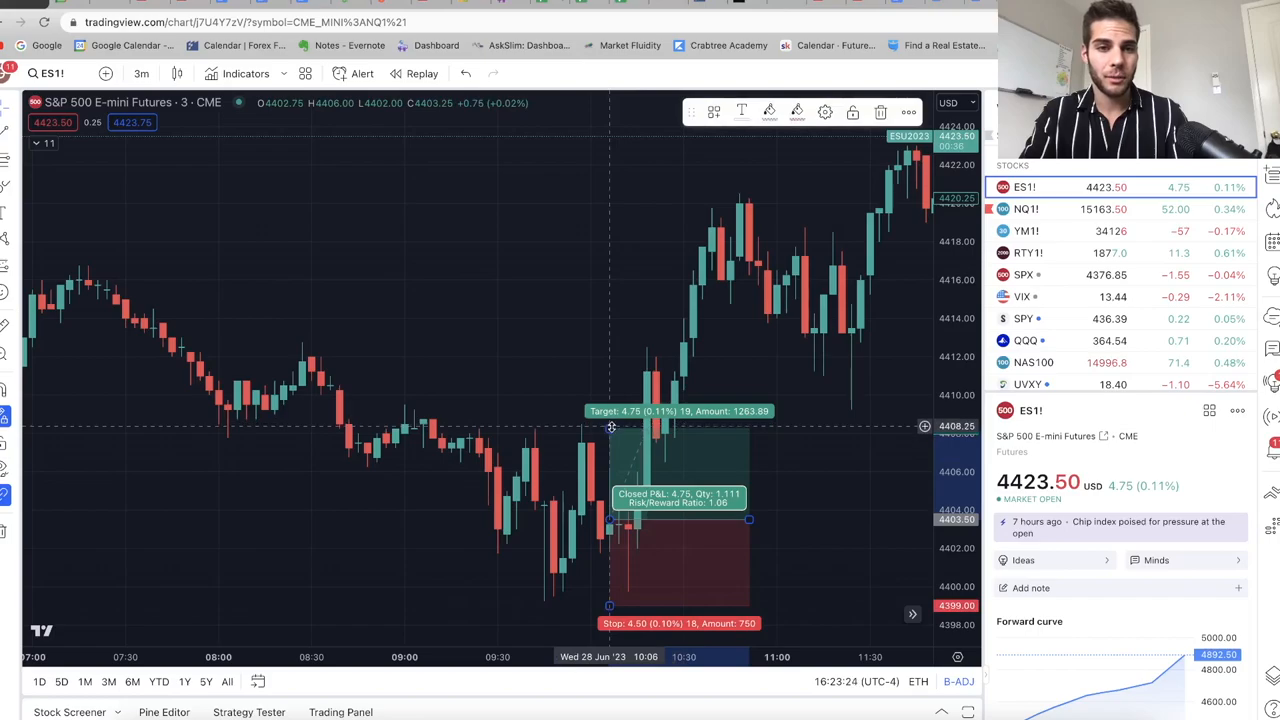
left_click_drag(610, 425, 610, 337)
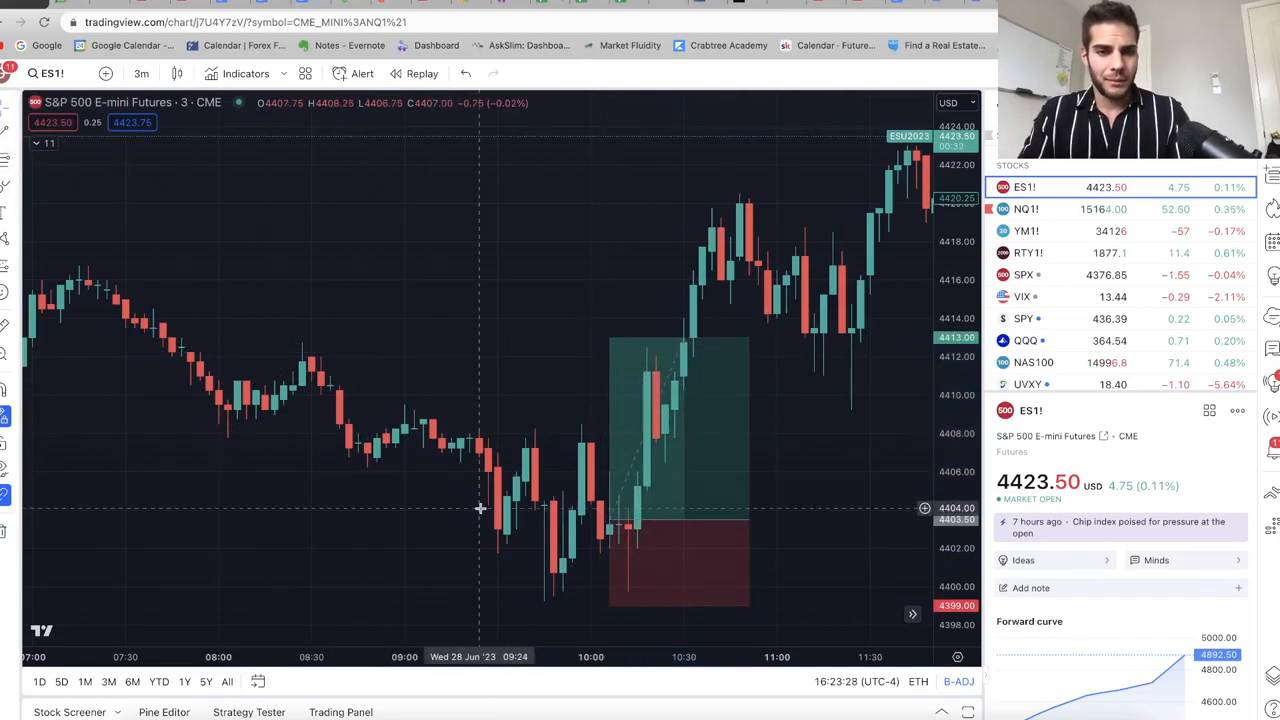
mouse_move(543, 489)
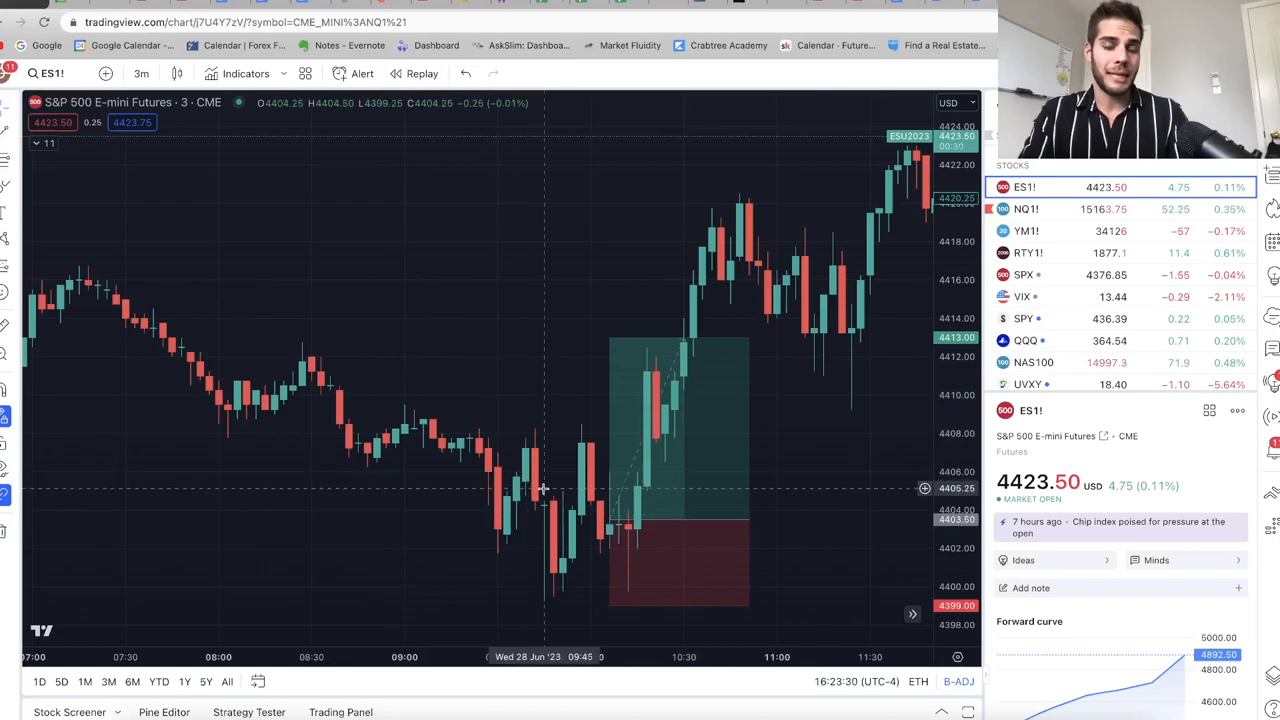
mouse_move(527, 450)
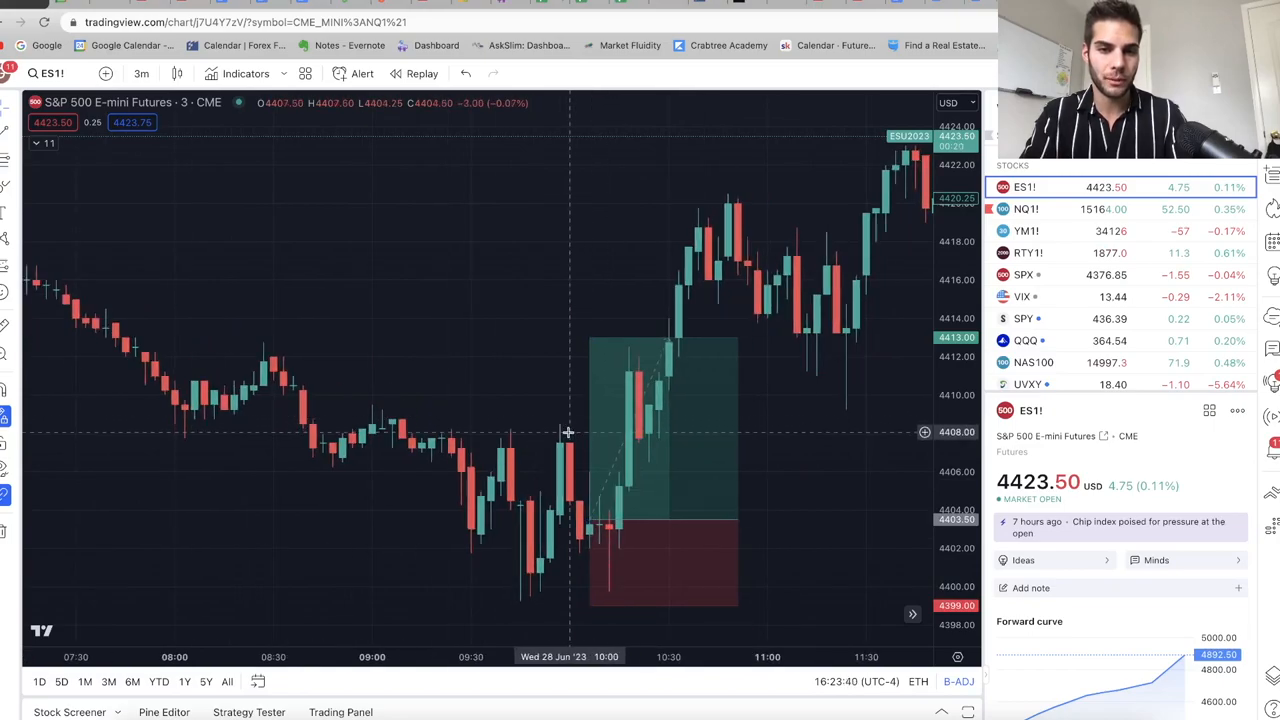
mouse_move(535, 430)
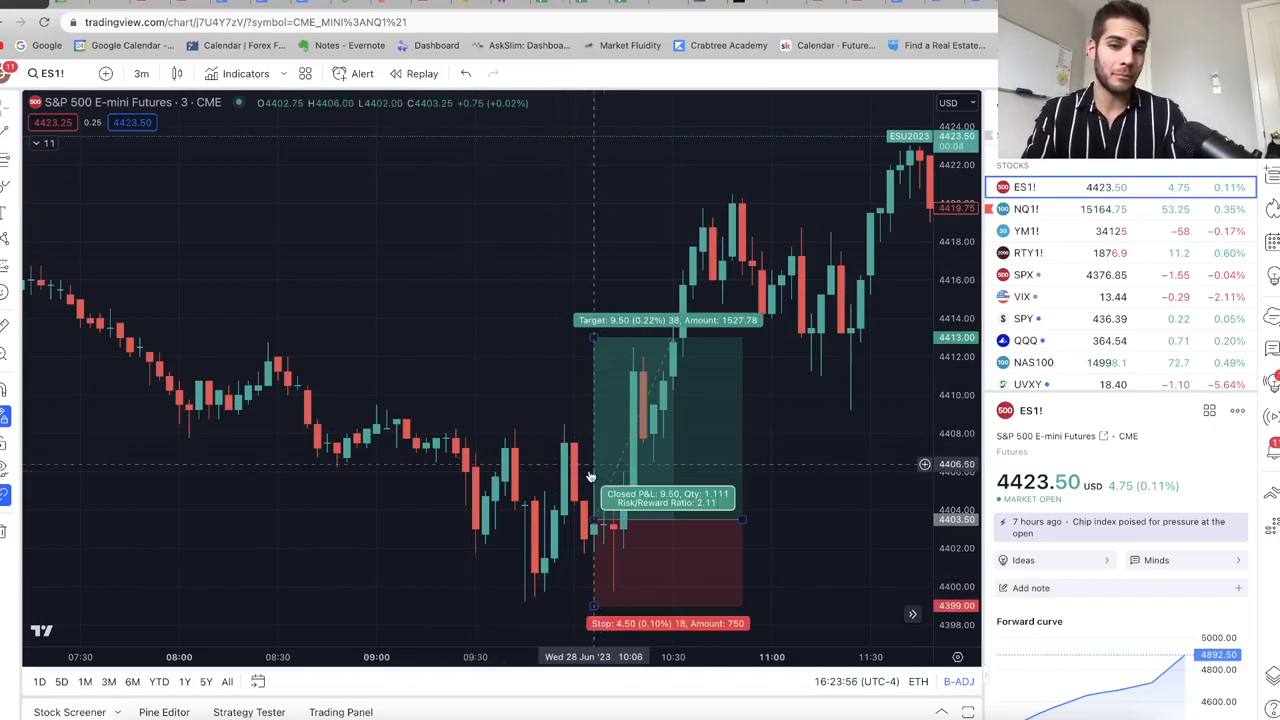
mouse_move(548, 467)
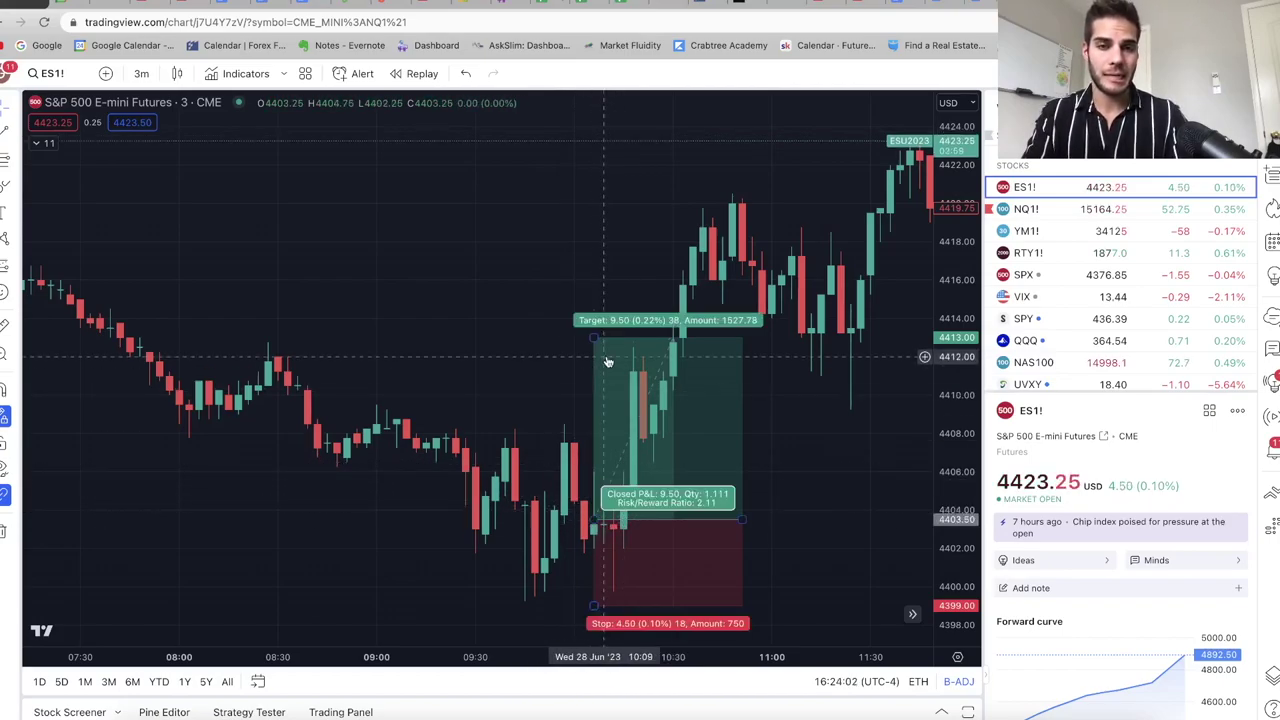
mouse_move(277, 347)
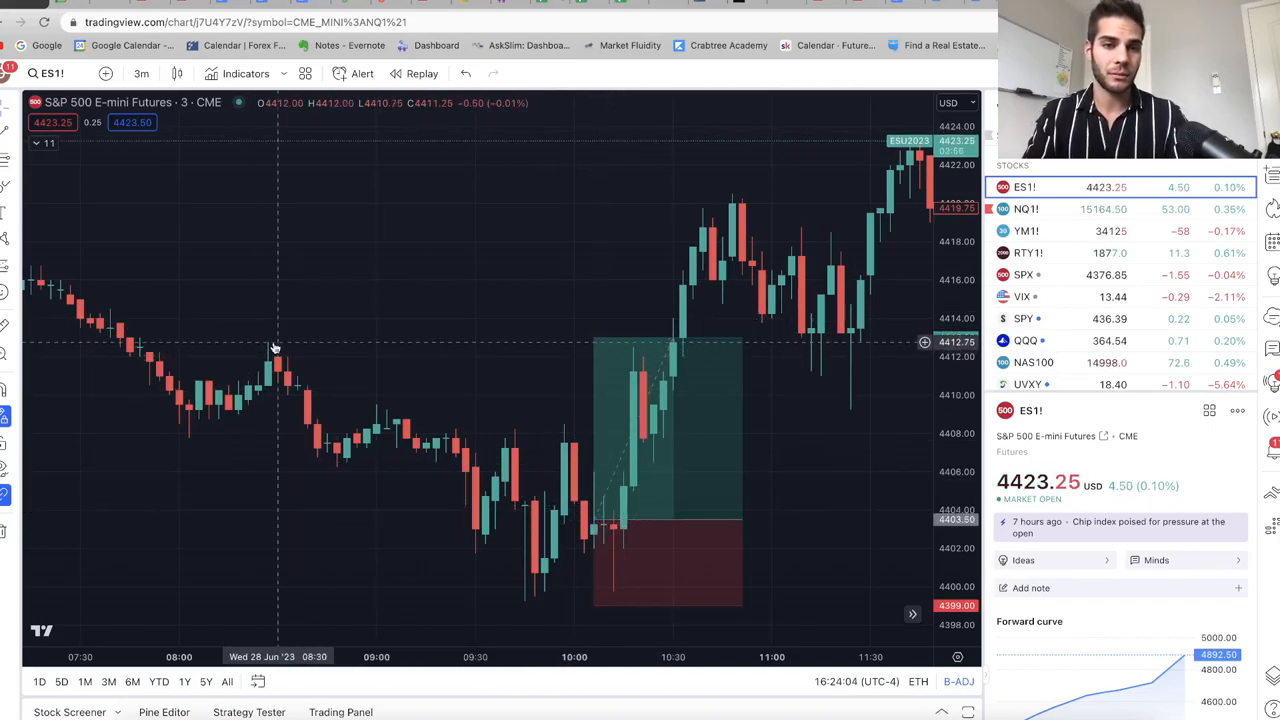
mouse_move(563, 570)
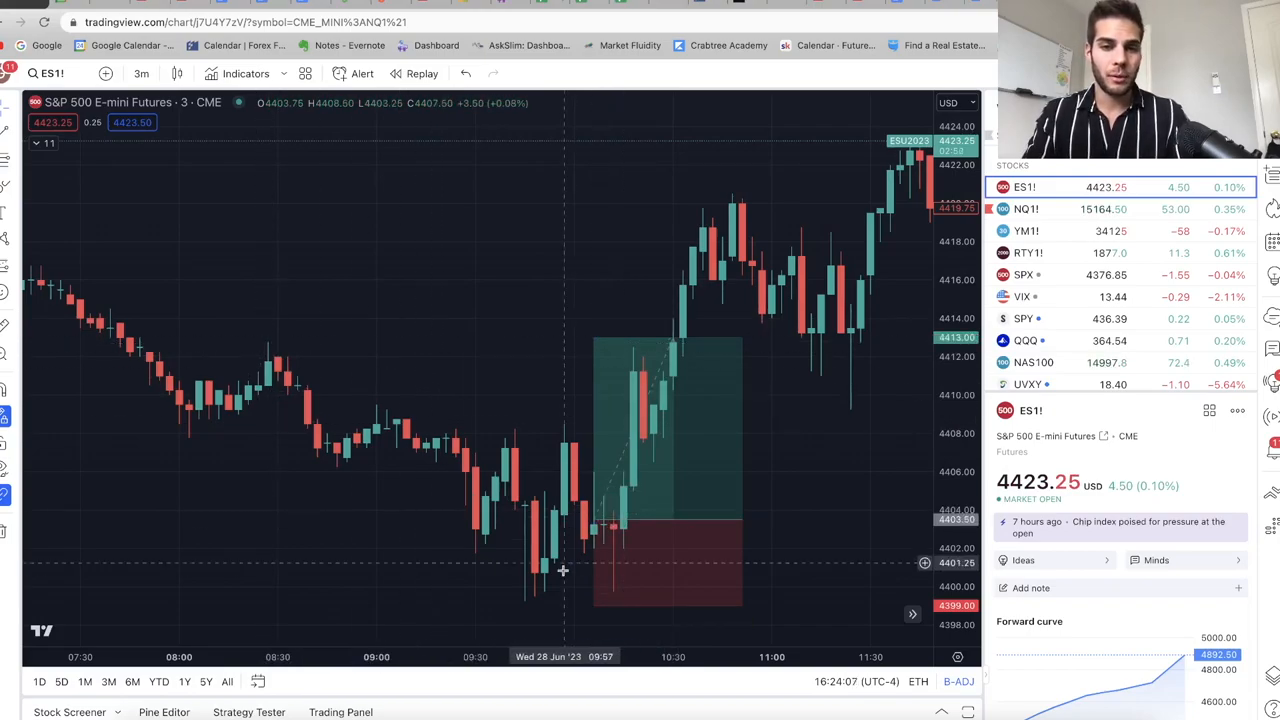
mouse_move(836, 391)
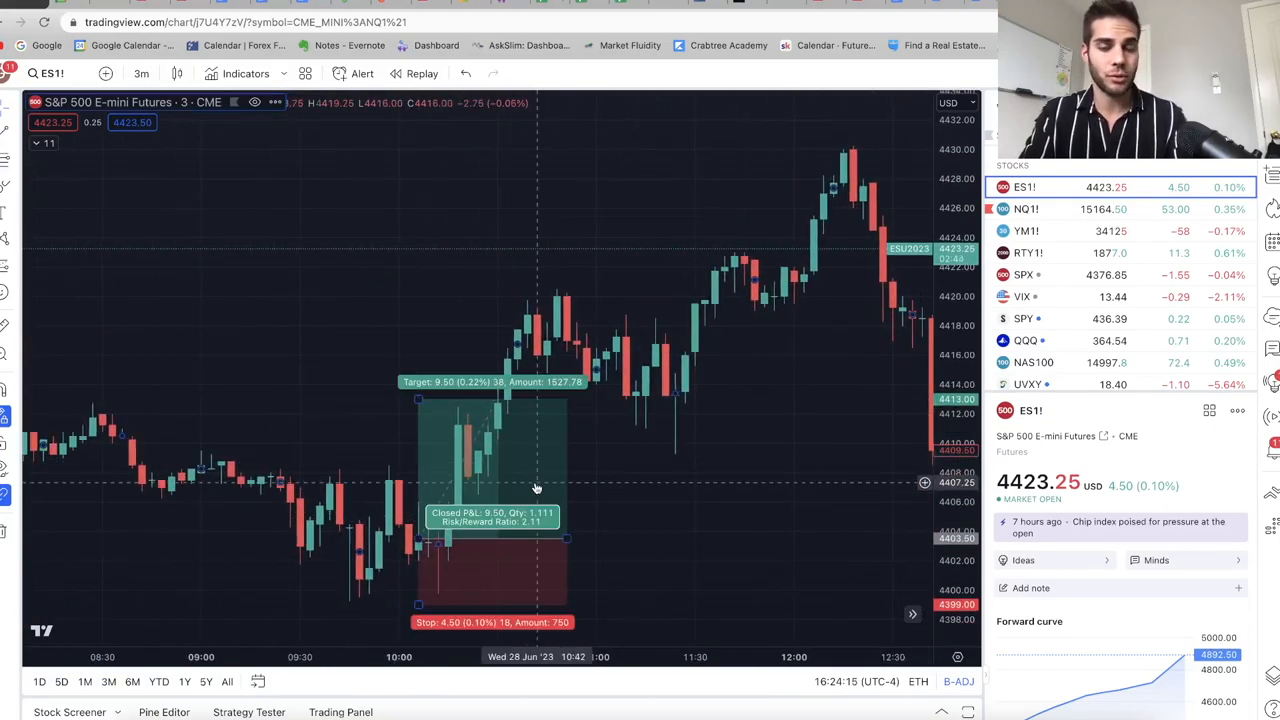
- Load the NQ1! 4-hour chart from the watchlist and pan across the June swings
left_click(1025, 209)
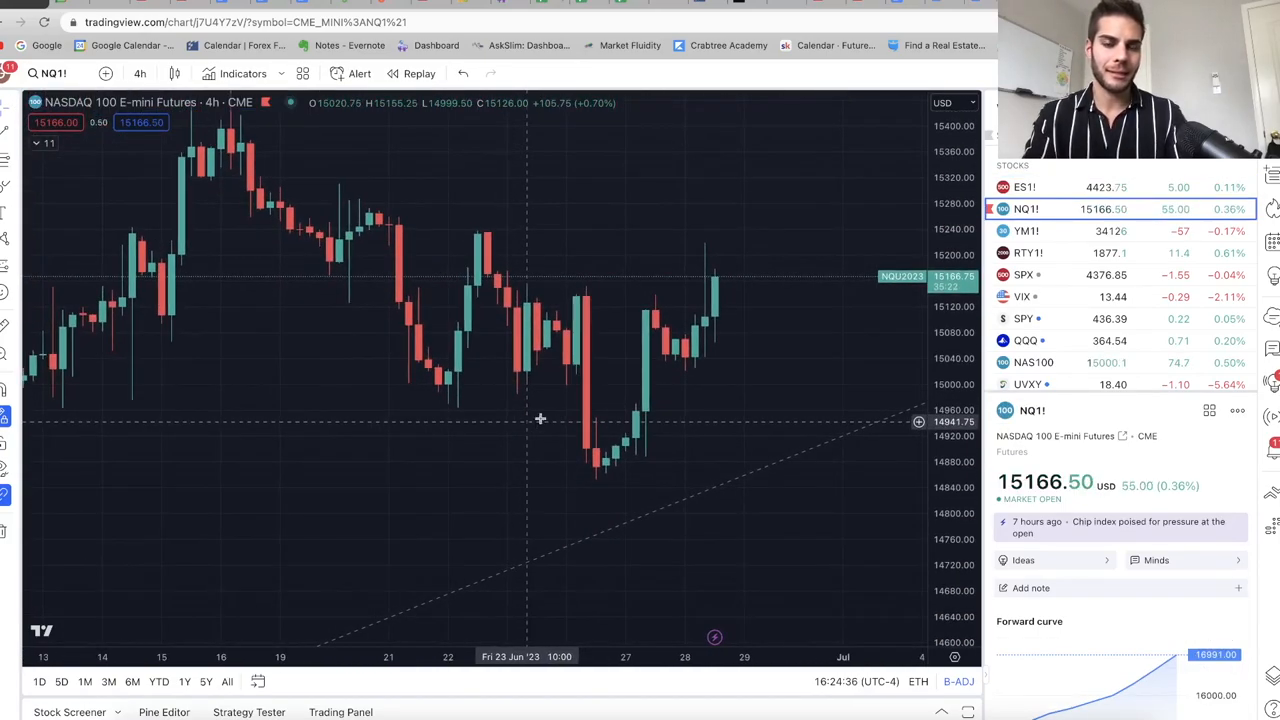
mouse_move(720, 262)
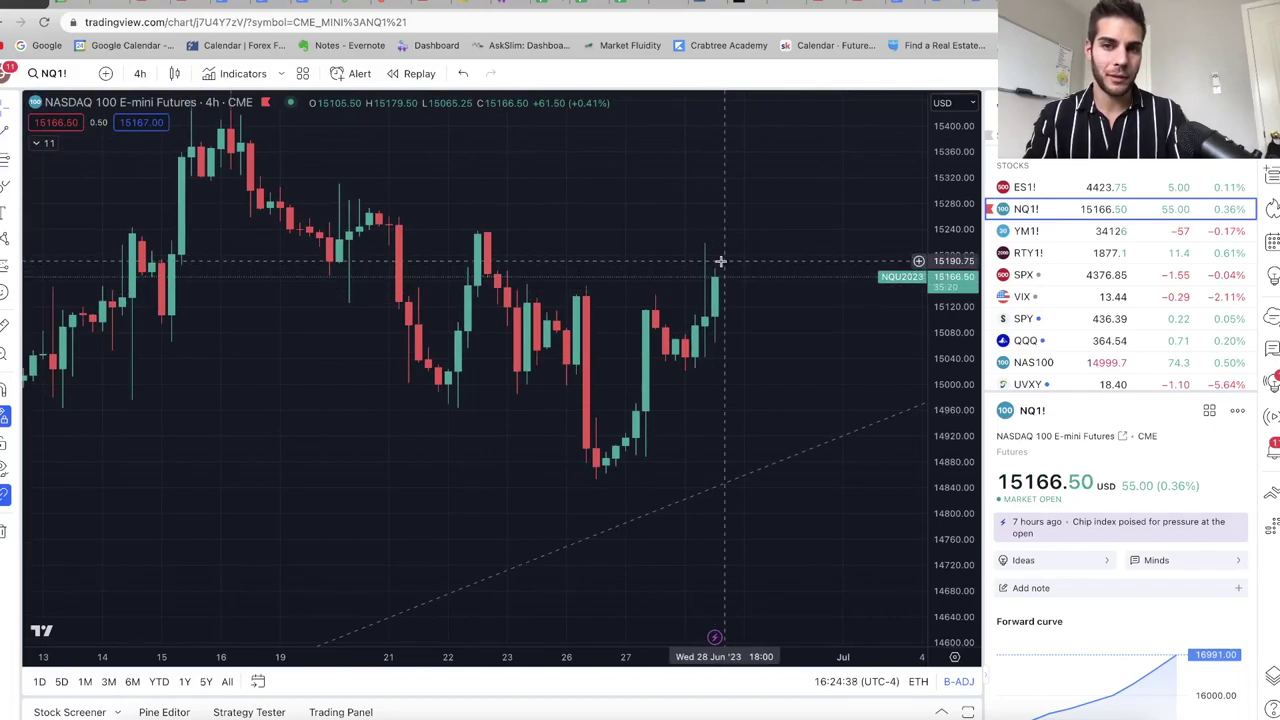
mouse_move(708, 434)
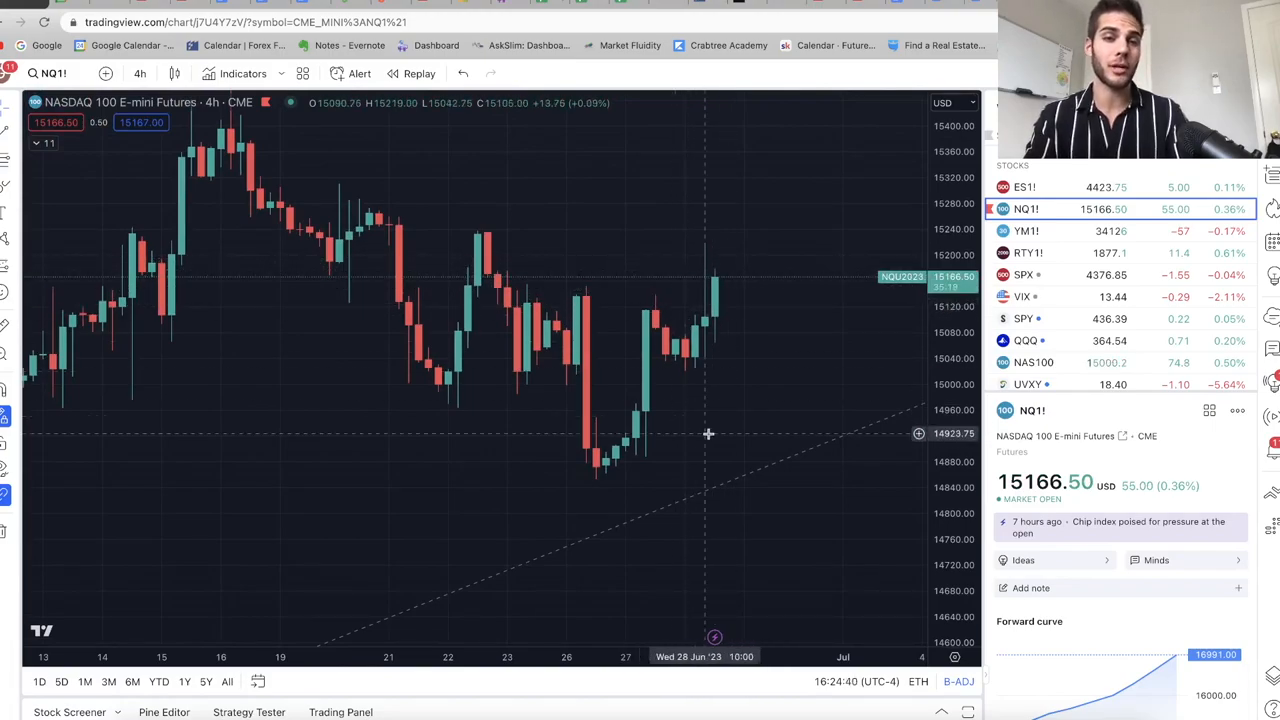
mouse_move(697, 403)
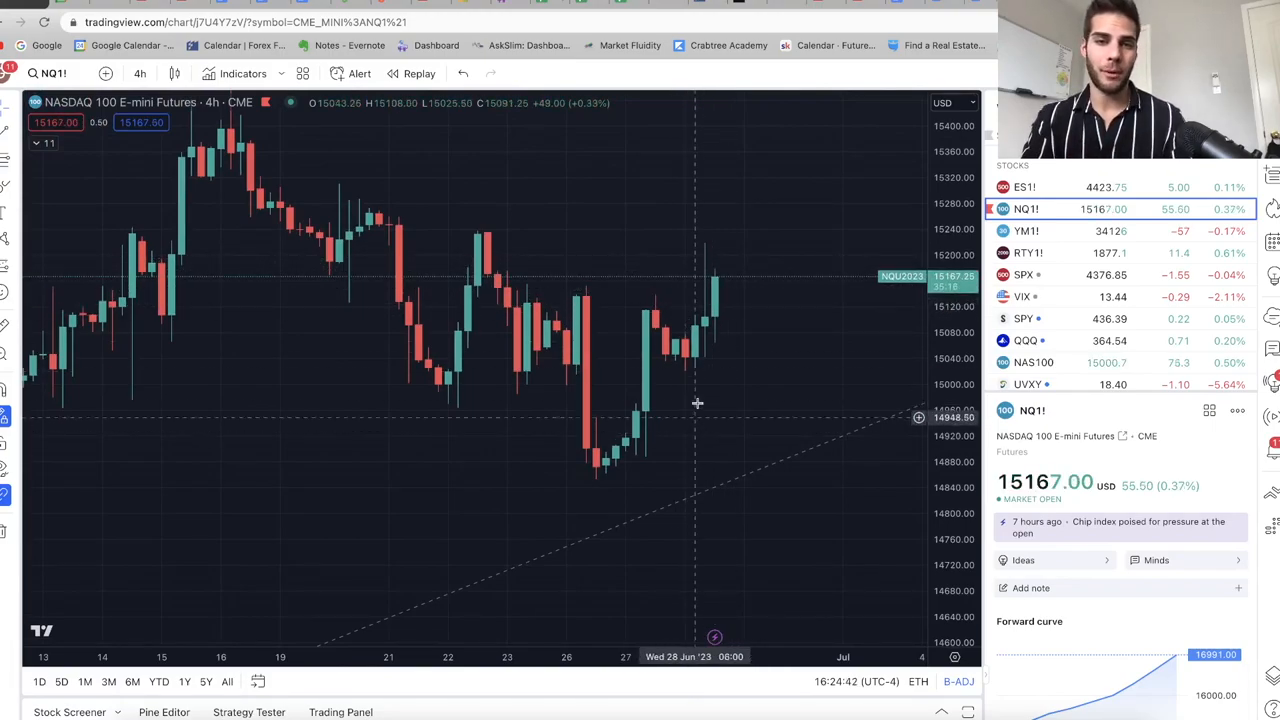
mouse_move(763, 166)
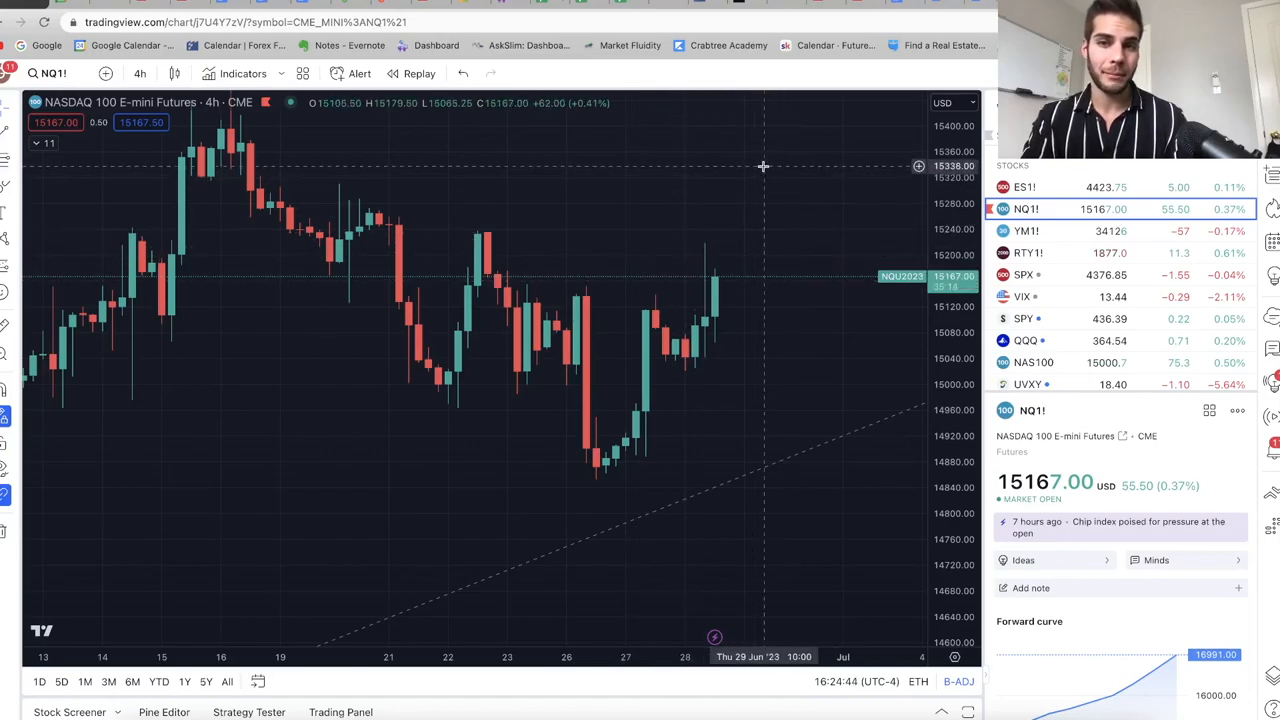
mouse_move(773, 173)
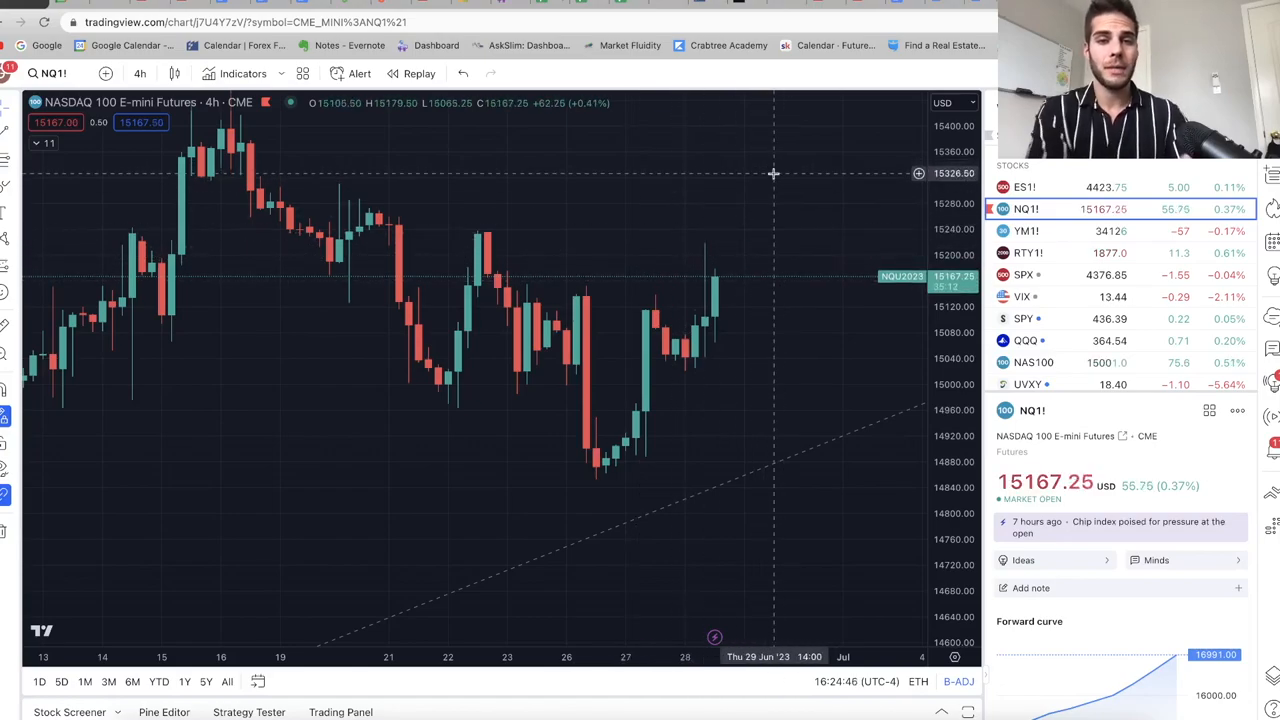
mouse_move(484, 341)
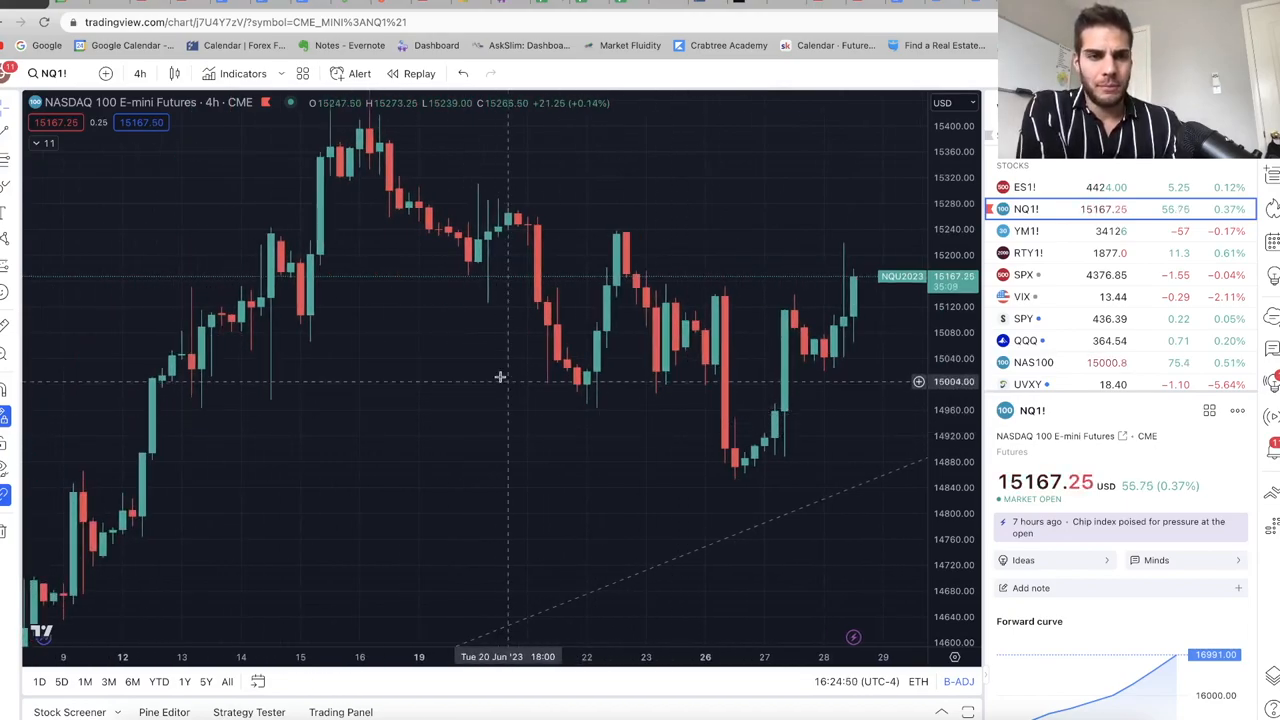
mouse_move(364, 370)
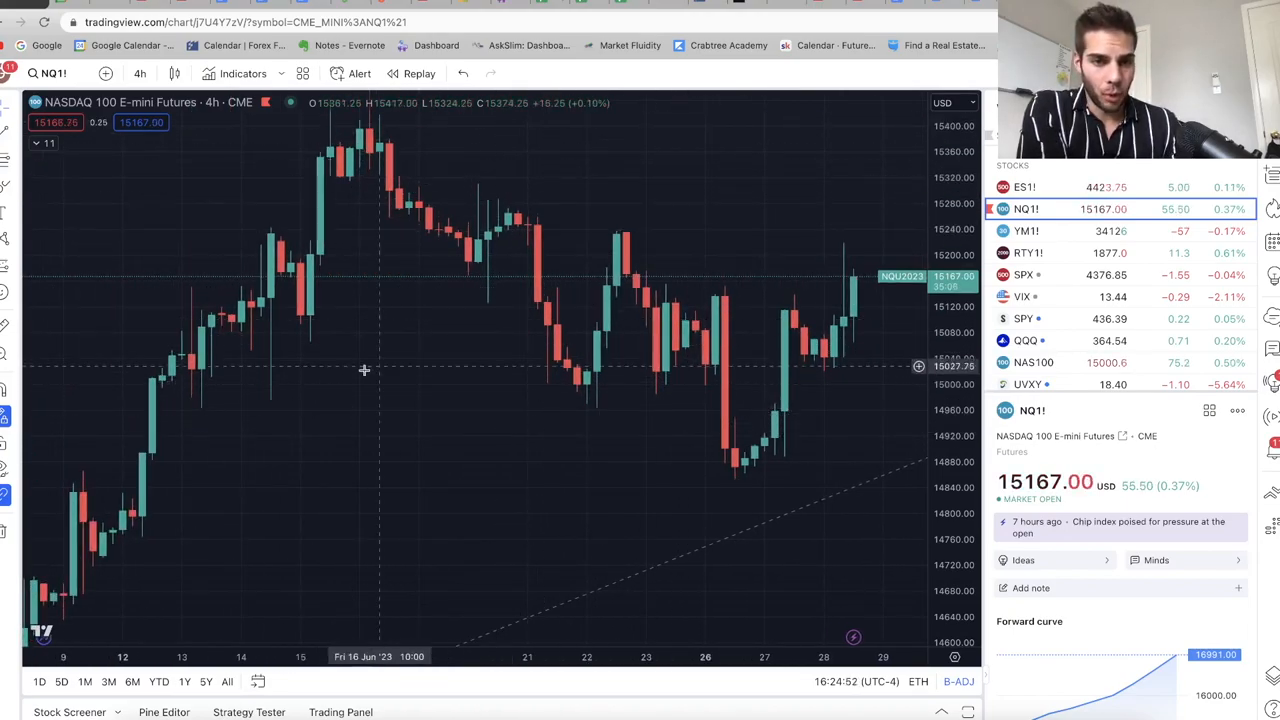
mouse_move(348, 355)
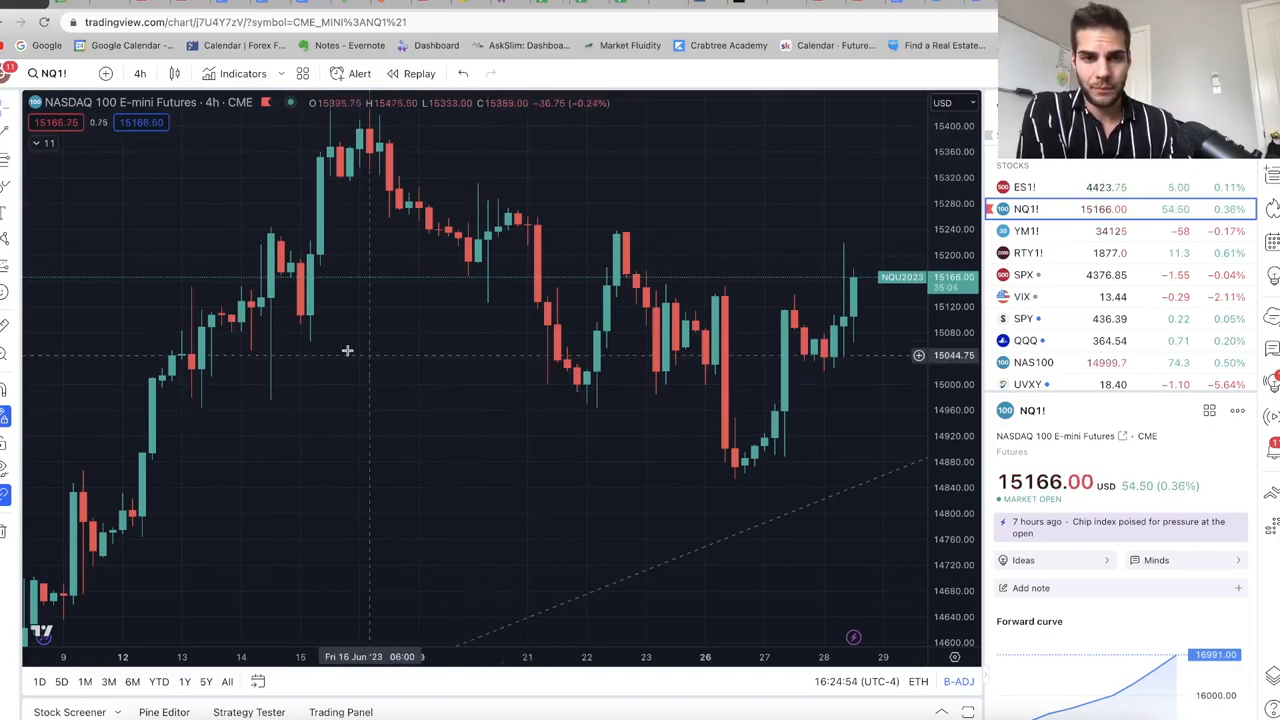
mouse_move(621, 243)
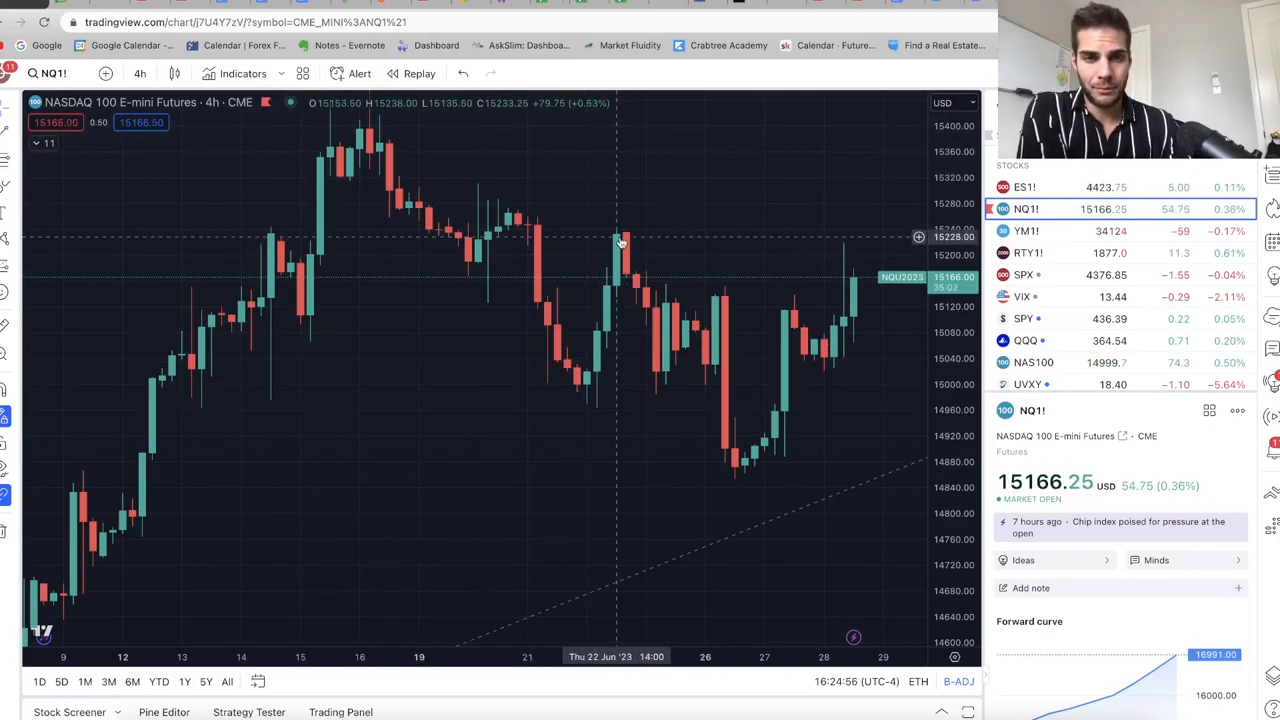
mouse_move(730, 480)
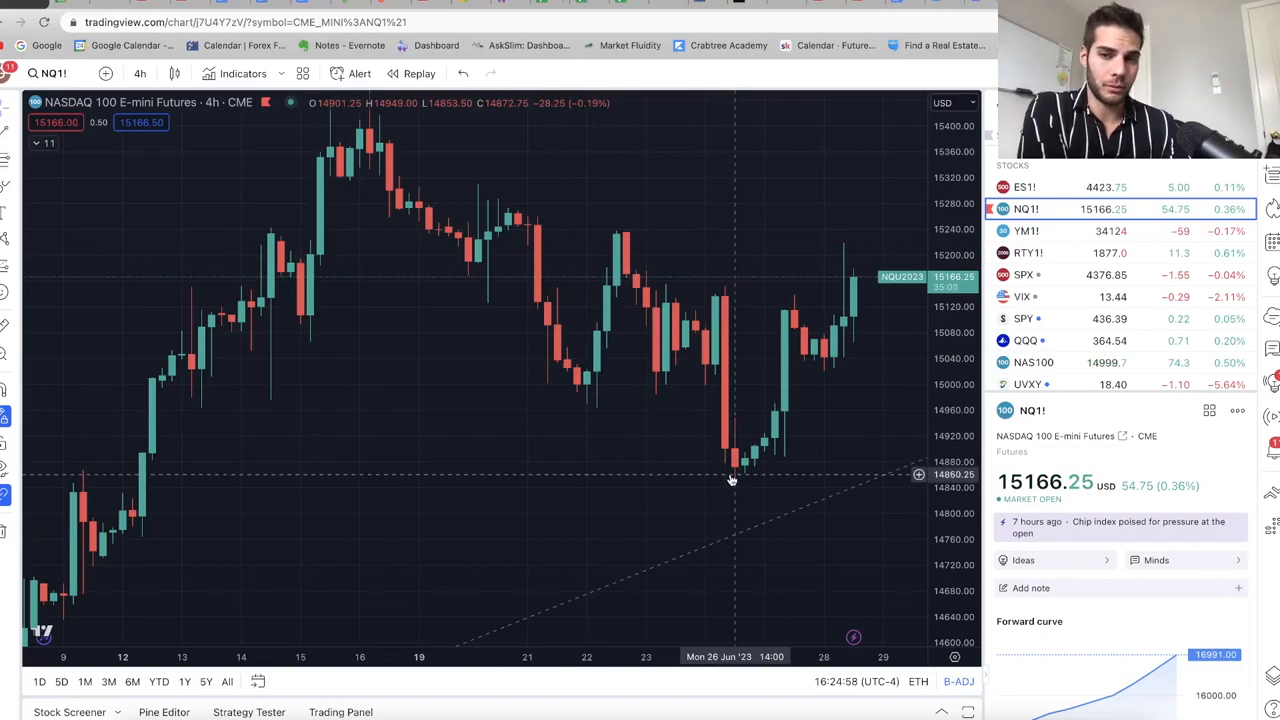
left_click_drag(730, 478, 685, 468)
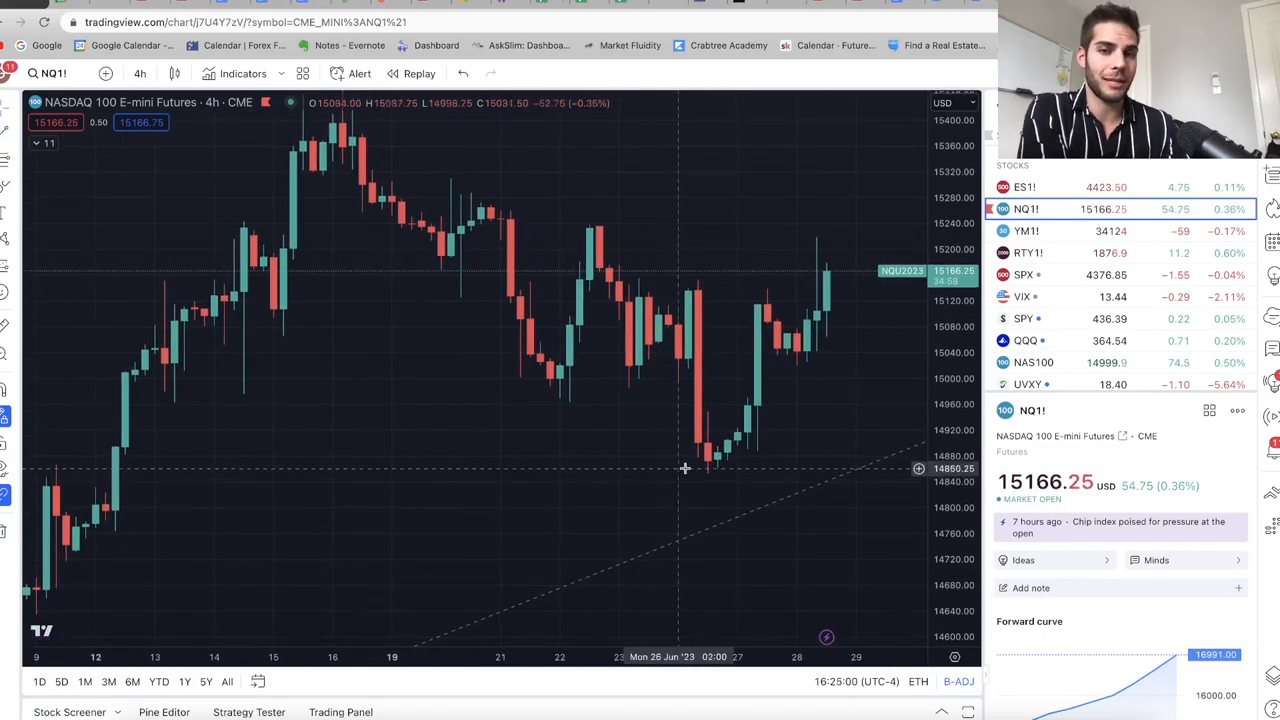
mouse_move(797, 358)
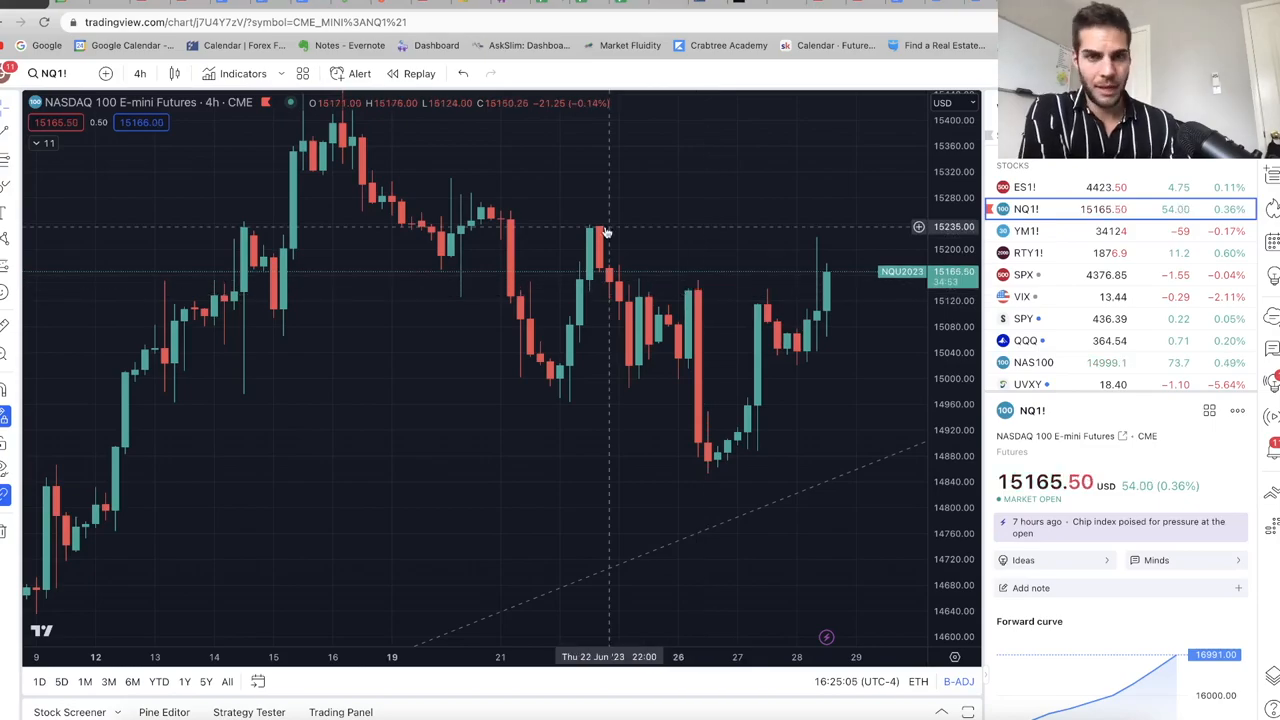
mouse_move(838, 328)
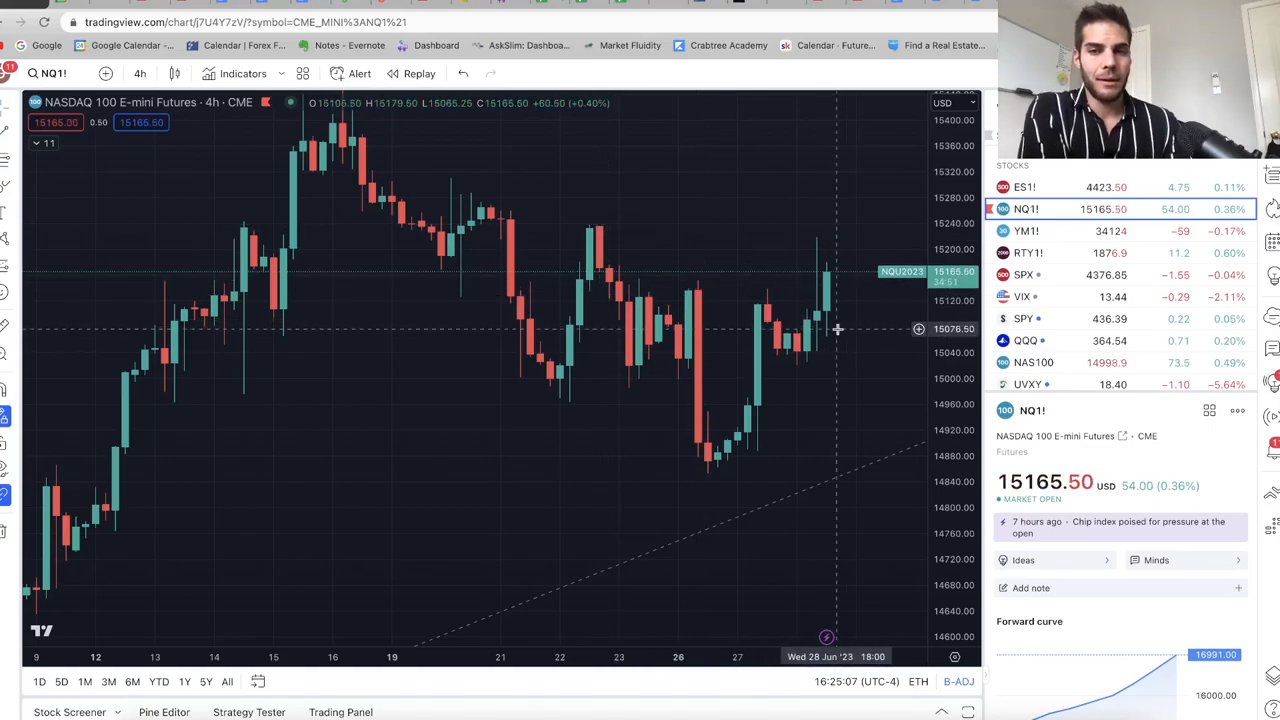
mouse_move(820, 275)
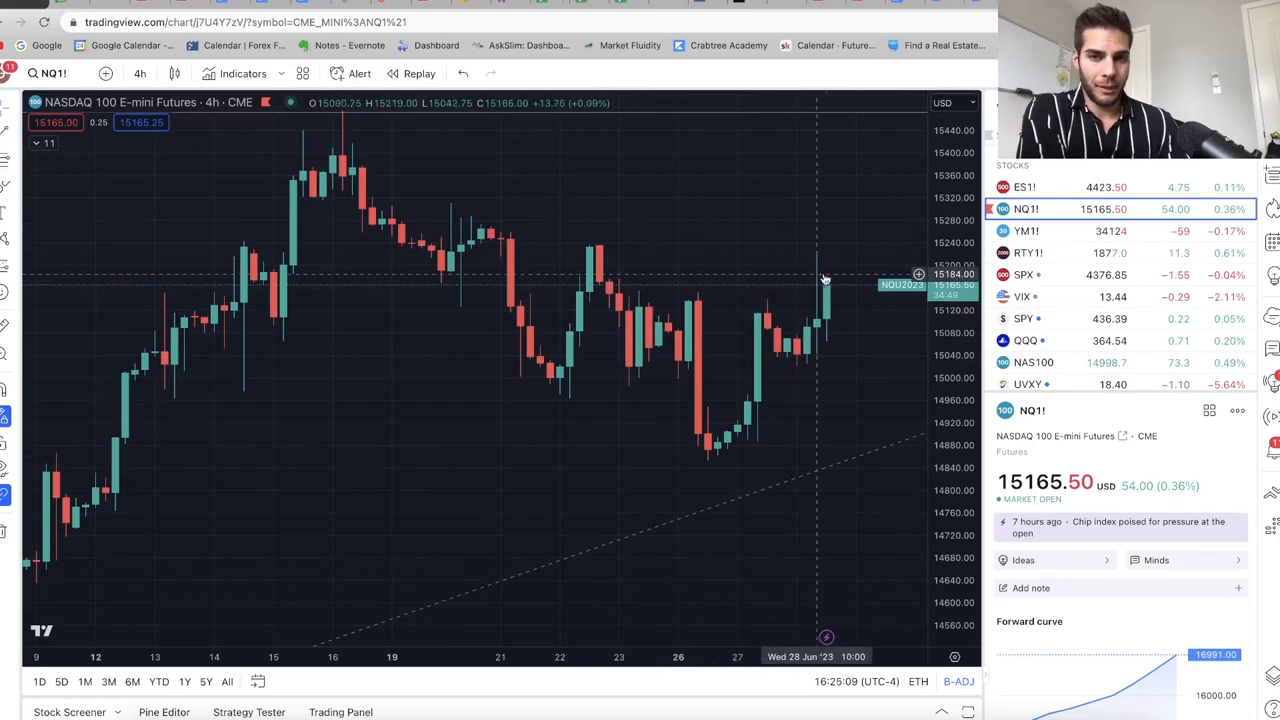
mouse_move(653, 479)
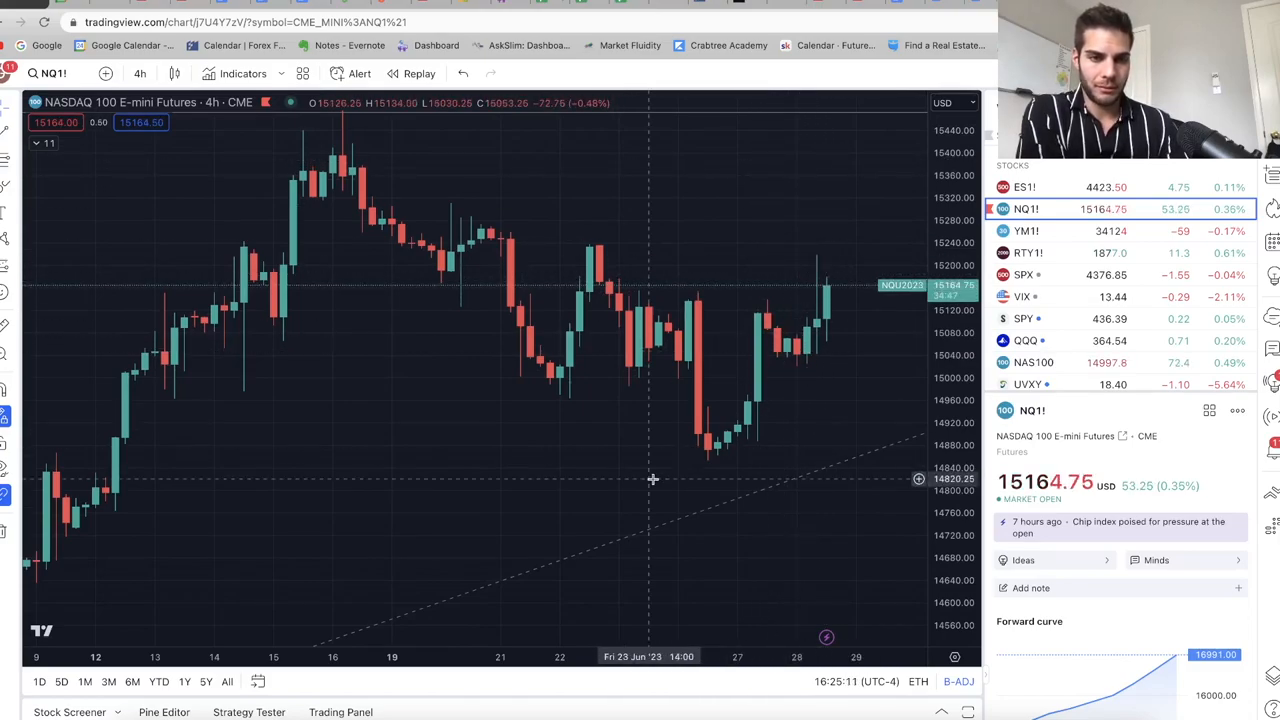